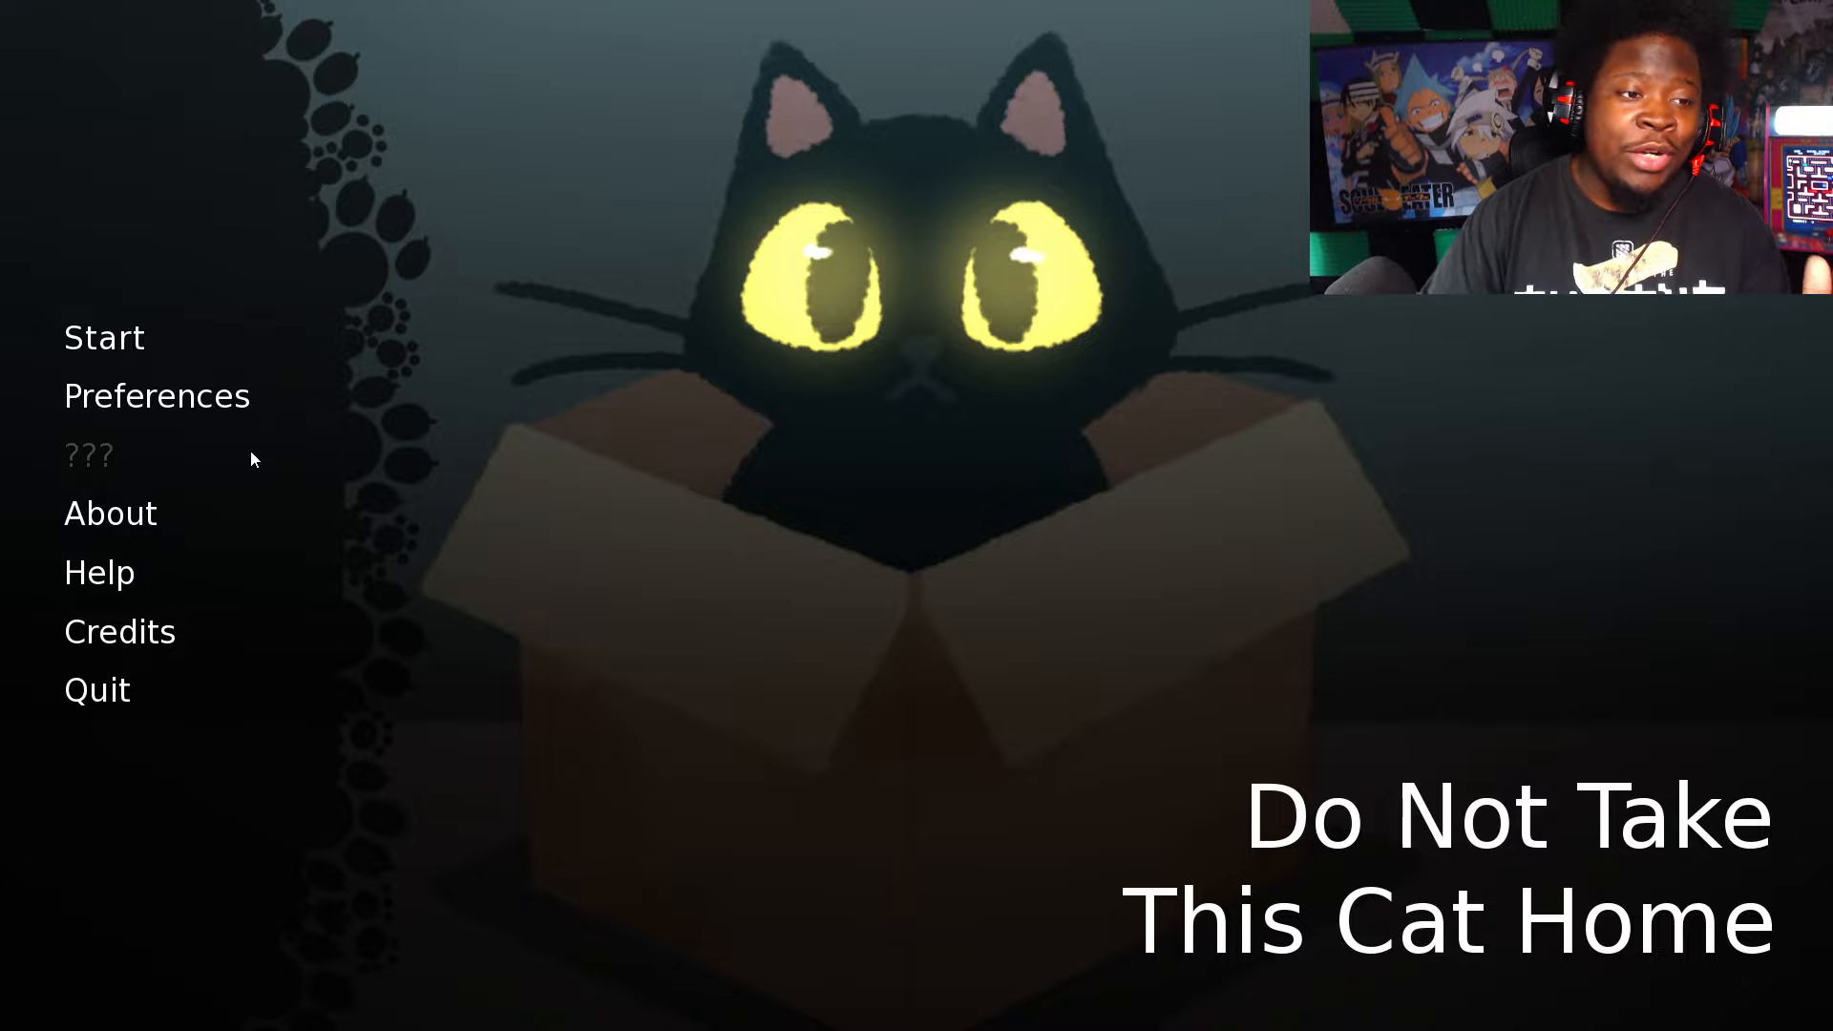
Step: Start a new game from the title menu to reach the rainy-street narration
left_click(104, 337)
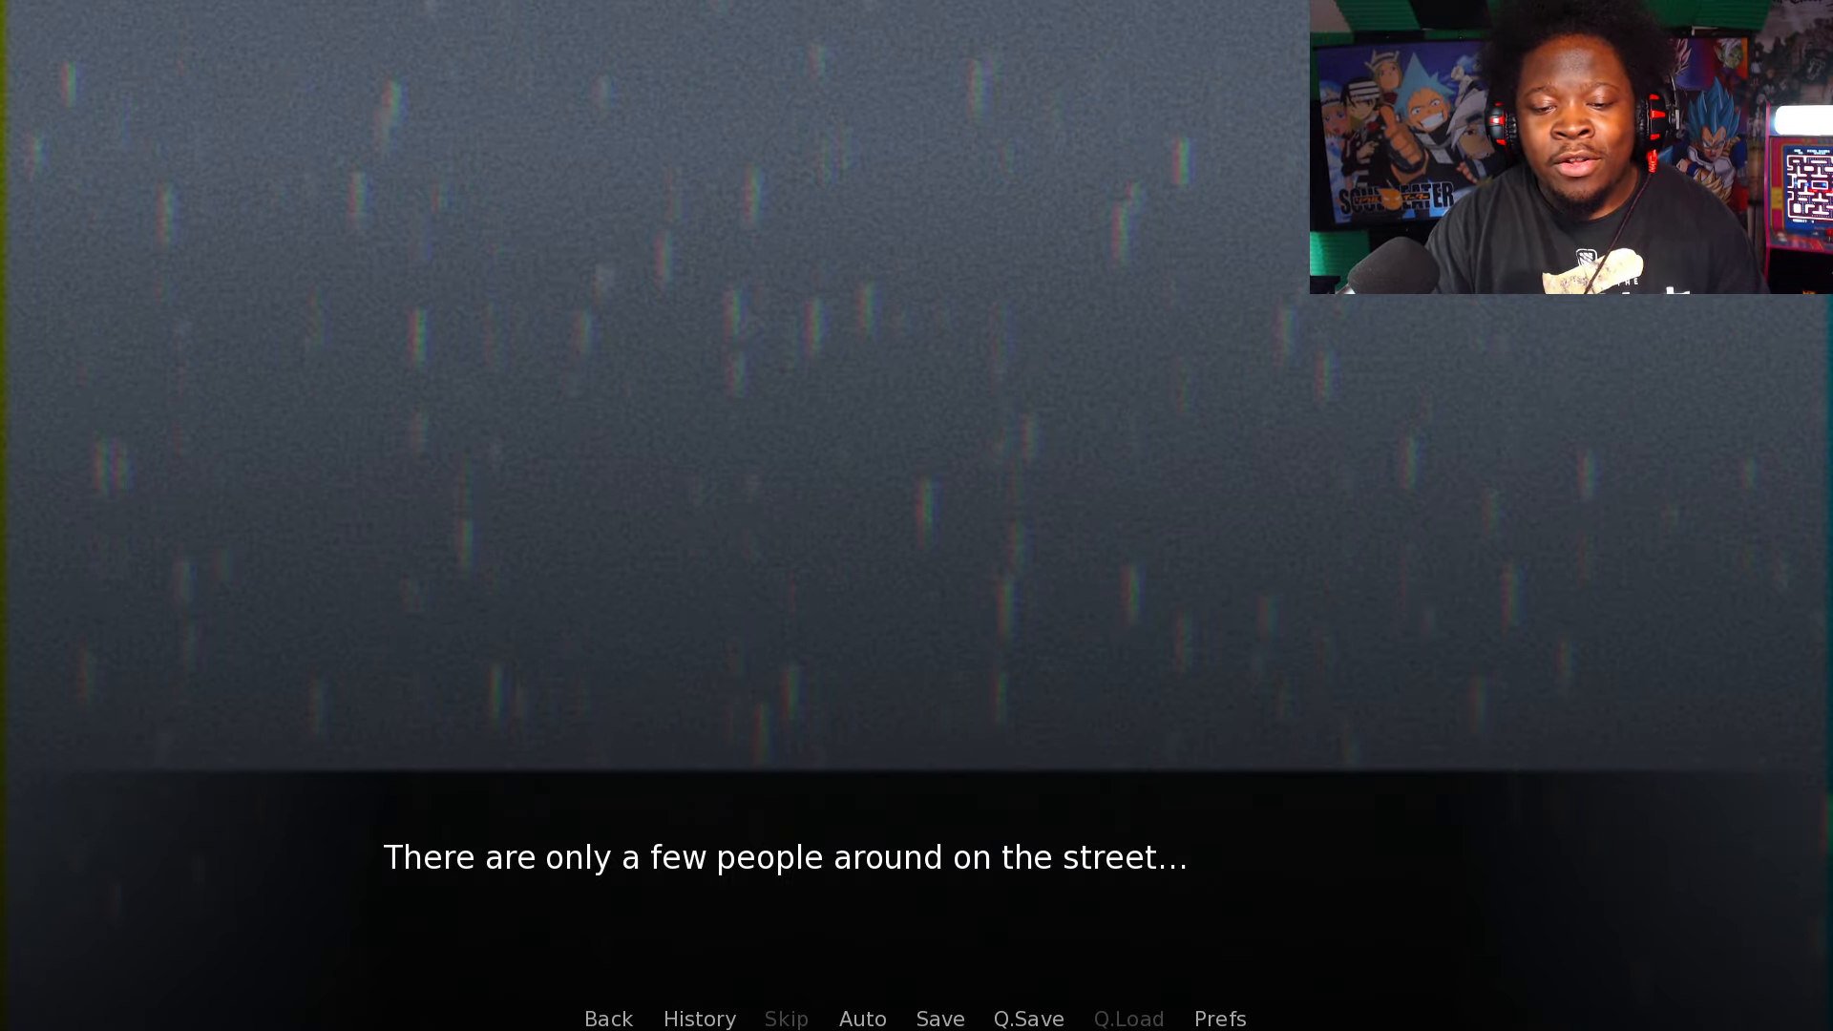
Step: Advance the narration to the black cat in its box, paws on the edge
left_click(783, 857)
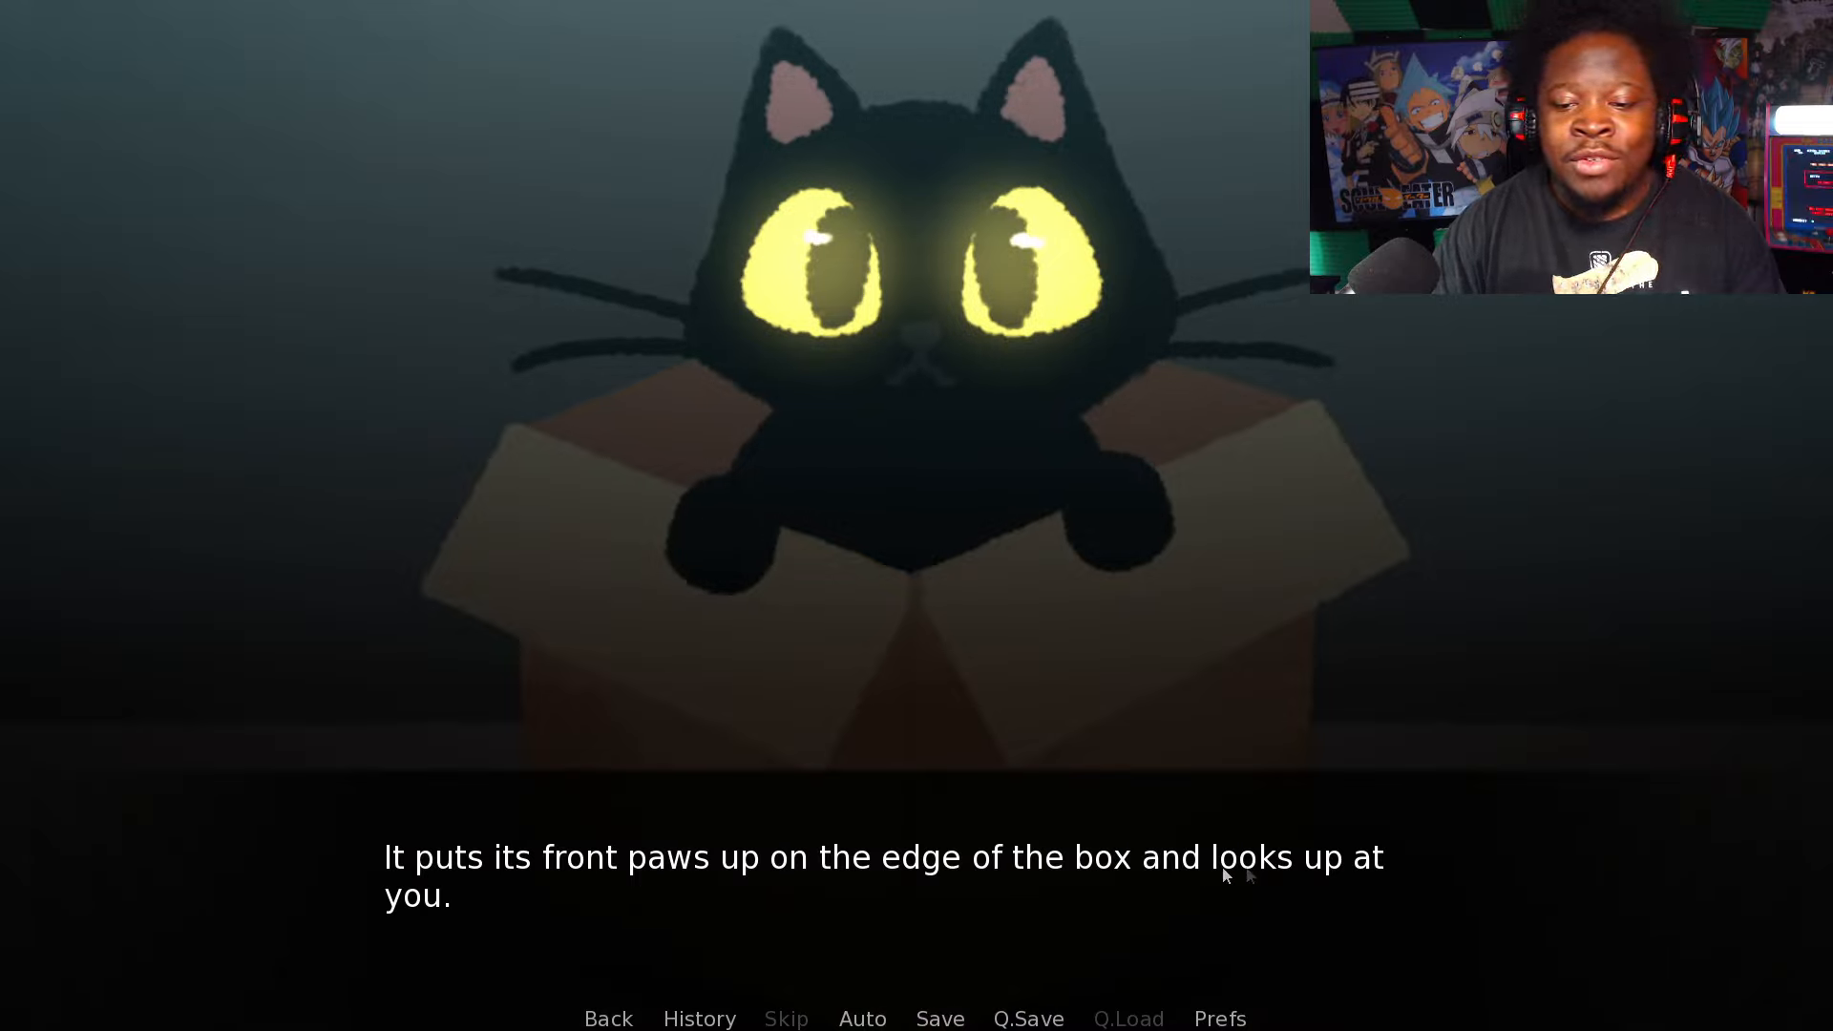
Step: Read through the cat's meow, 'S-So cute..!', and the feline overlord musing
left_click(882, 898)
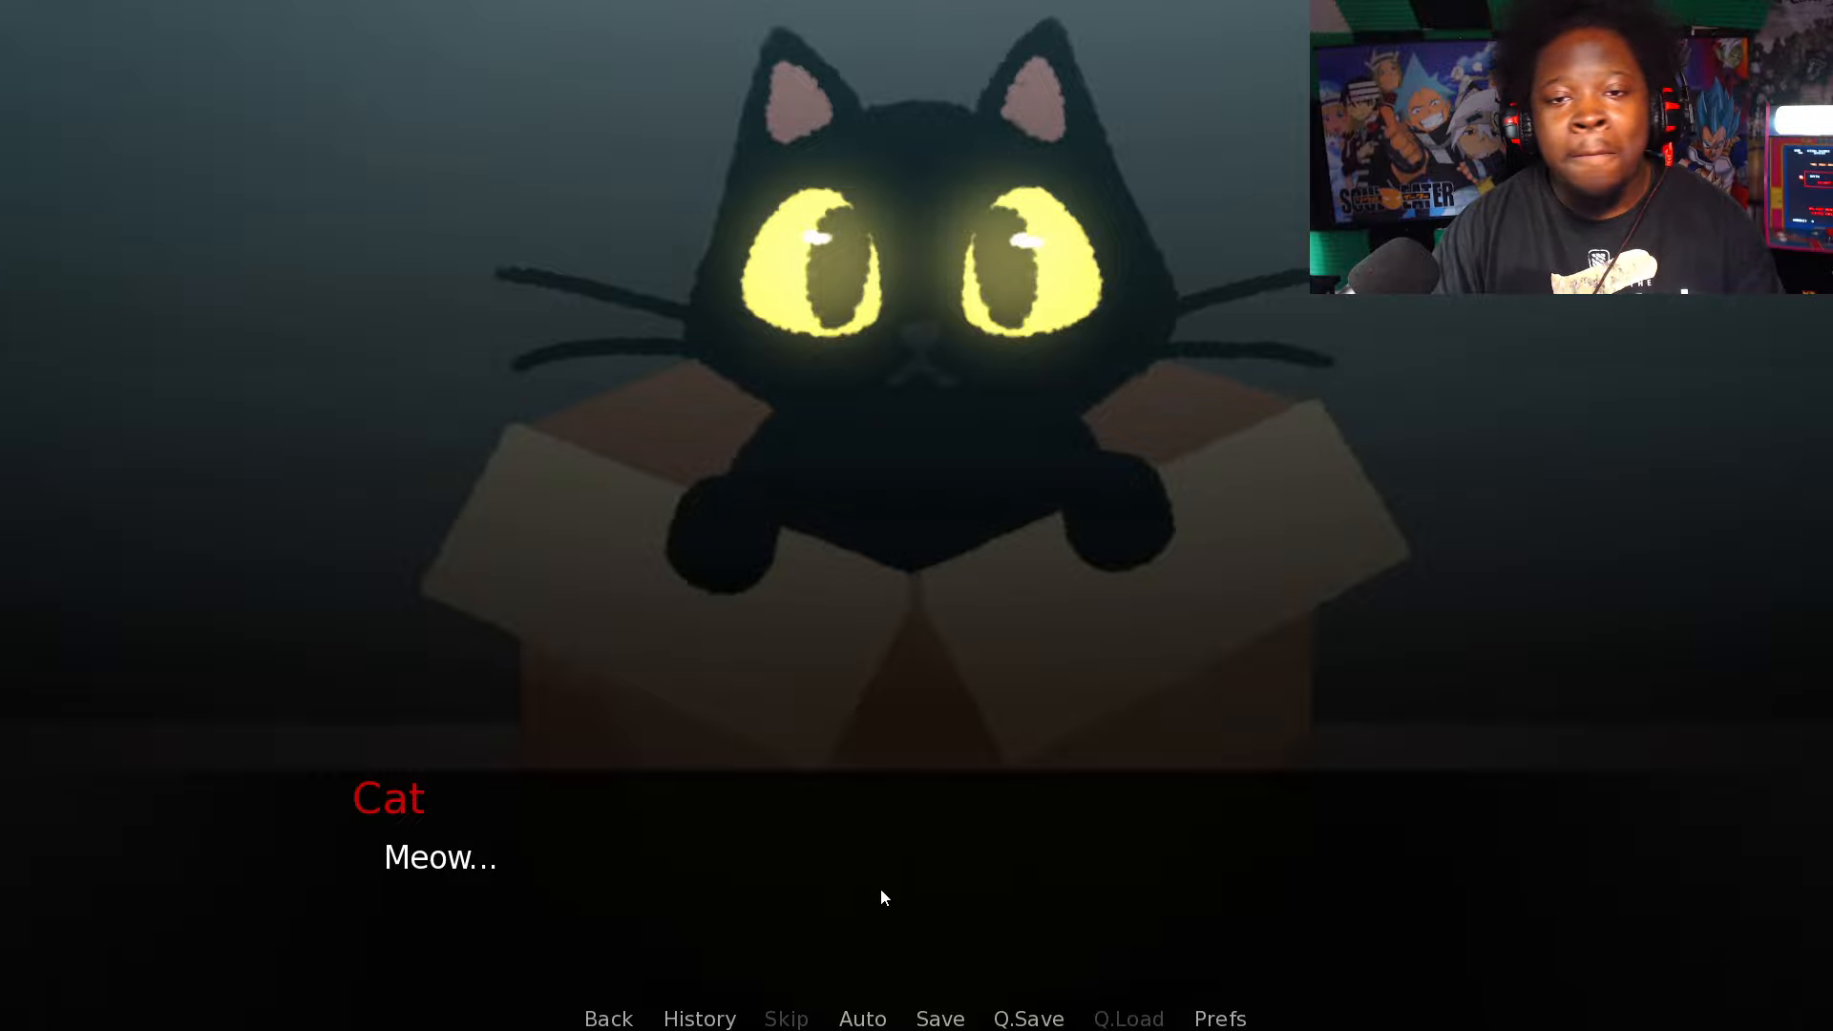
mouse_move(851, 834)
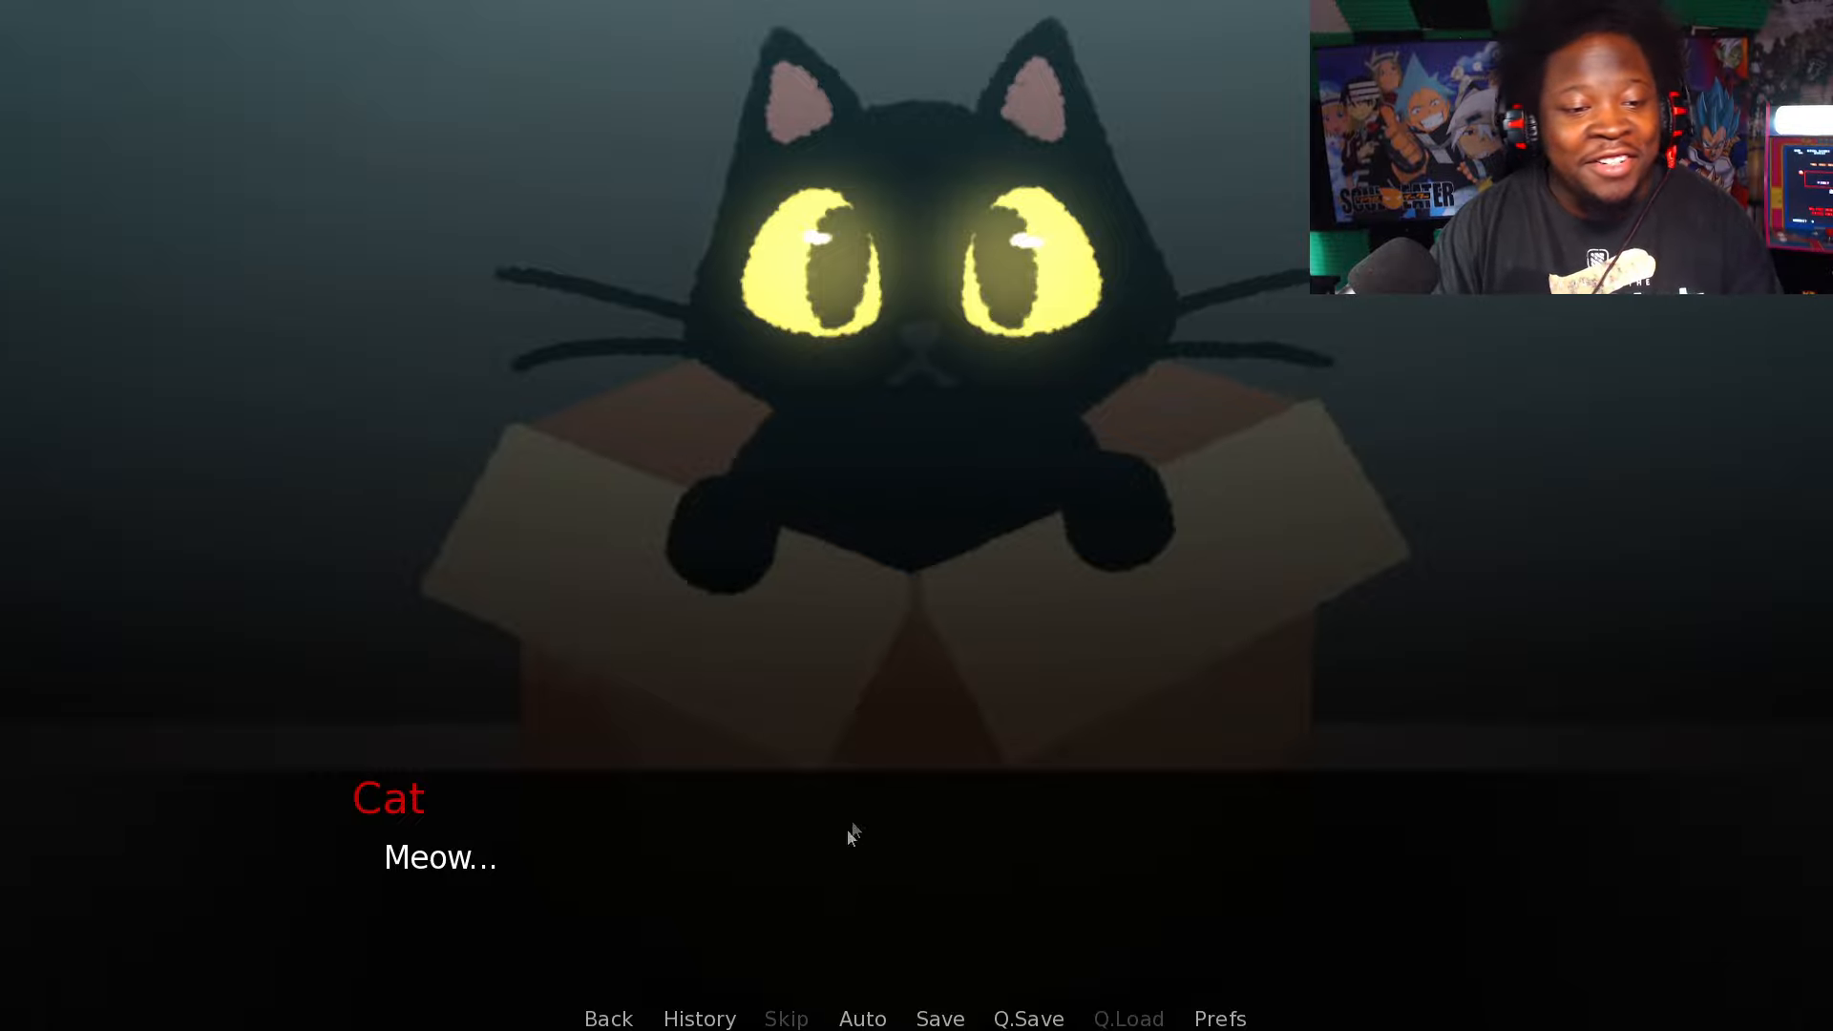
mouse_move(724, 865)
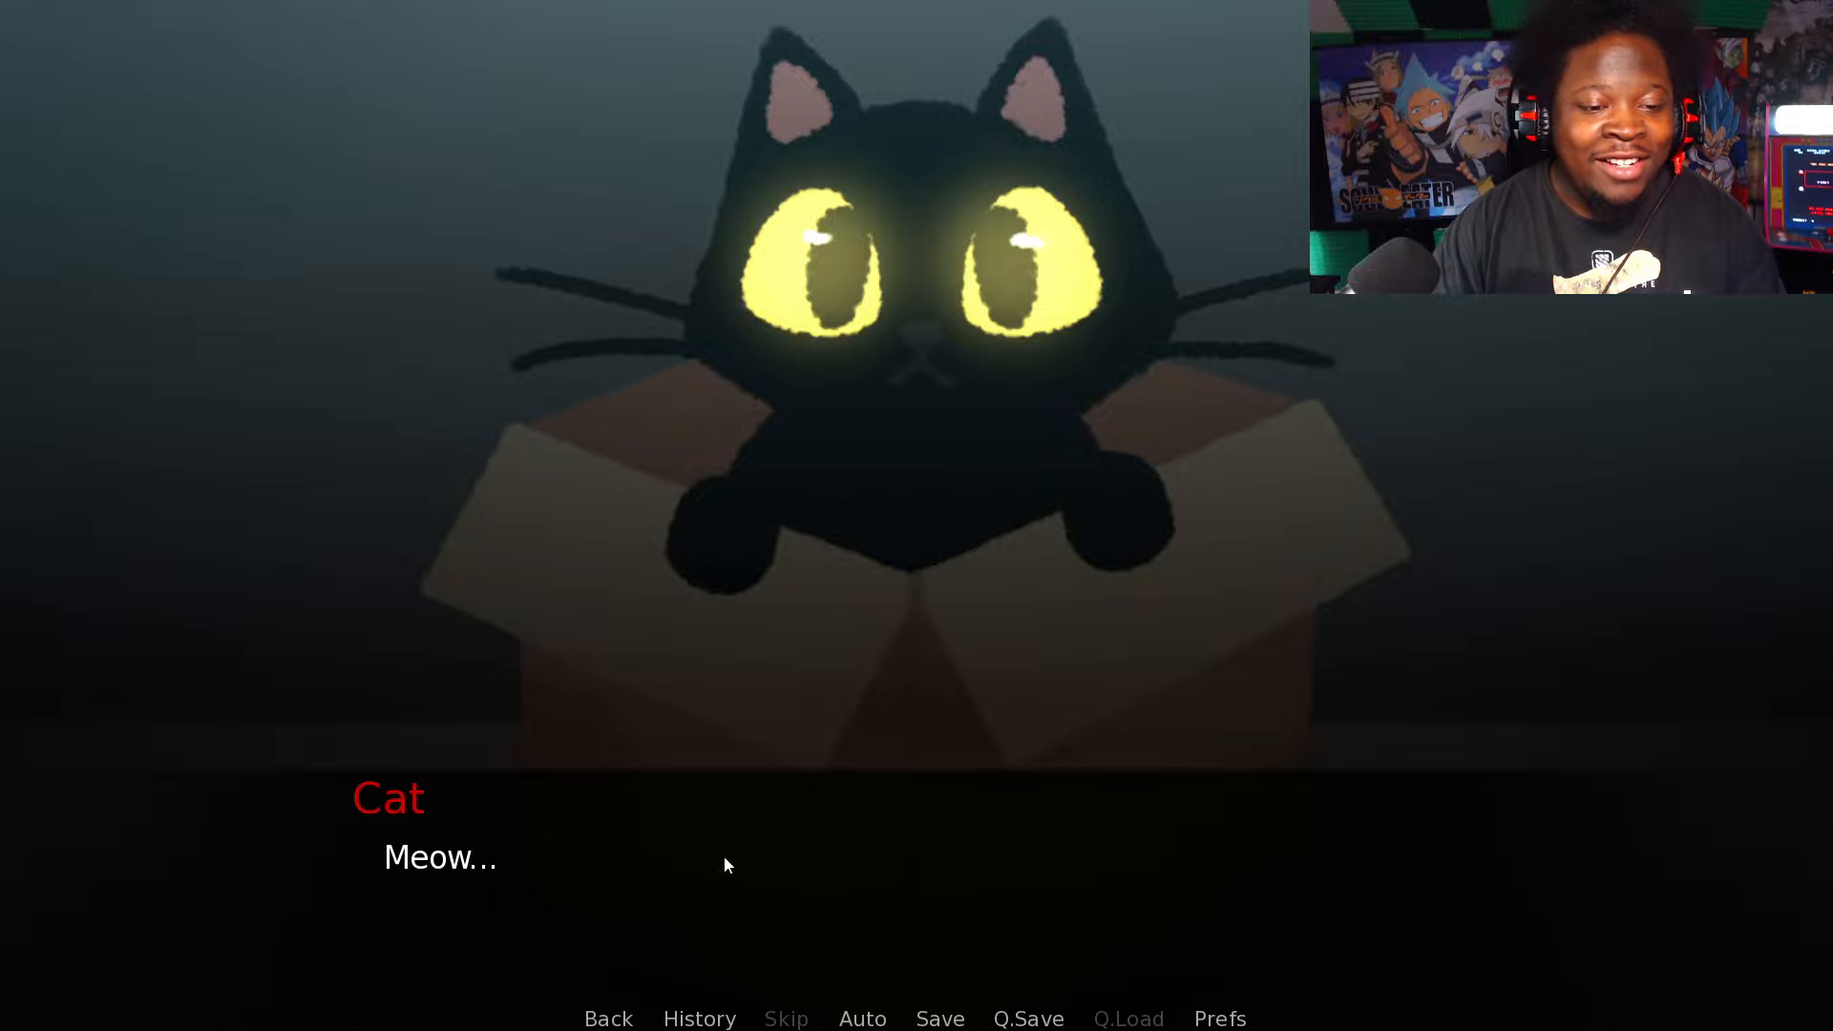
left_click(702, 871)
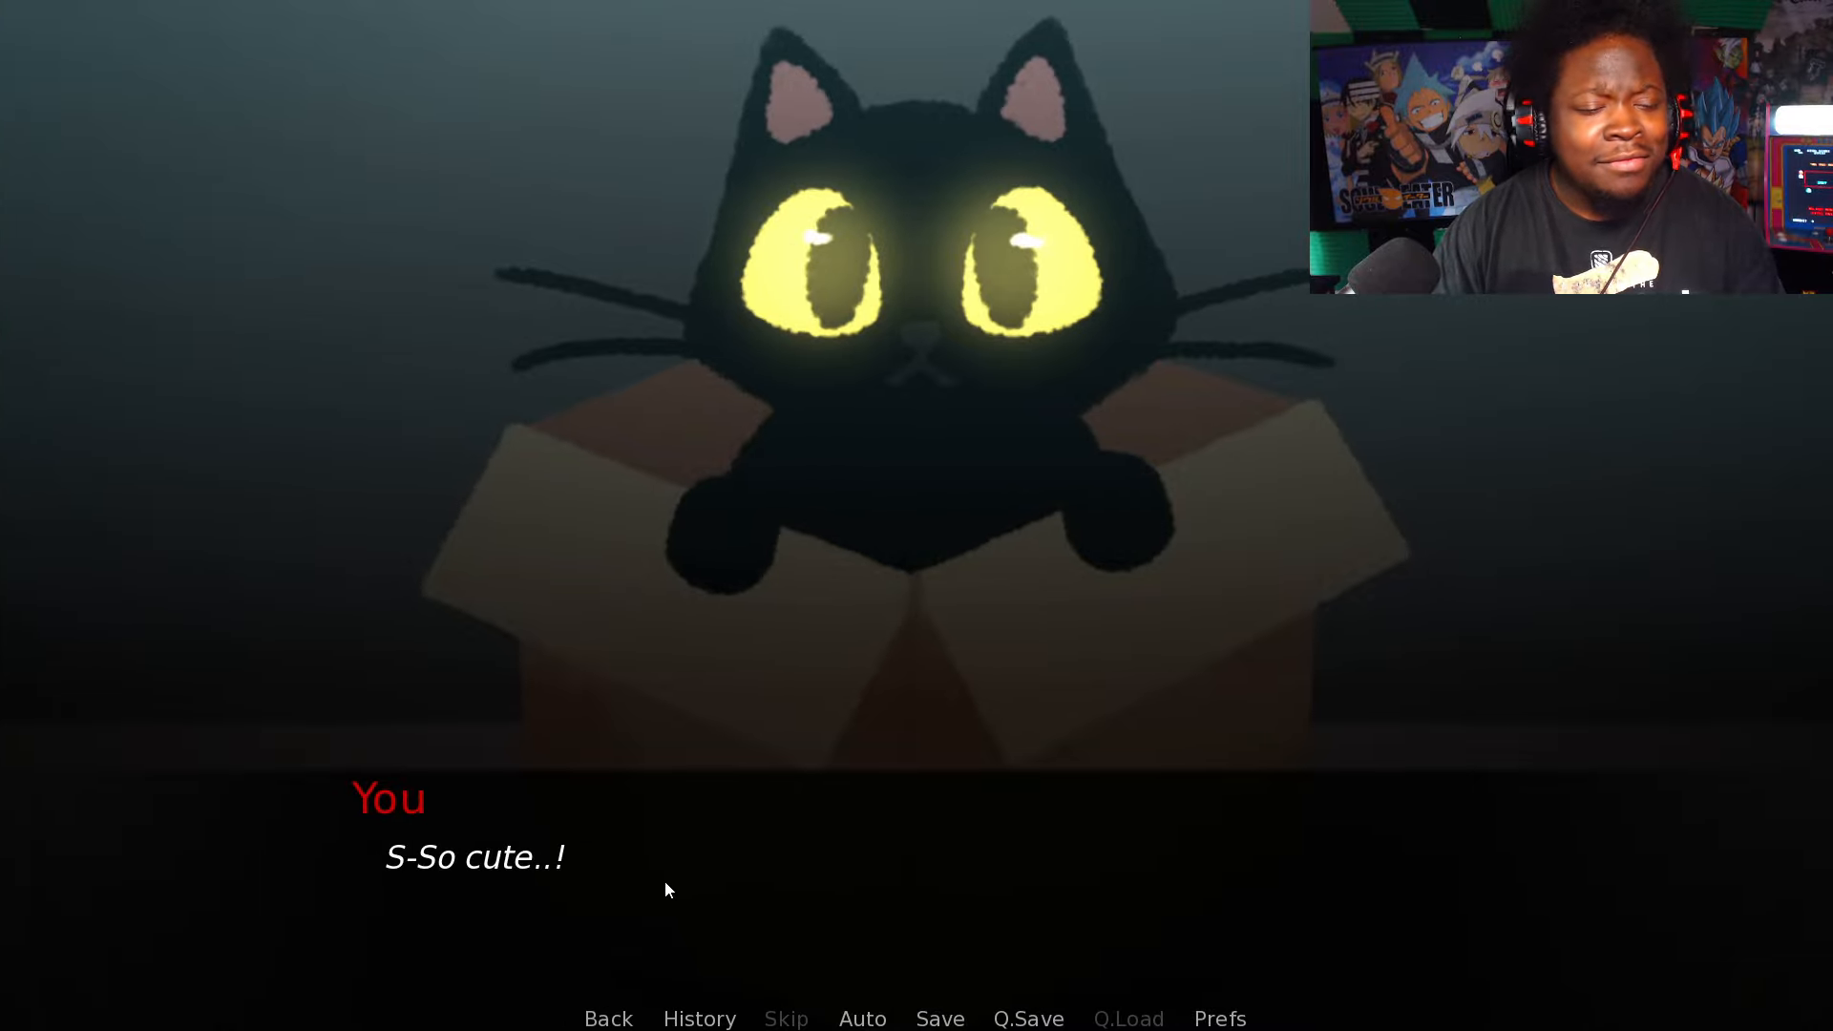
left_click(666, 865)
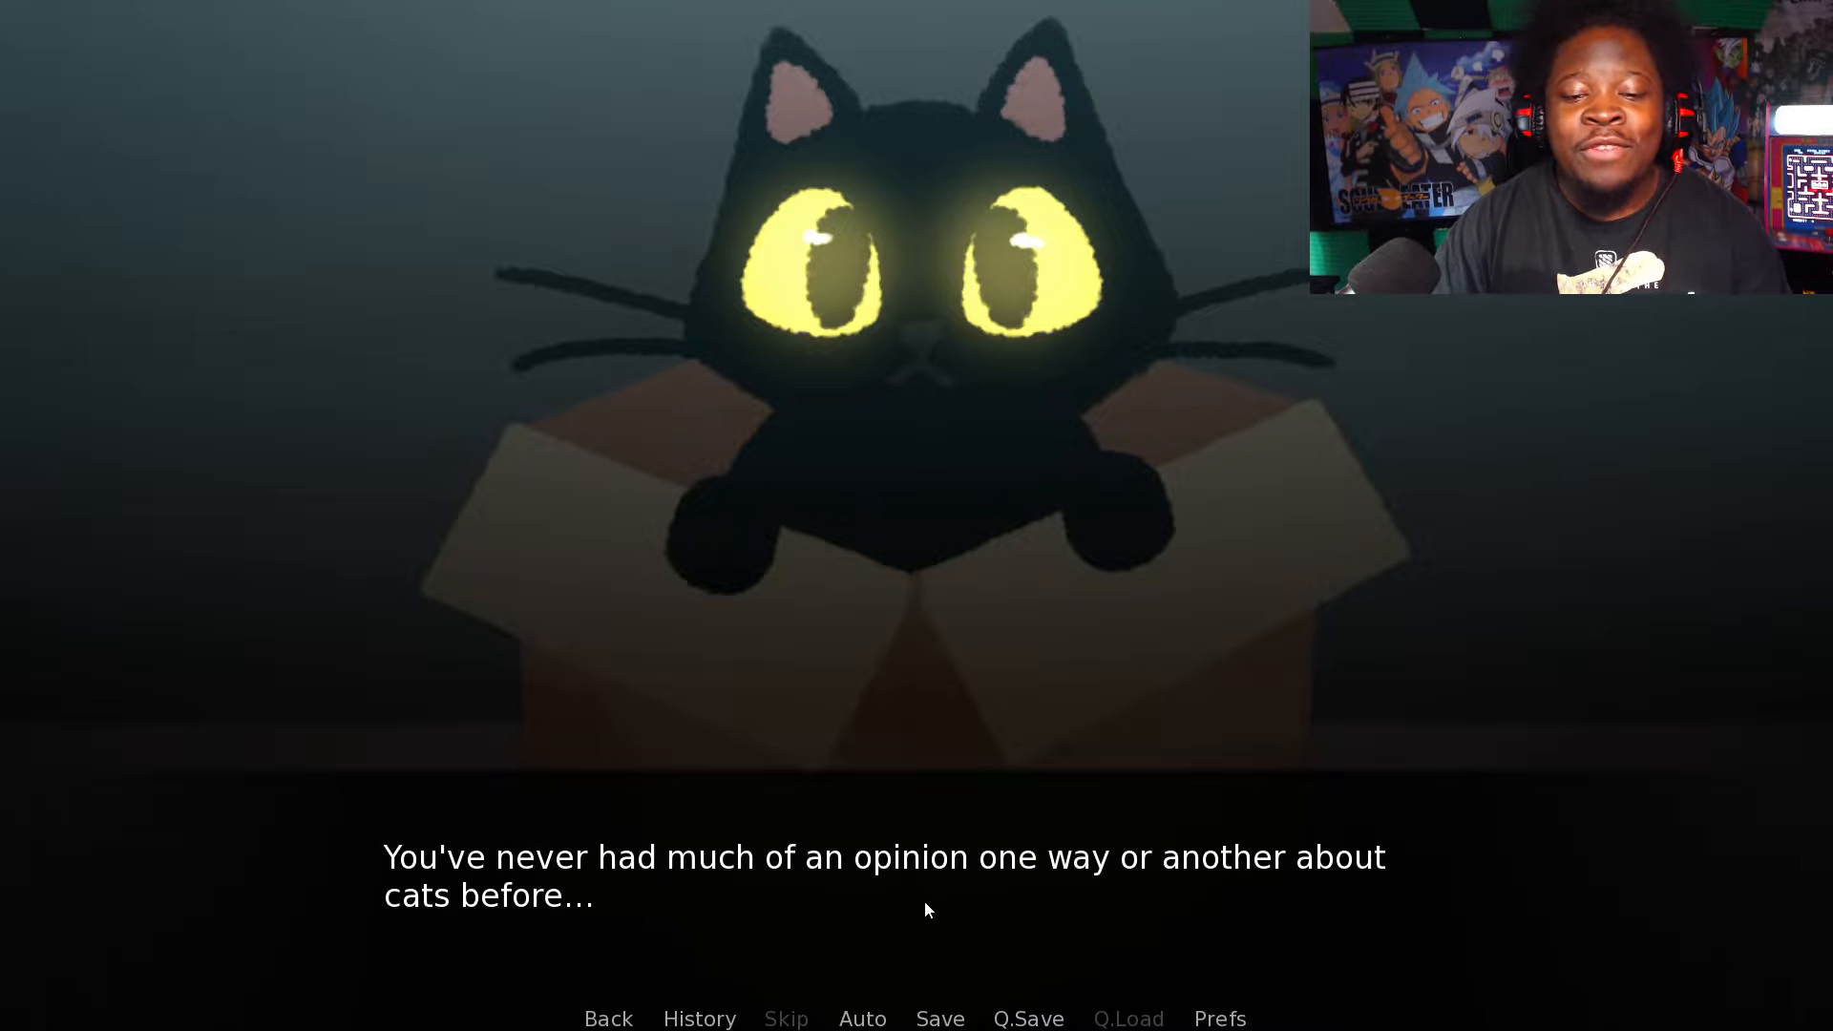
mouse_move(743, 923)
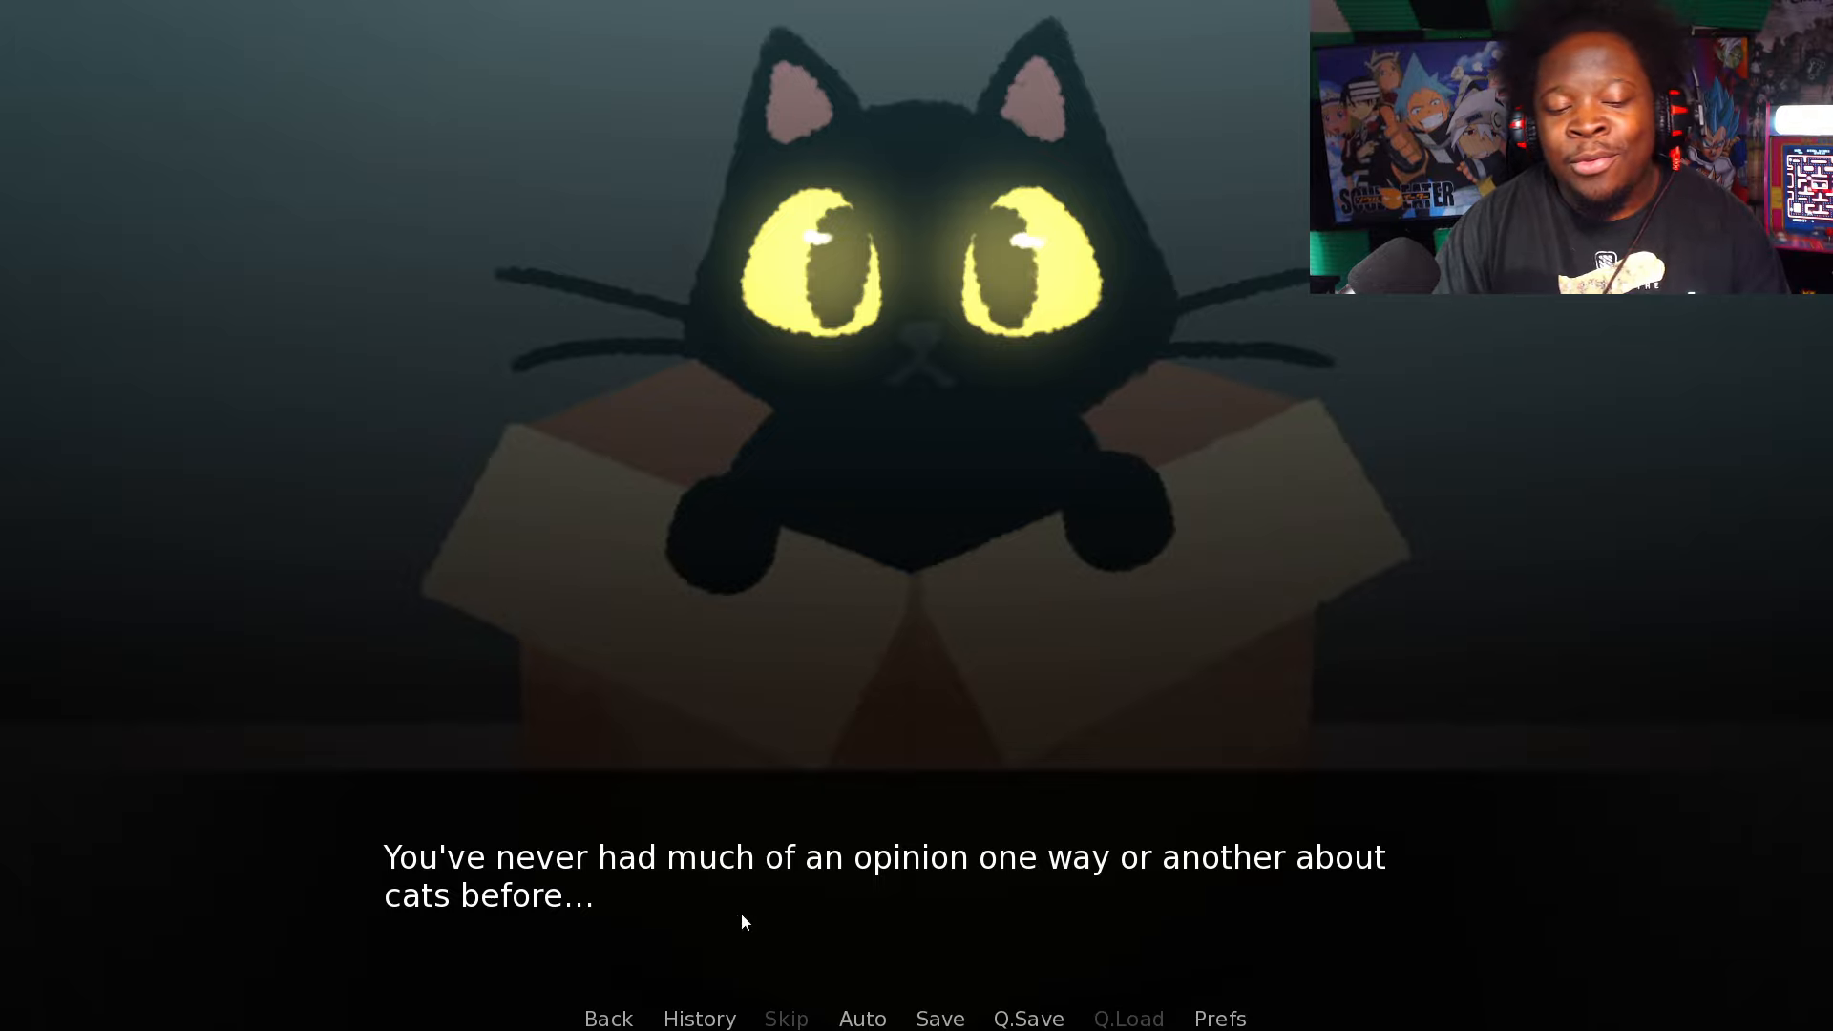
left_click(801, 888)
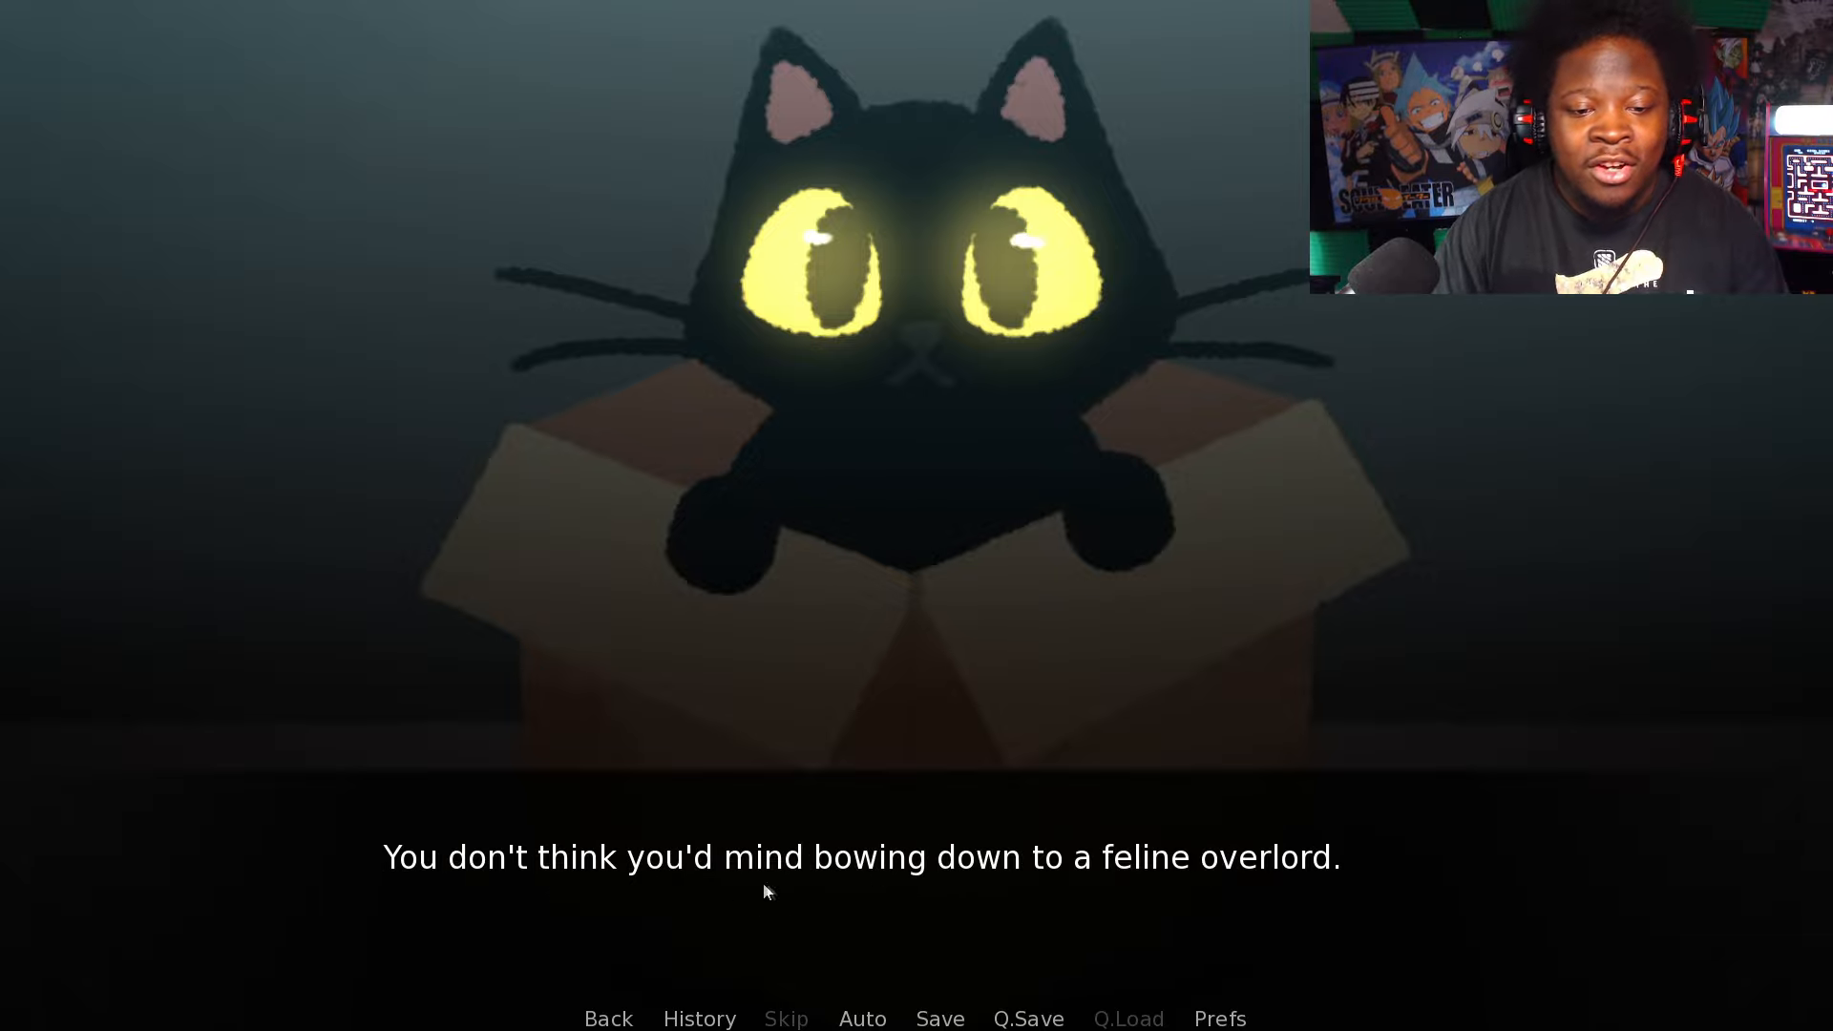
mouse_move(1244, 895)
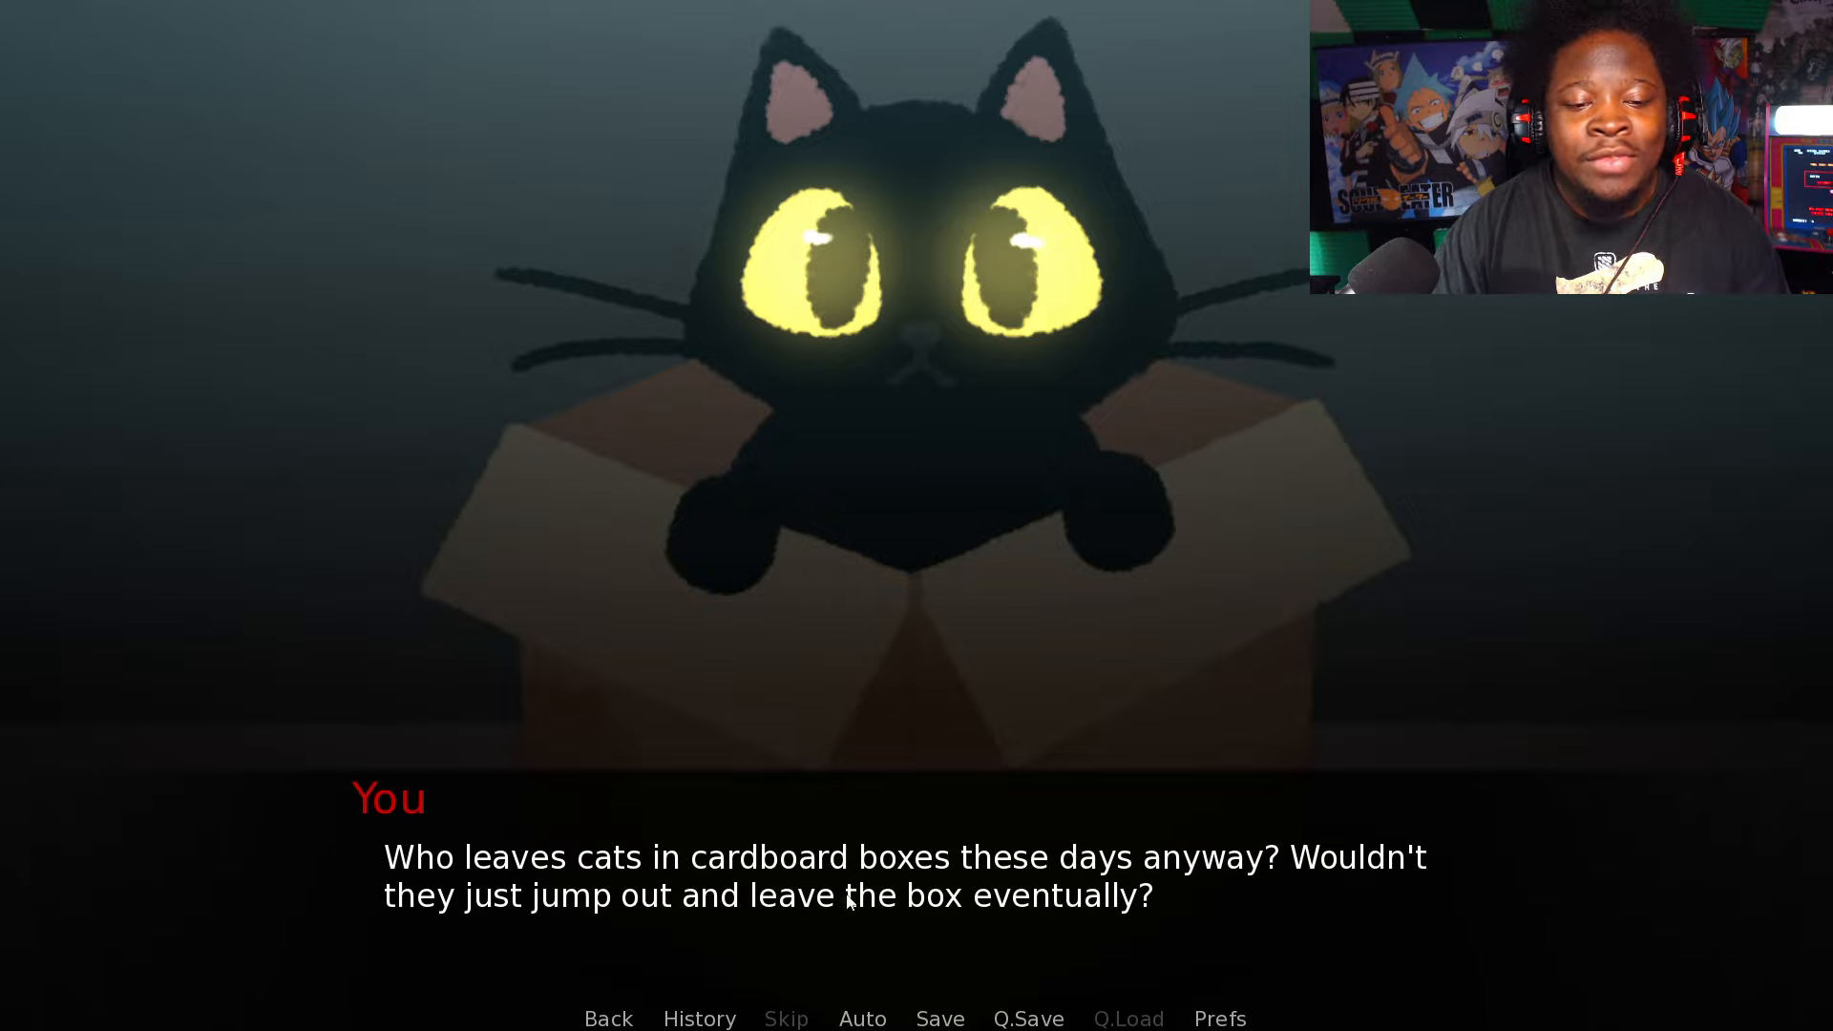
mouse_move(1302, 891)
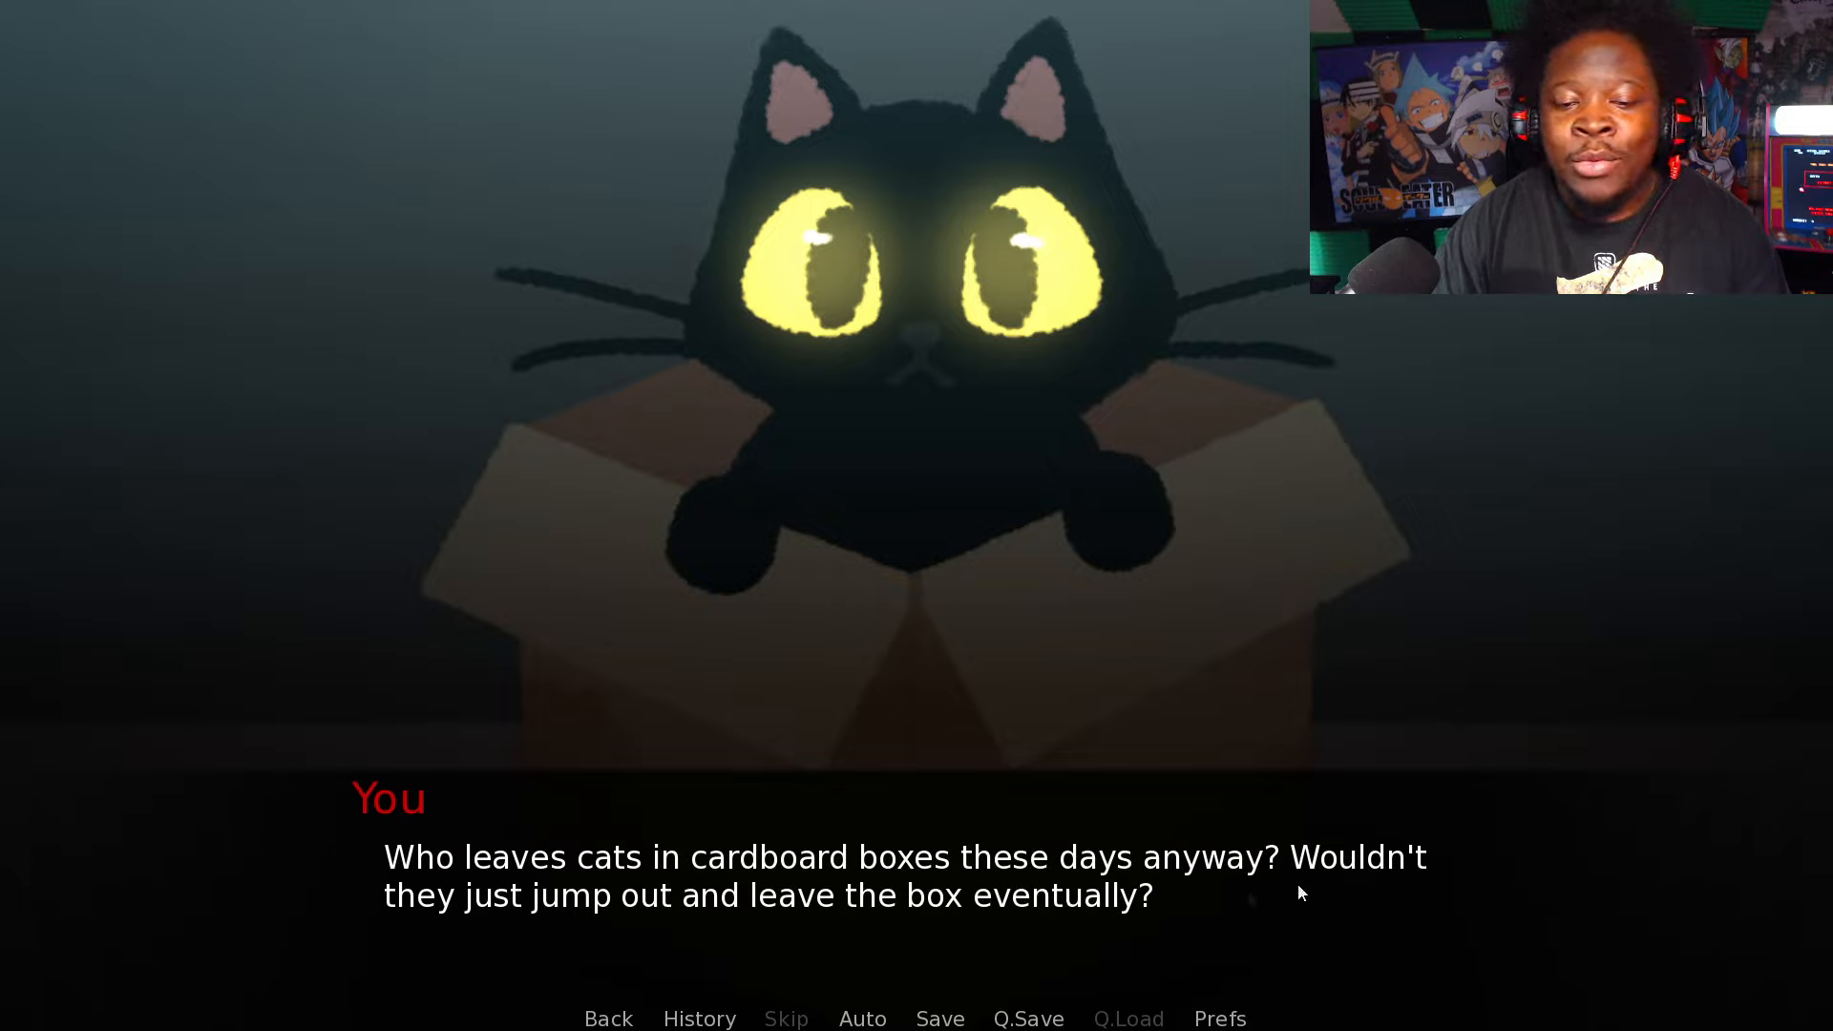
mouse_move(1081, 933)
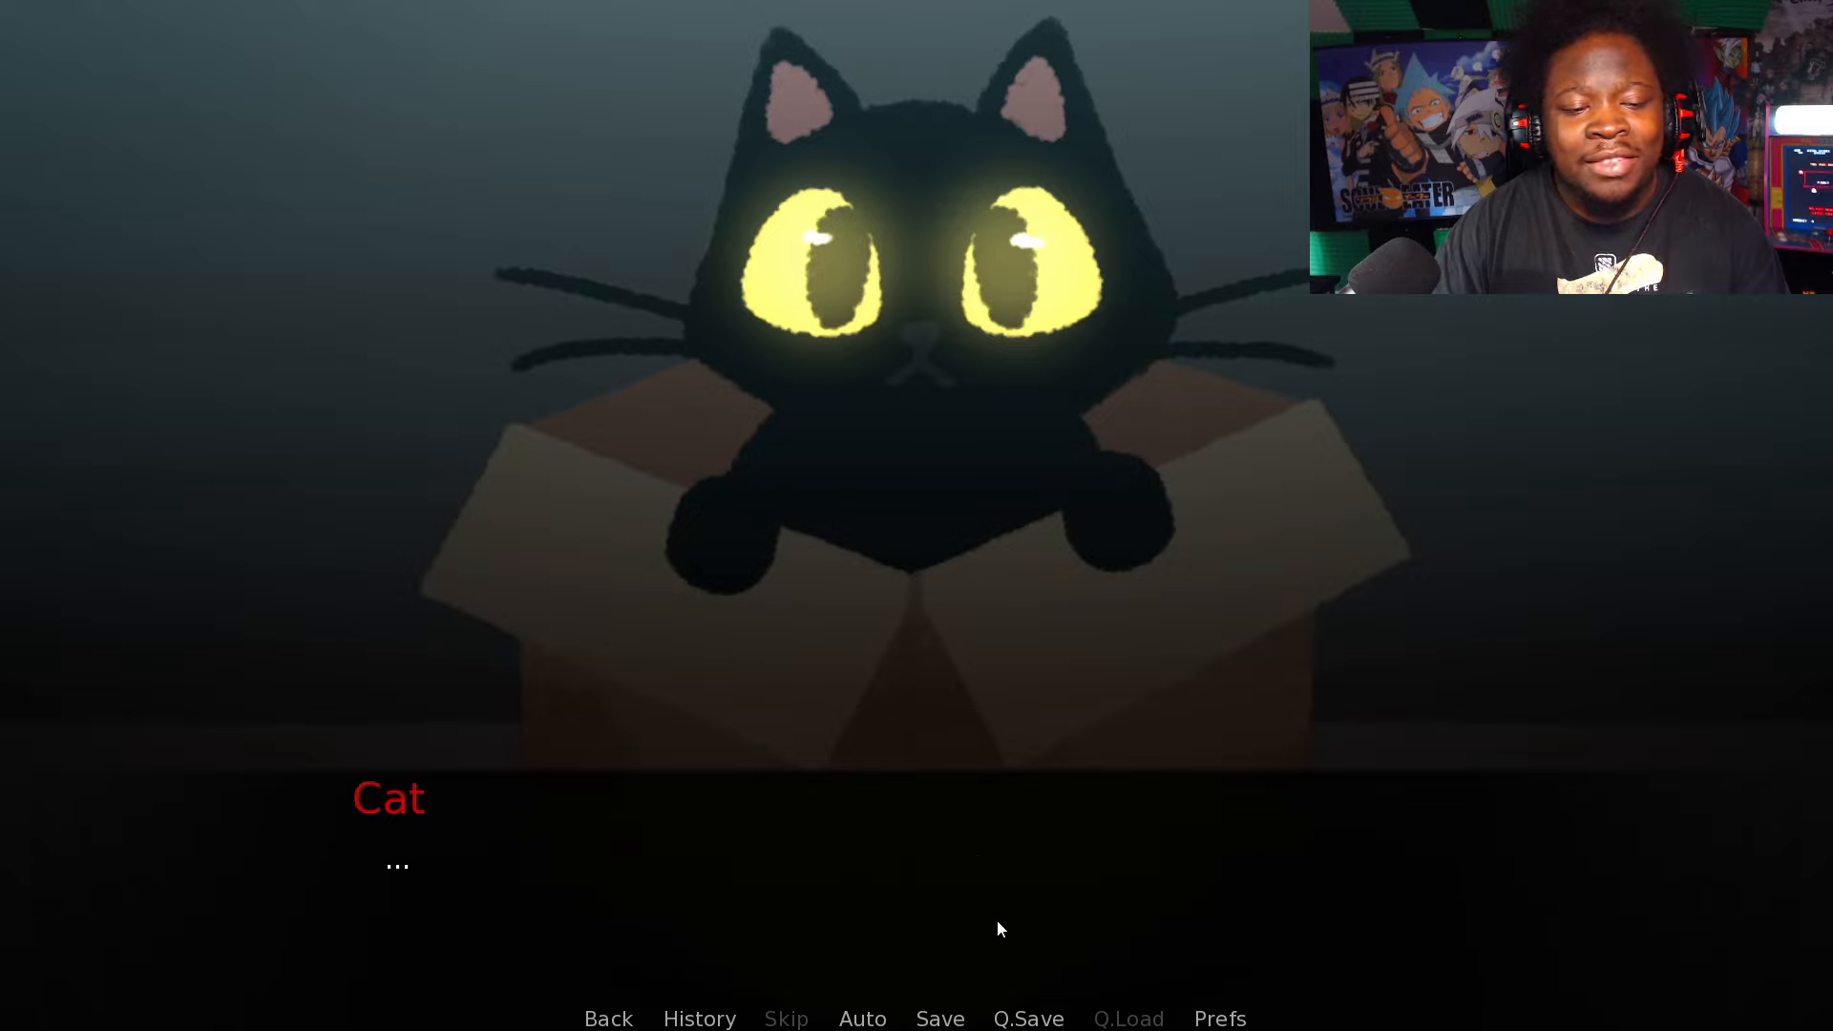
Step: Advance past the cat's silent reply and choose 'Take cat home'
left_click(1000, 928)
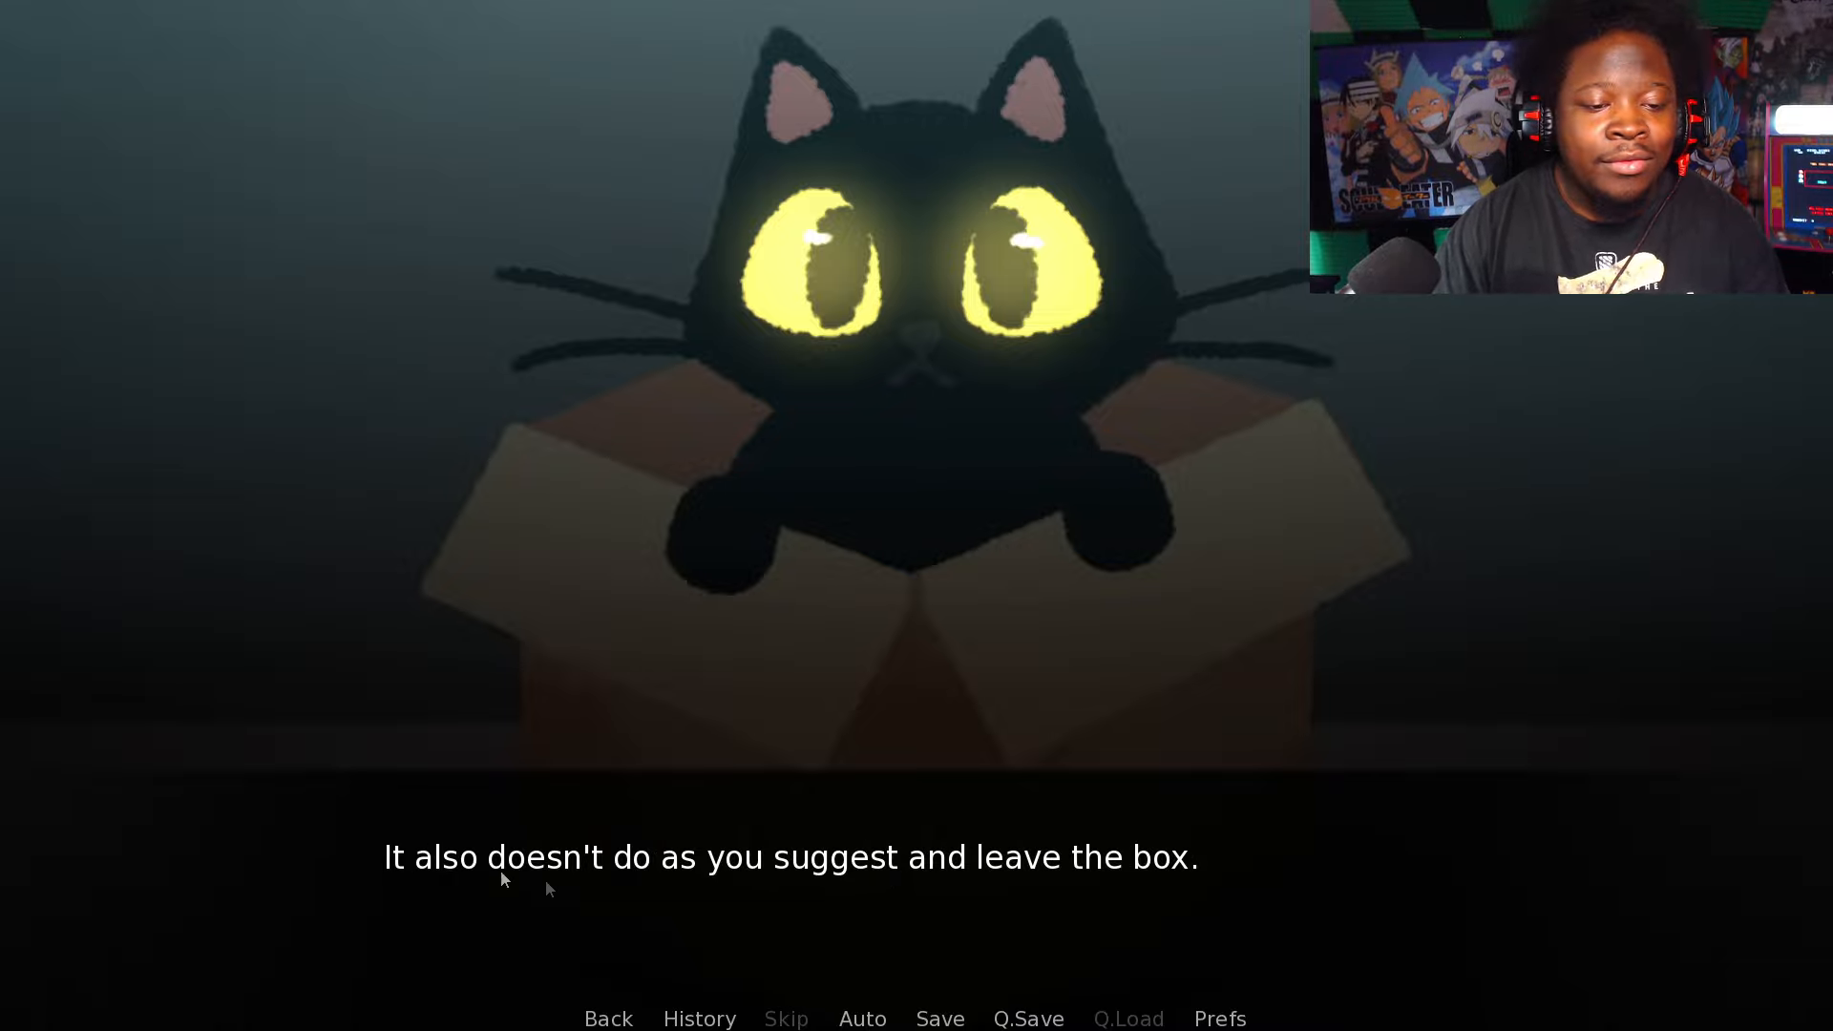
mouse_move(848, 894)
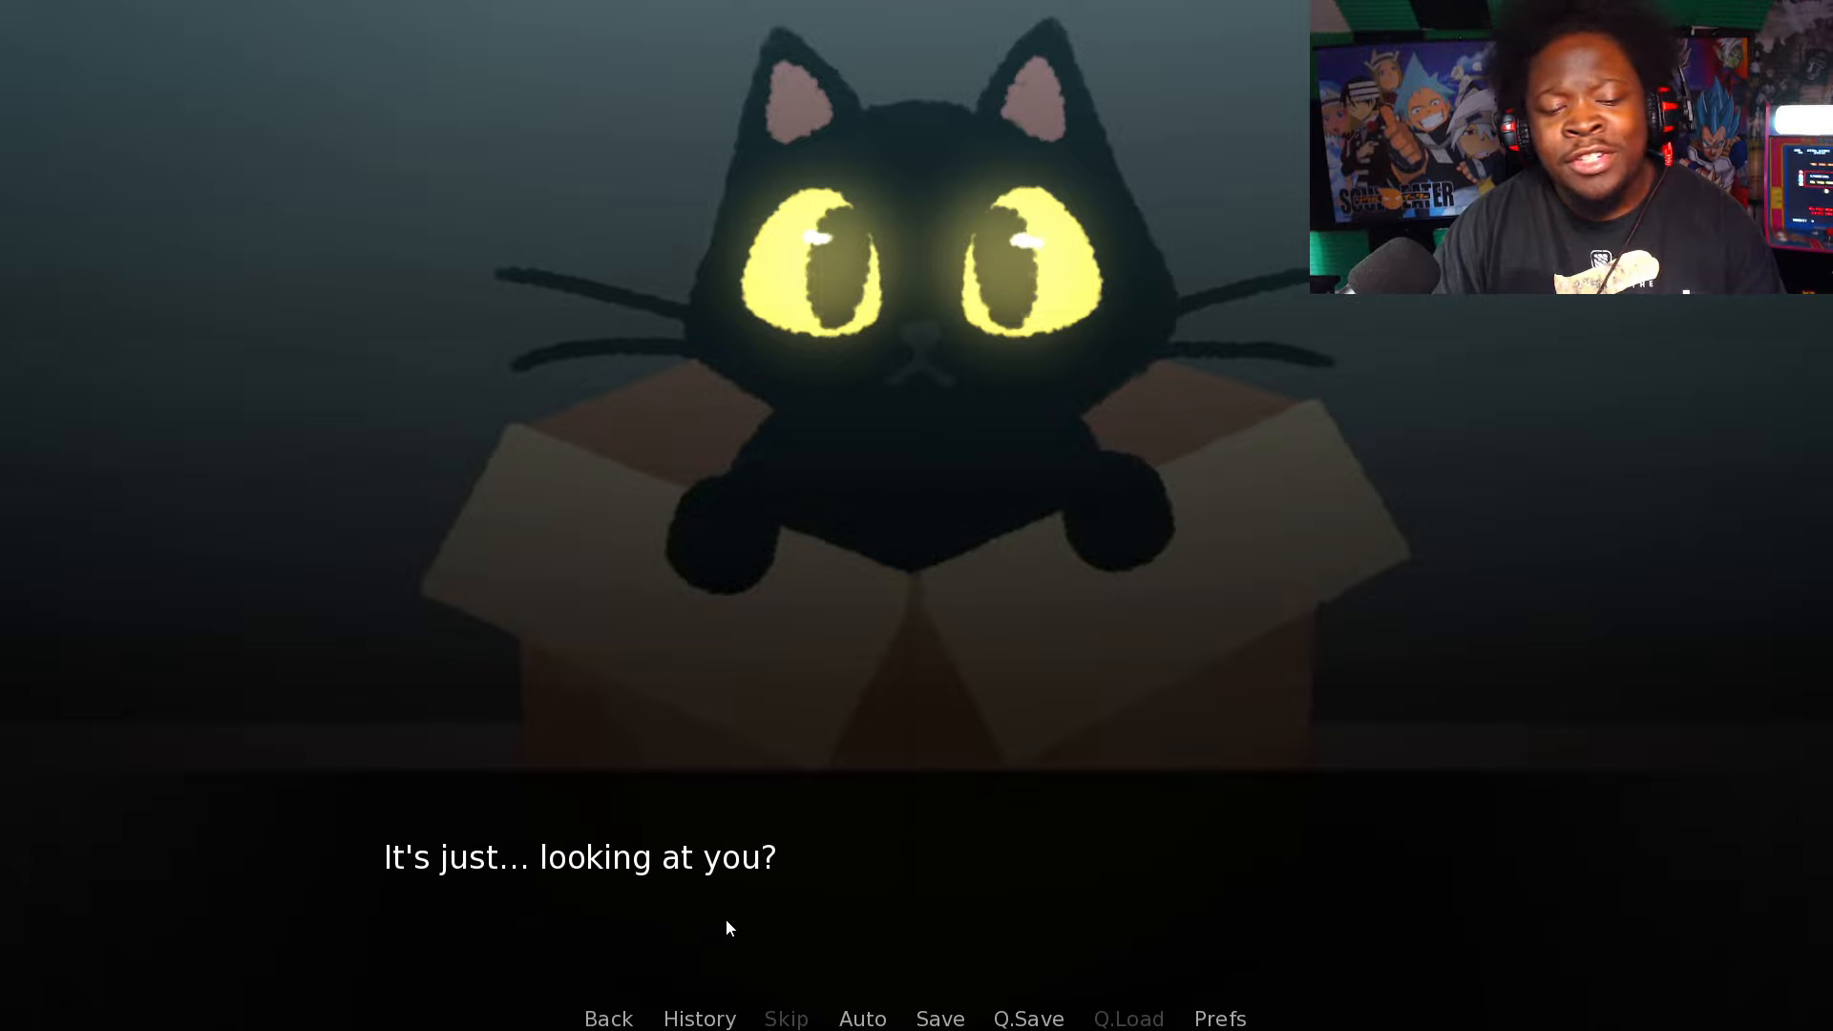
left_click(729, 927)
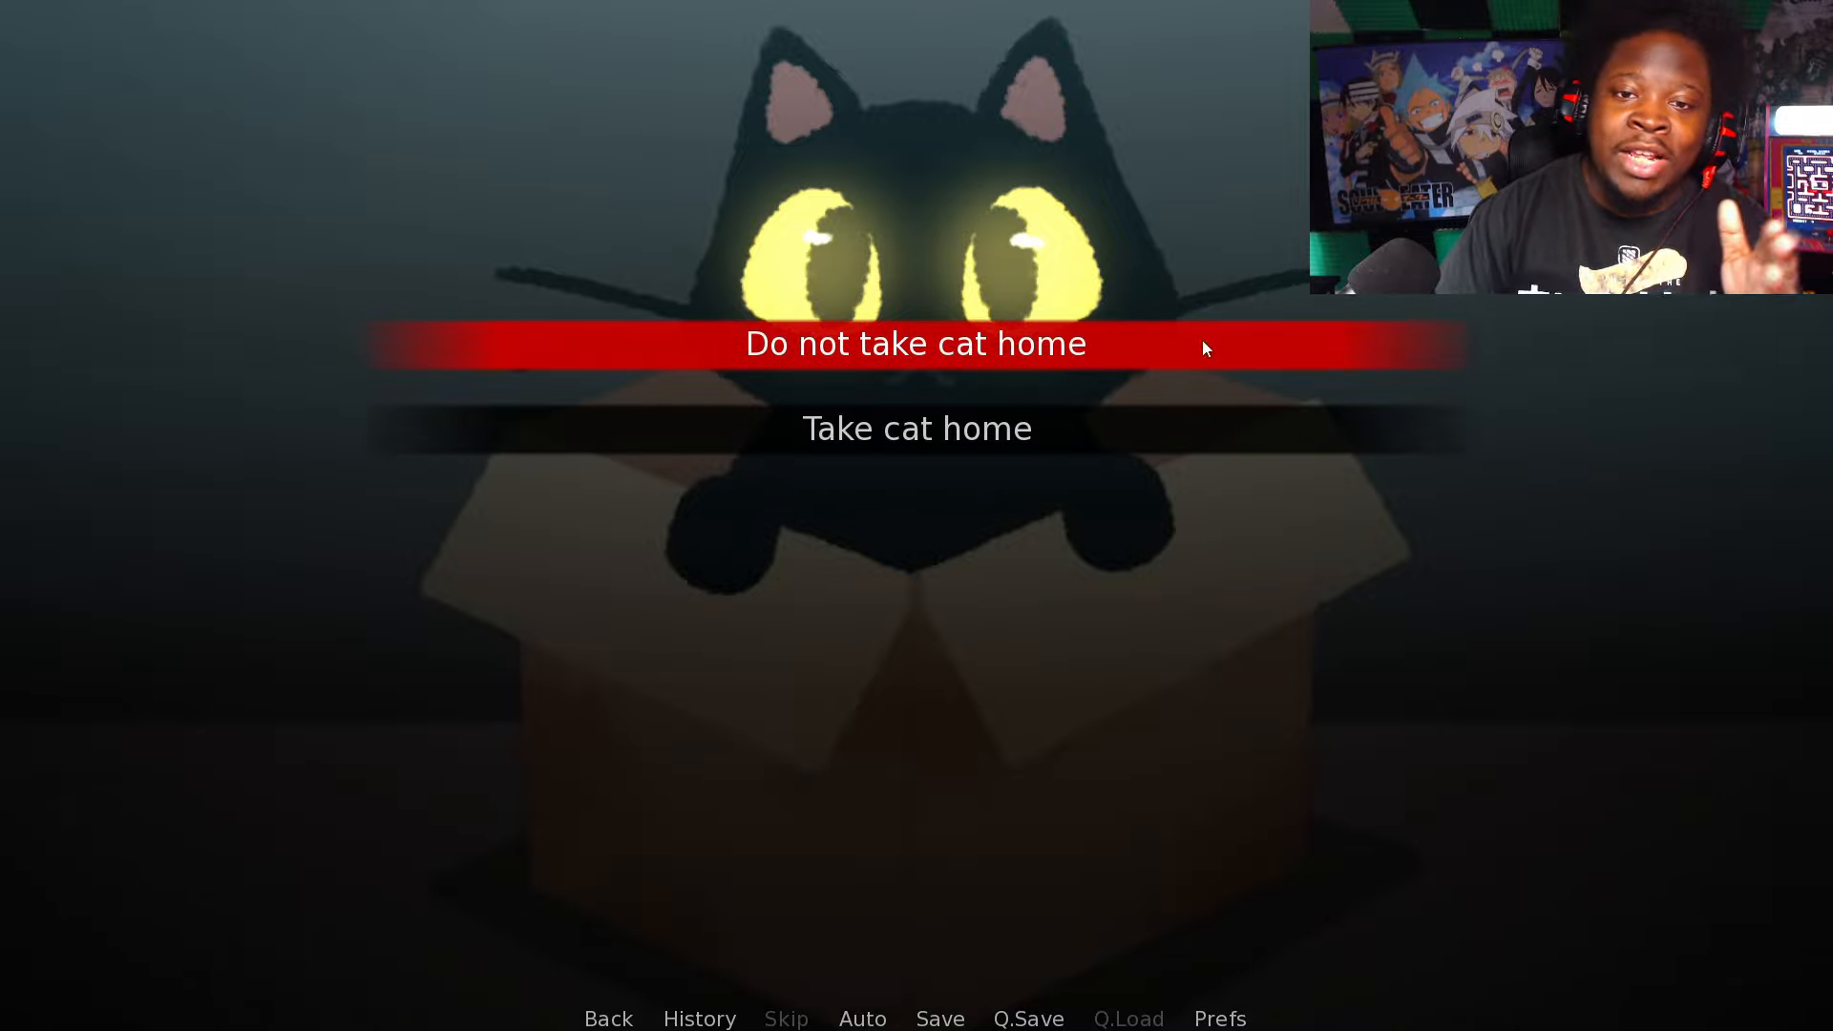
mouse_move(1038, 418)
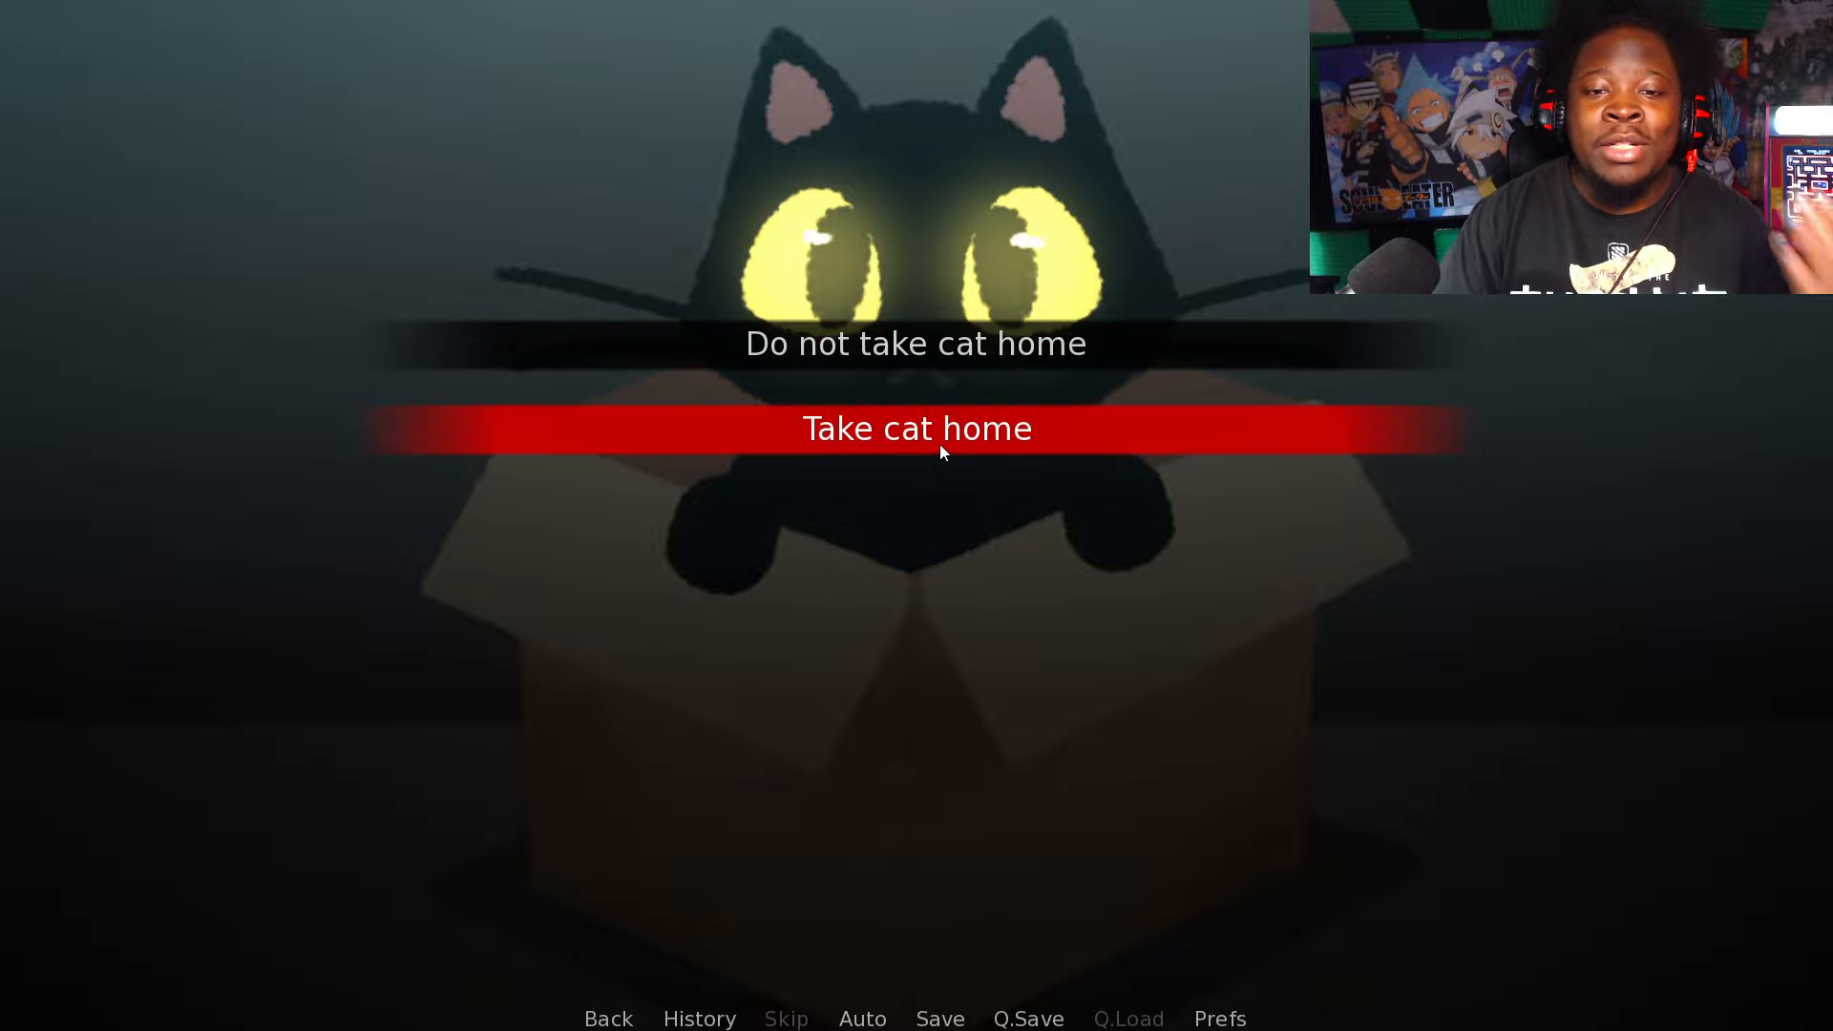
left_click(915, 428)
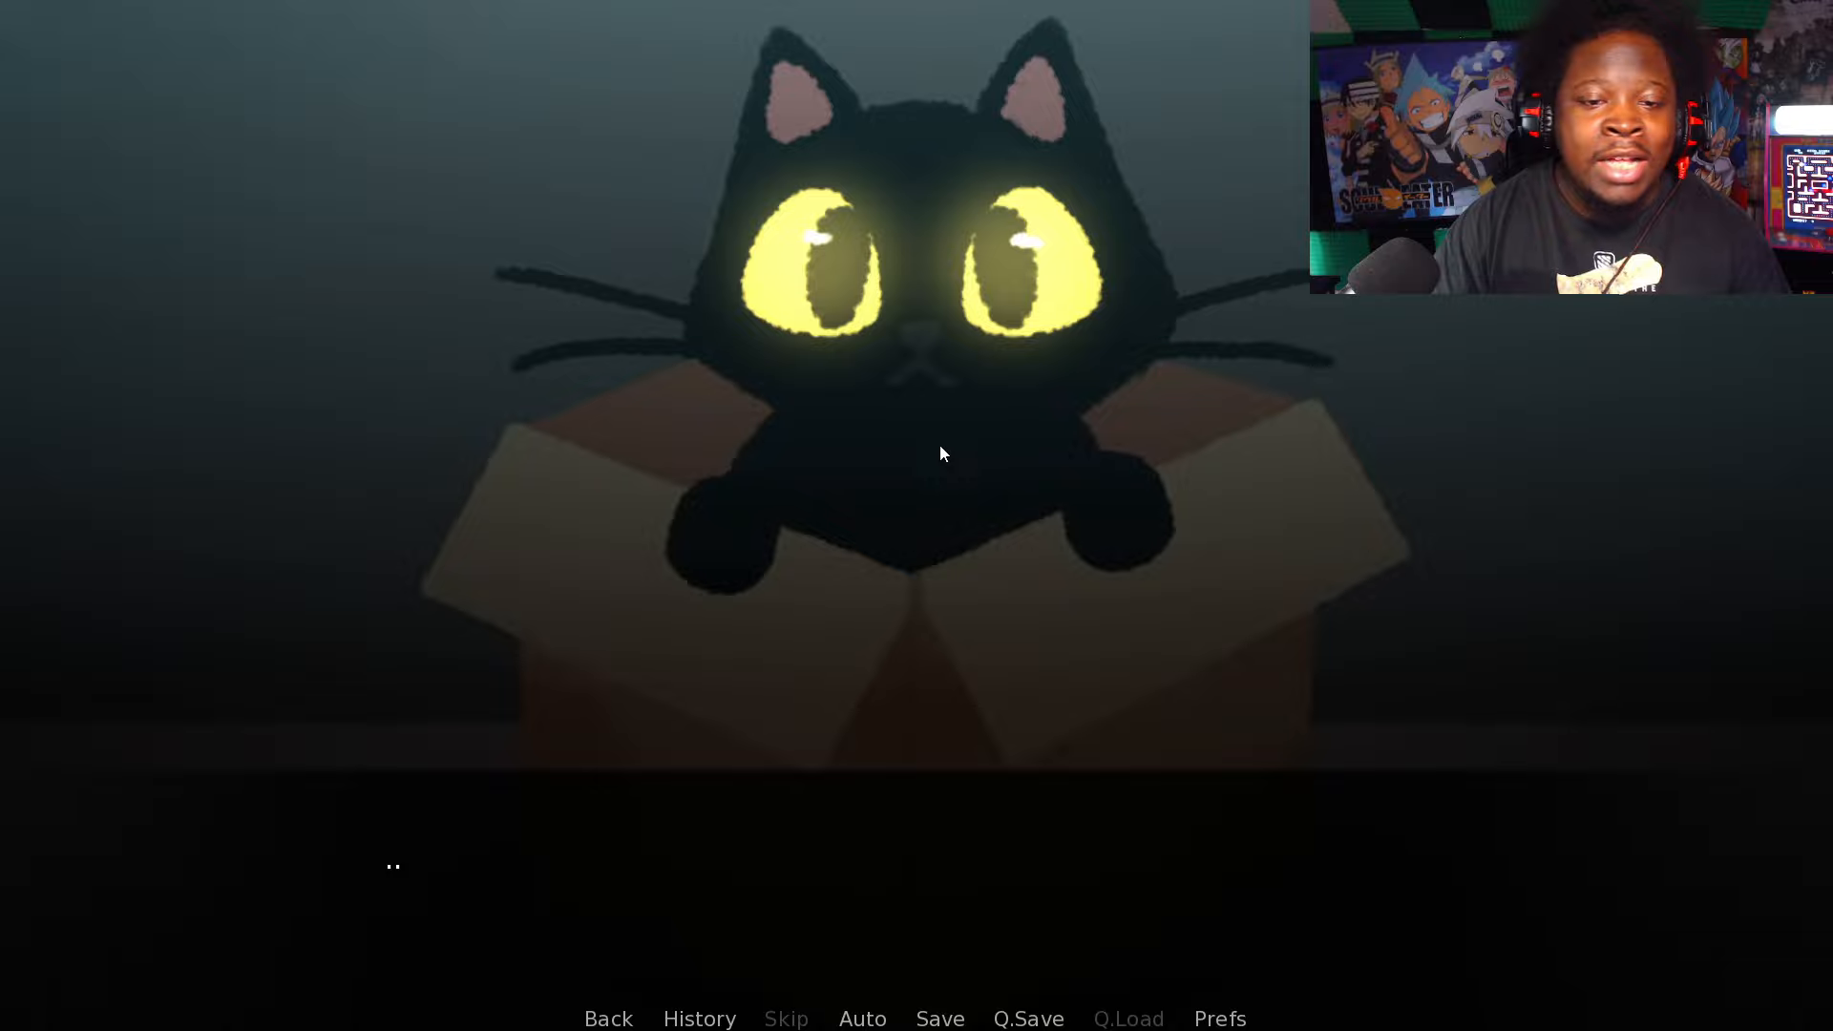
mouse_move(708, 620)
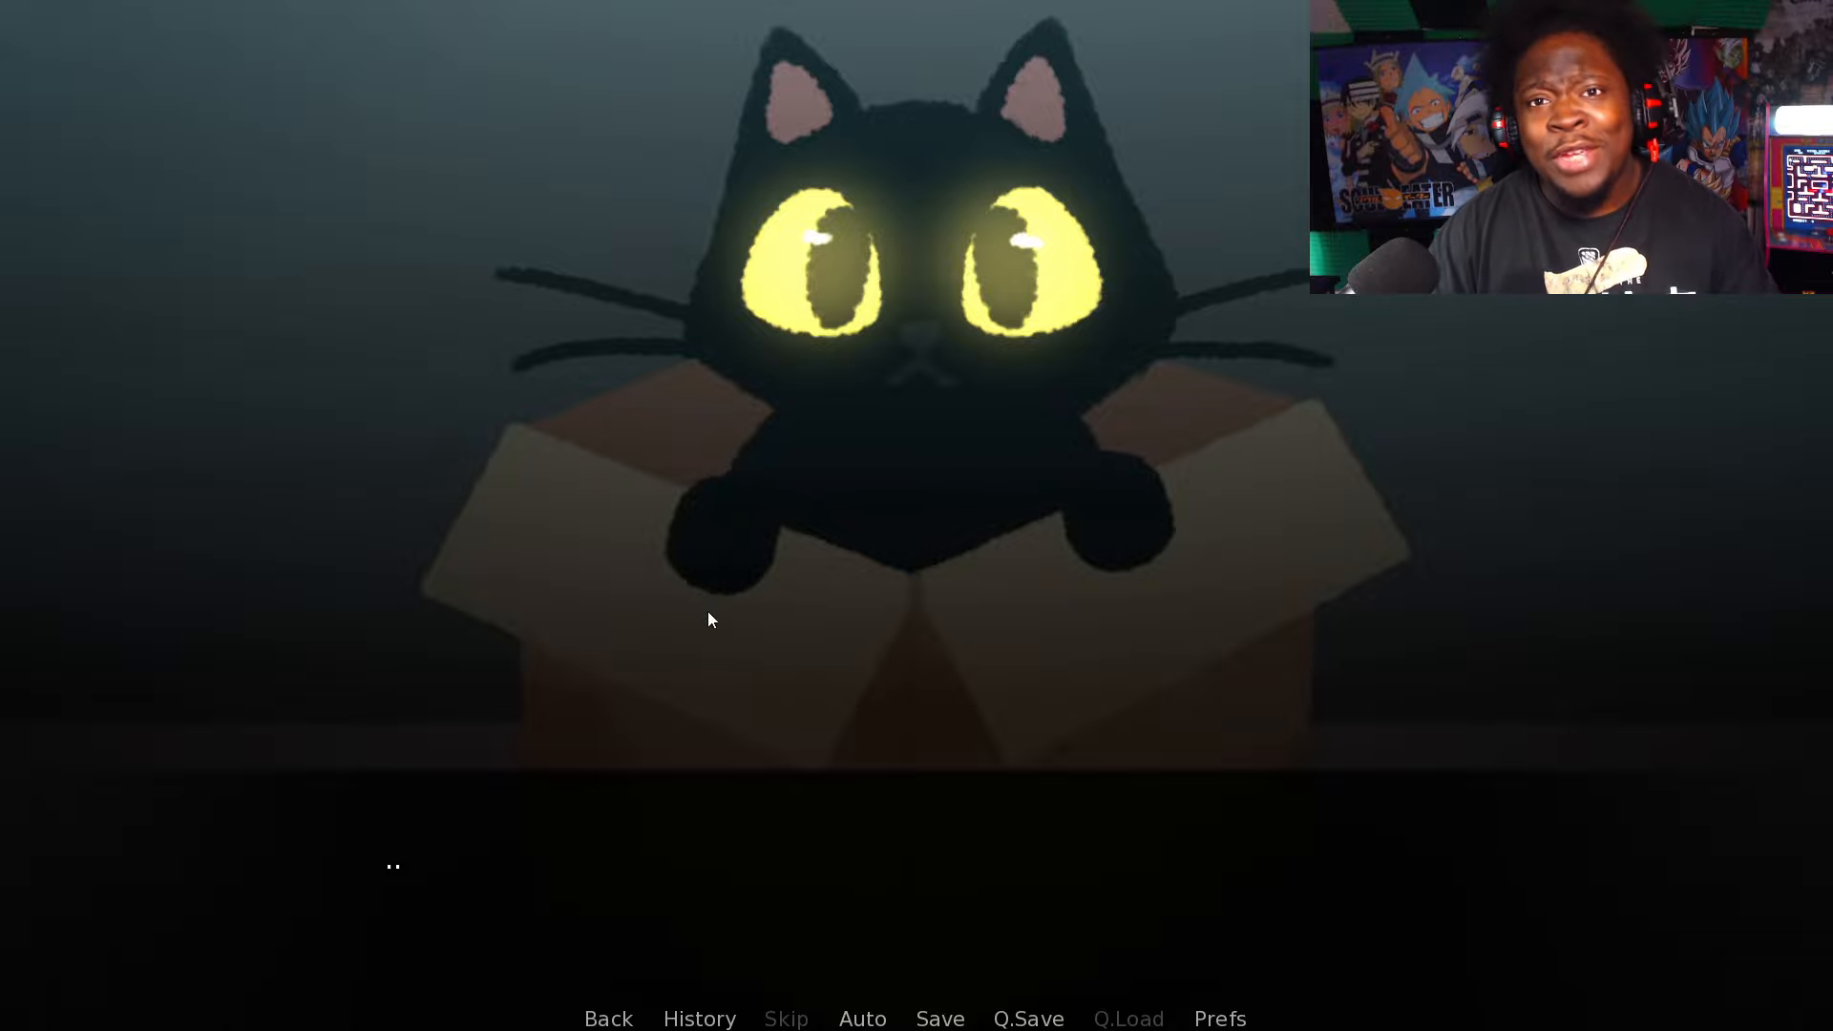
left_click(708, 619)
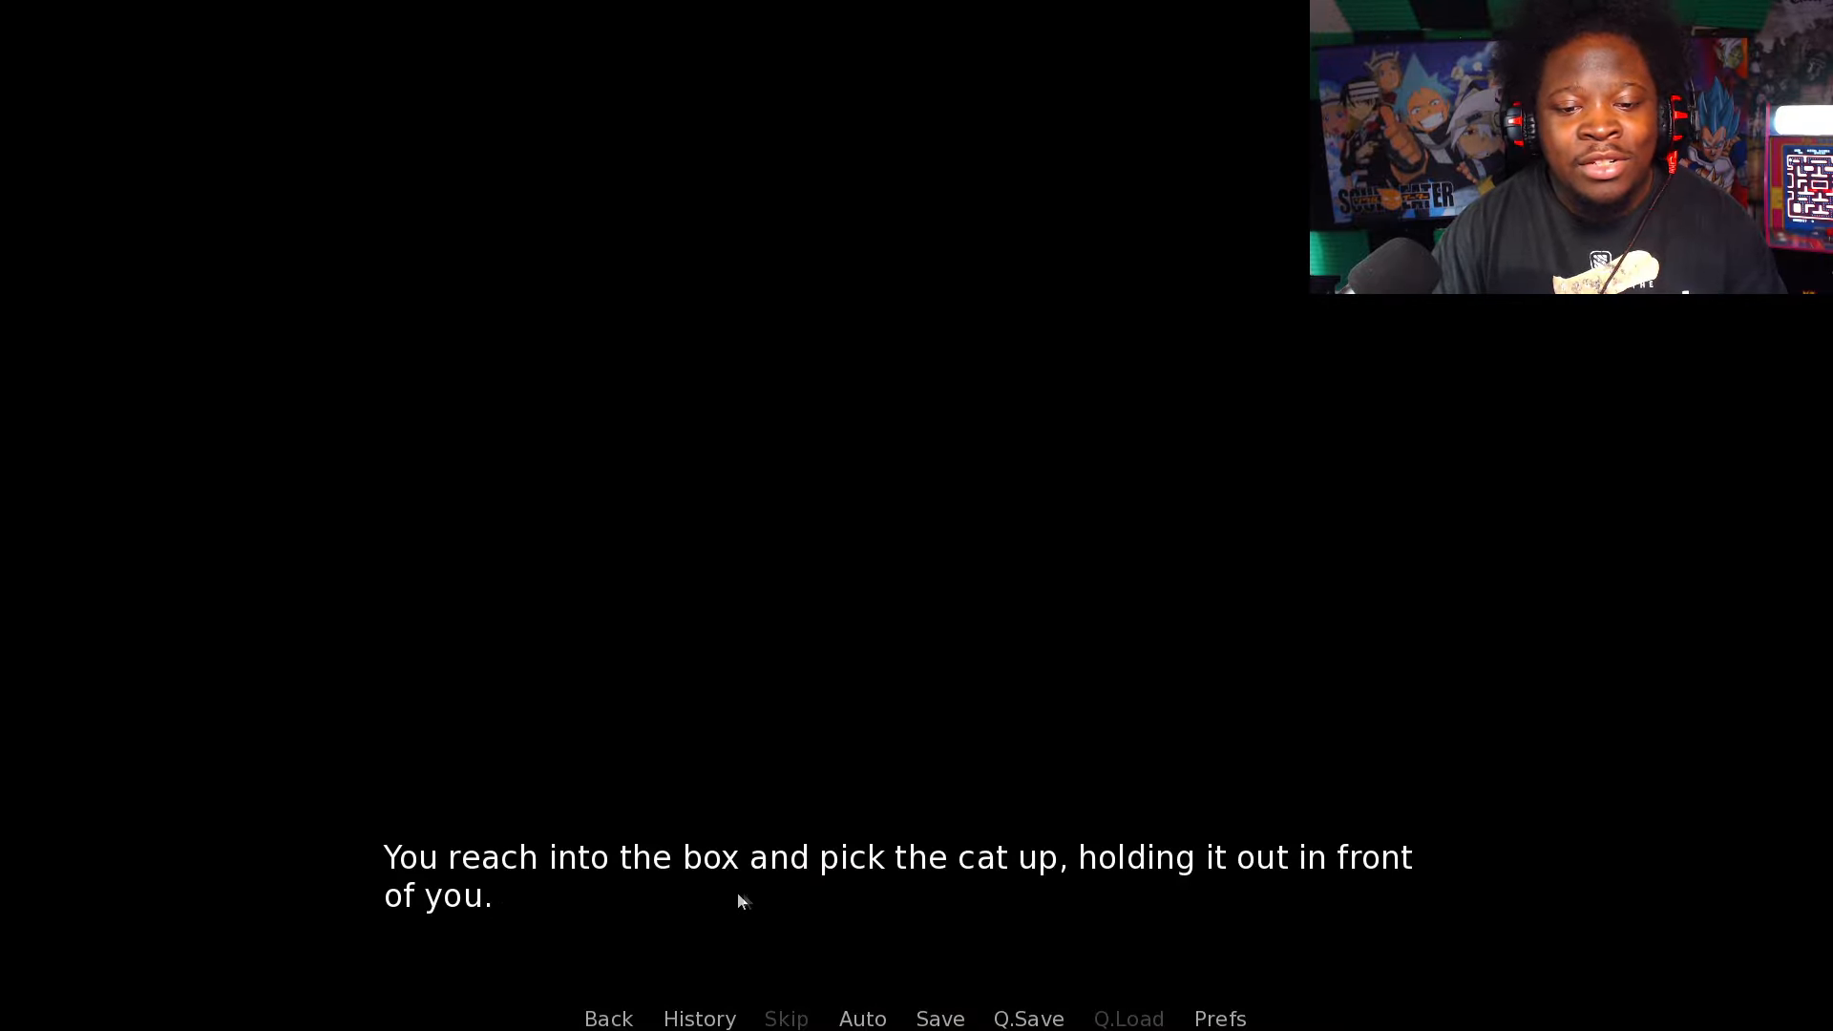
mouse_move(714, 917)
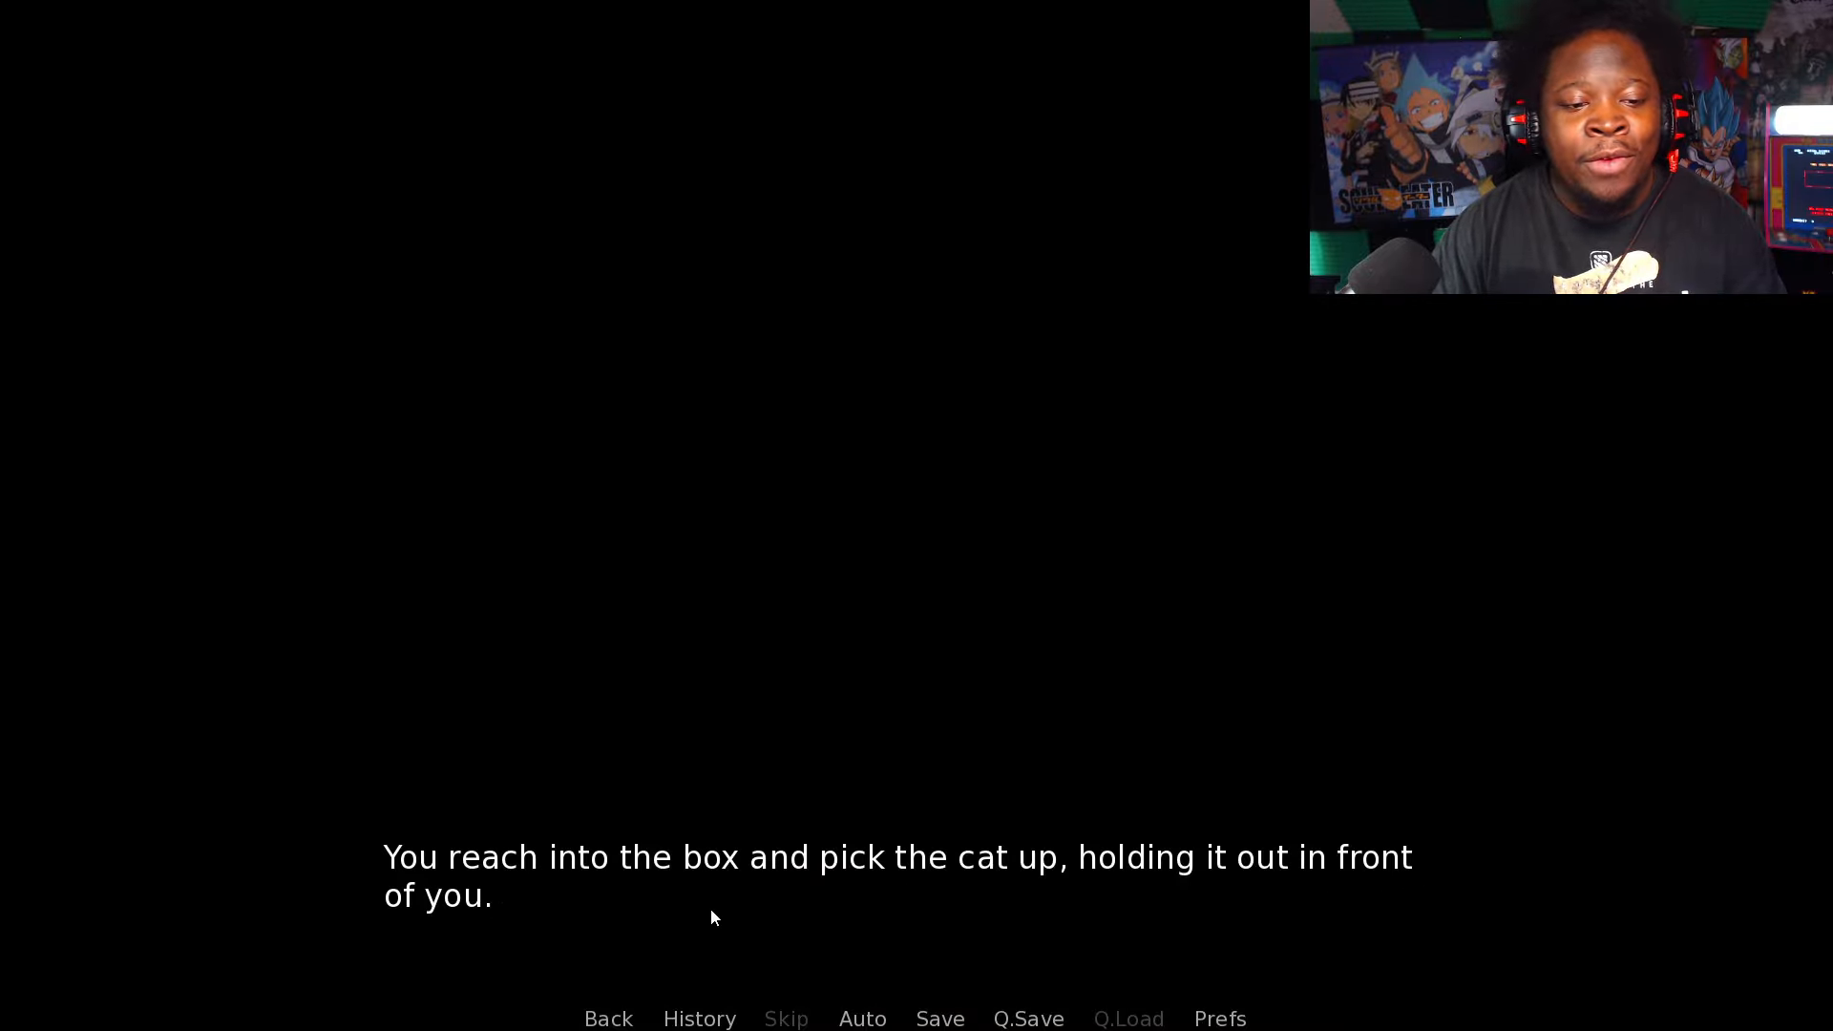
Step: Read through the happy meow, shivering cat, and rain lines up to the pet store stop
left_click(713, 918)
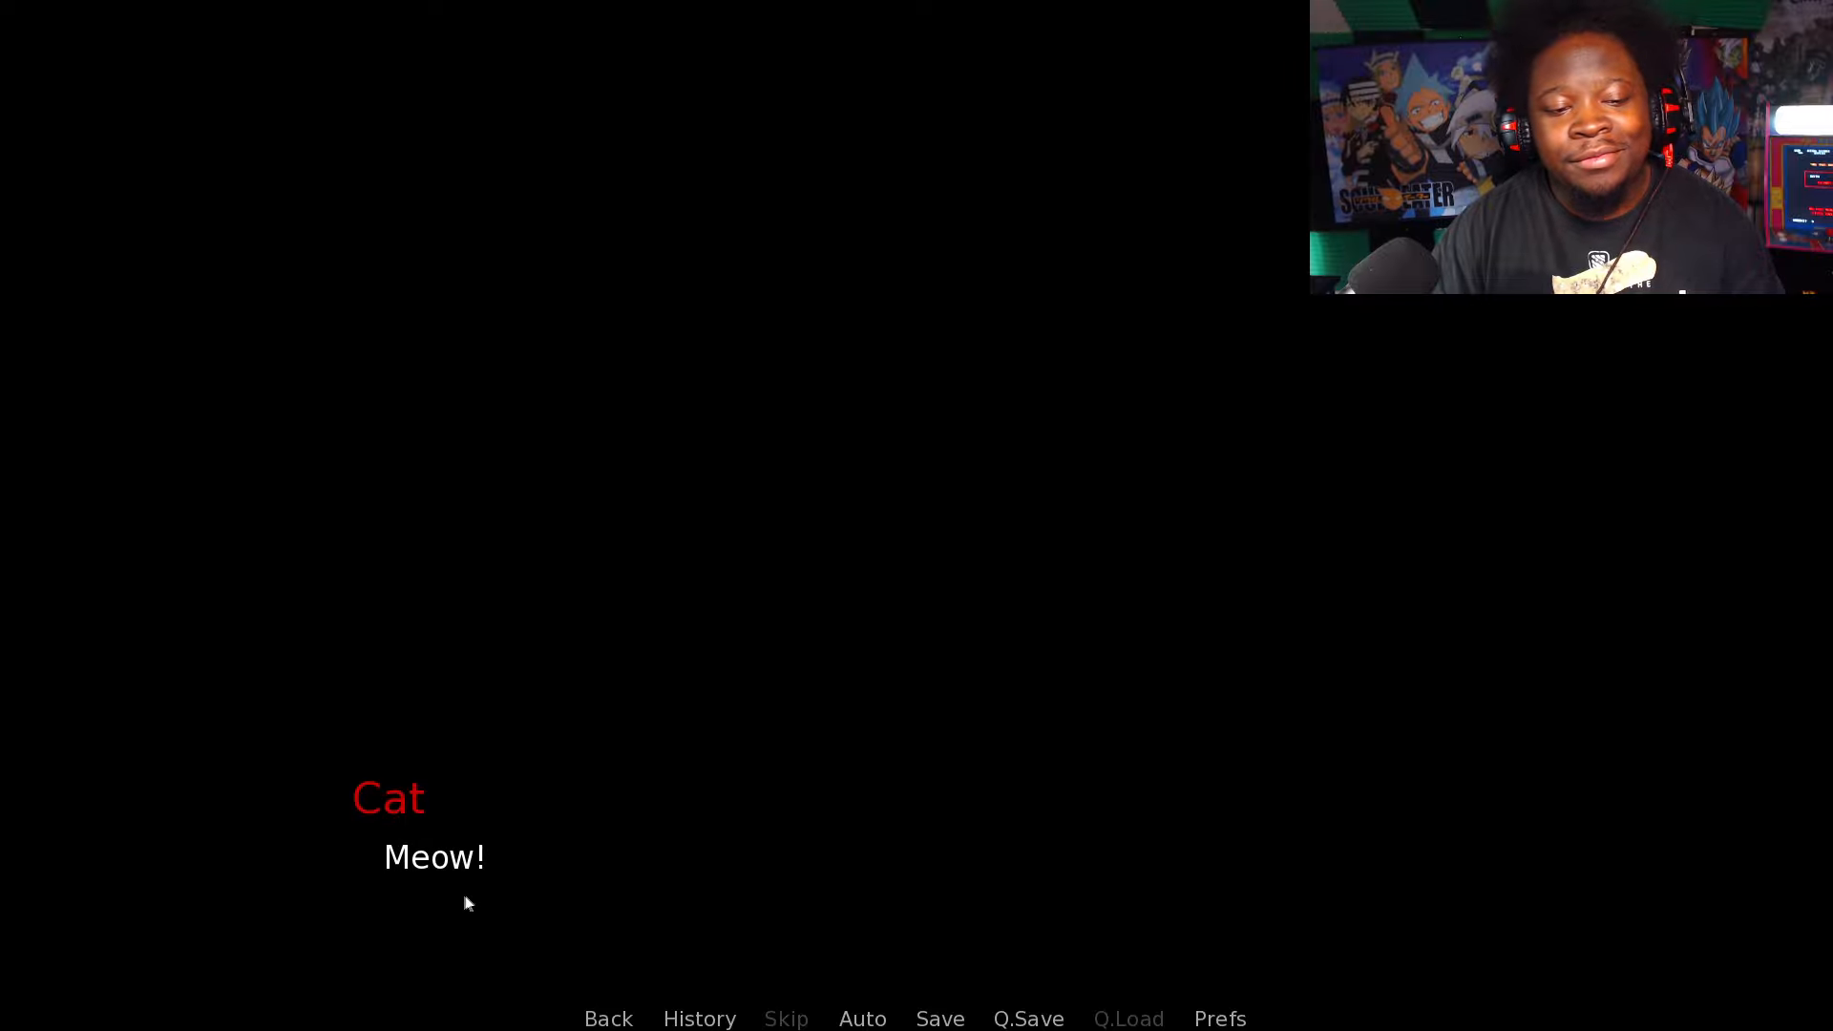
left_click(468, 865)
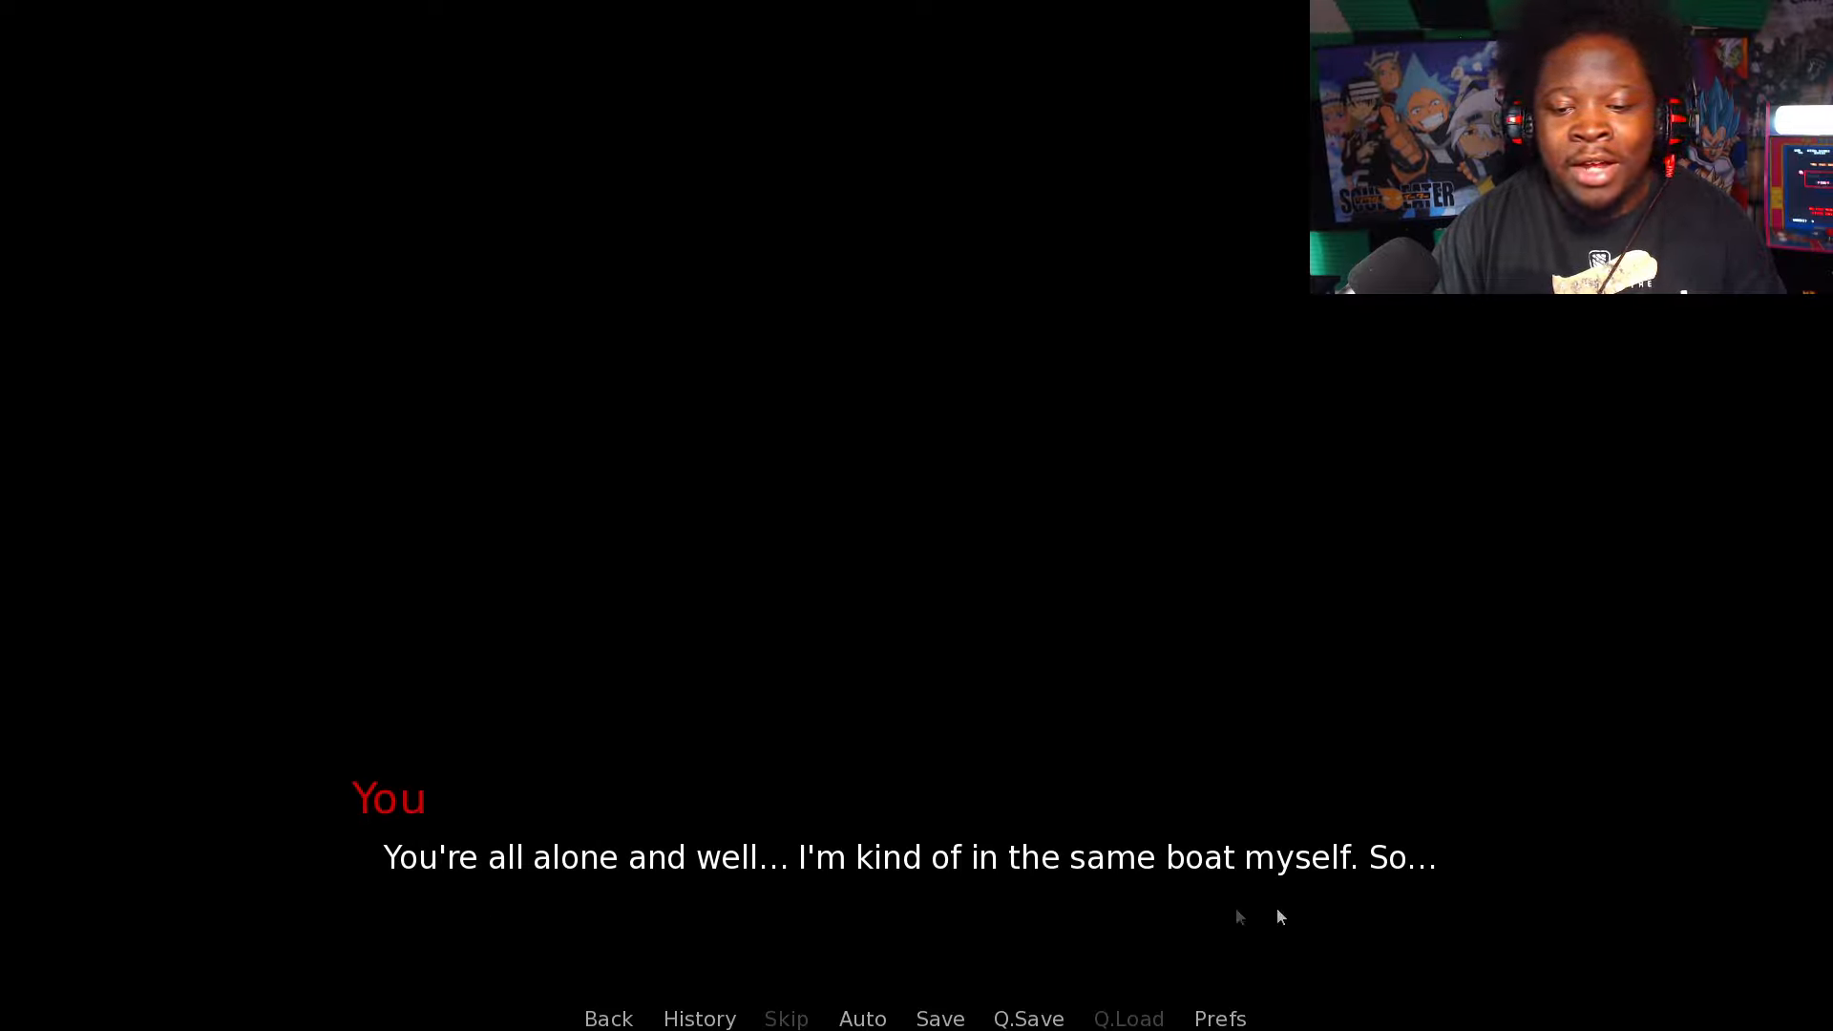
left_click(966, 912)
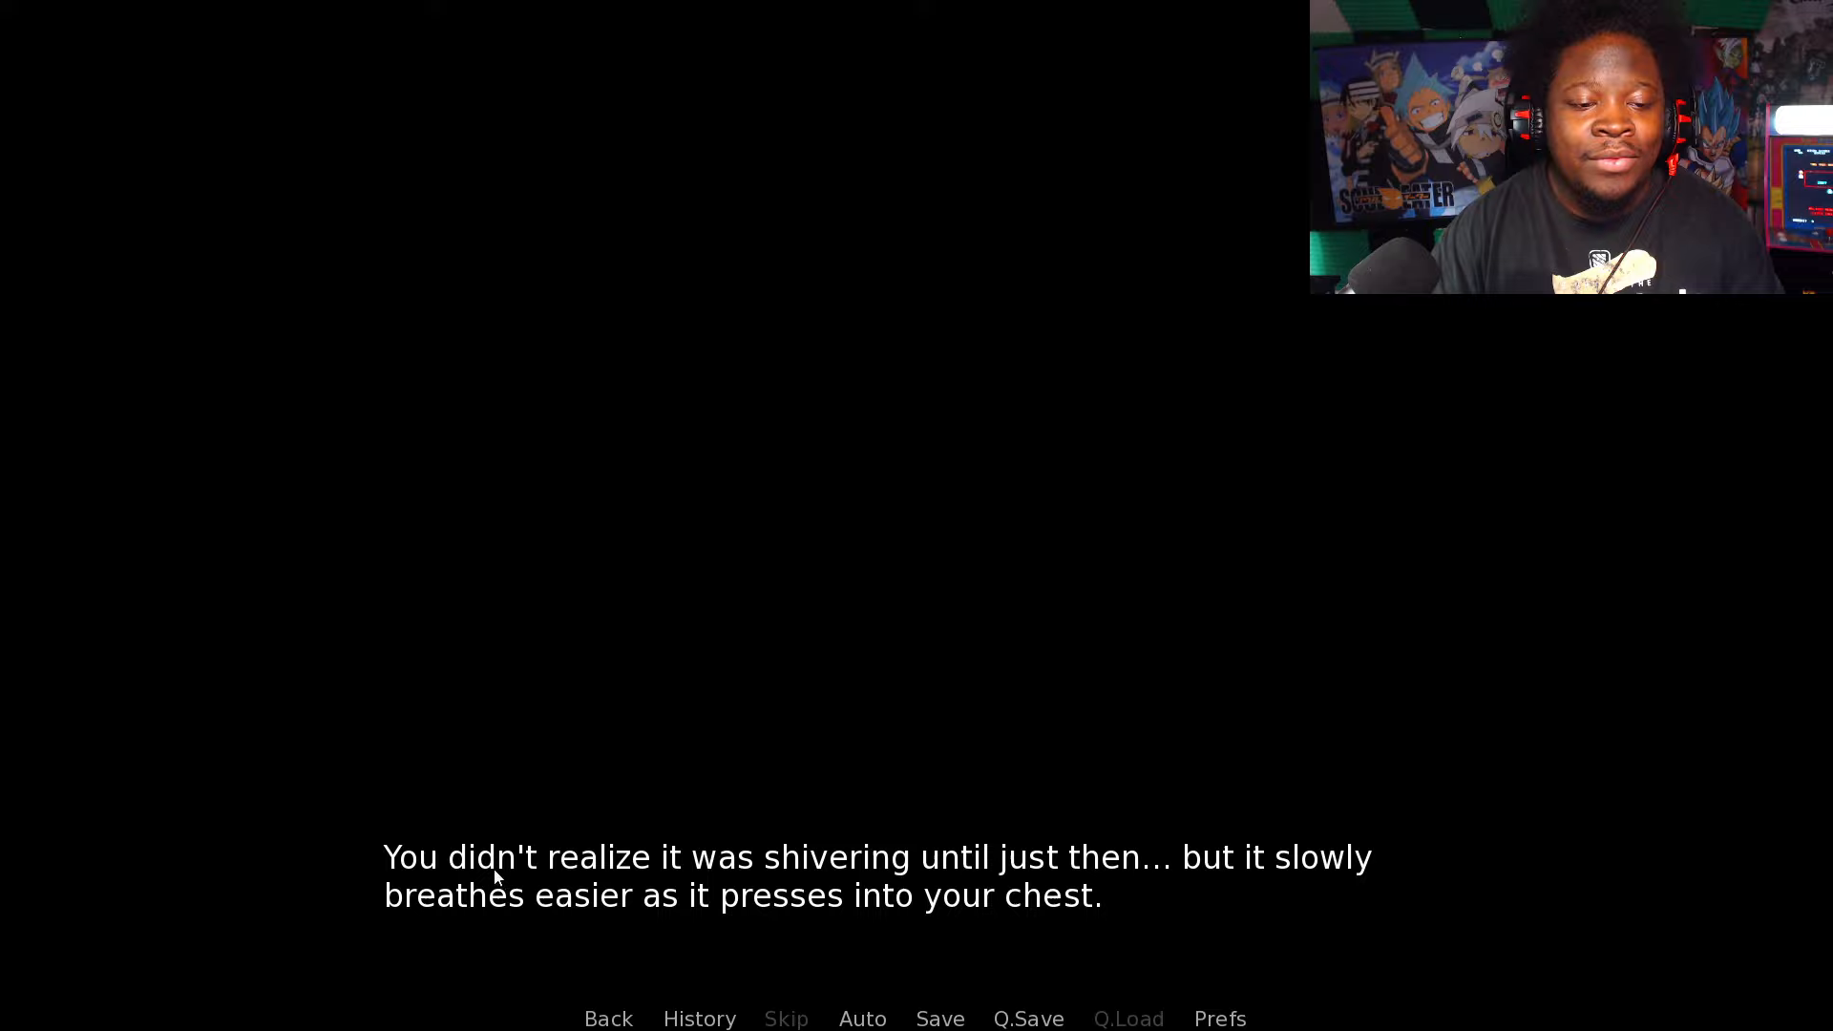
mouse_move(1199, 882)
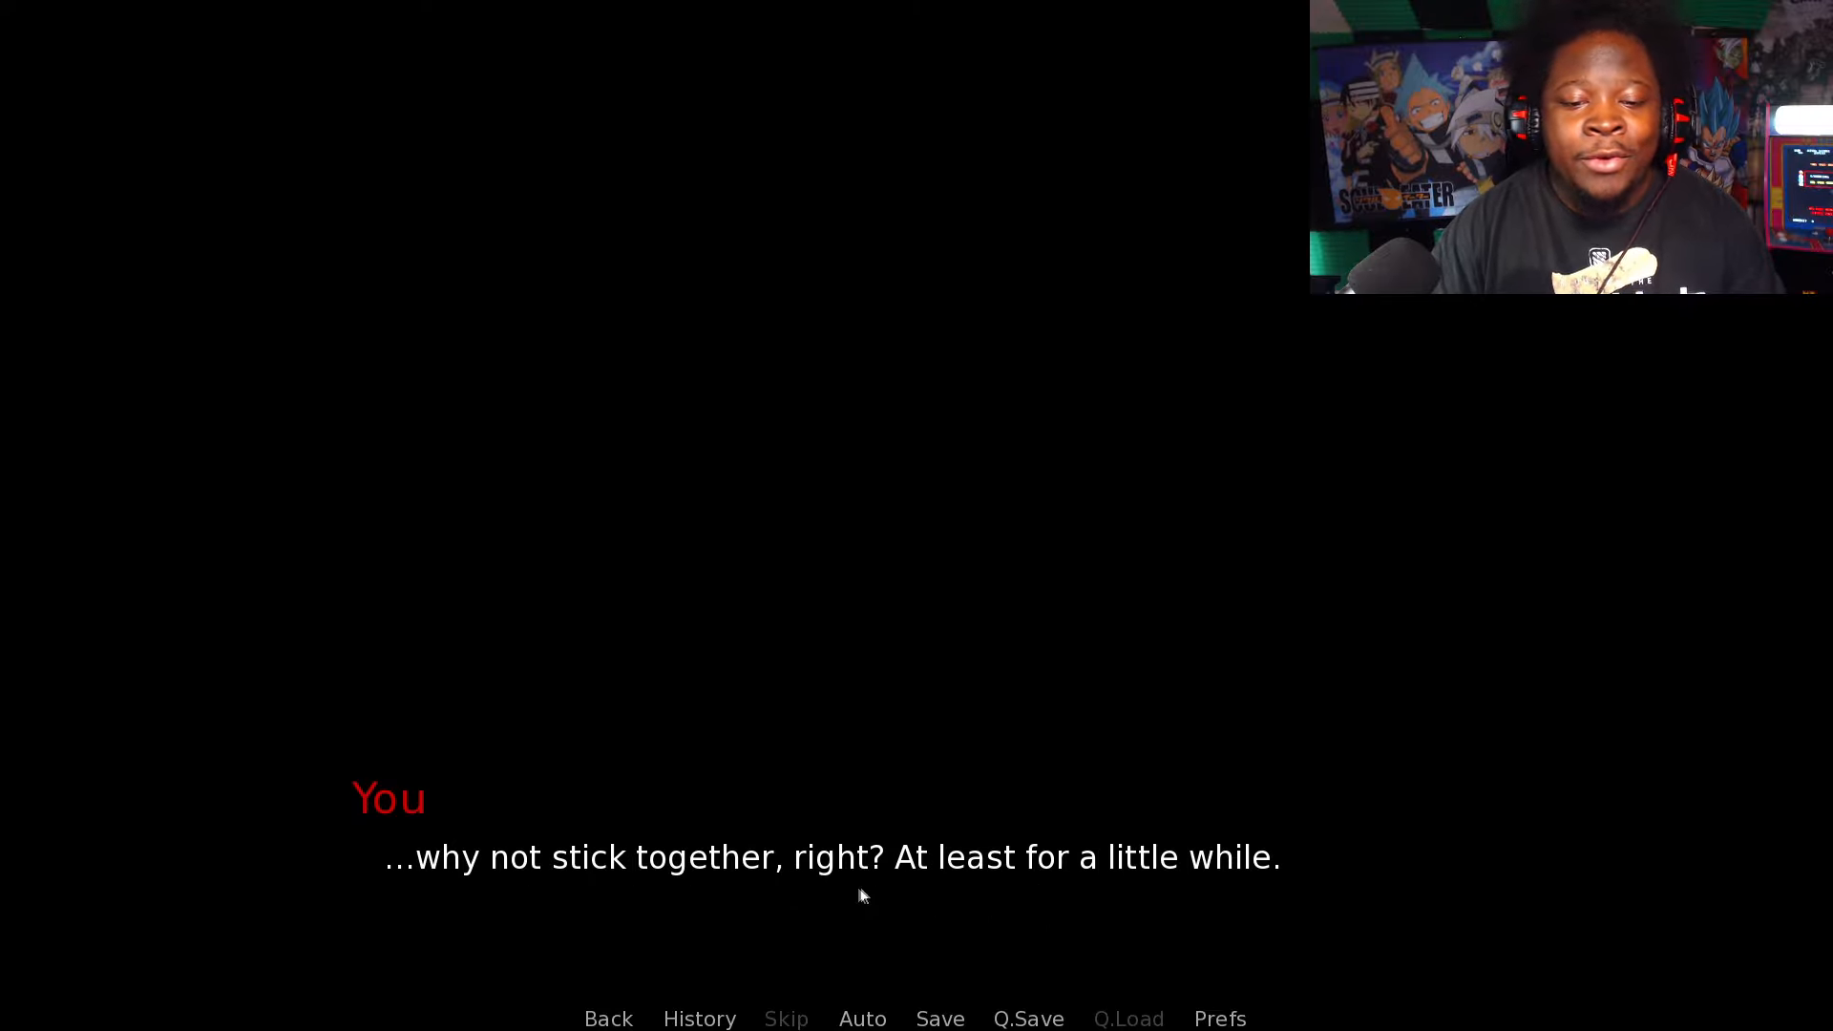
mouse_move(1192, 894)
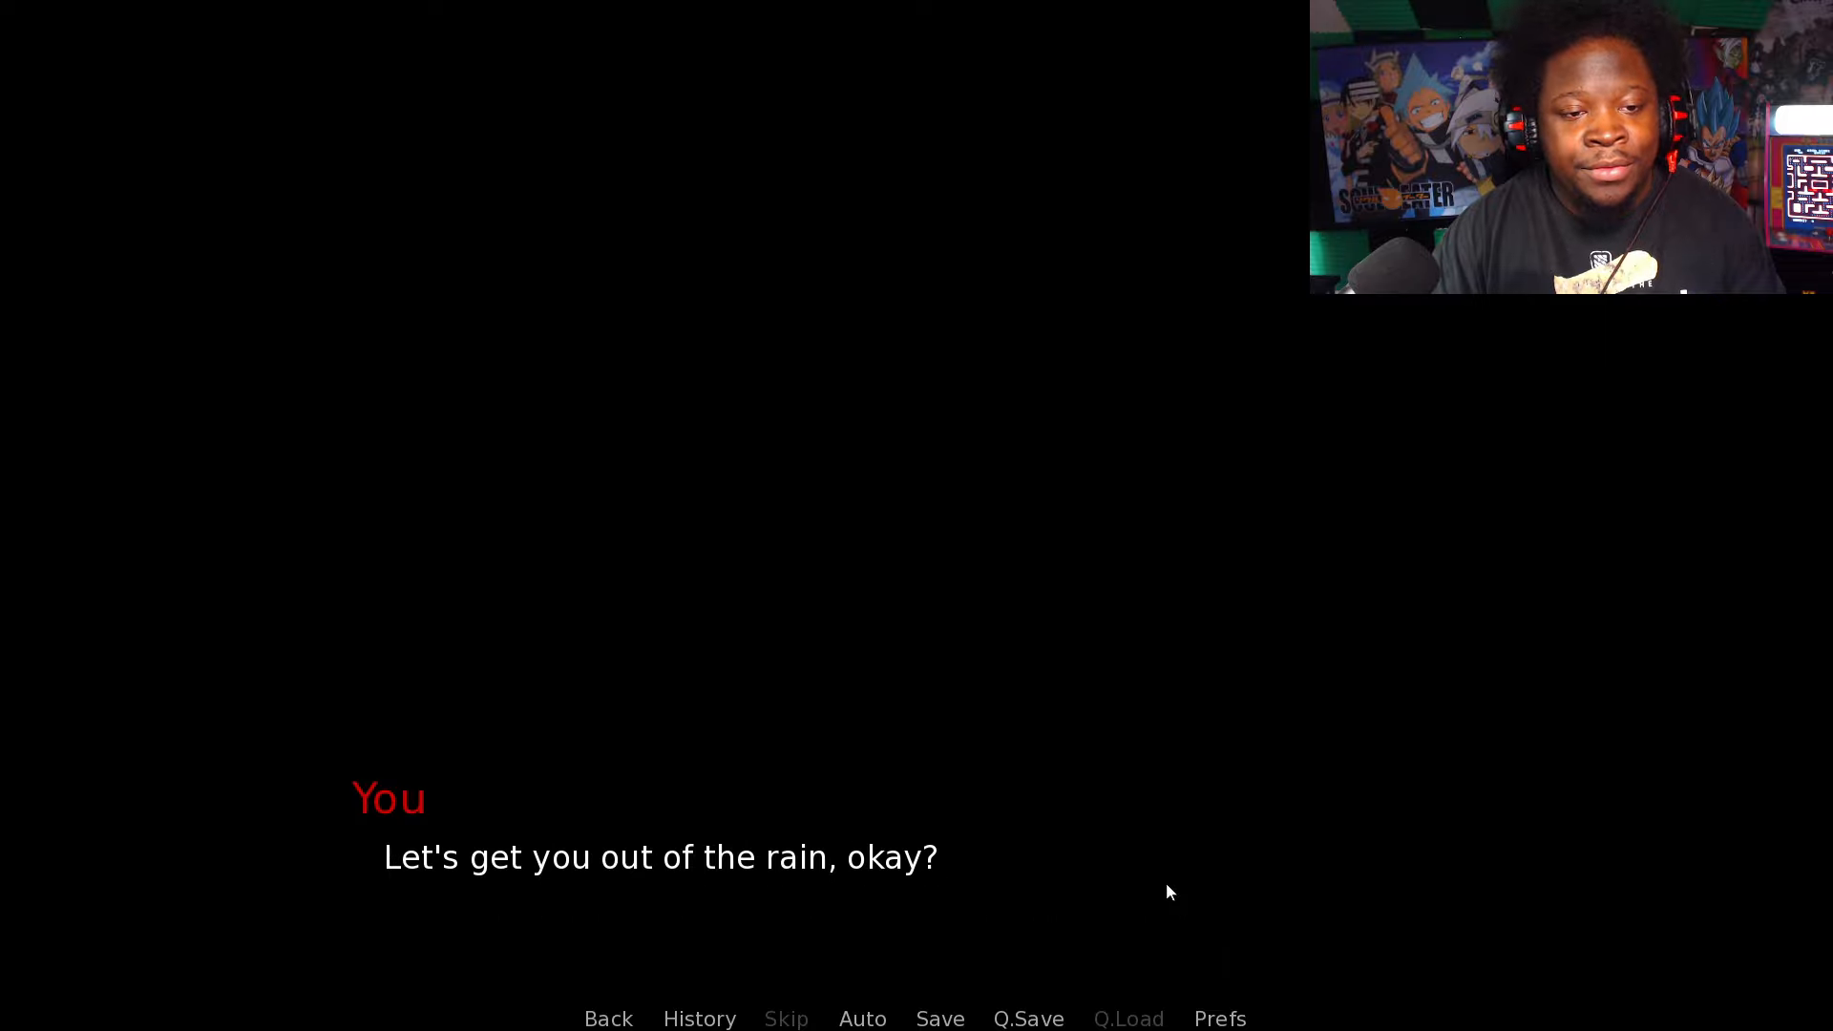
mouse_move(922, 915)
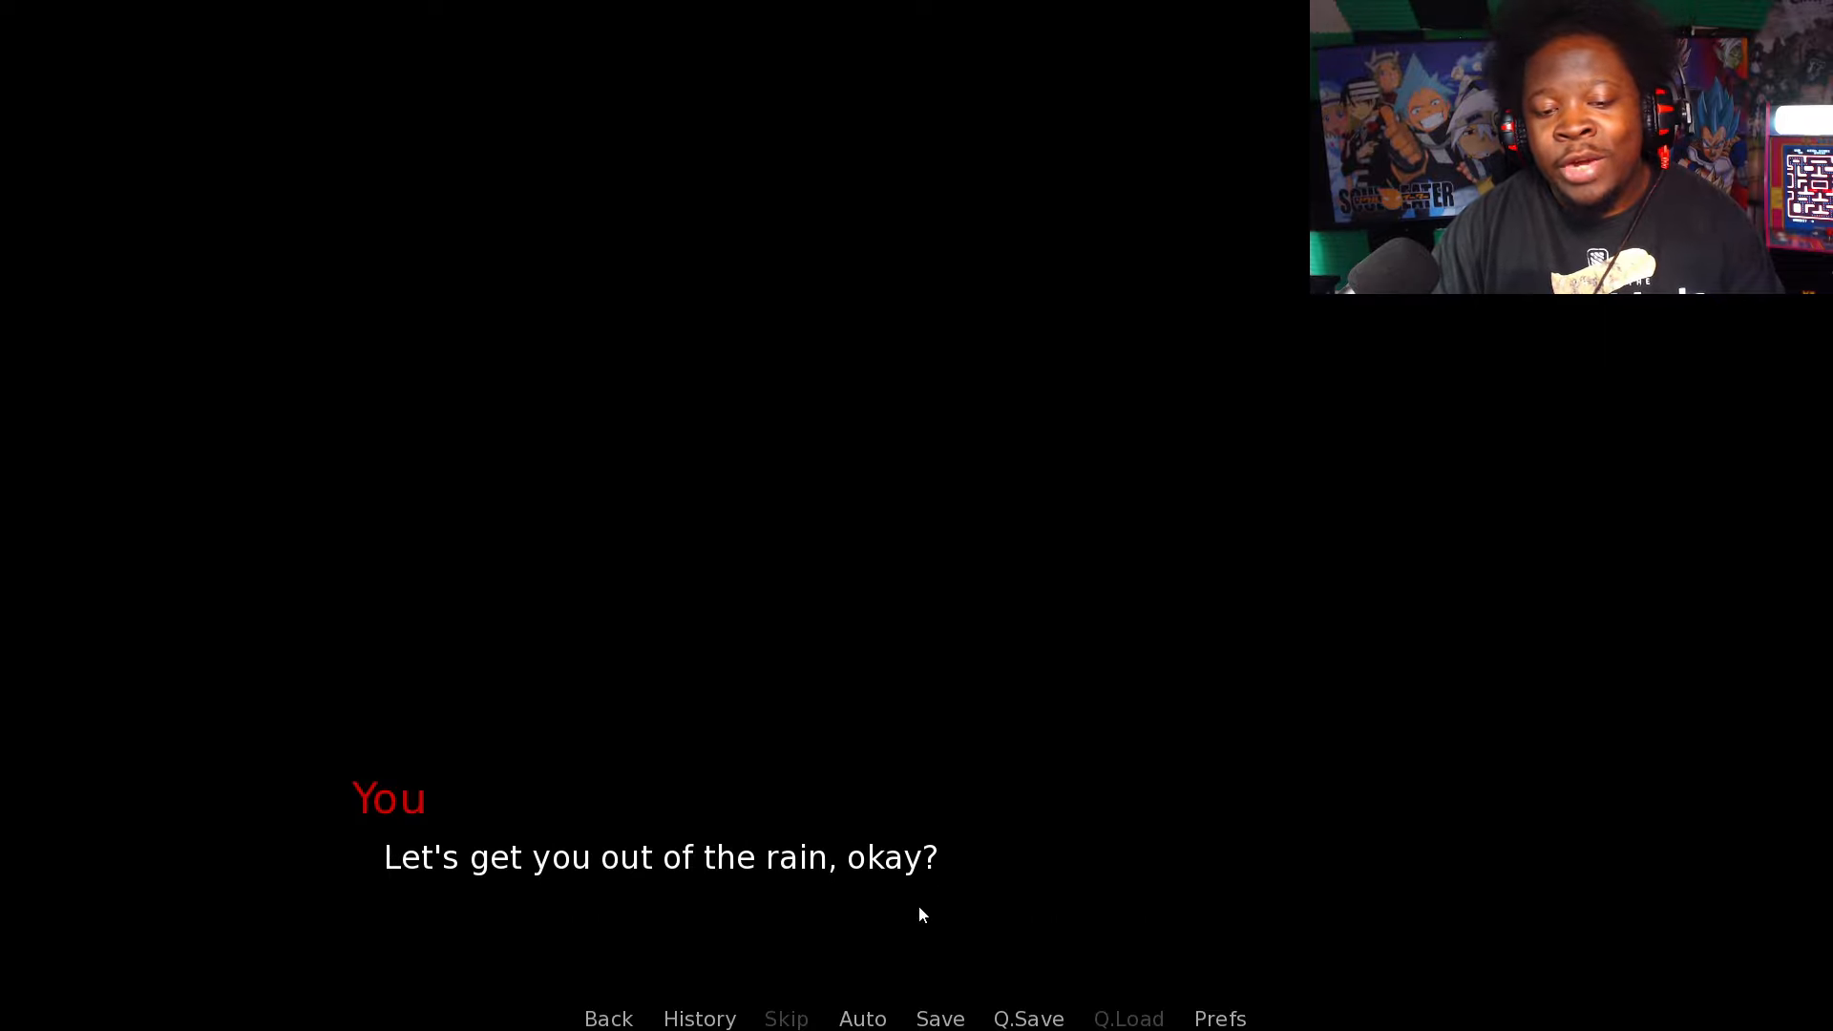
left_click(917, 915)
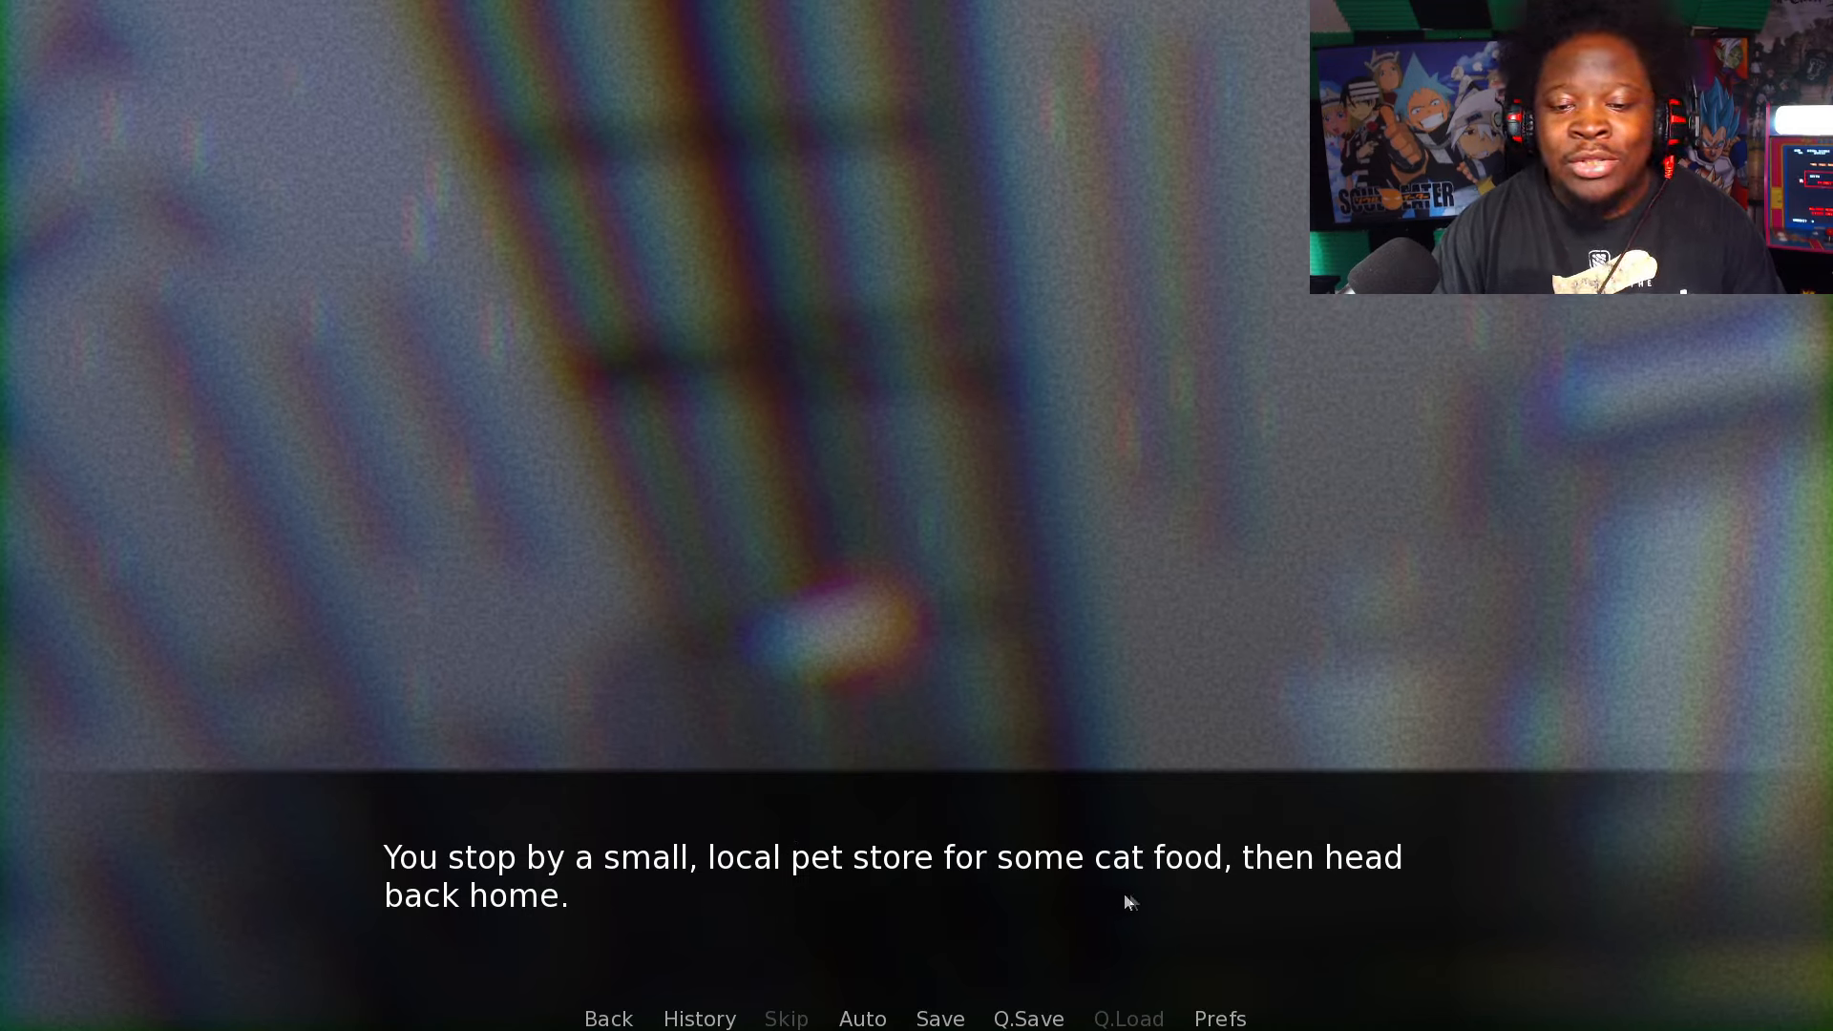
mouse_move(703, 929)
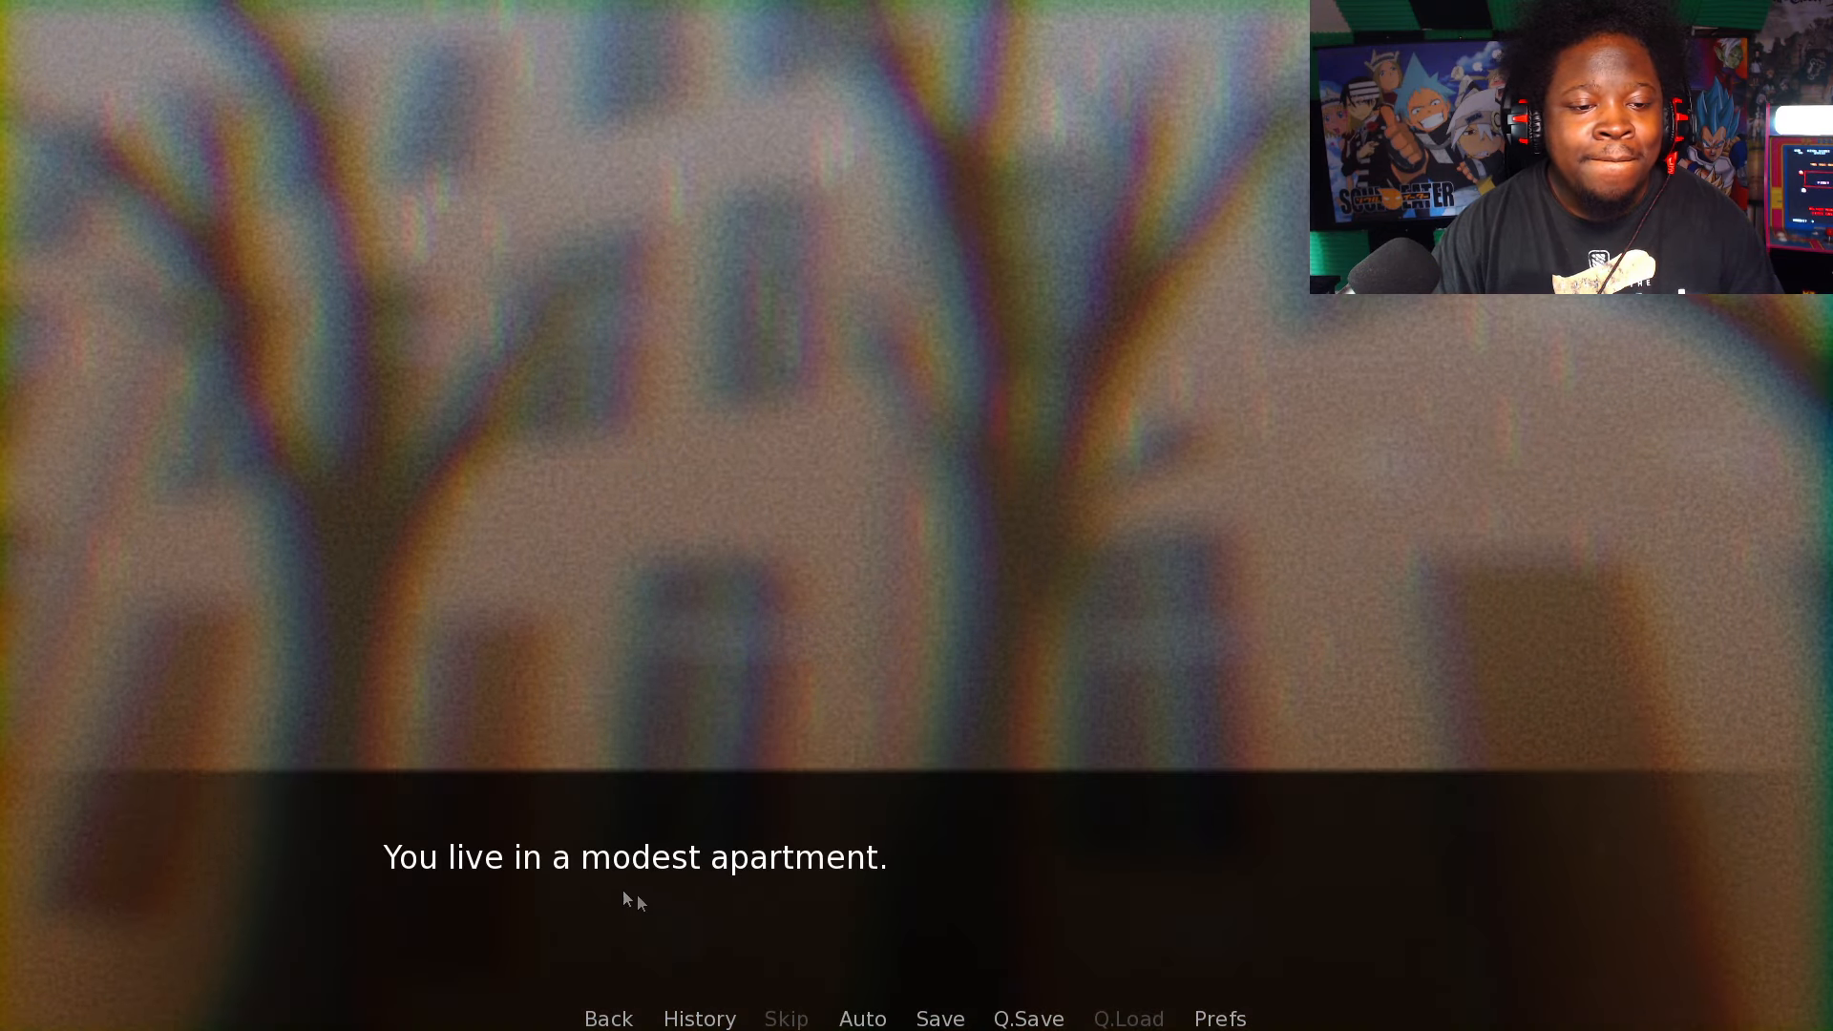
mouse_move(697, 917)
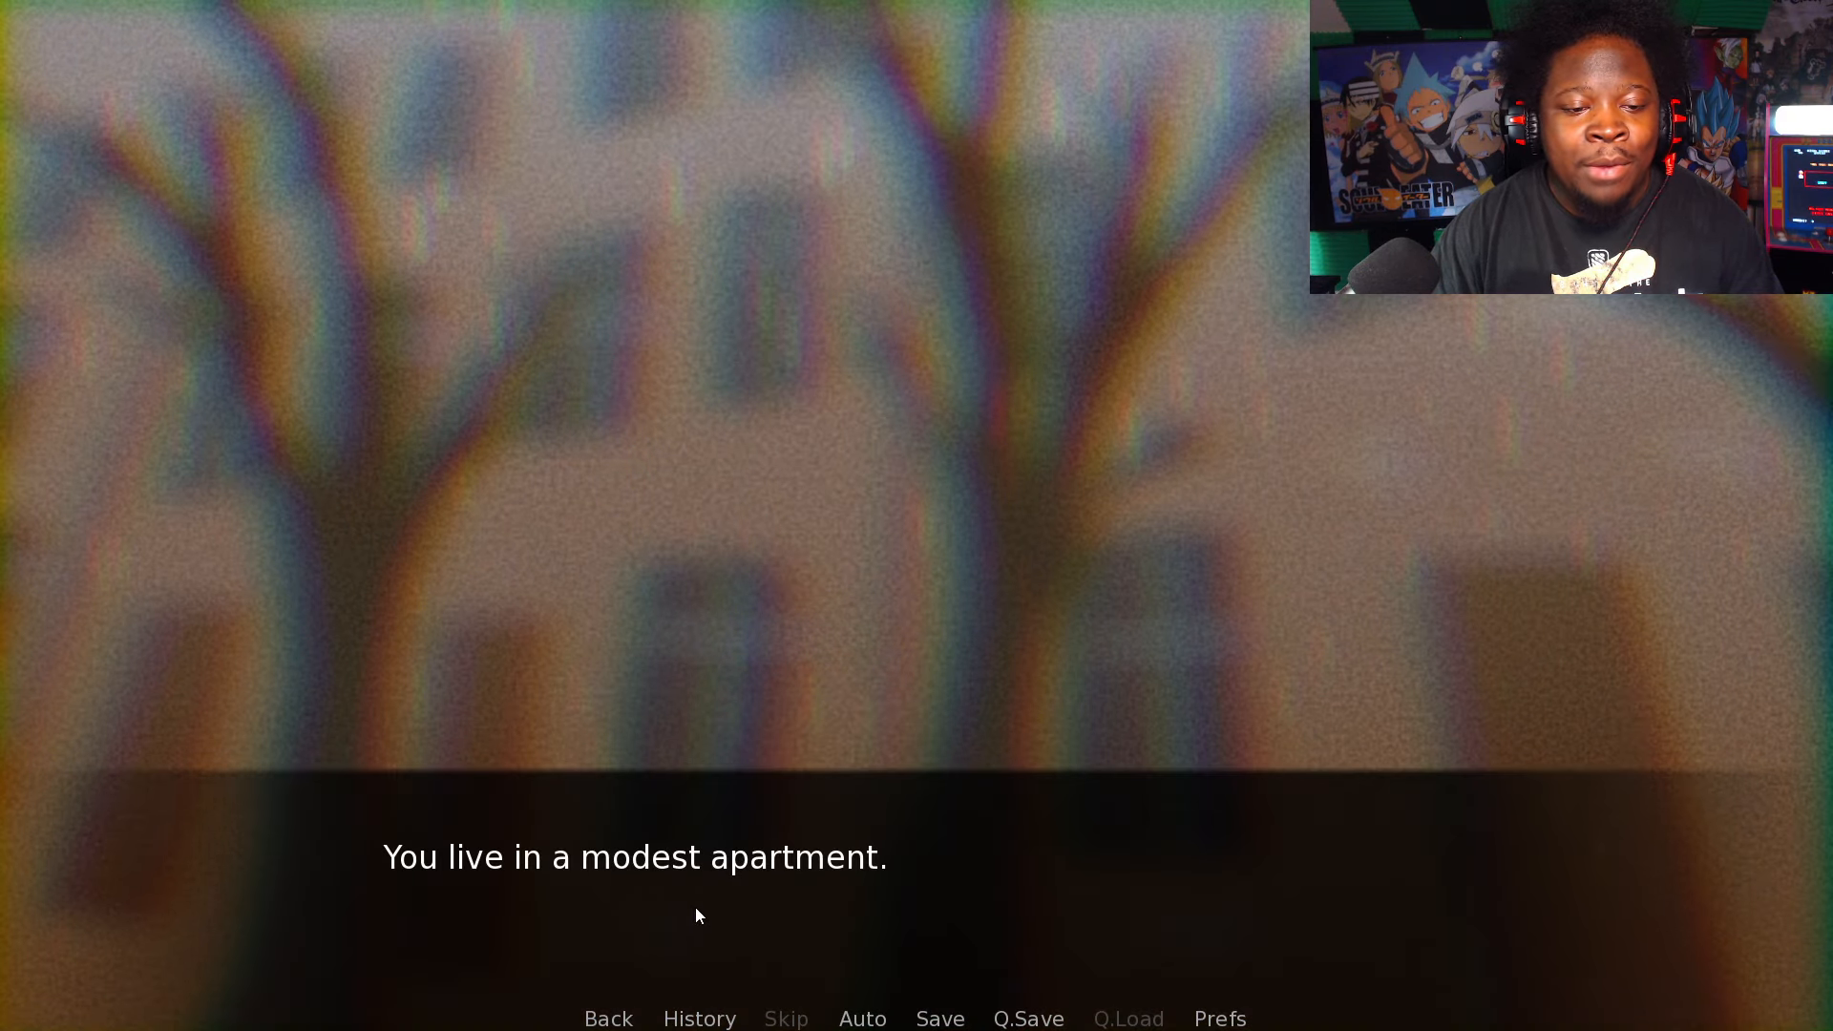
Step: Advance to the line about living alone in a modest apartment
left_click(696, 916)
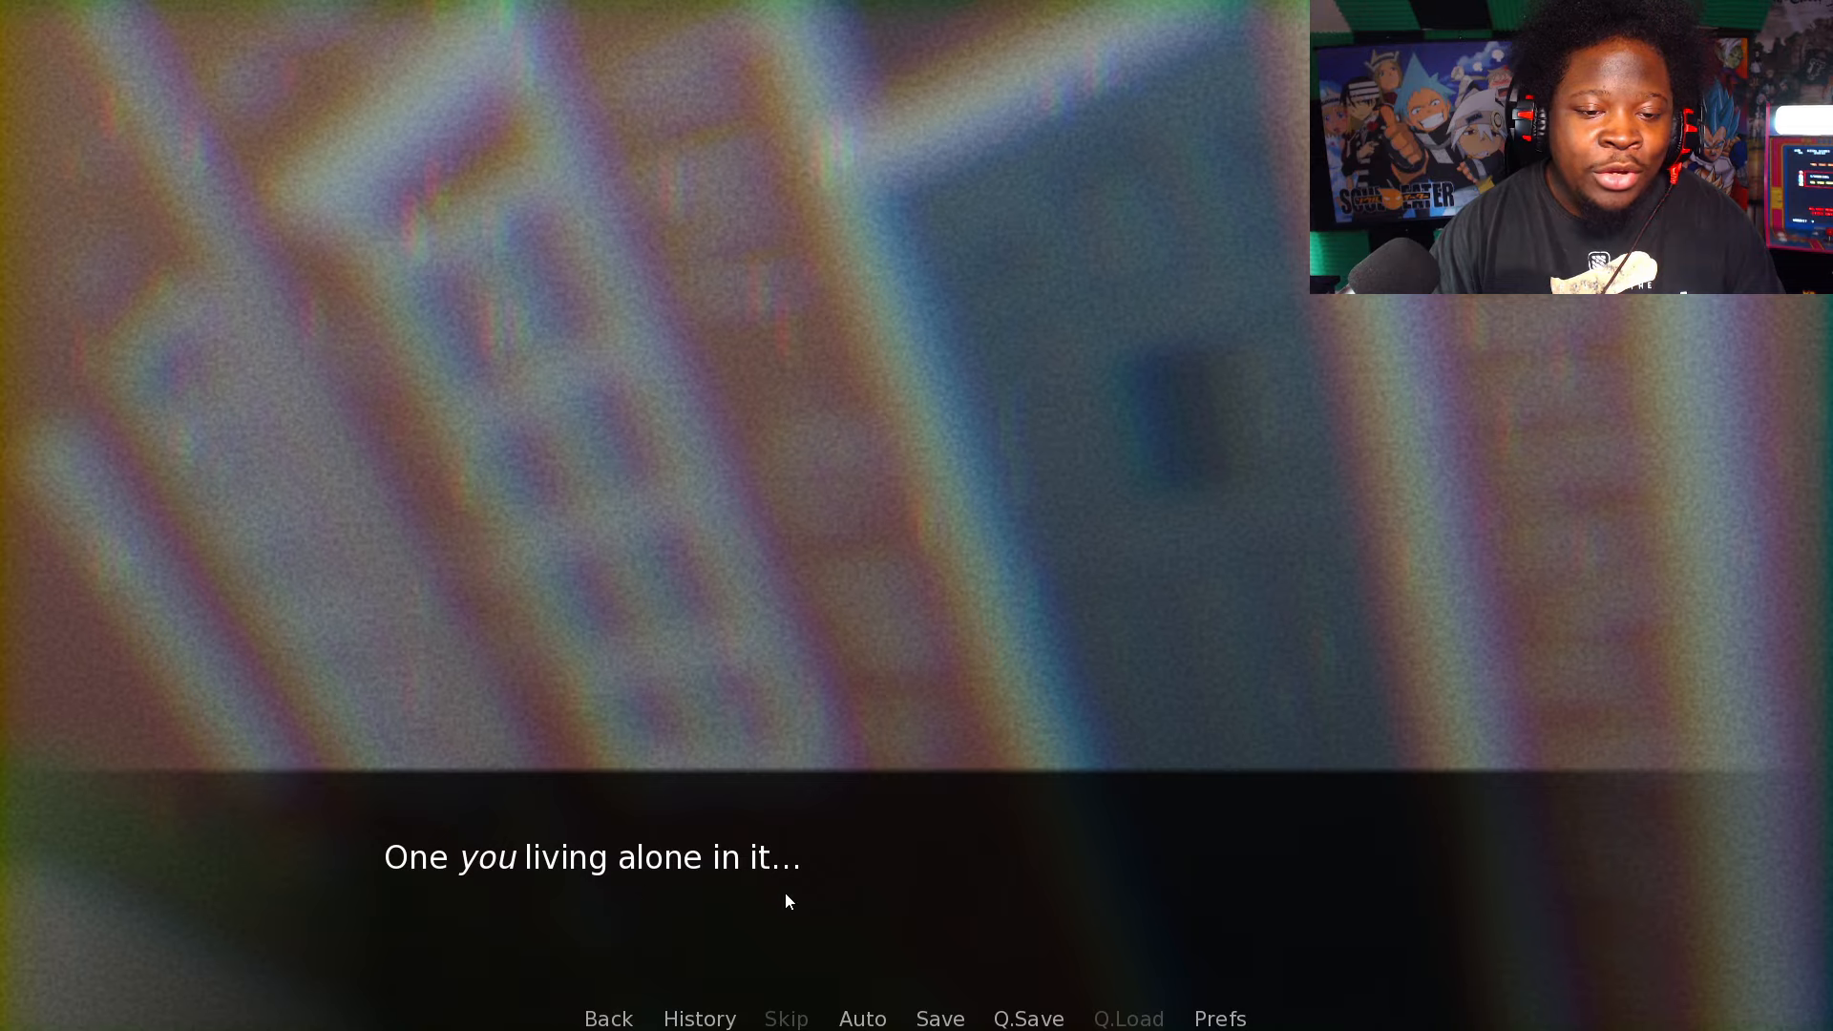
Step: Advance past the cat exploring to the cat food can being opened
left_click(783, 900)
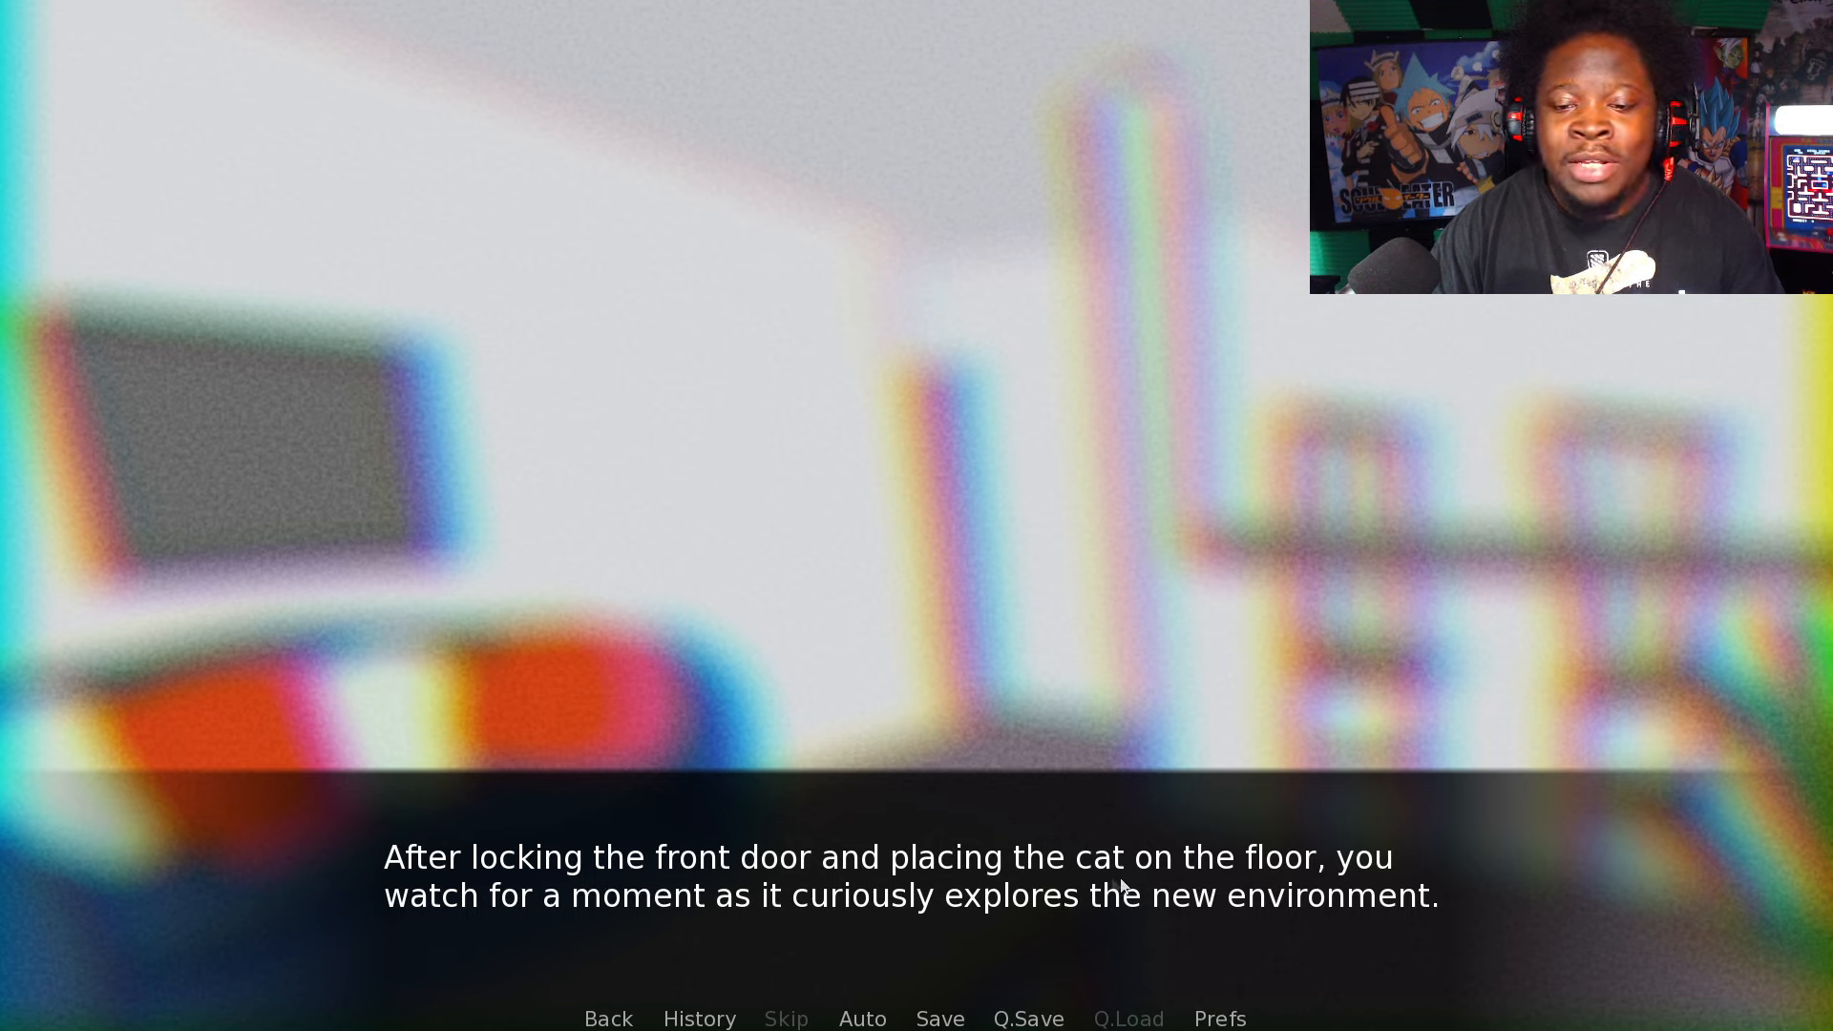
mouse_move(1078, 951)
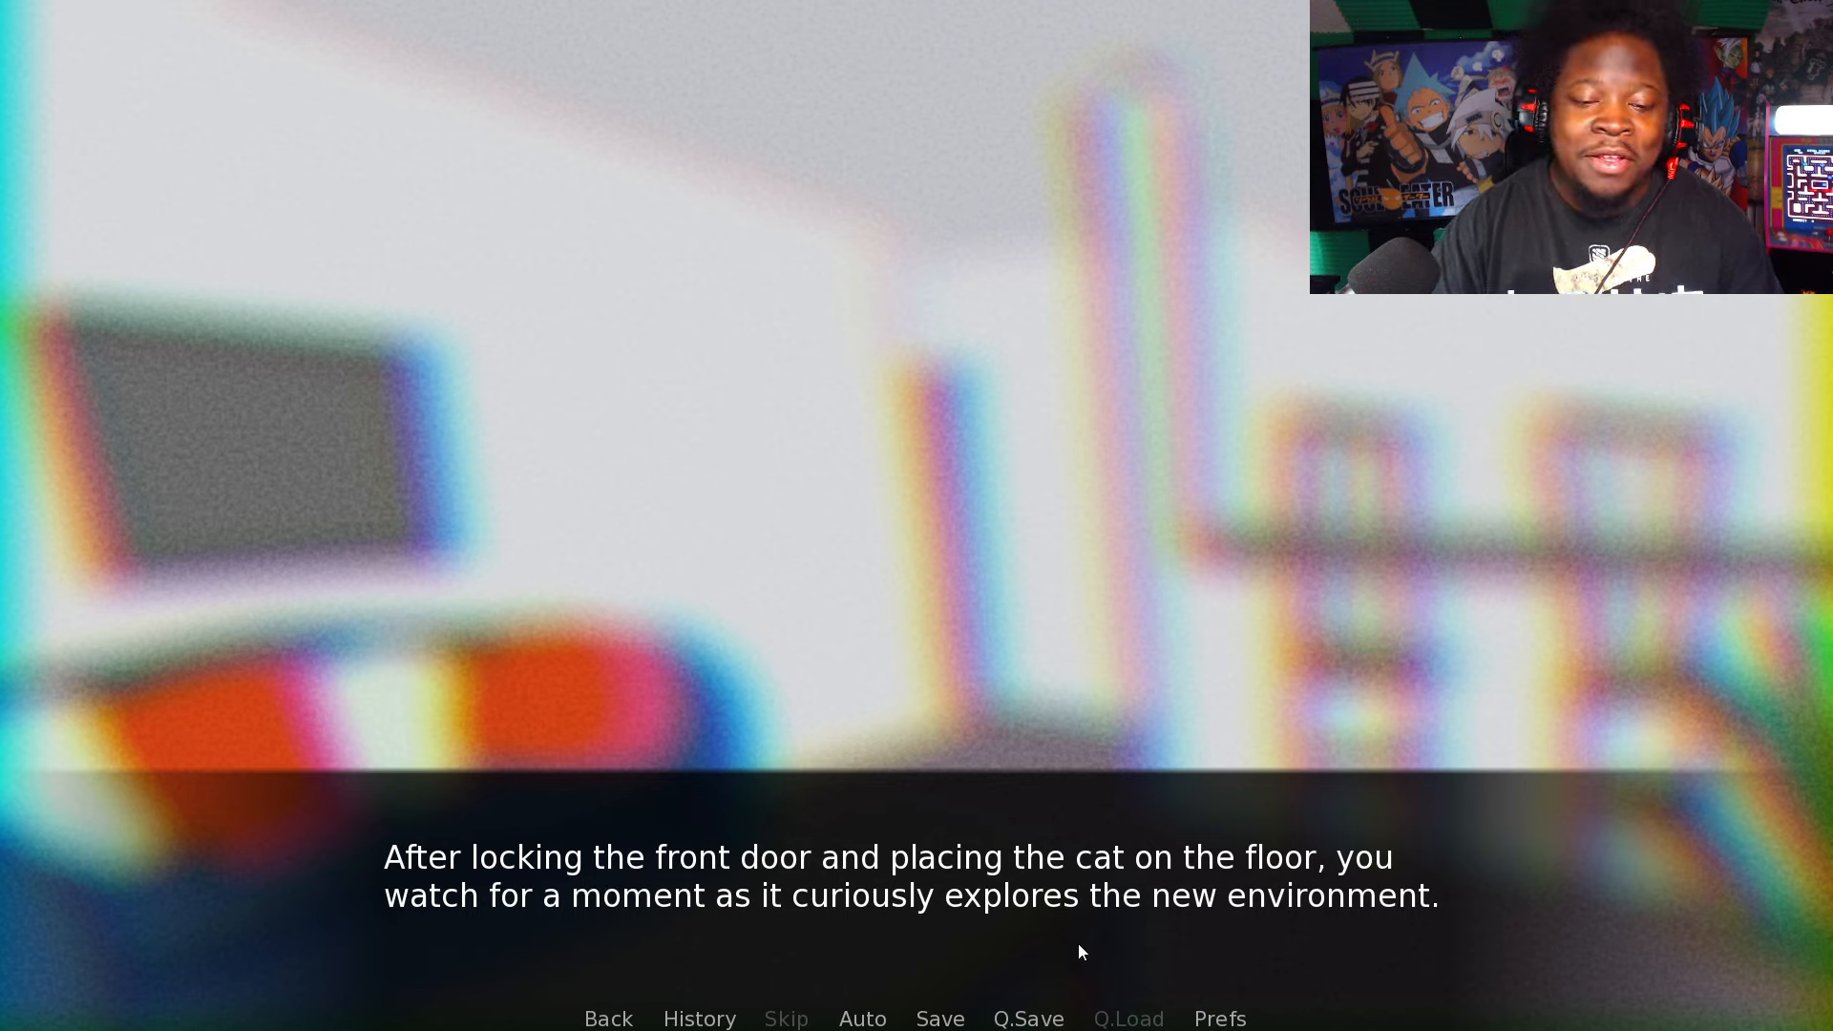
mouse_move(640, 875)
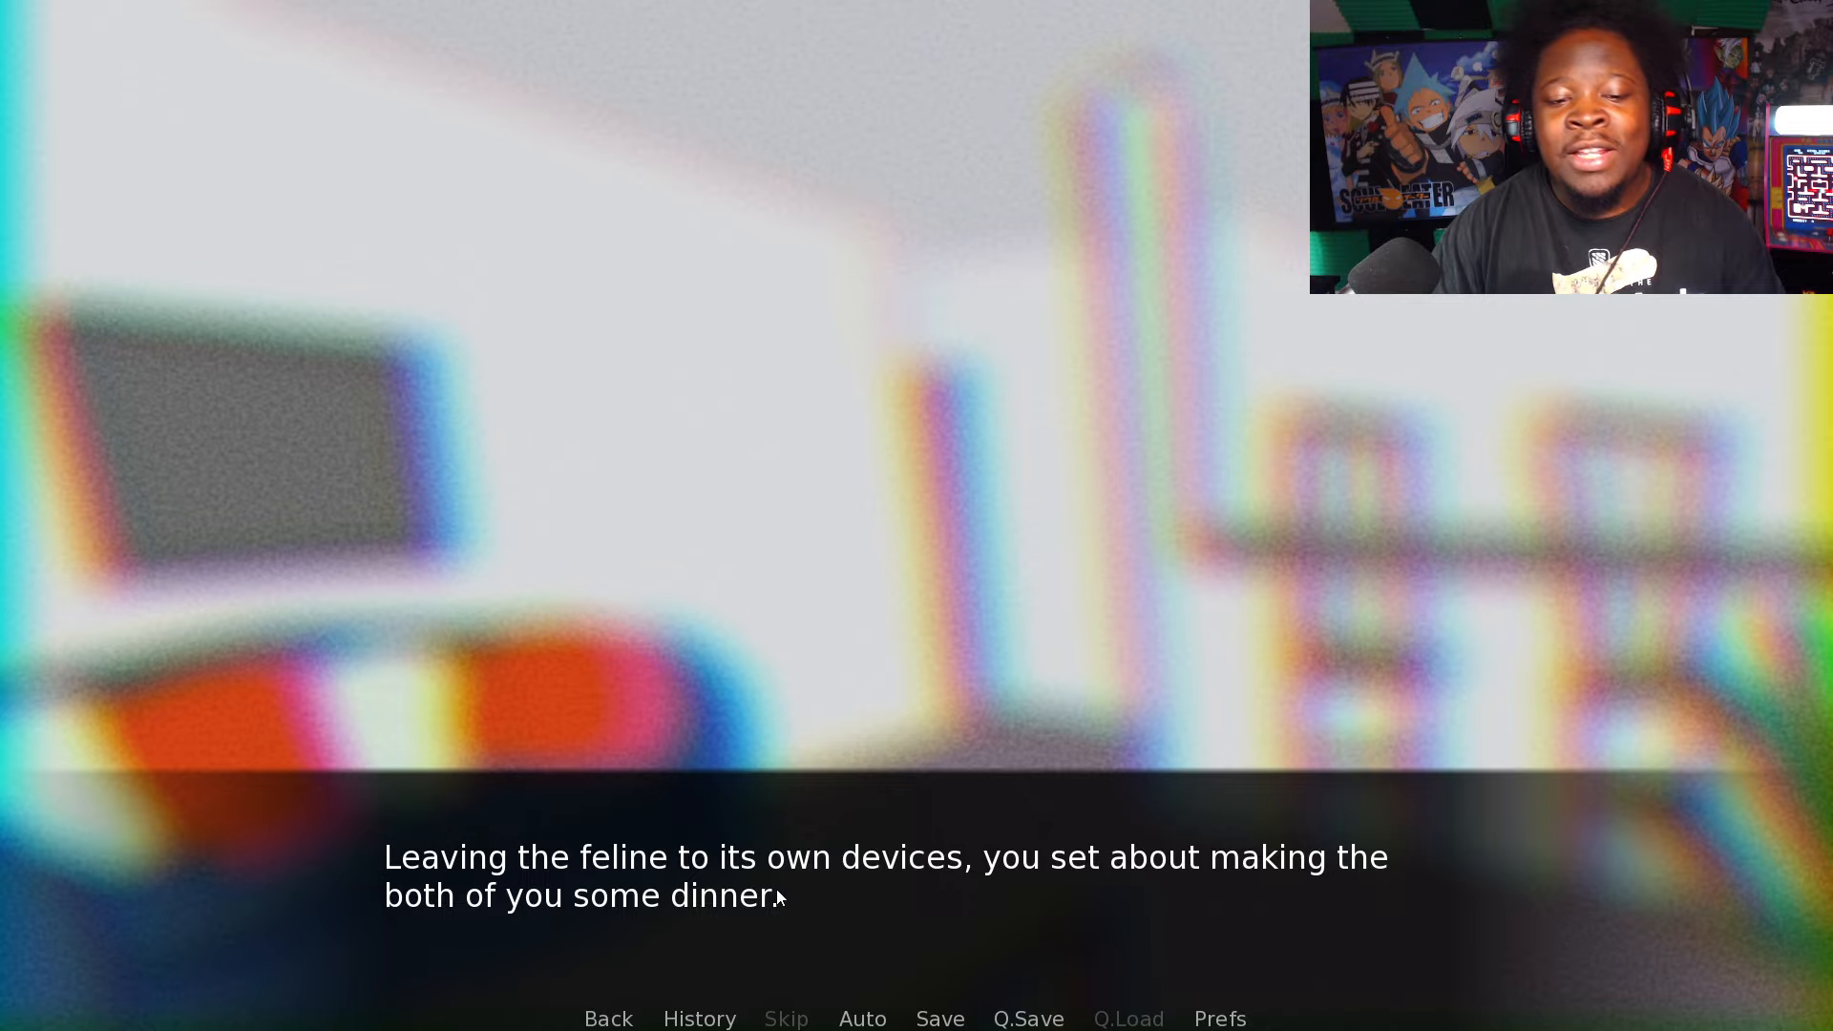
left_click(777, 895)
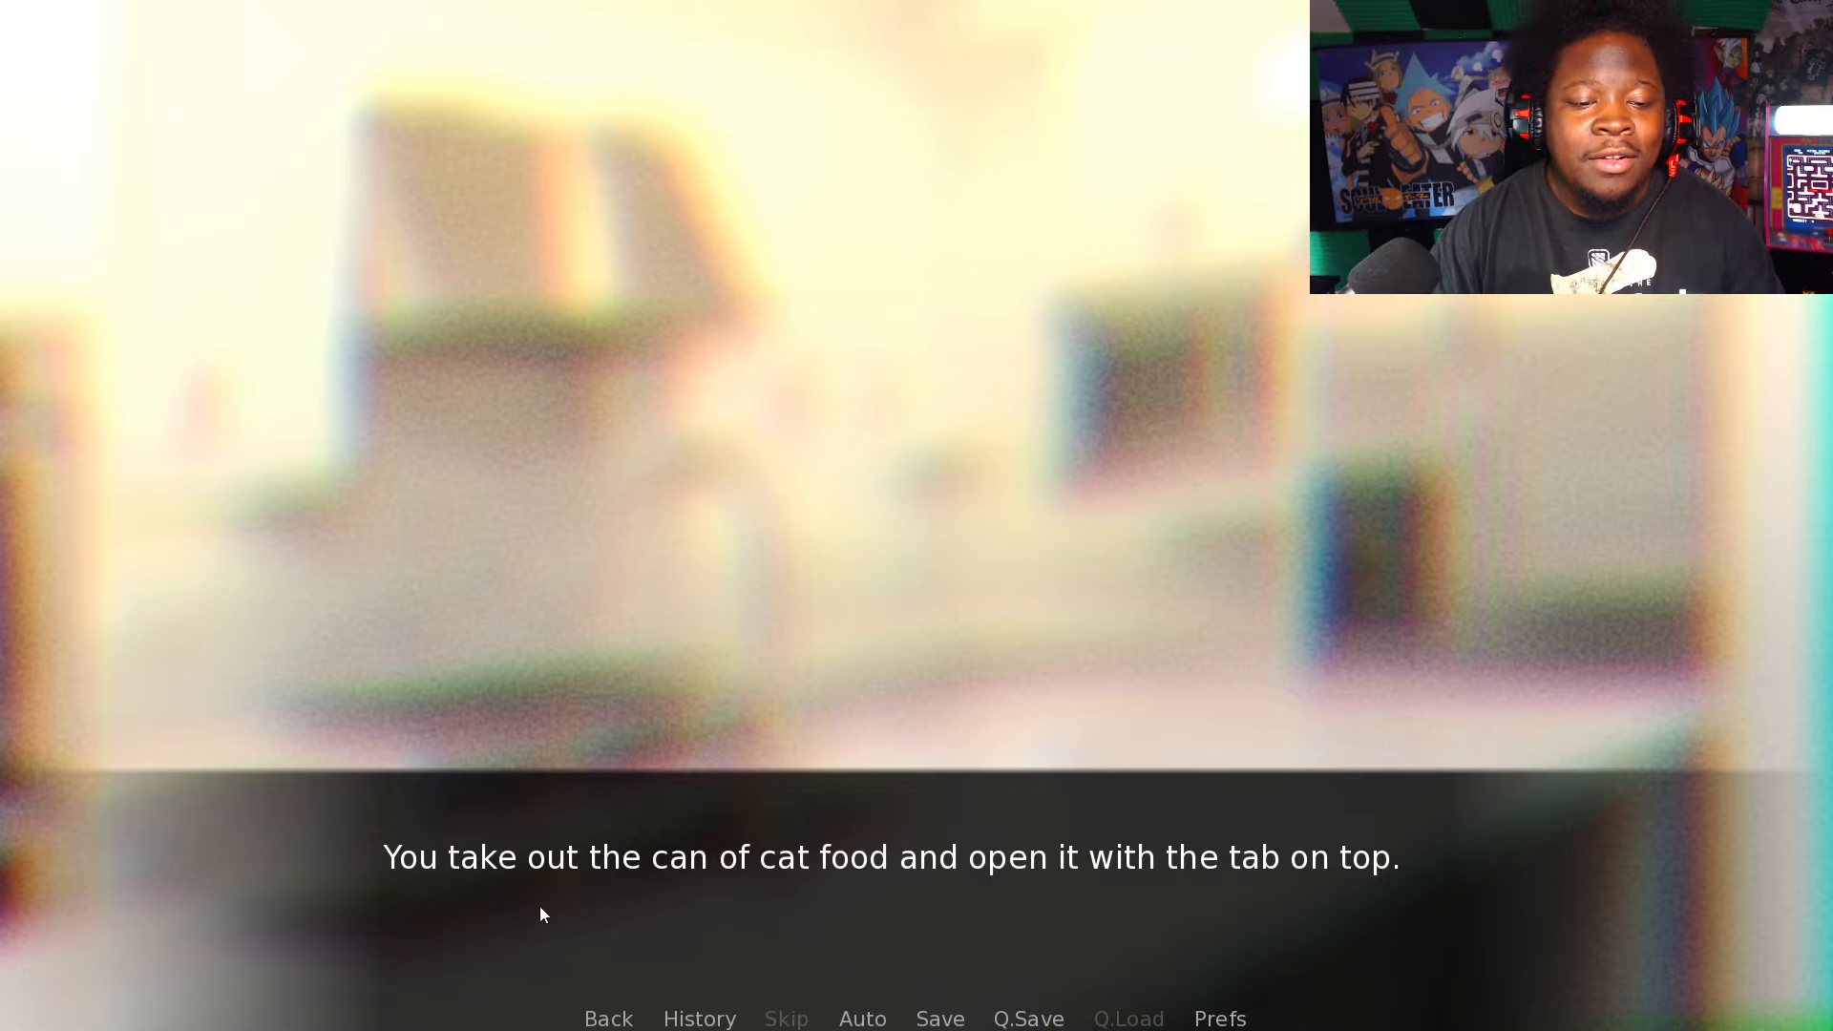
mouse_move(1011, 910)
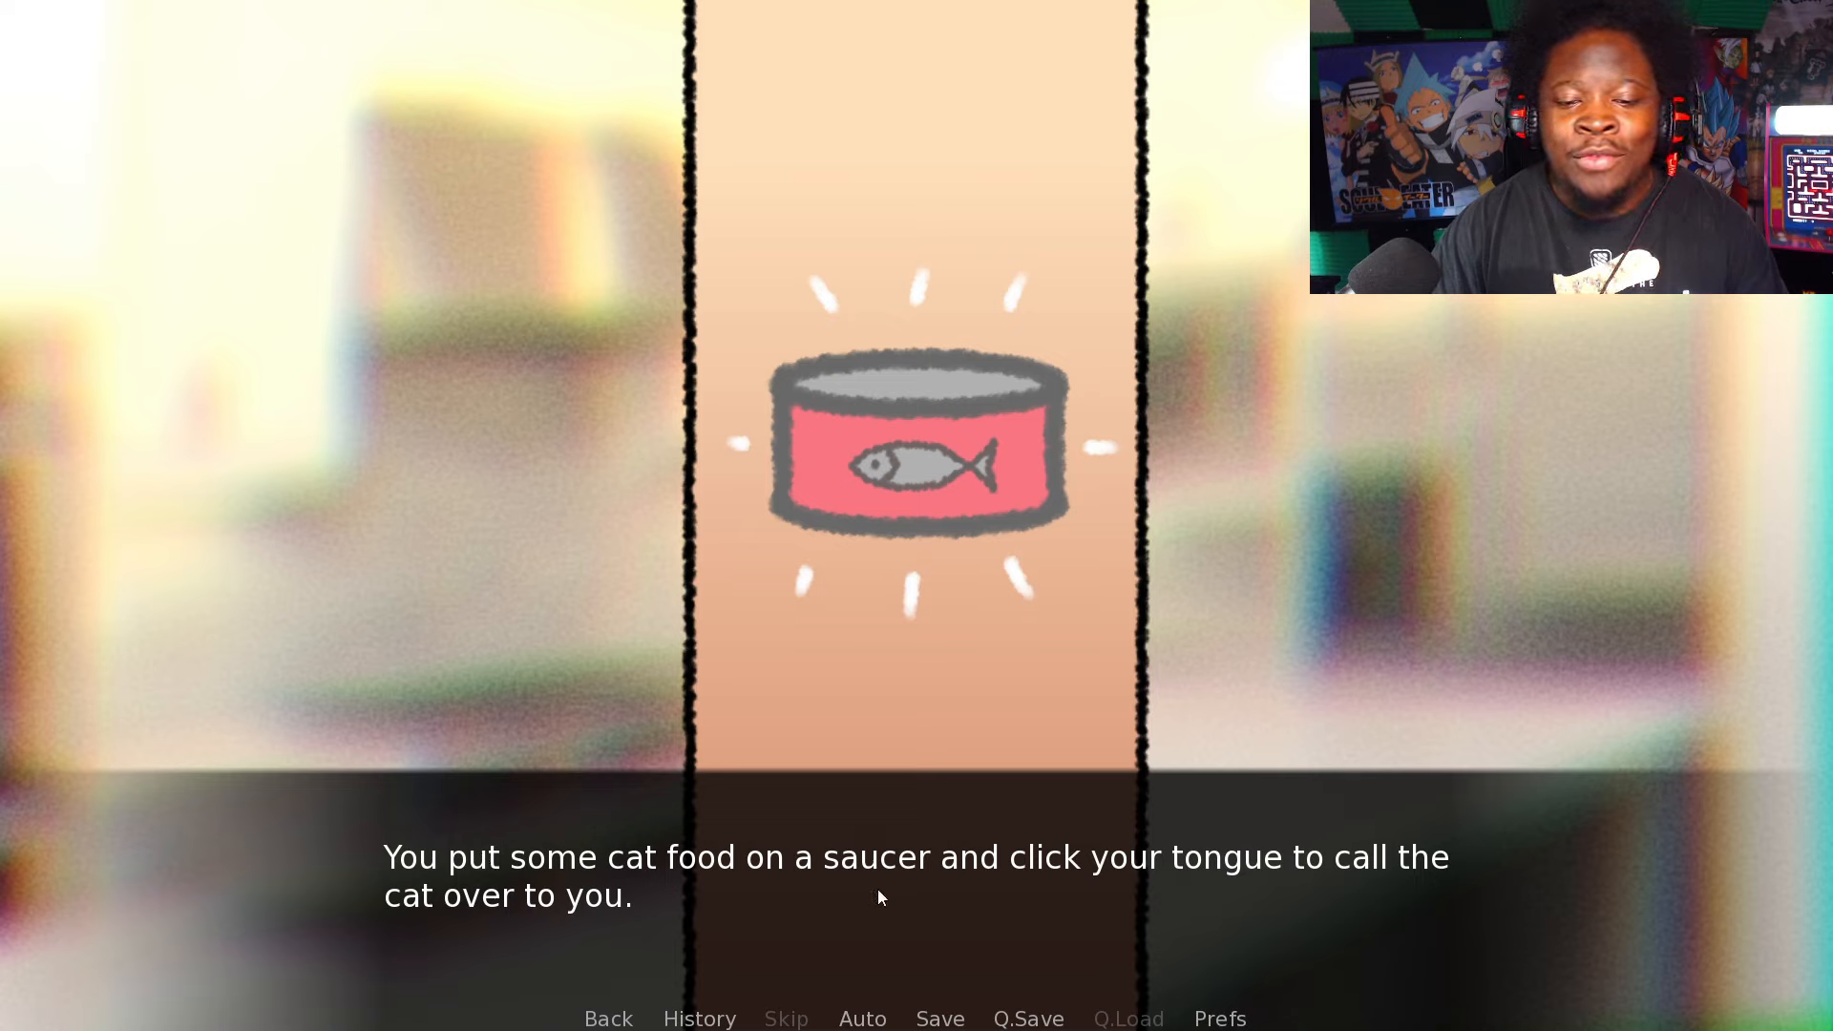
mouse_move(1354, 900)
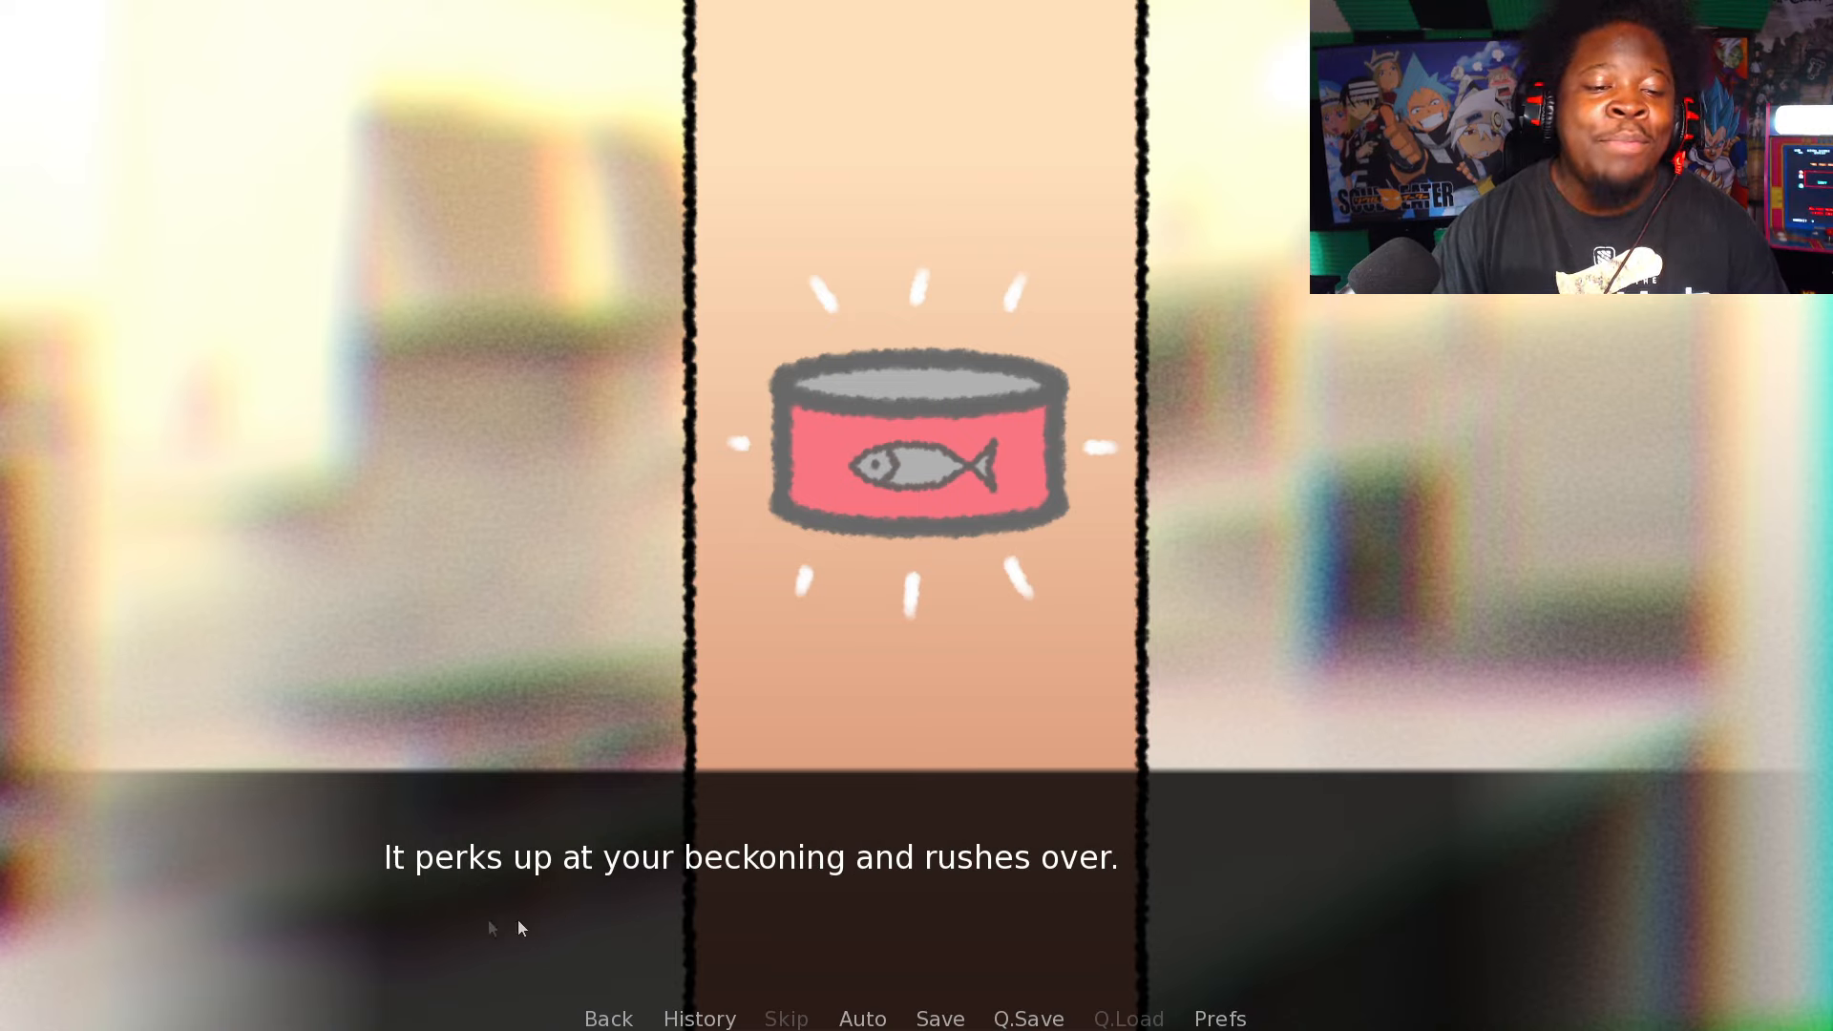
Step: Advance to the cat eyeing its food saucer, then bring up the save screen
left_click(859, 719)
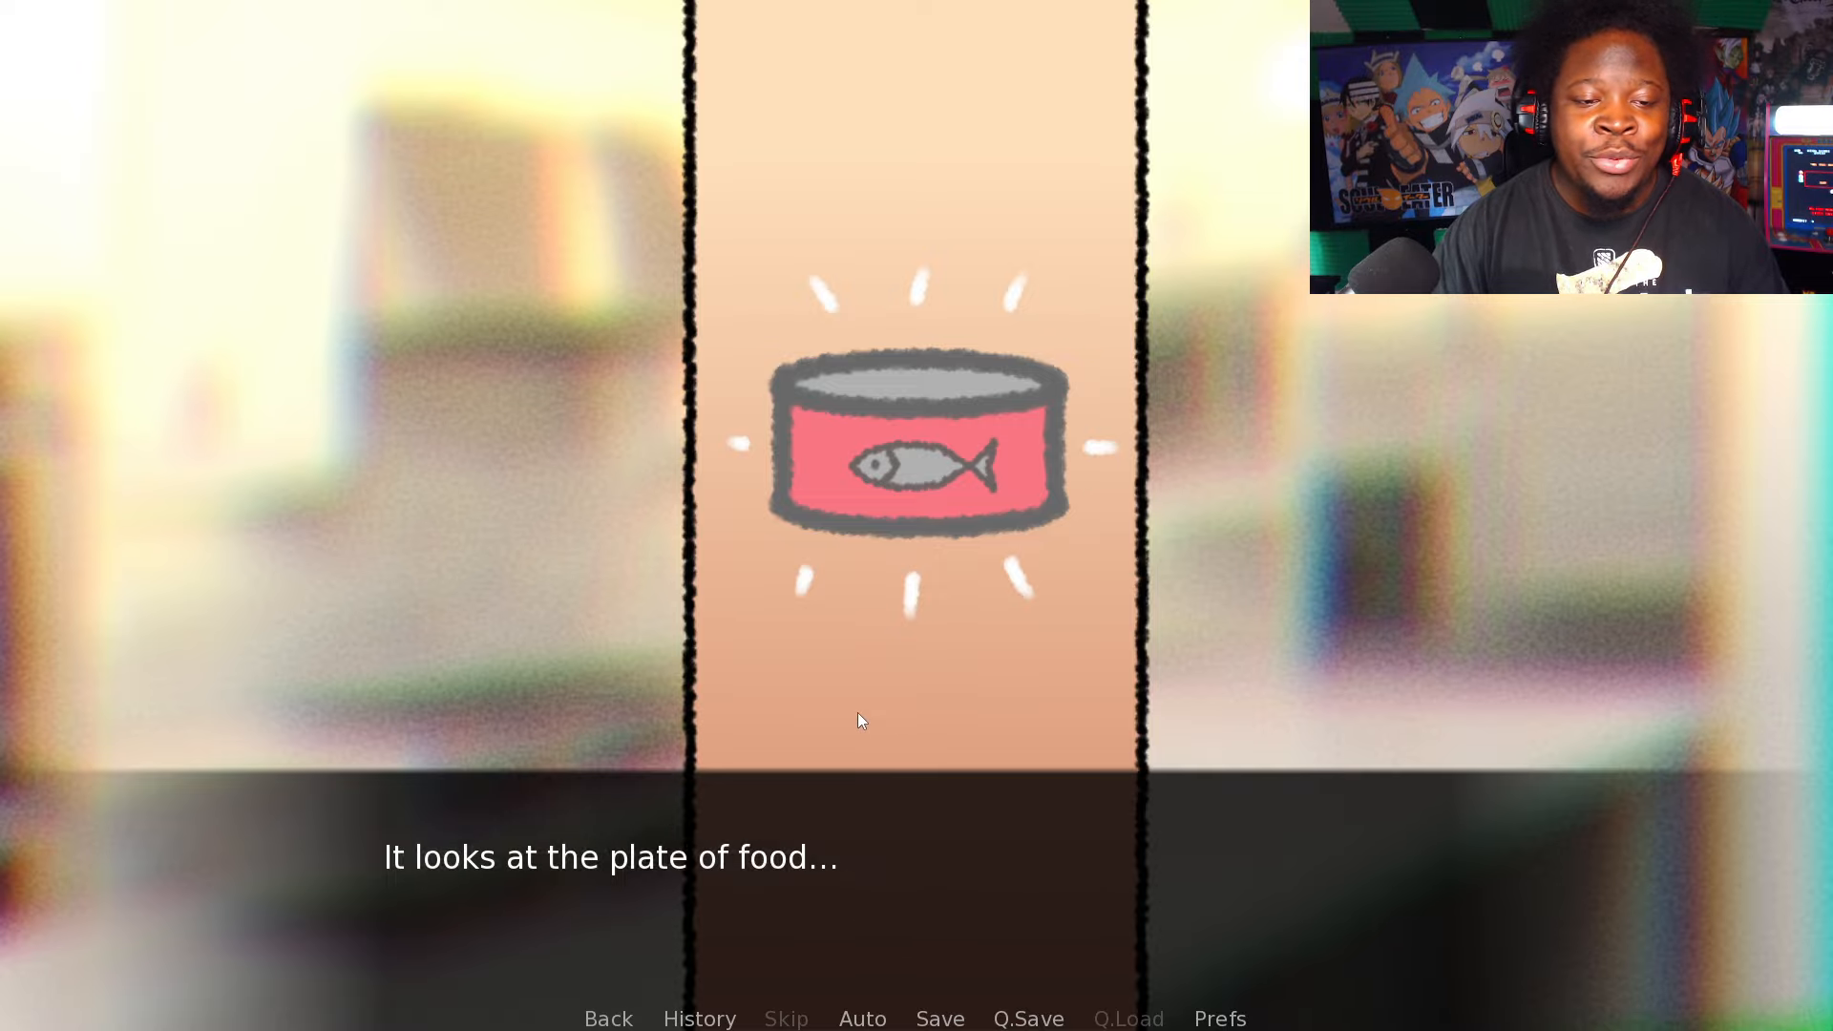
left_click(938, 1019)
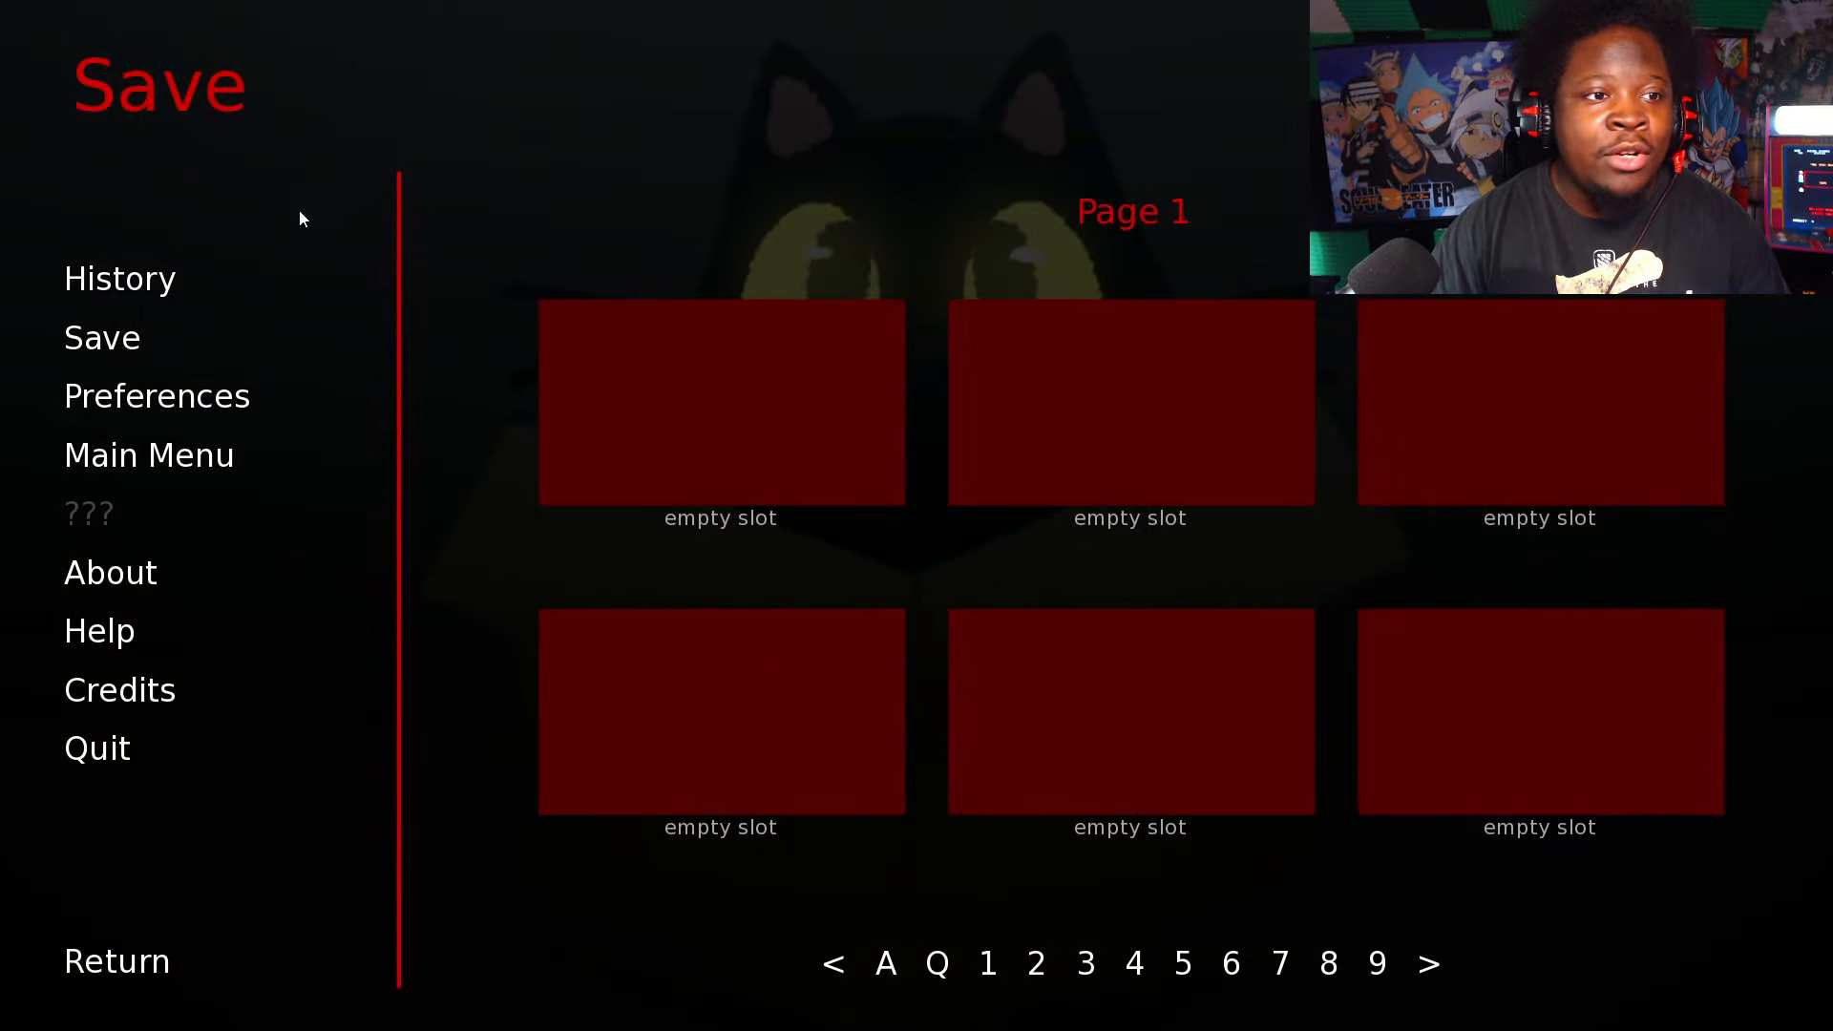
Step: Close the save screen and resume the story to the tomato finger-cut line
left_click(719, 403)
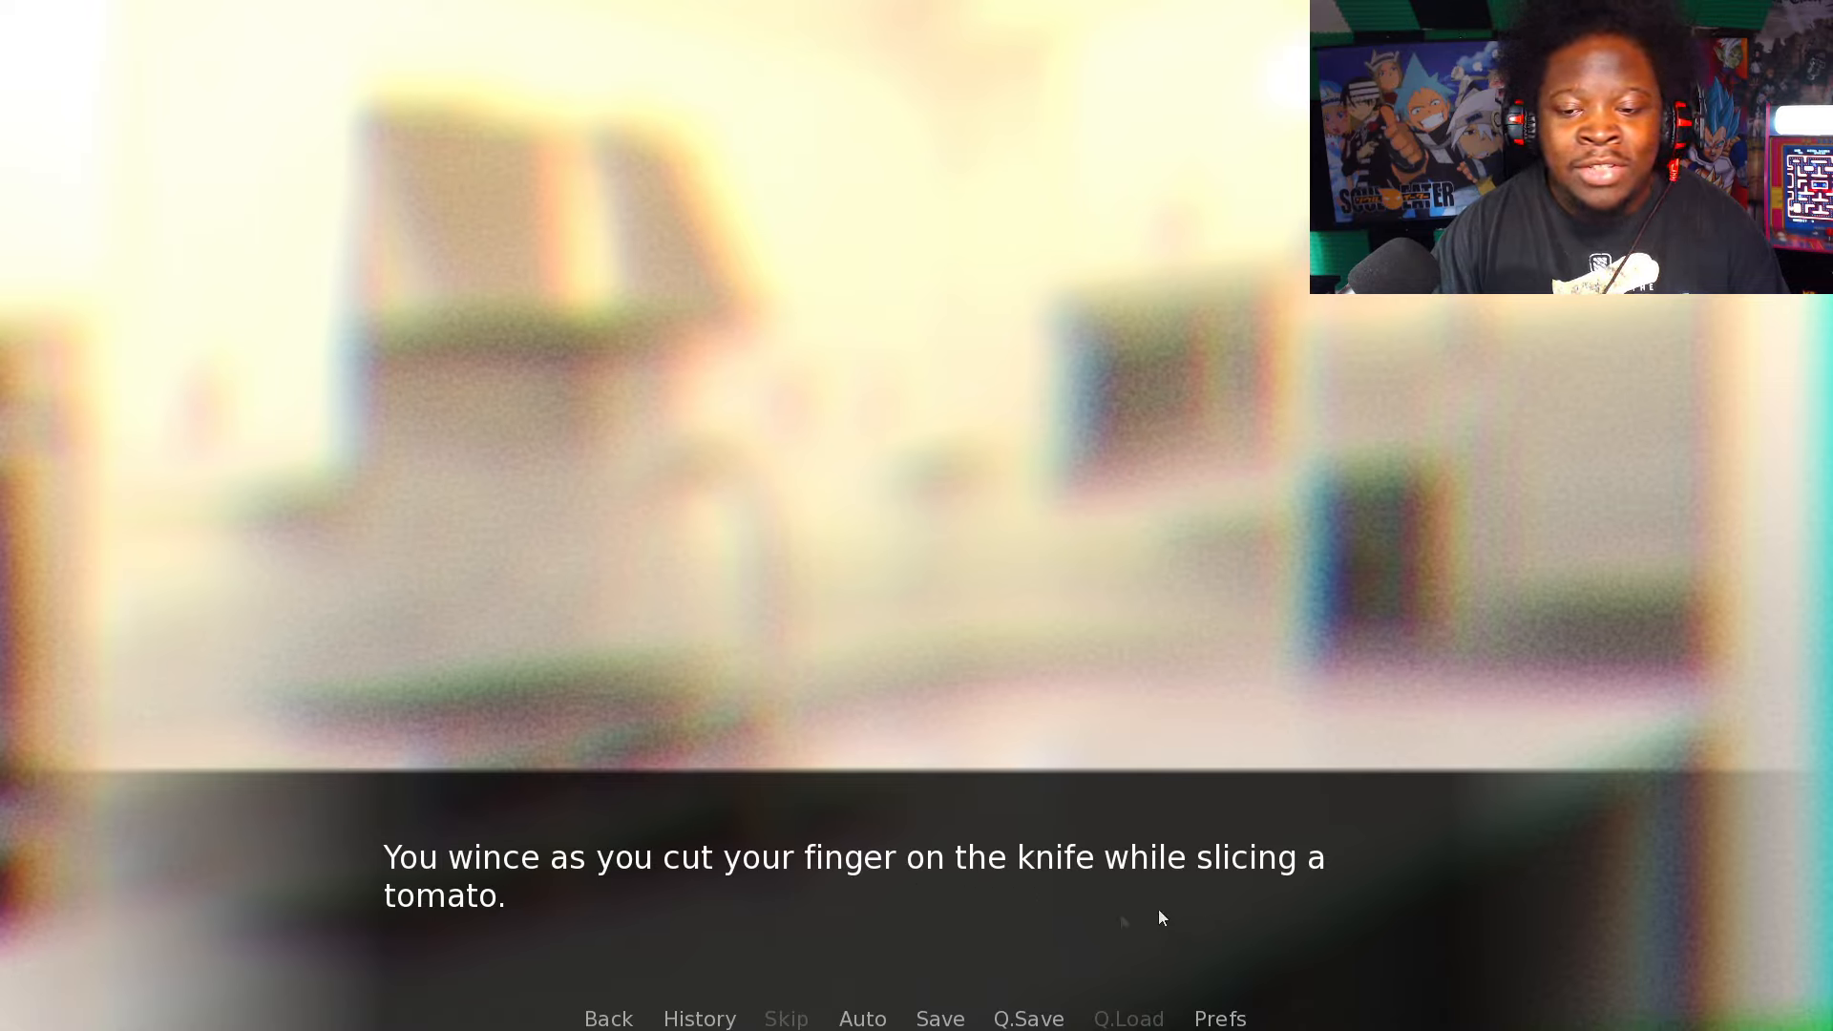
Step: Advance past the finger cut and knife toss to the cat licking the knife
left_click(1162, 918)
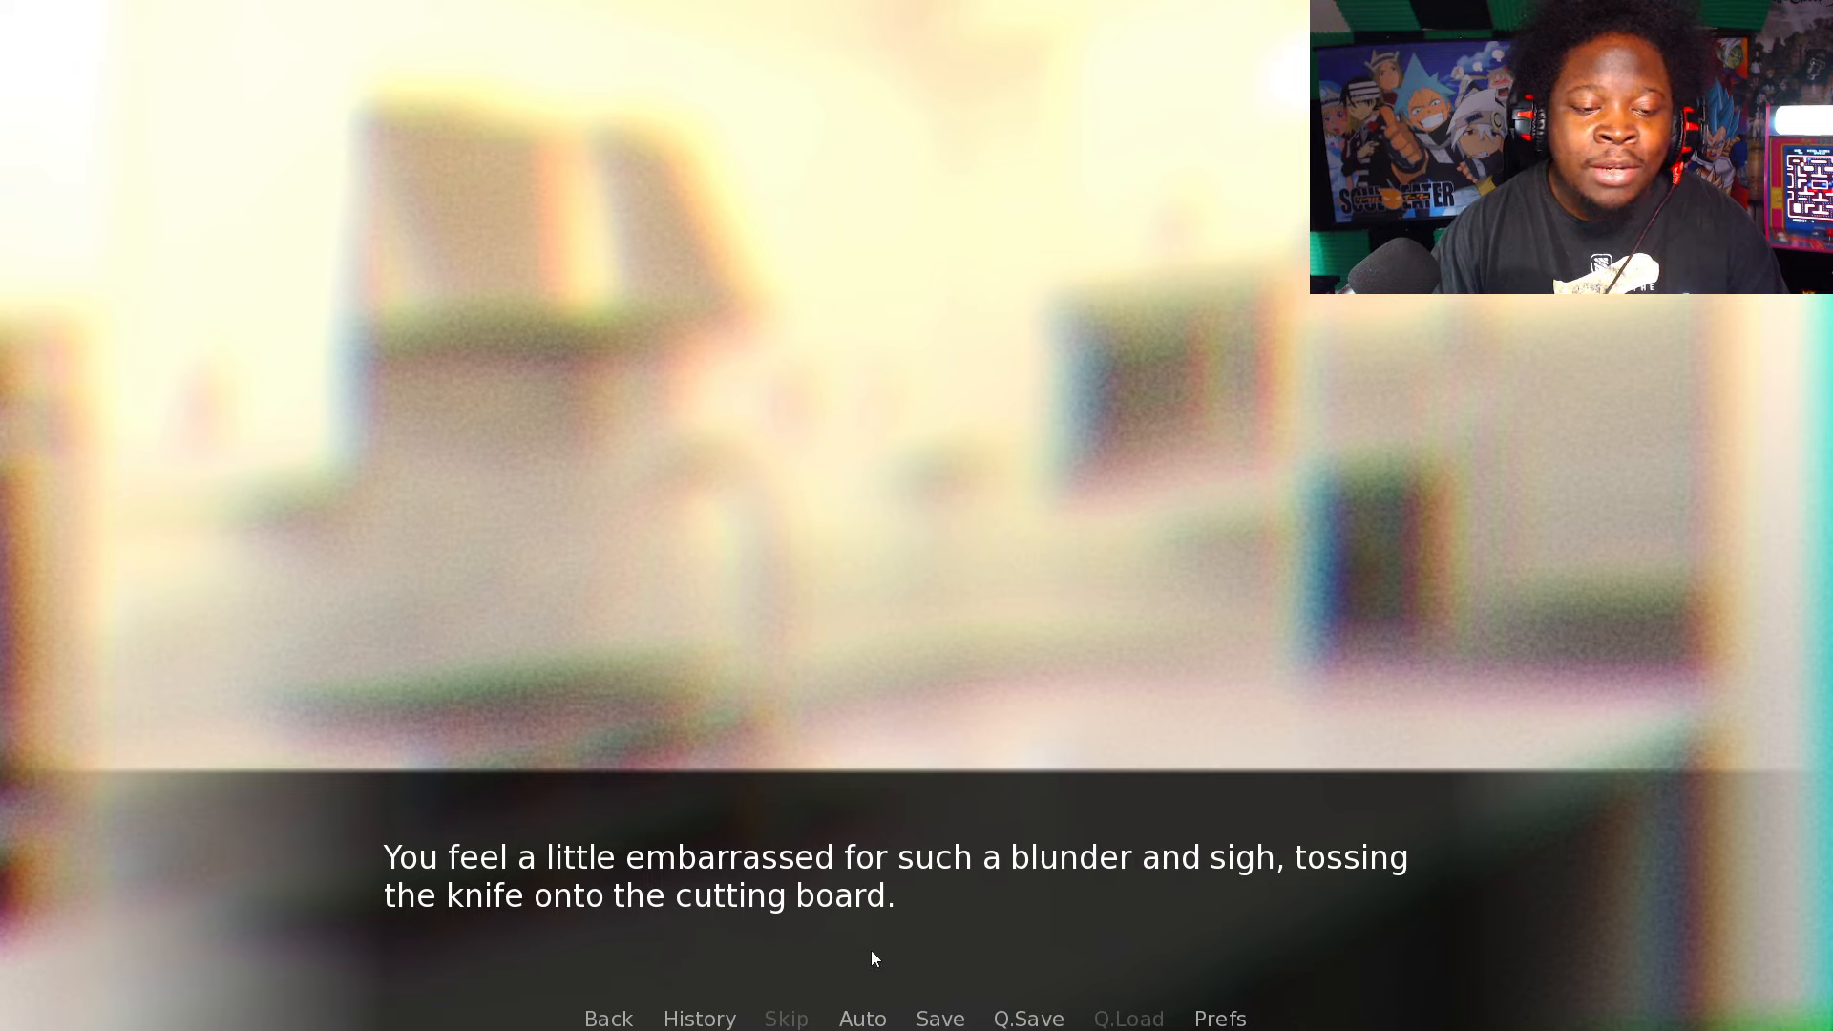
left_click(871, 956)
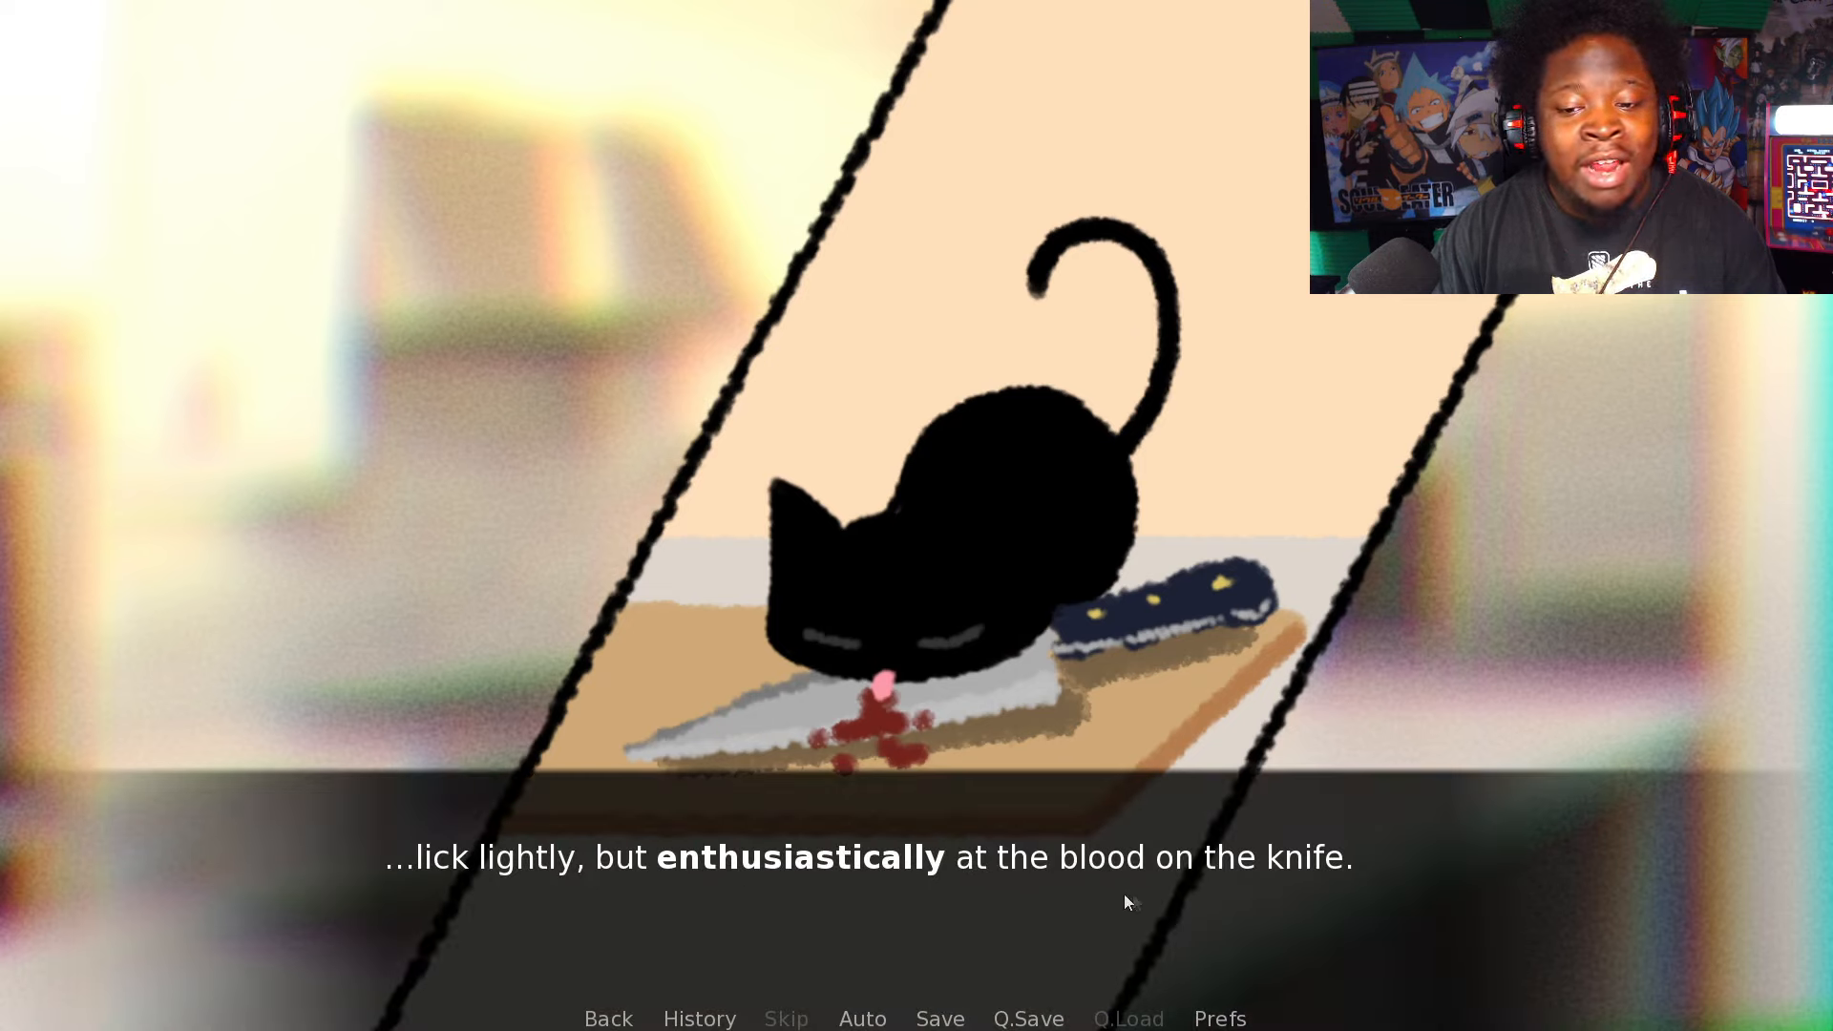
mouse_move(1383, 891)
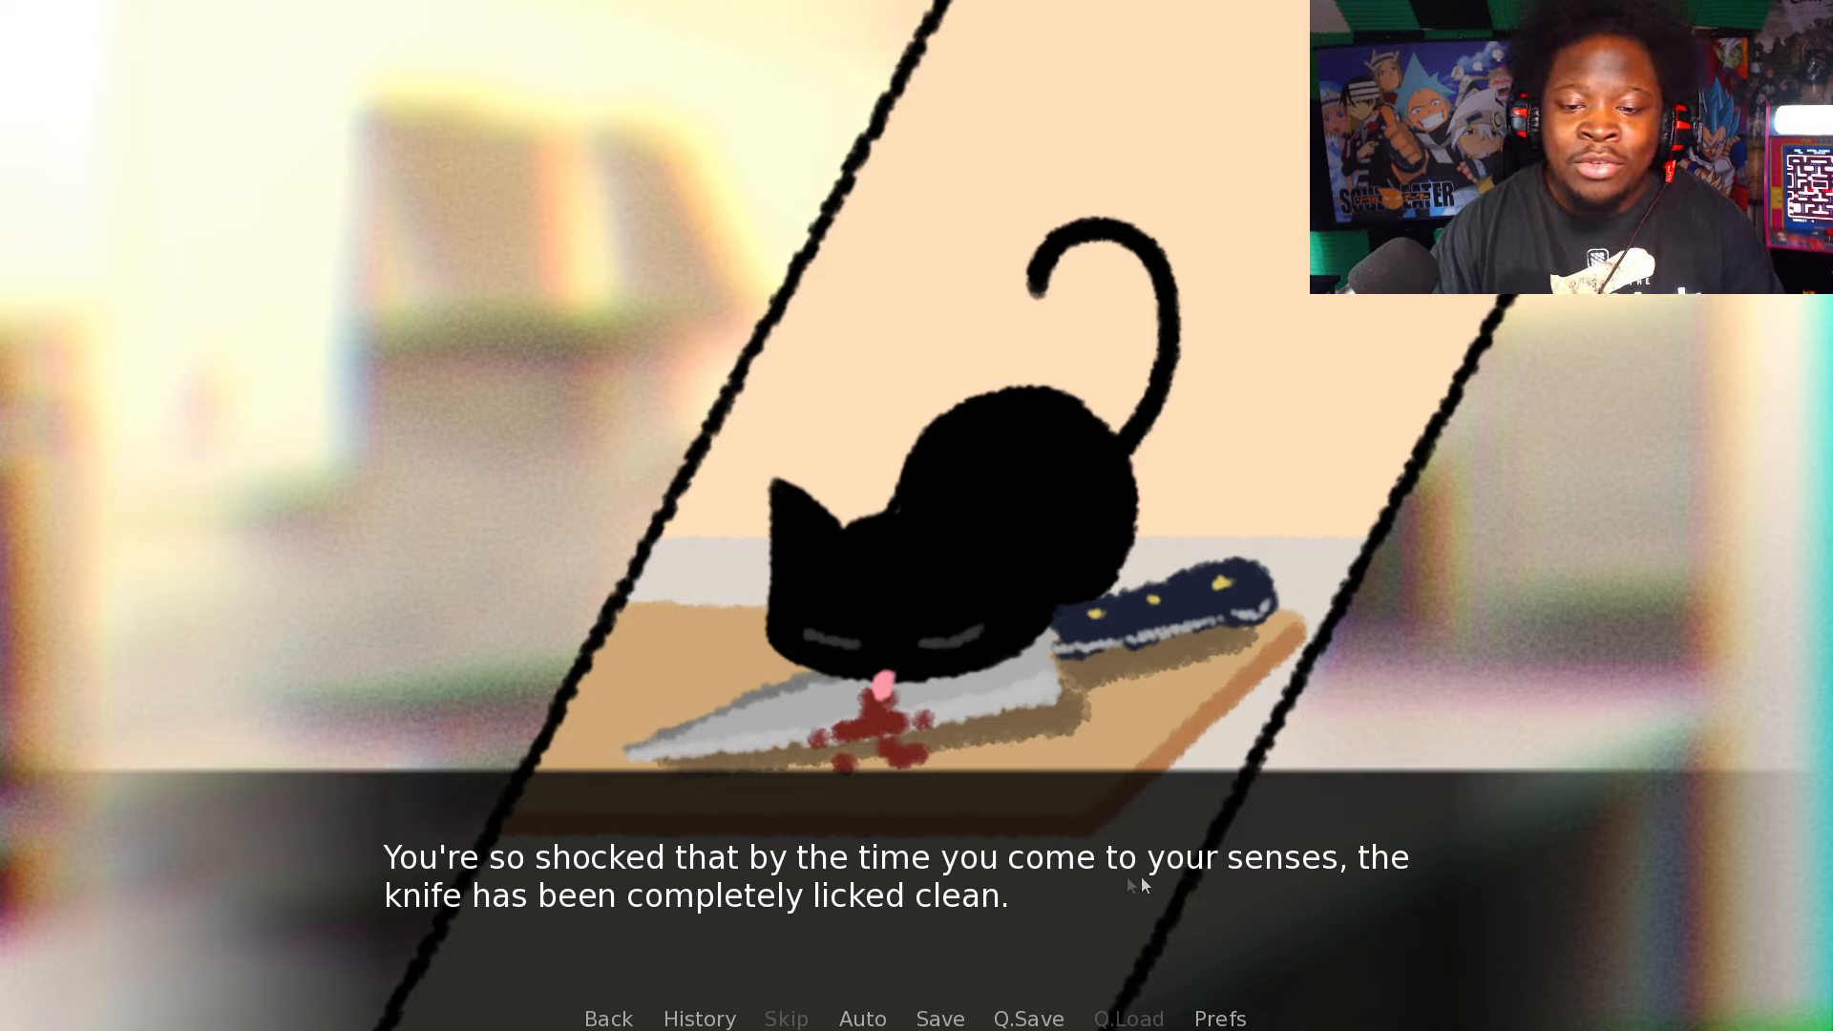
mouse_move(854, 933)
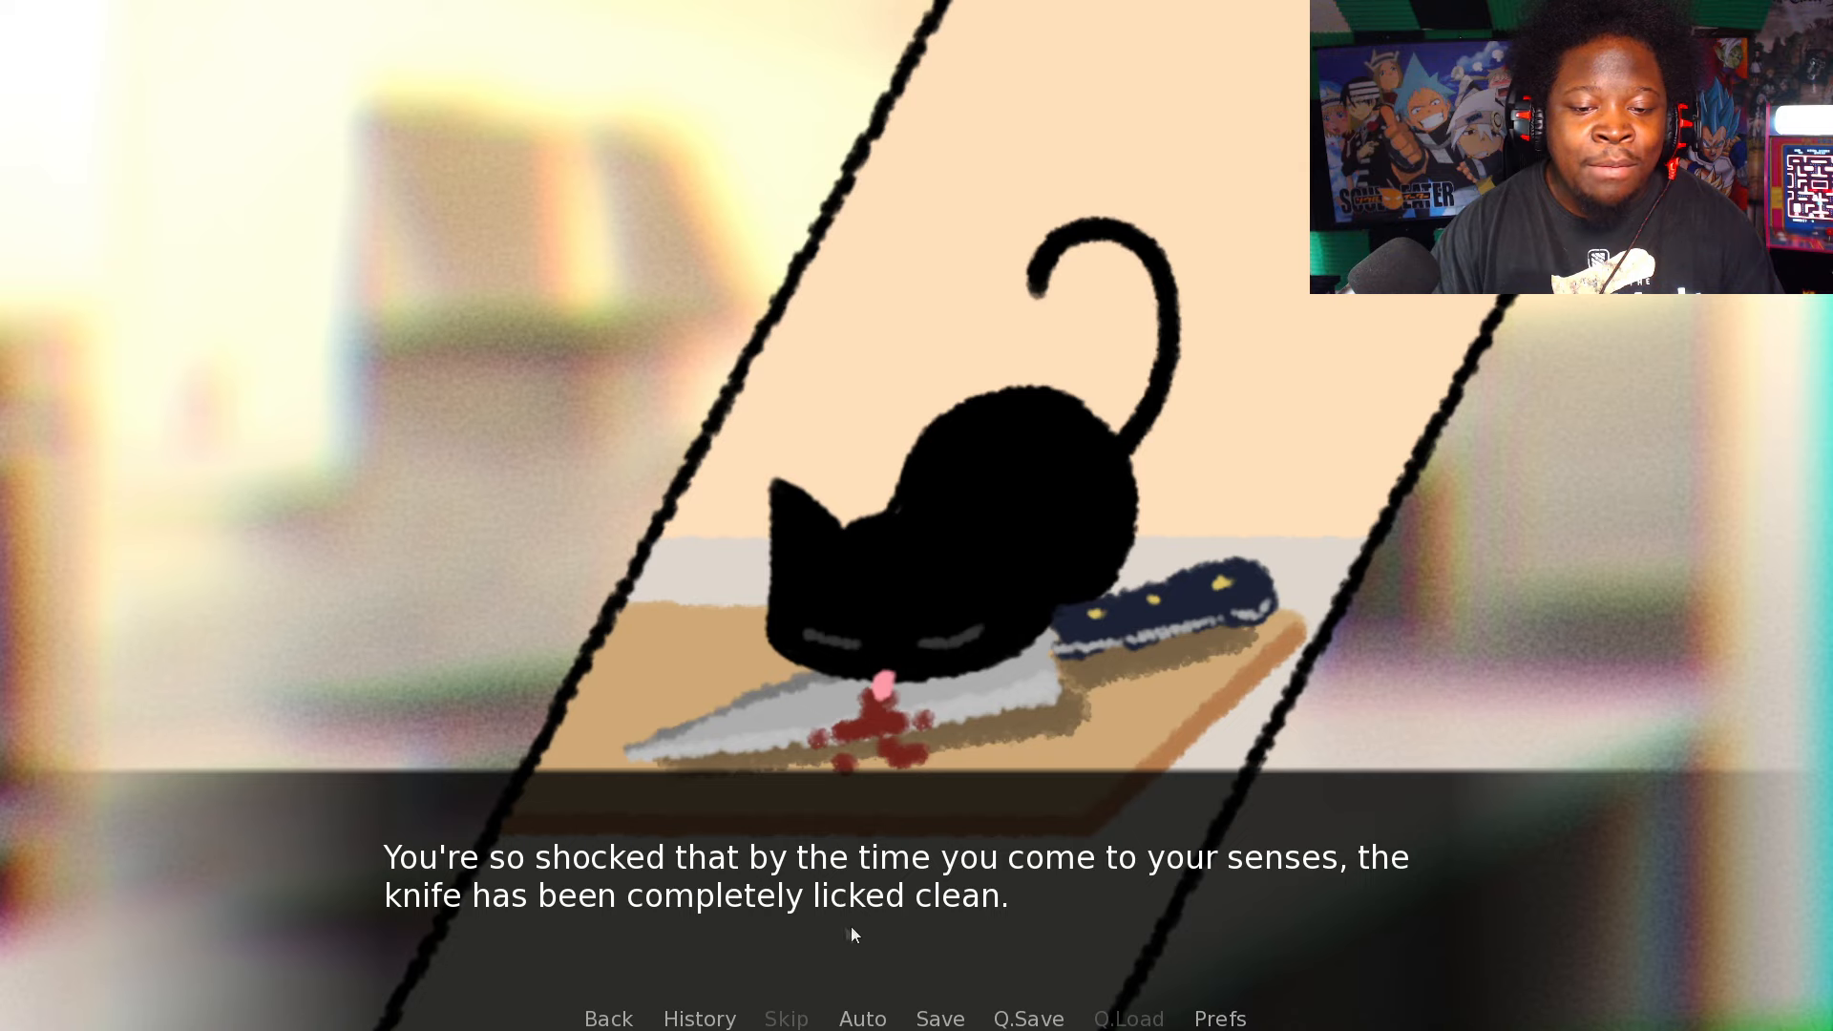
Step: Advance past the line where the cat licks the knife clean
left_click(851, 932)
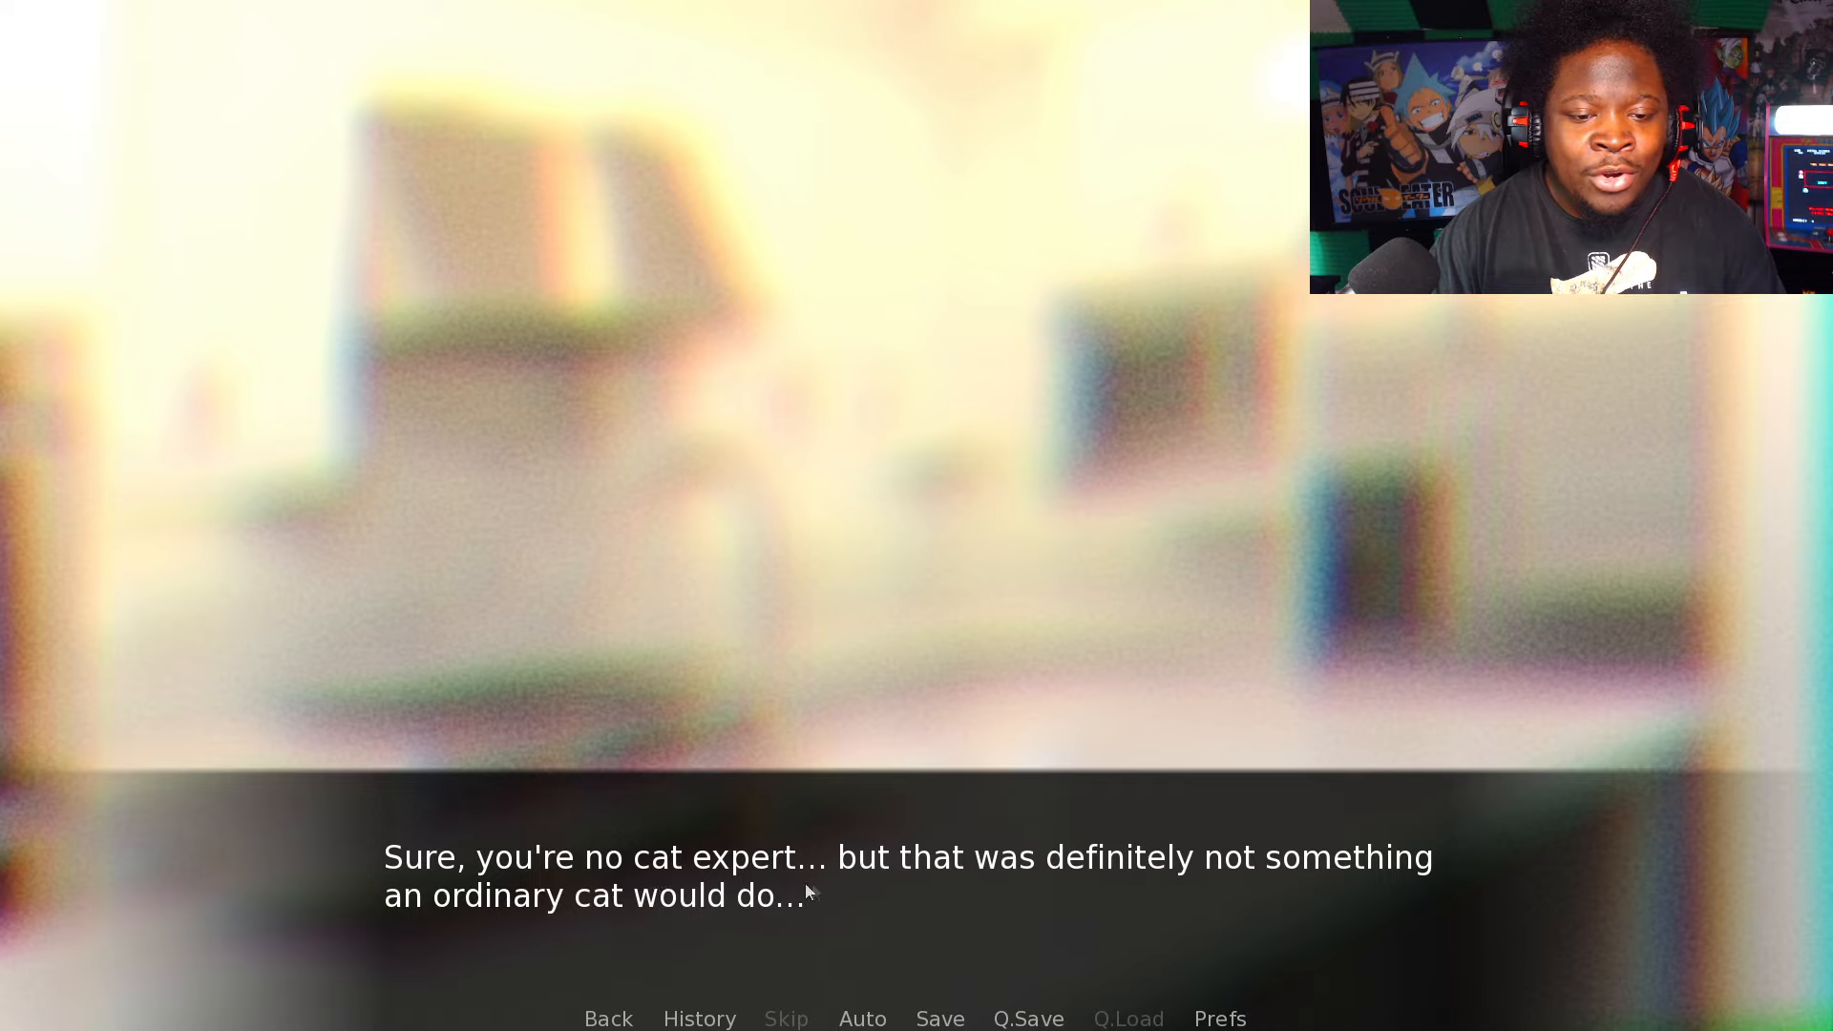
mouse_move(1411, 896)
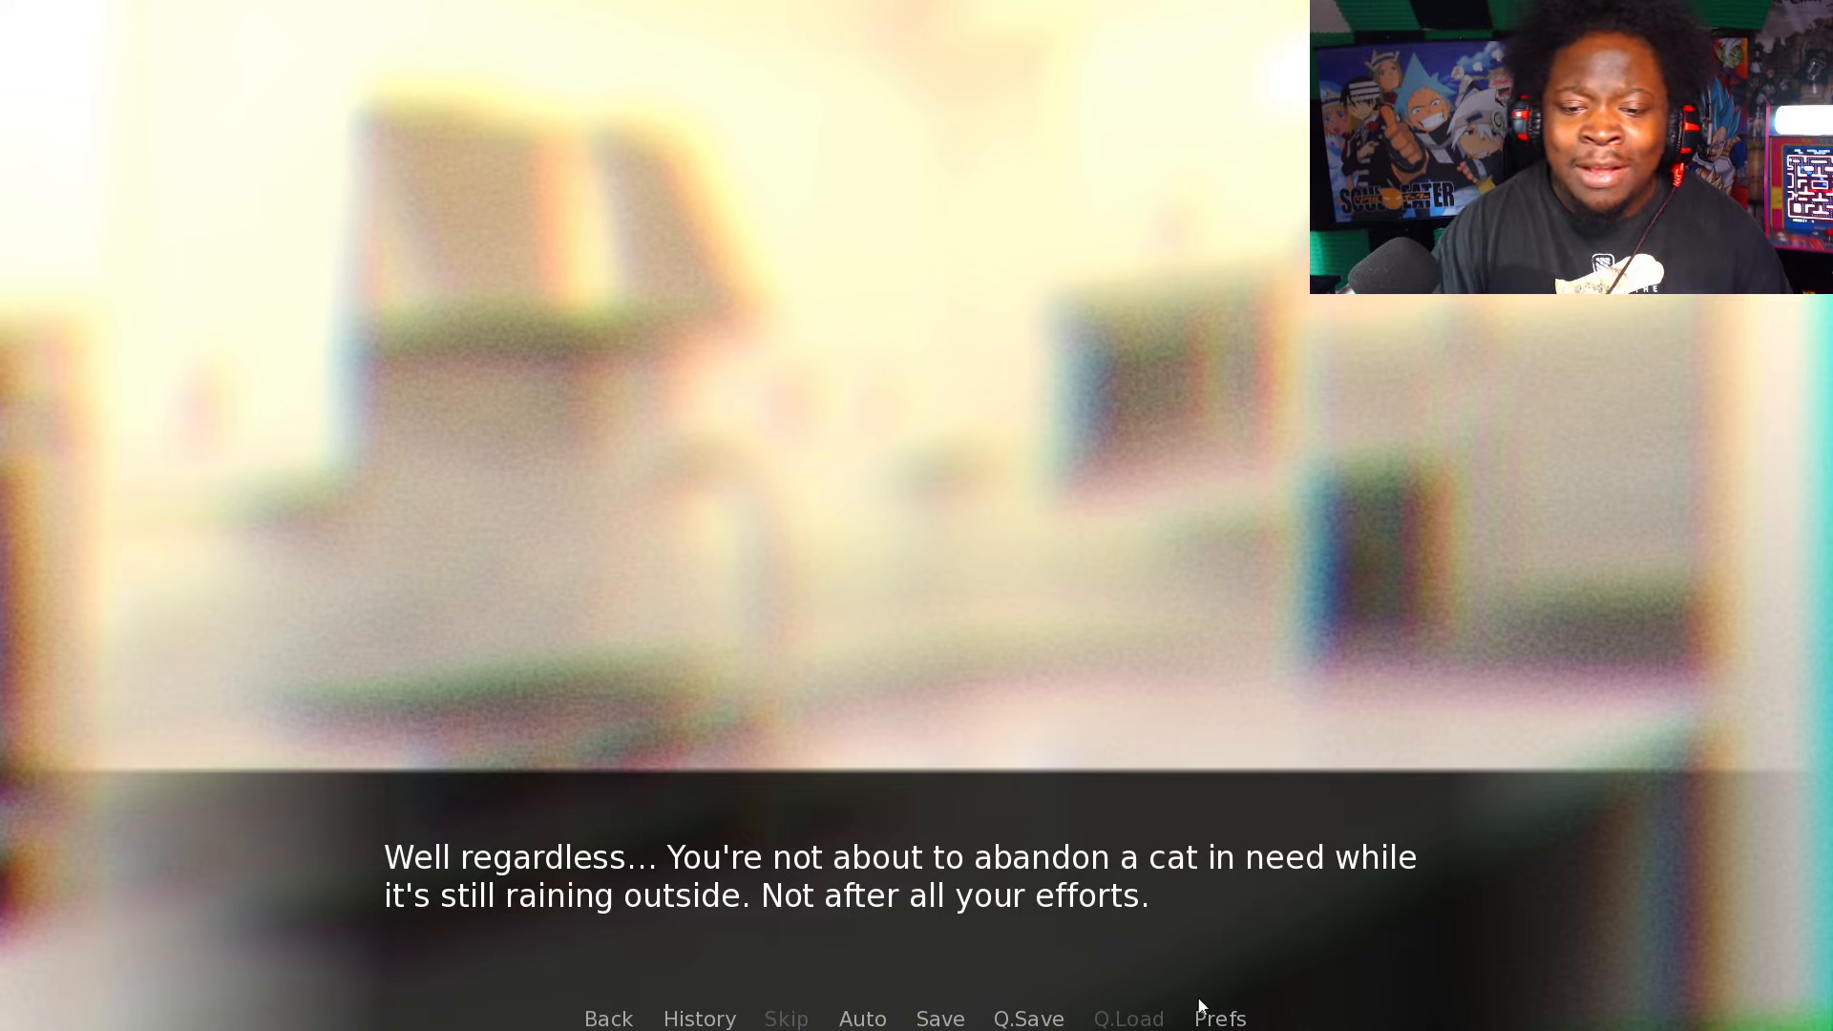
mouse_move(514, 938)
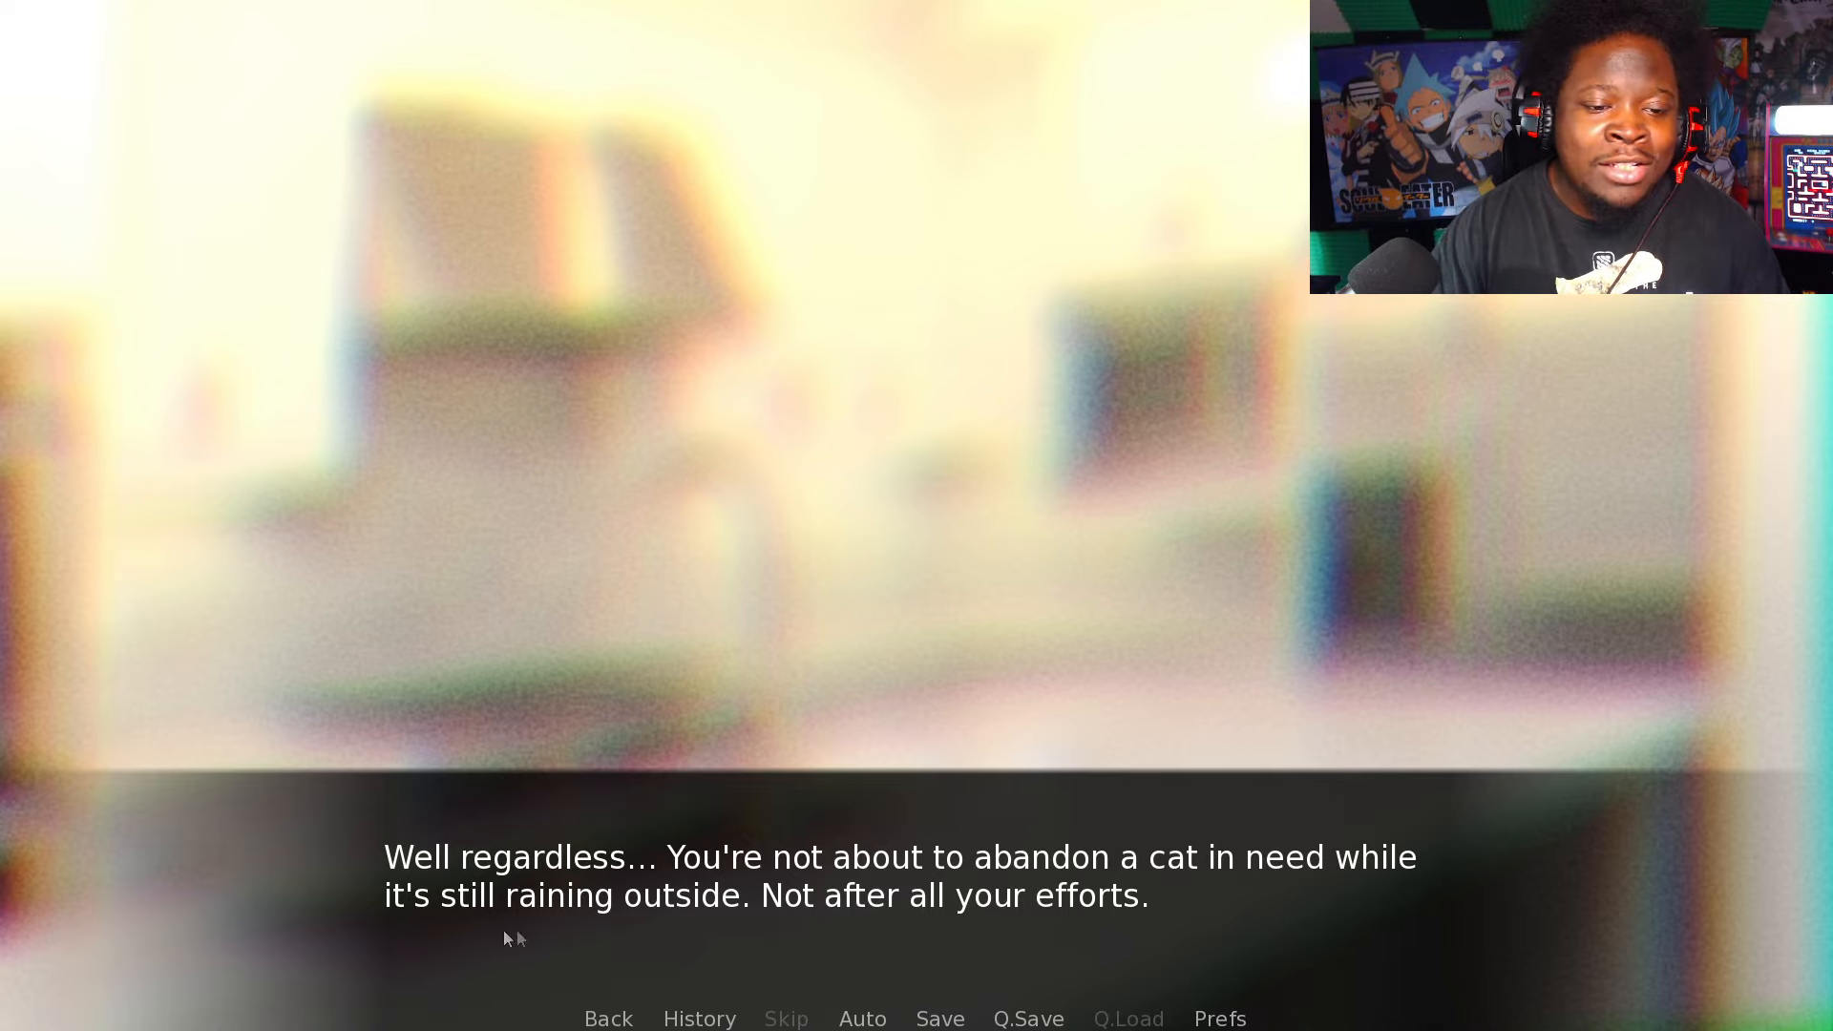
mouse_move(1118, 927)
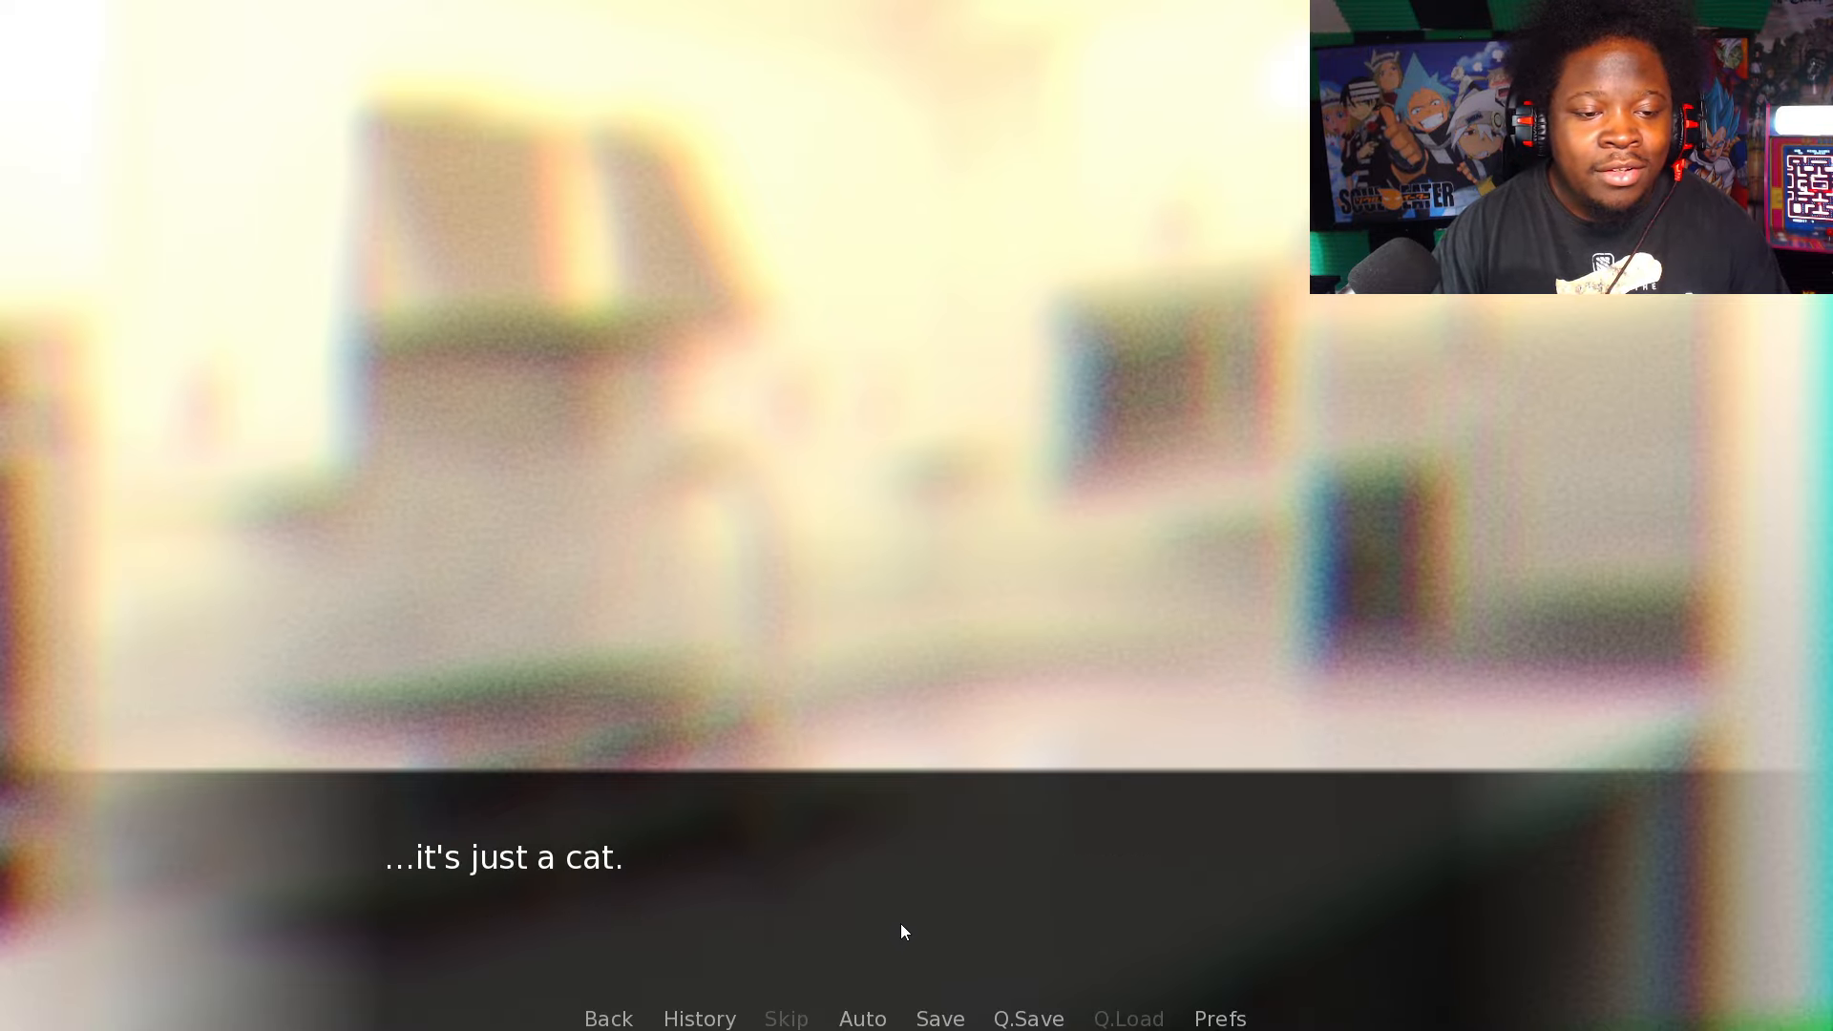
Step: Advance past the '…it's just a cat' line to the worry about its taste for blood
left_click(901, 932)
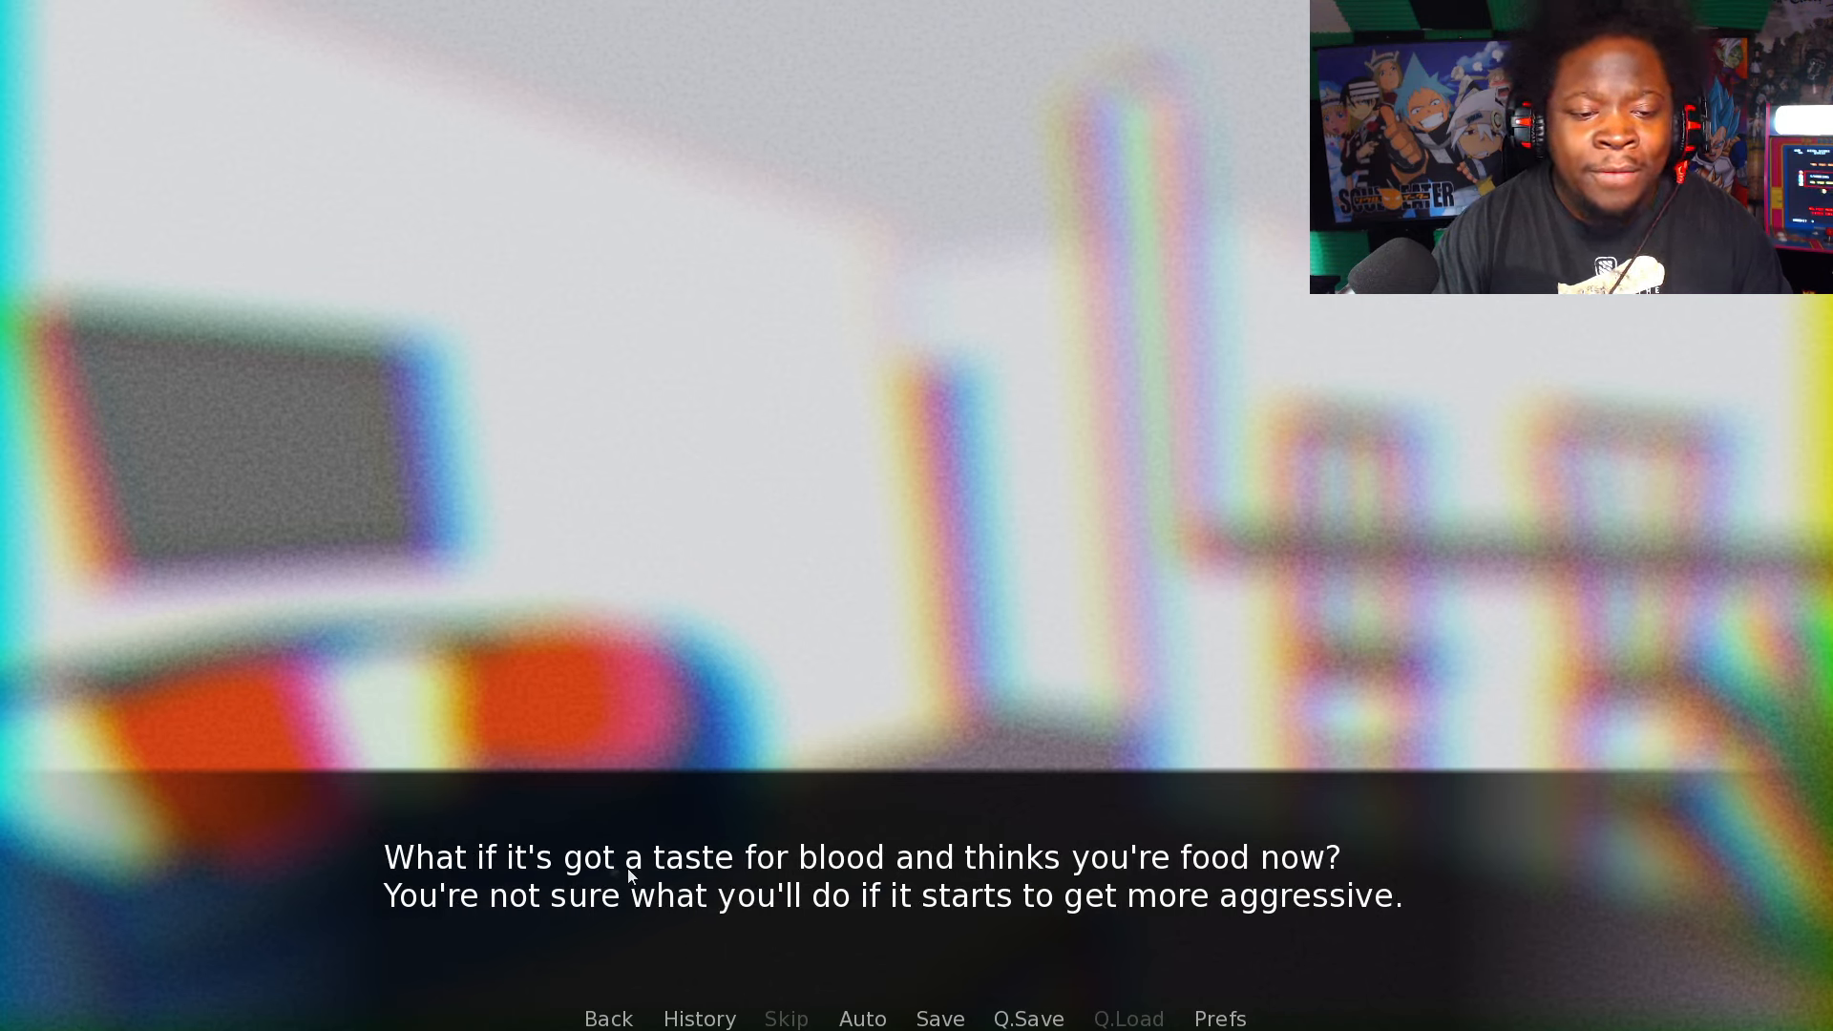
mouse_move(845, 898)
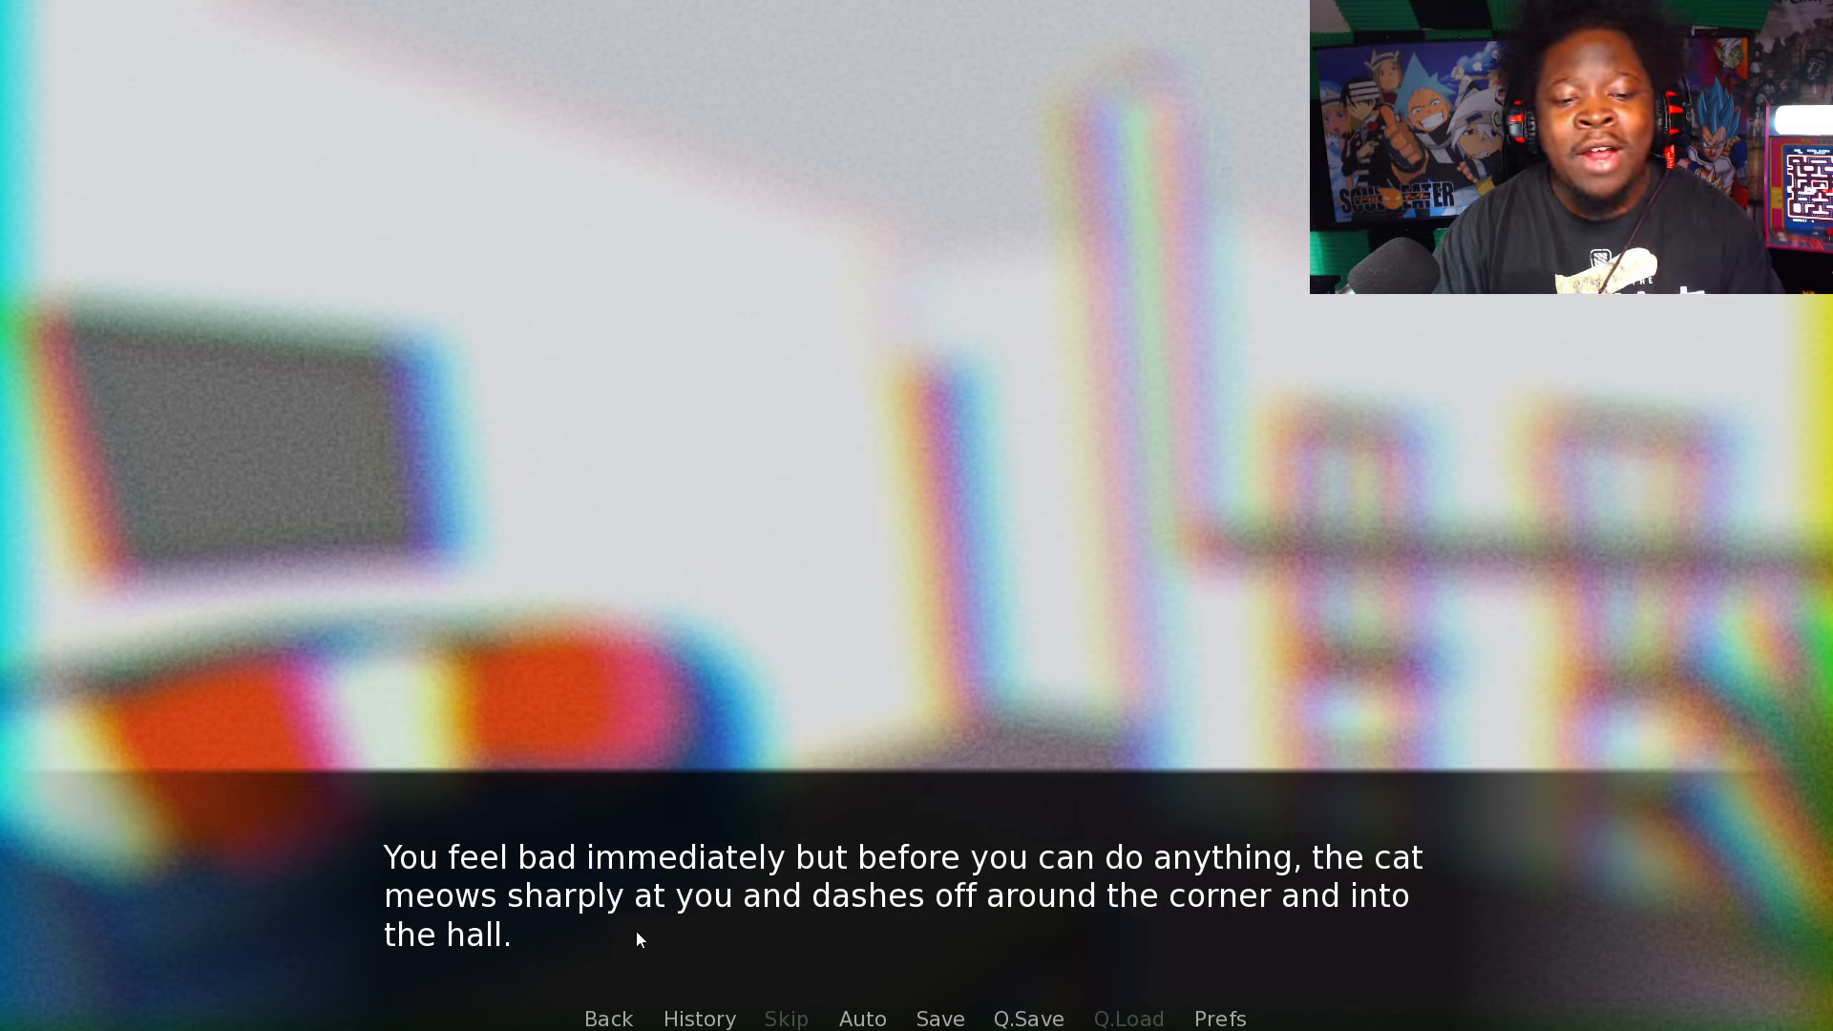
mouse_move(1199, 922)
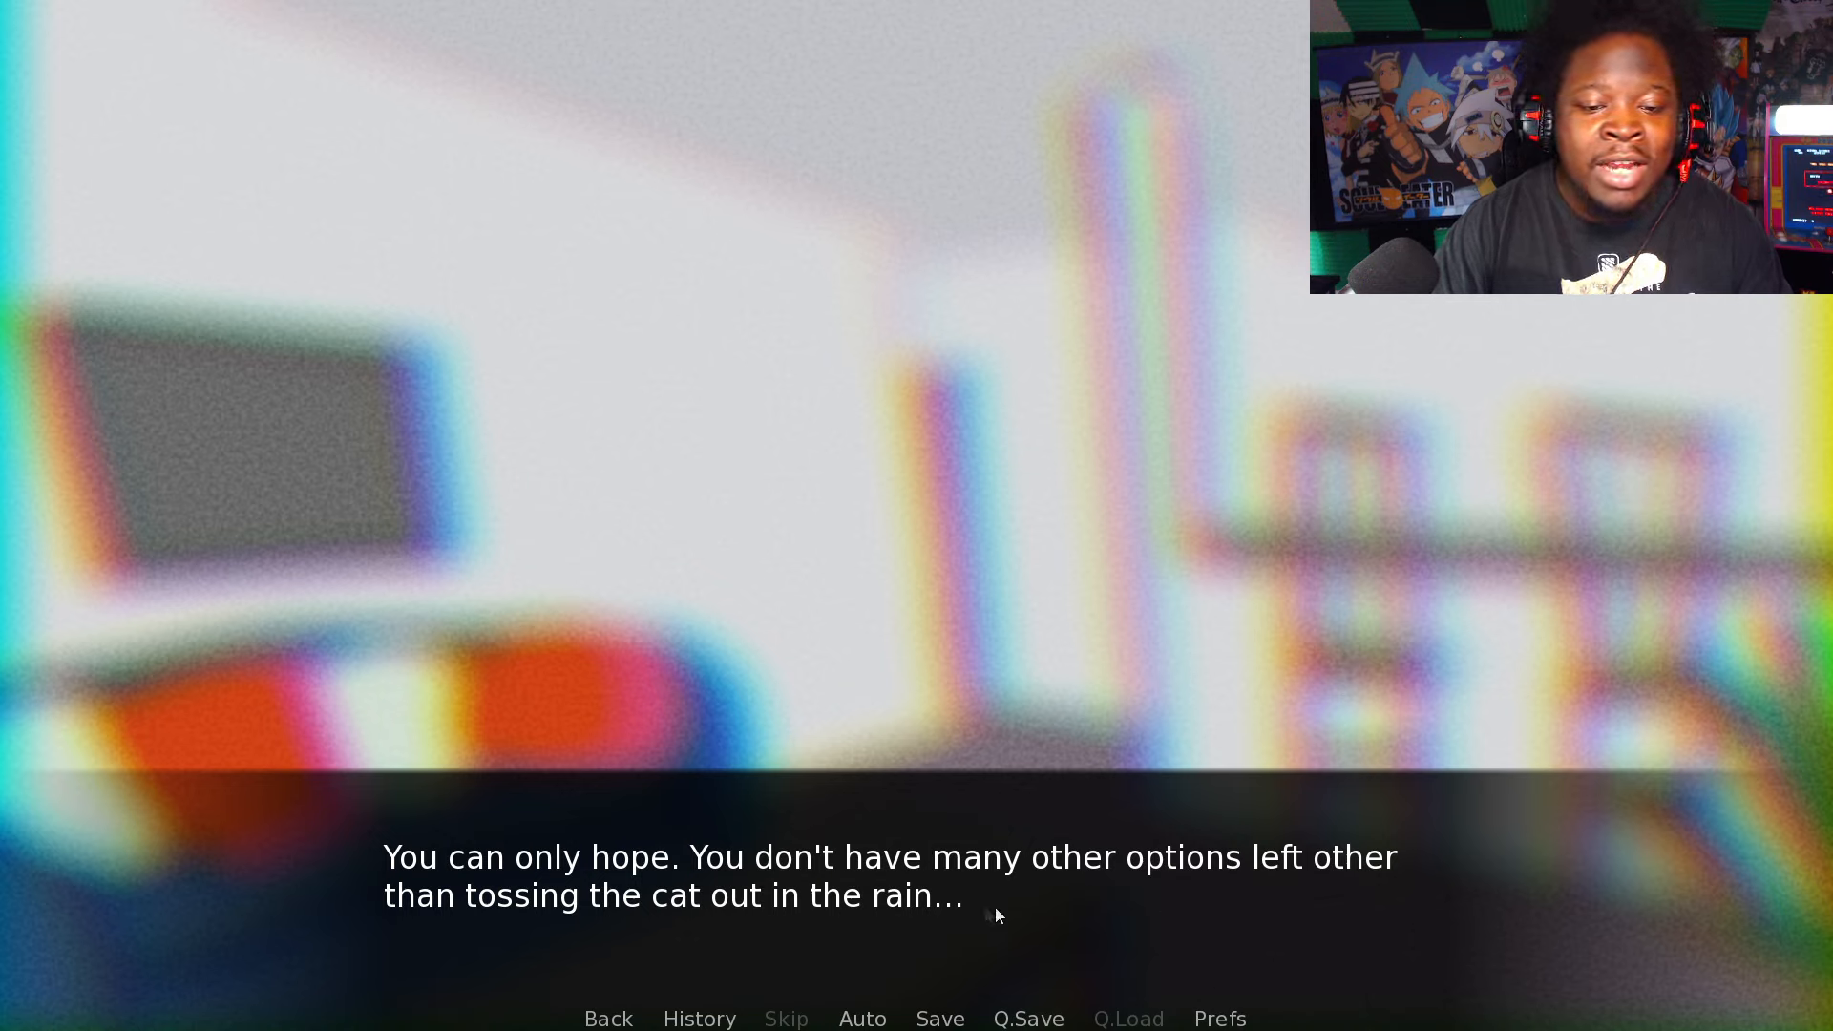
Step: Advance past 'You can only hope…' to the dead cellphone battery line
left_click(994, 911)
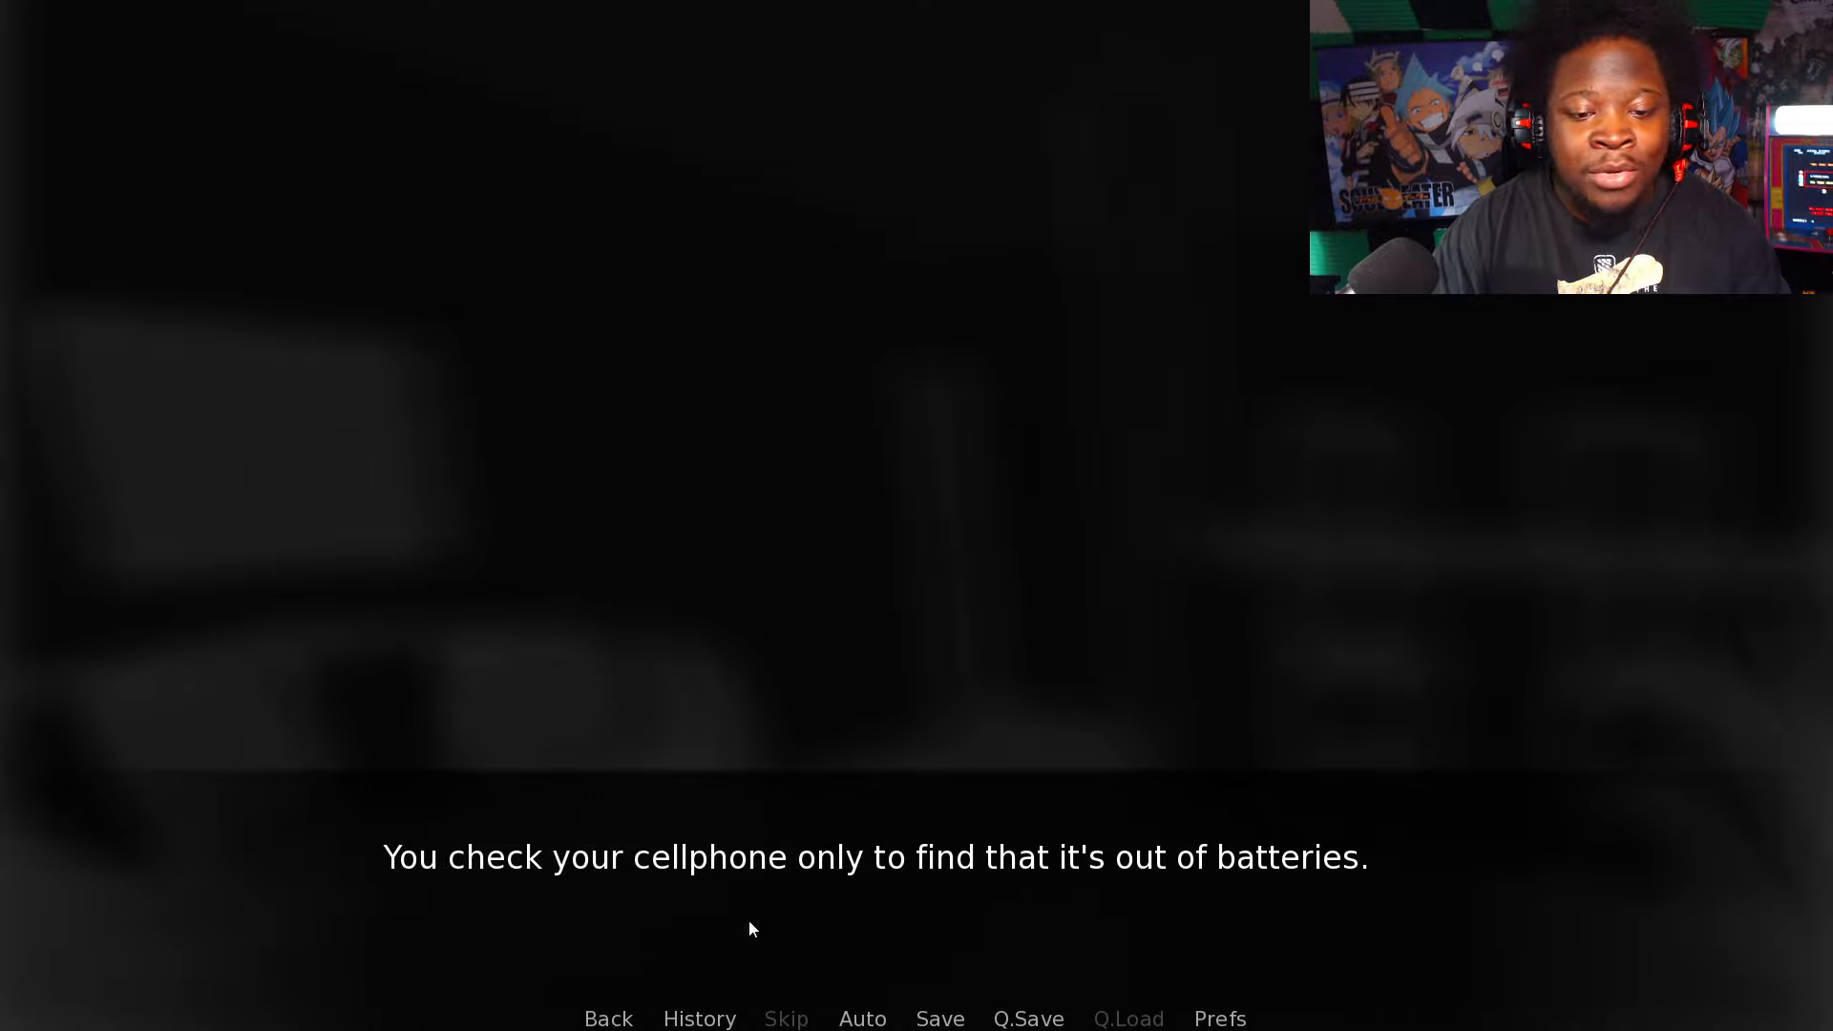
Step: Read past the dead cellphone and looking outside to turning toward the clock
left_click(861, 1018)
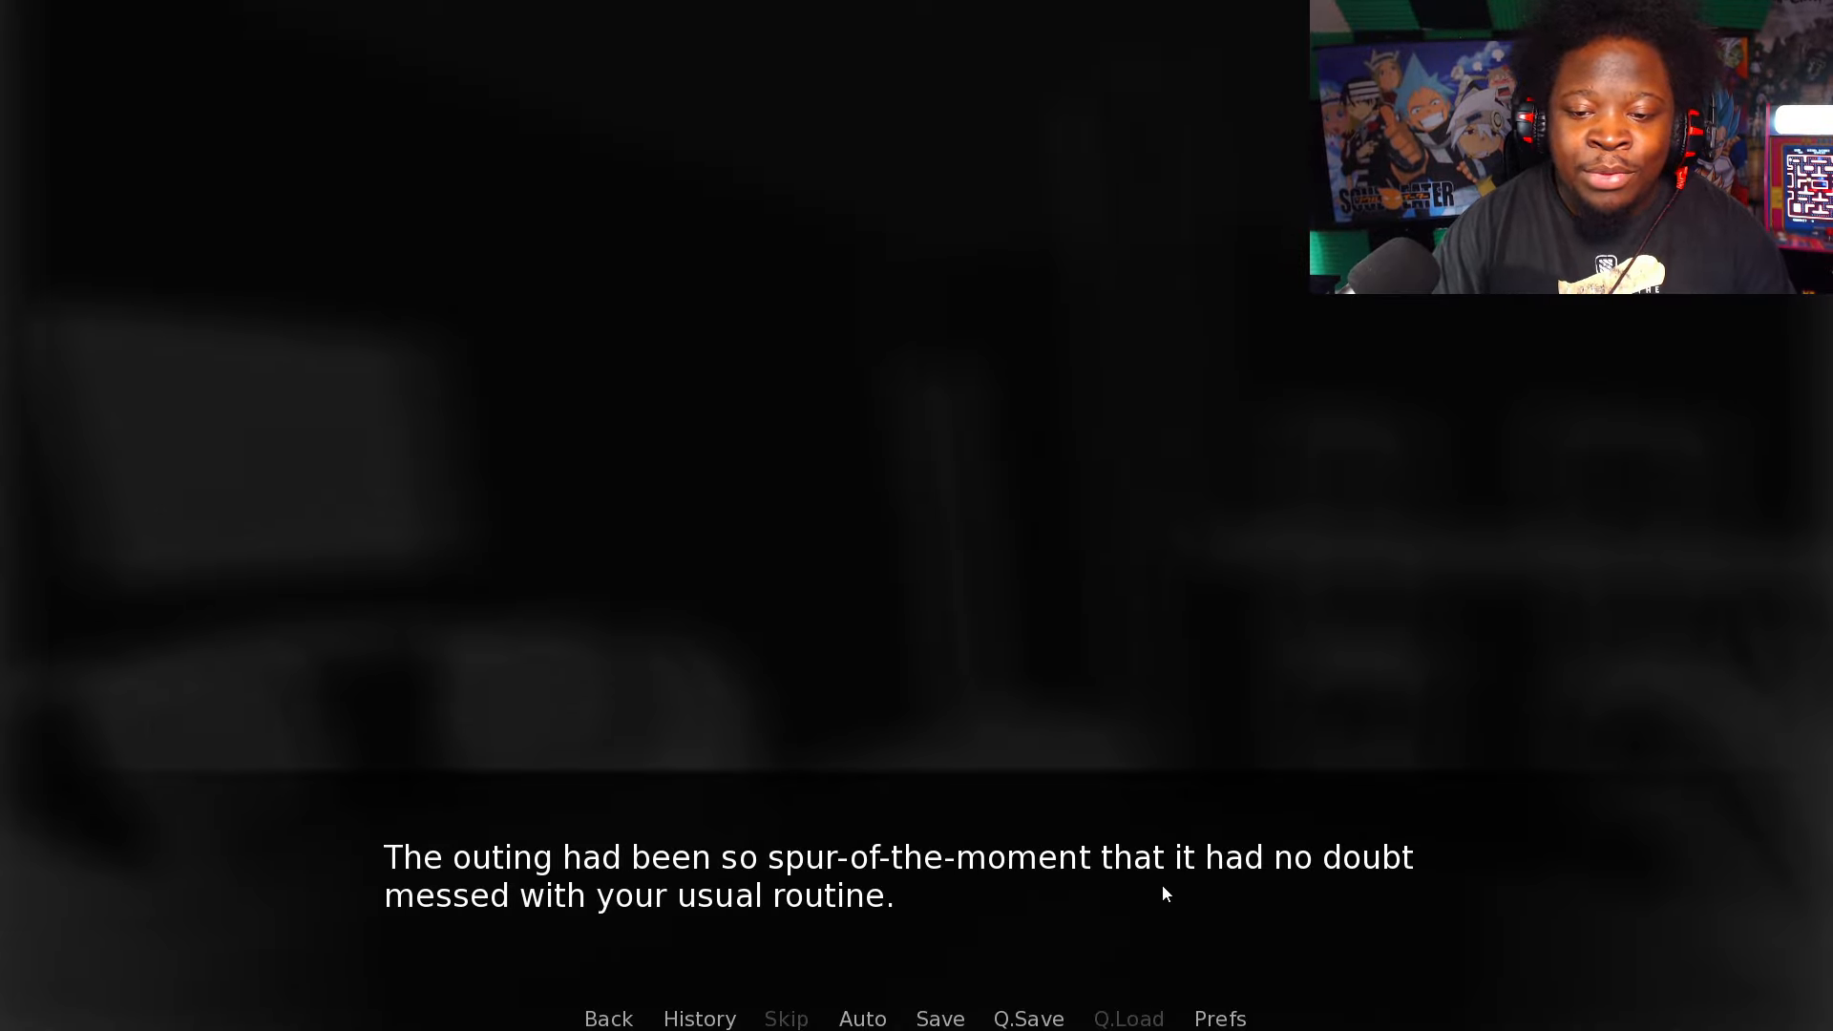
mouse_move(693, 947)
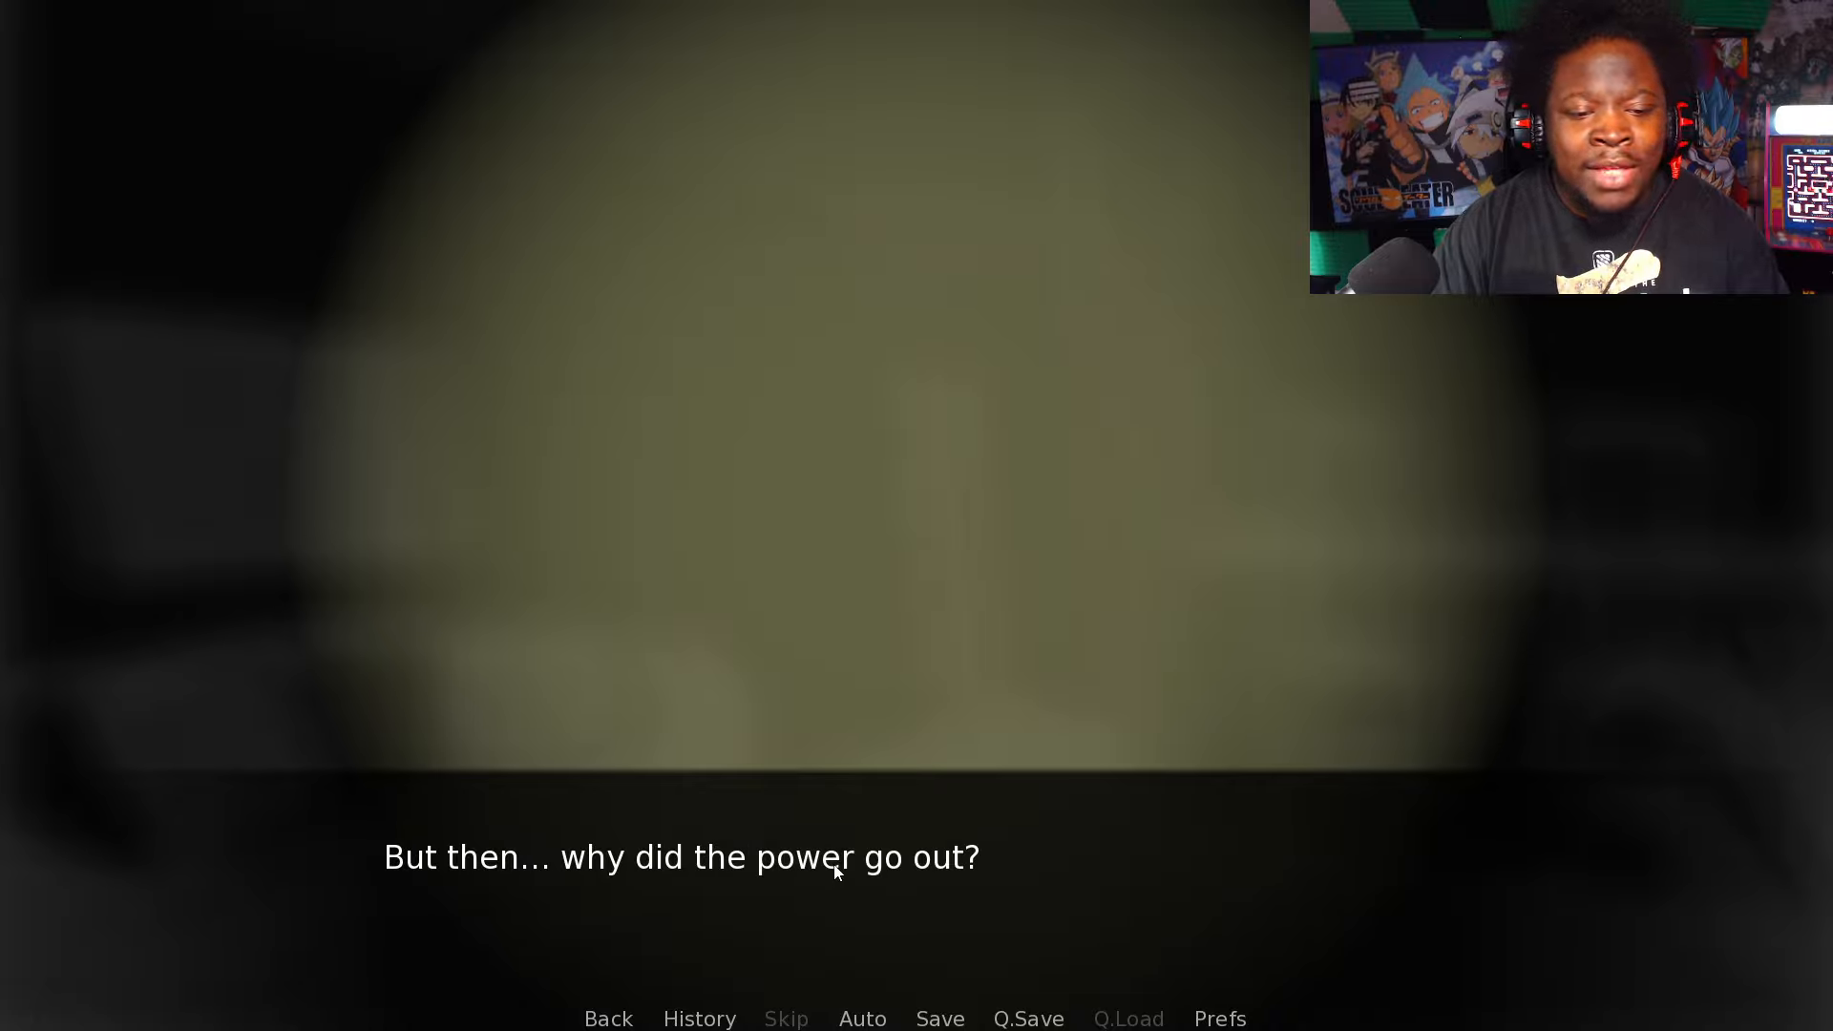
mouse_move(1059, 901)
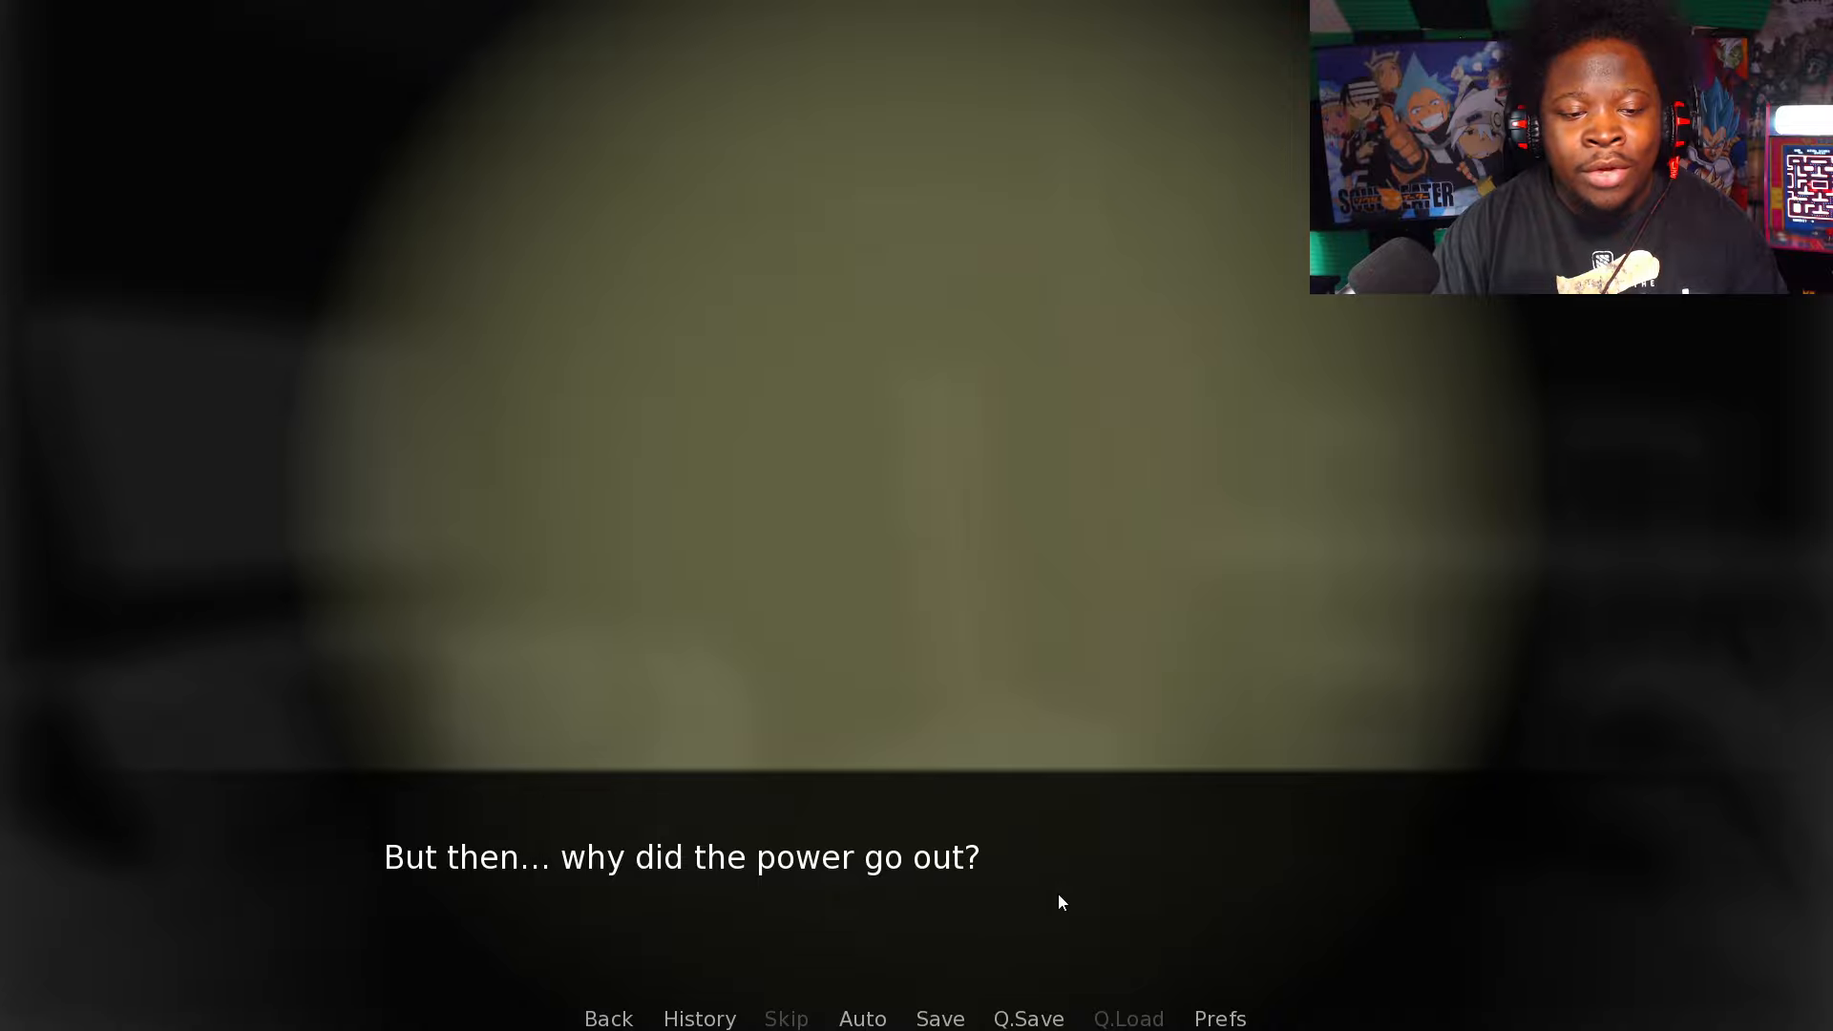
left_click(923, 900)
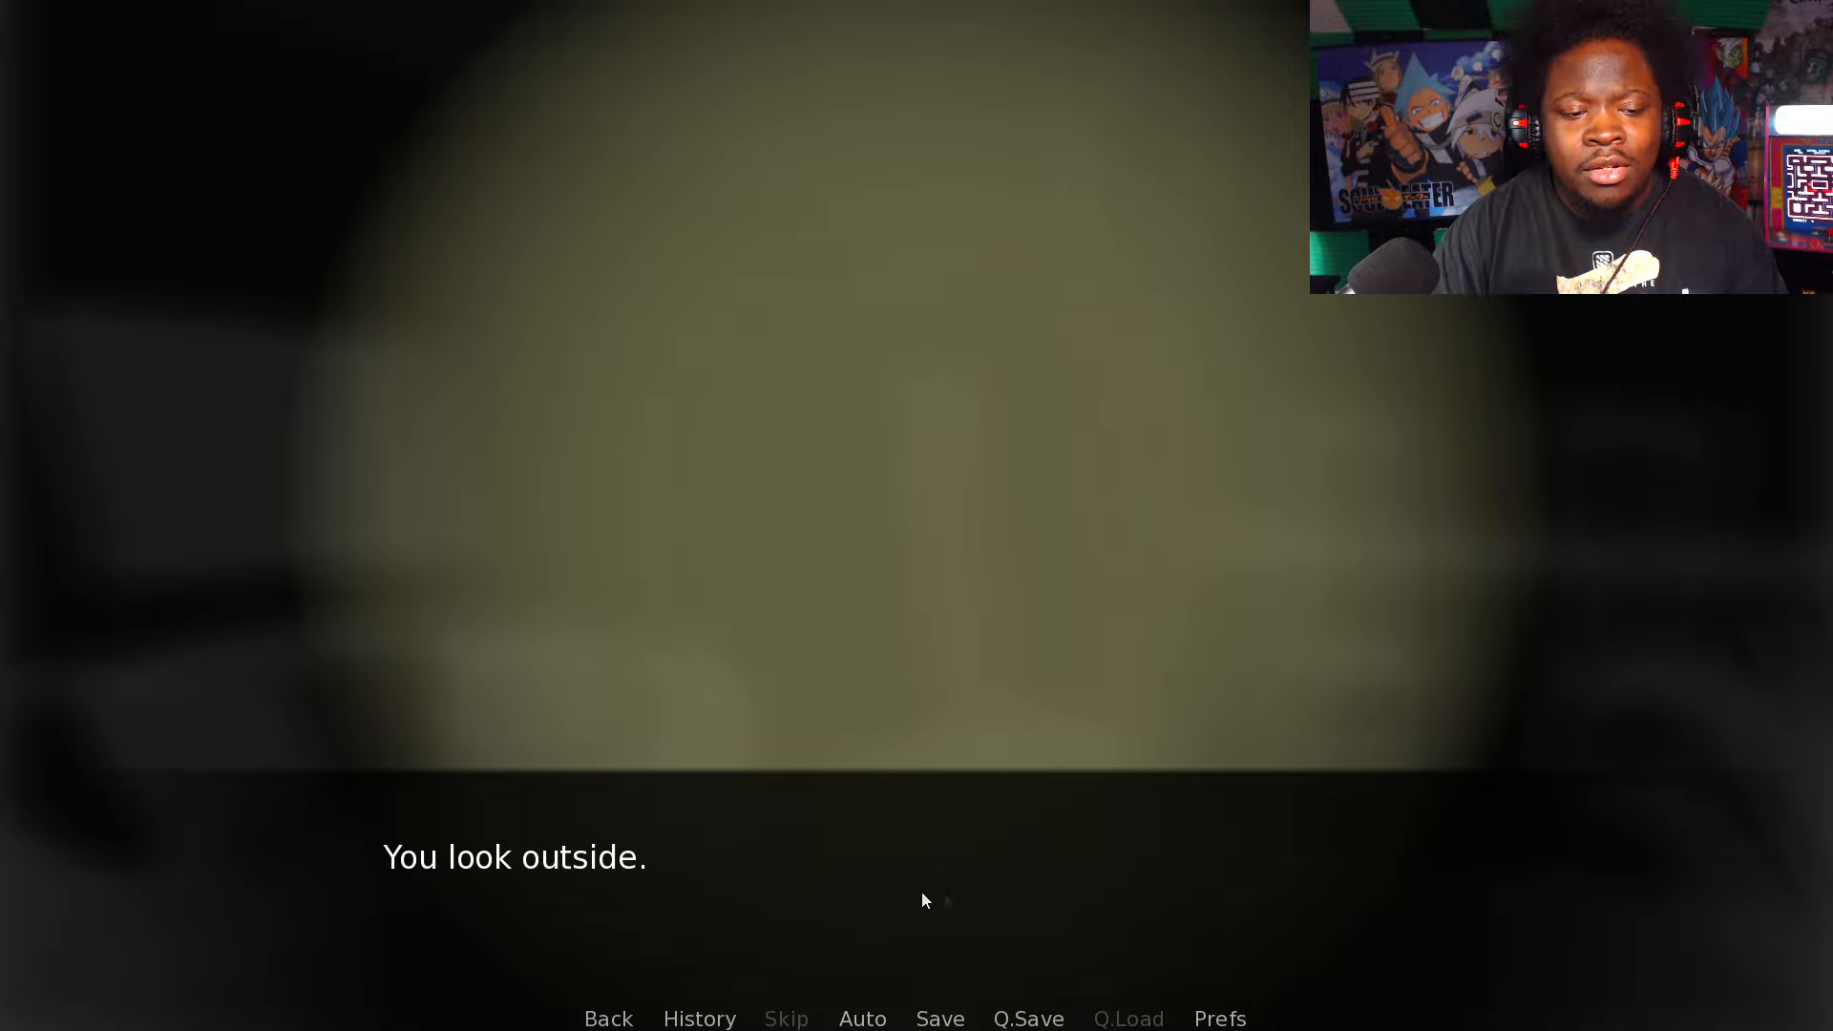
left_click(924, 900)
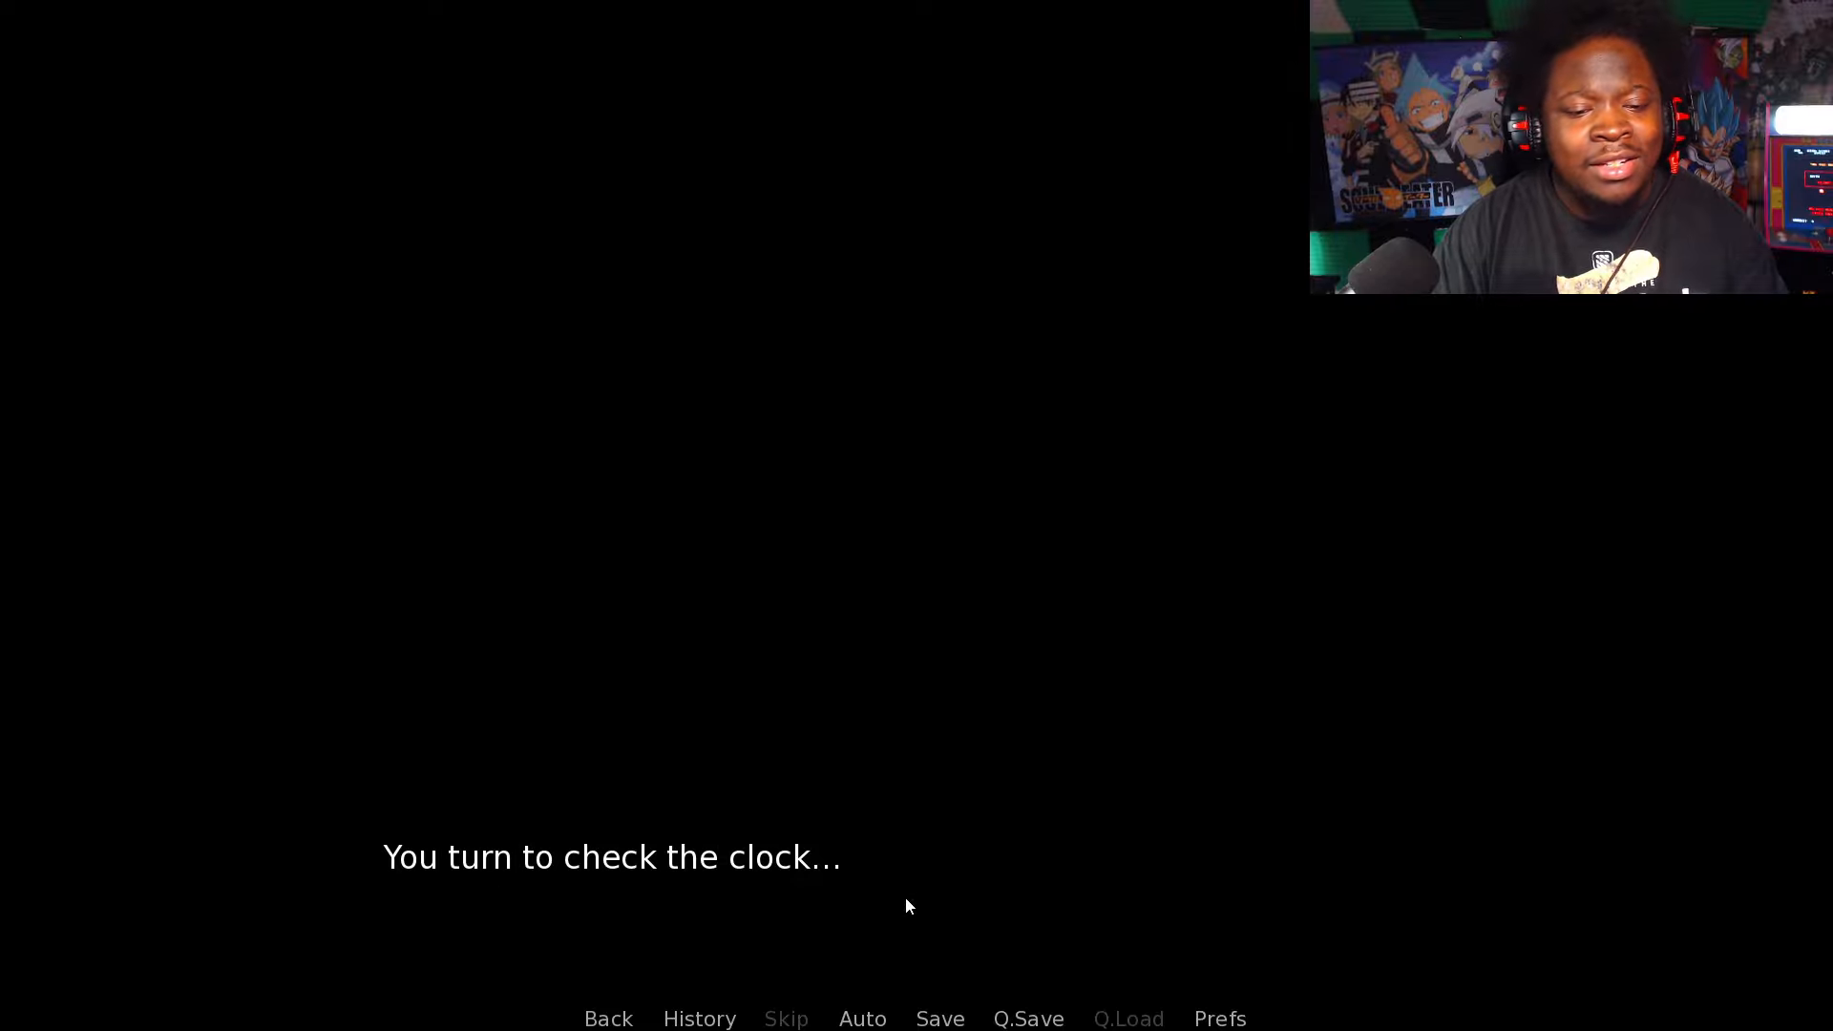
Step: Read through the flickering 12:00 clock and tossing-the-cat thoughts until the cat vanishes
left_click(815, 898)
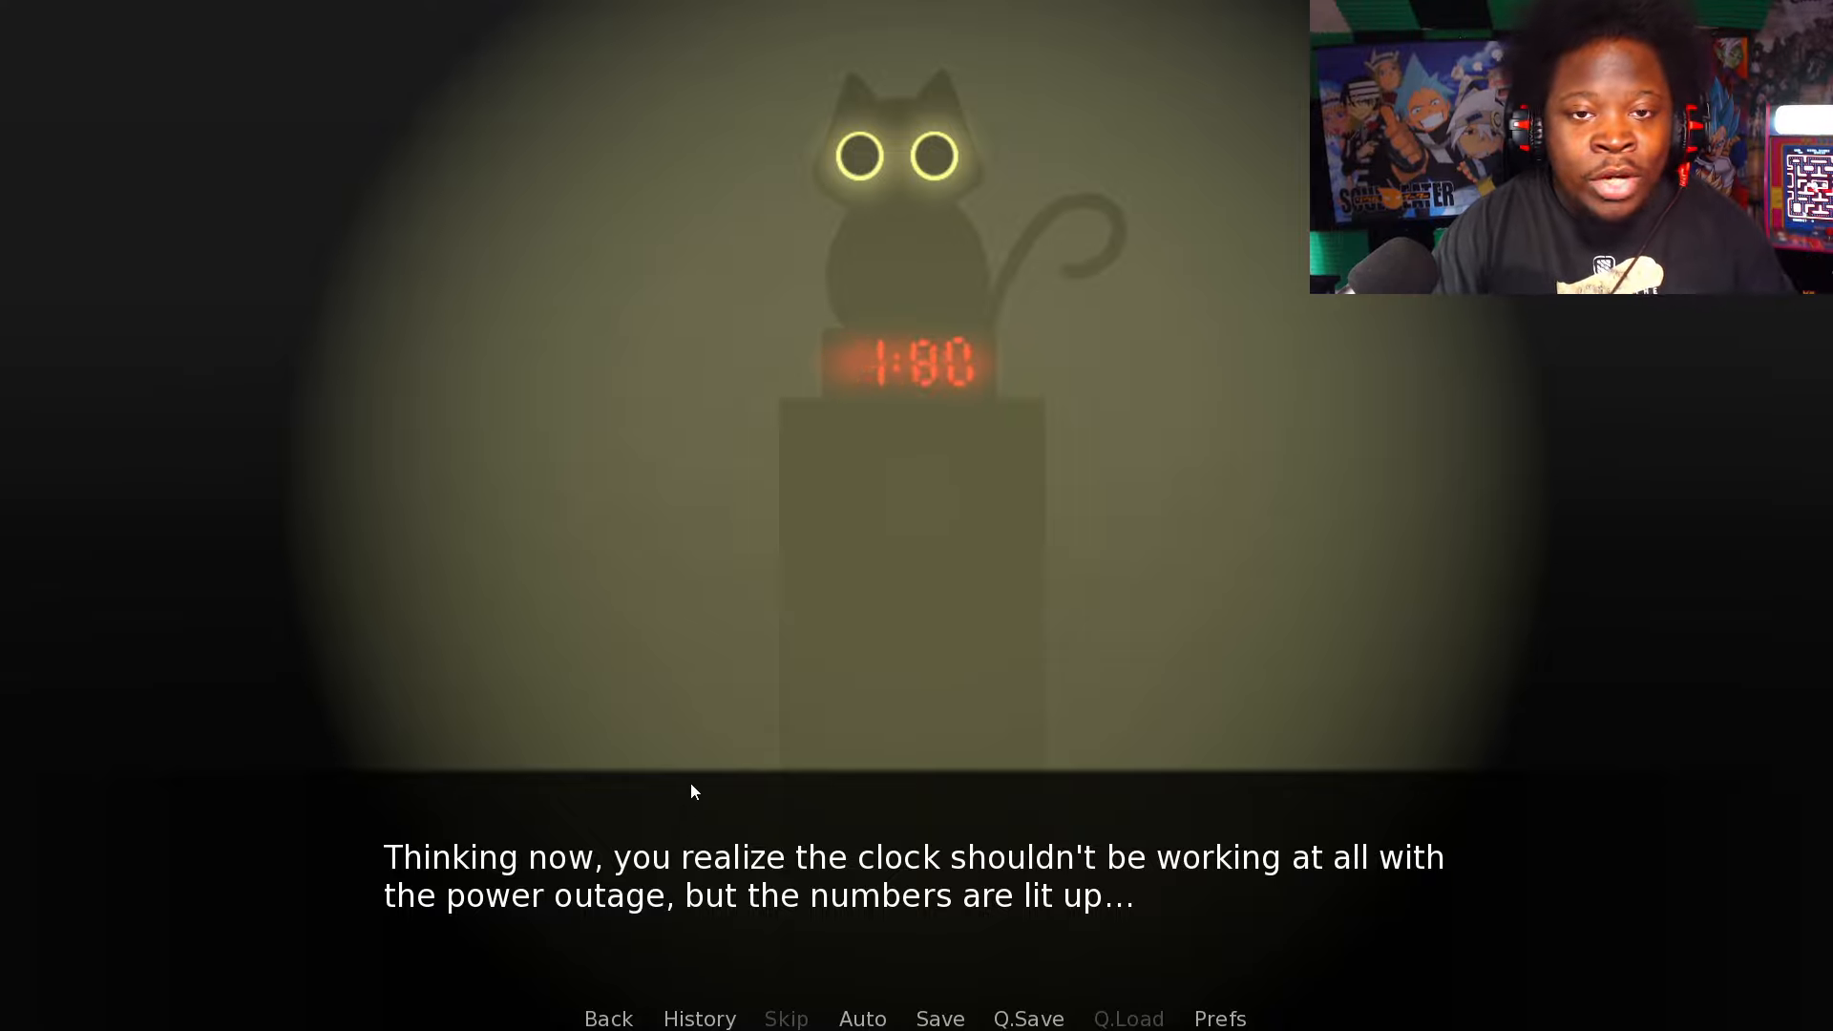
left_click(689, 791)
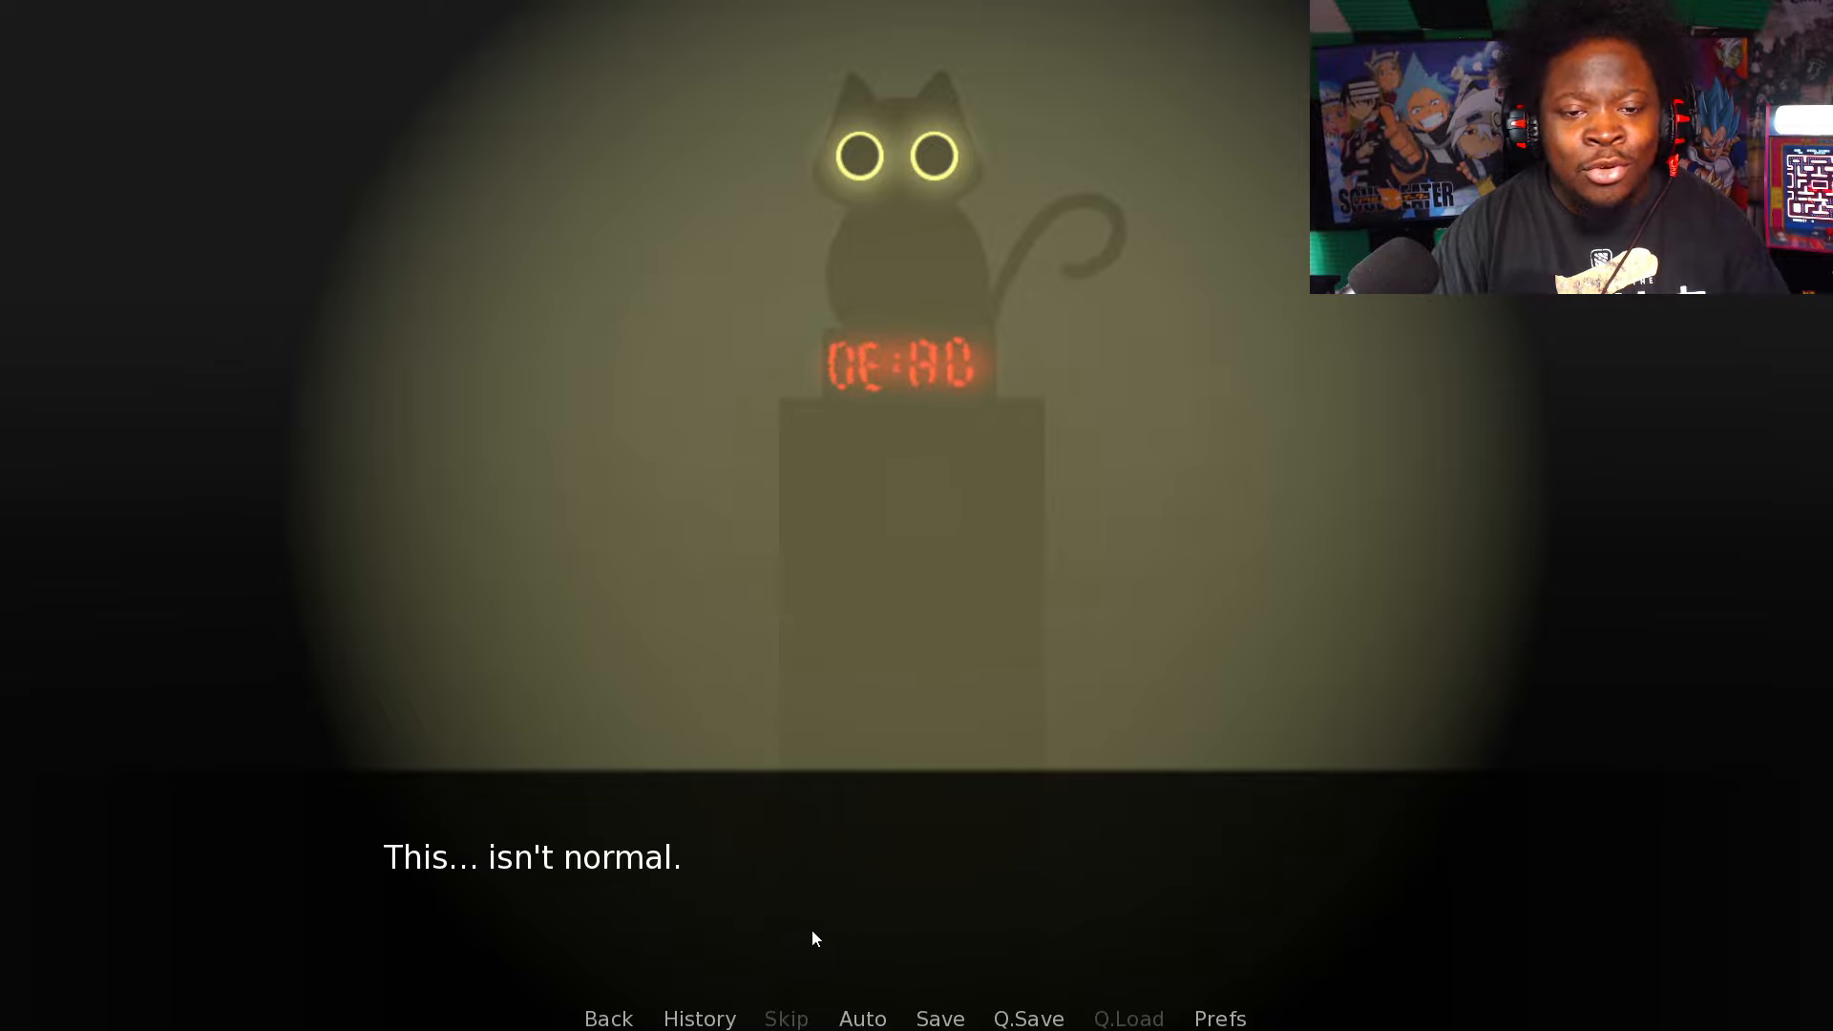
left_click(813, 937)
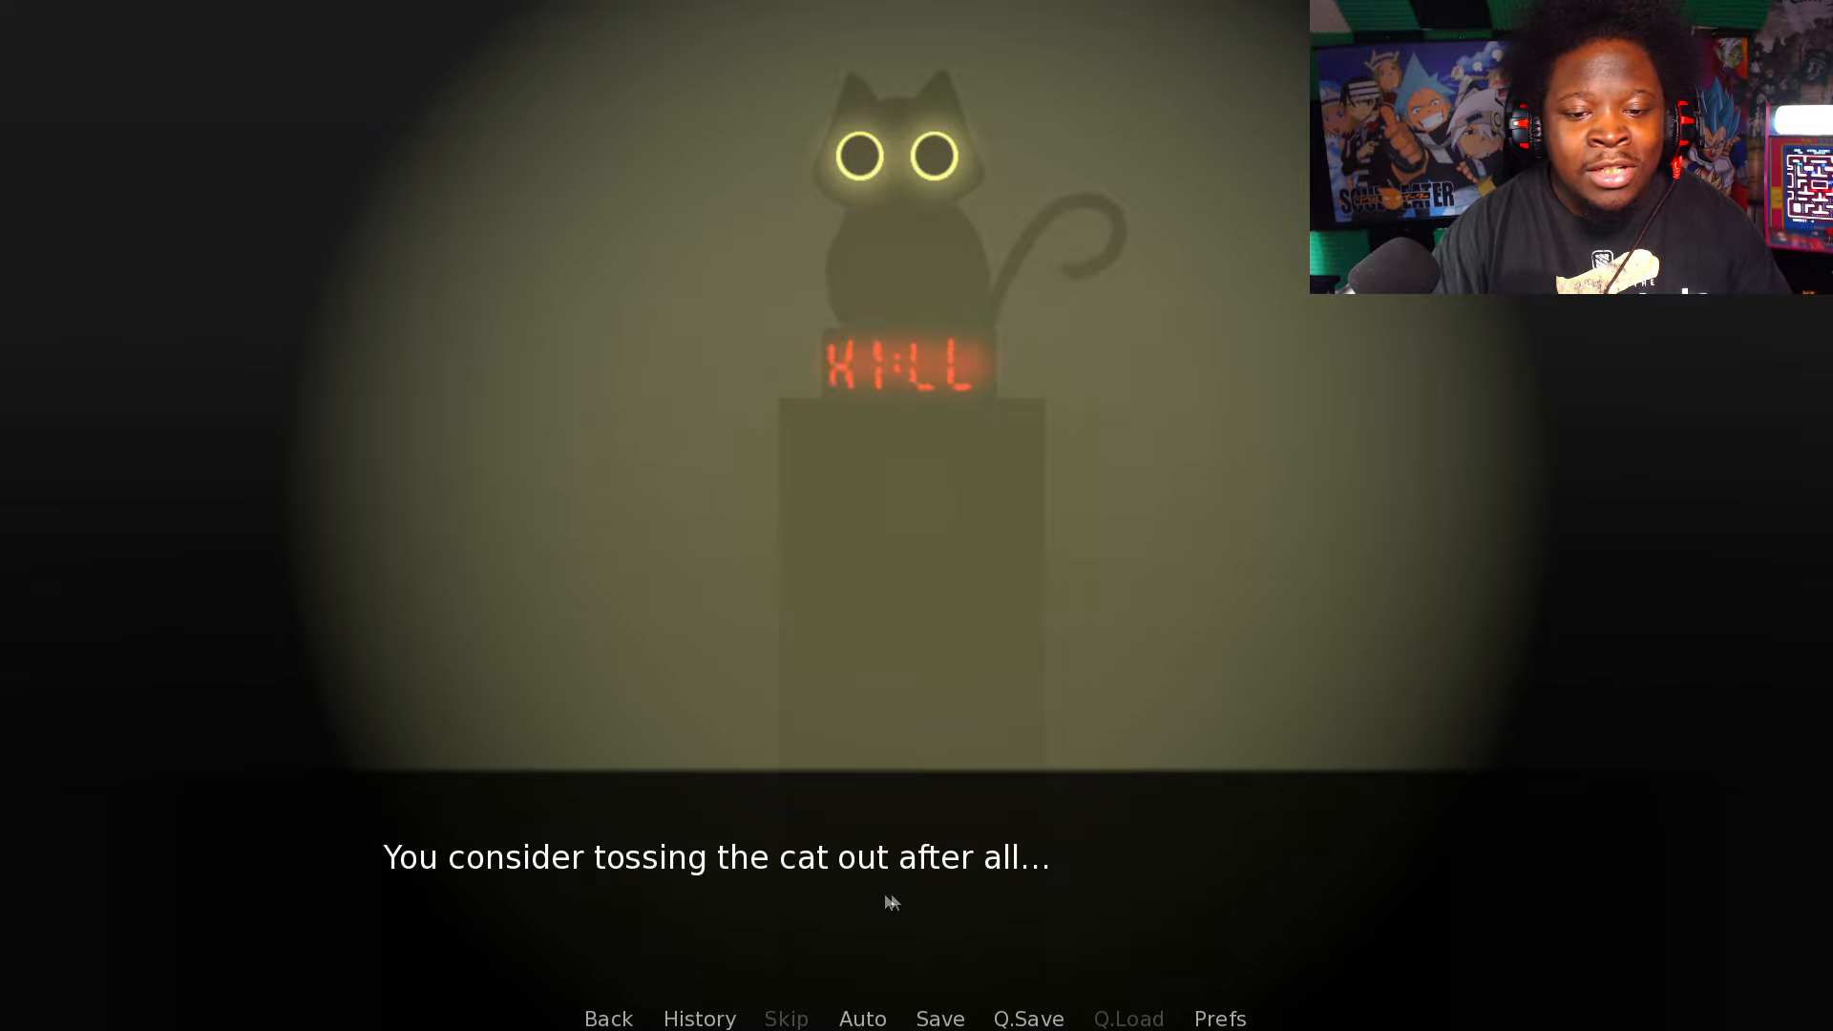
left_click(891, 900)
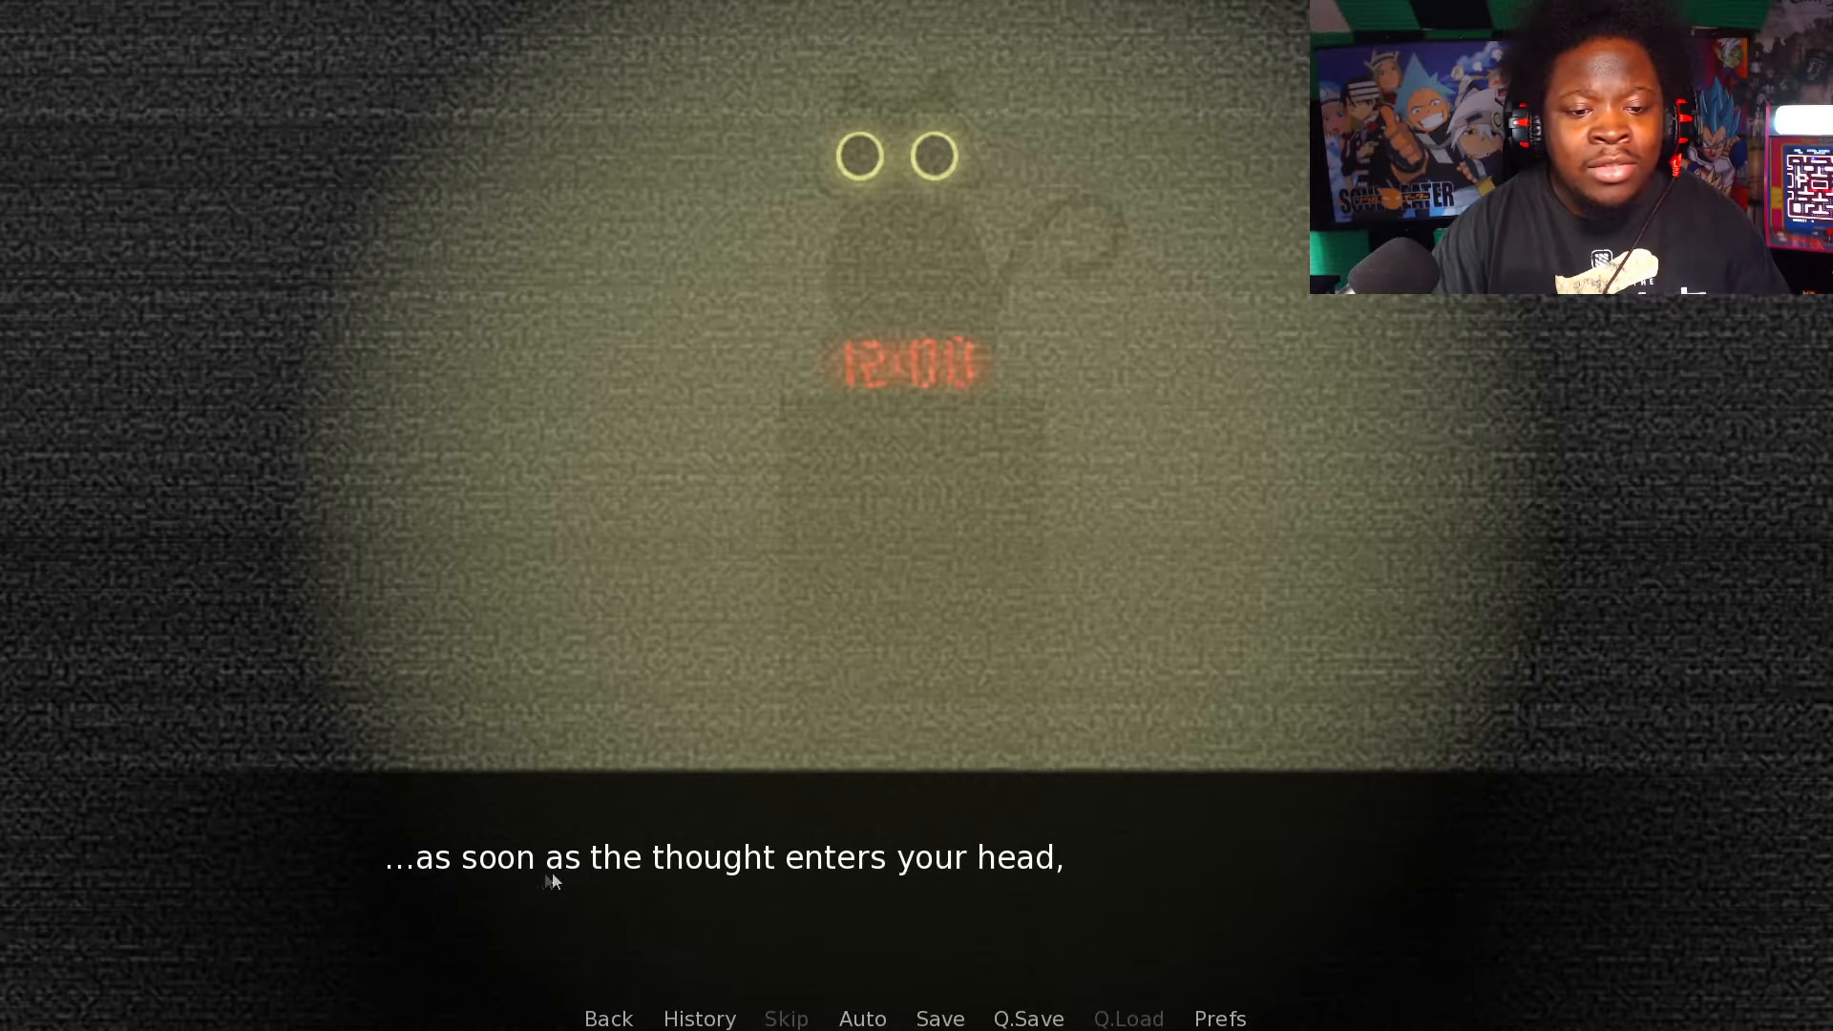
left_click(724, 857)
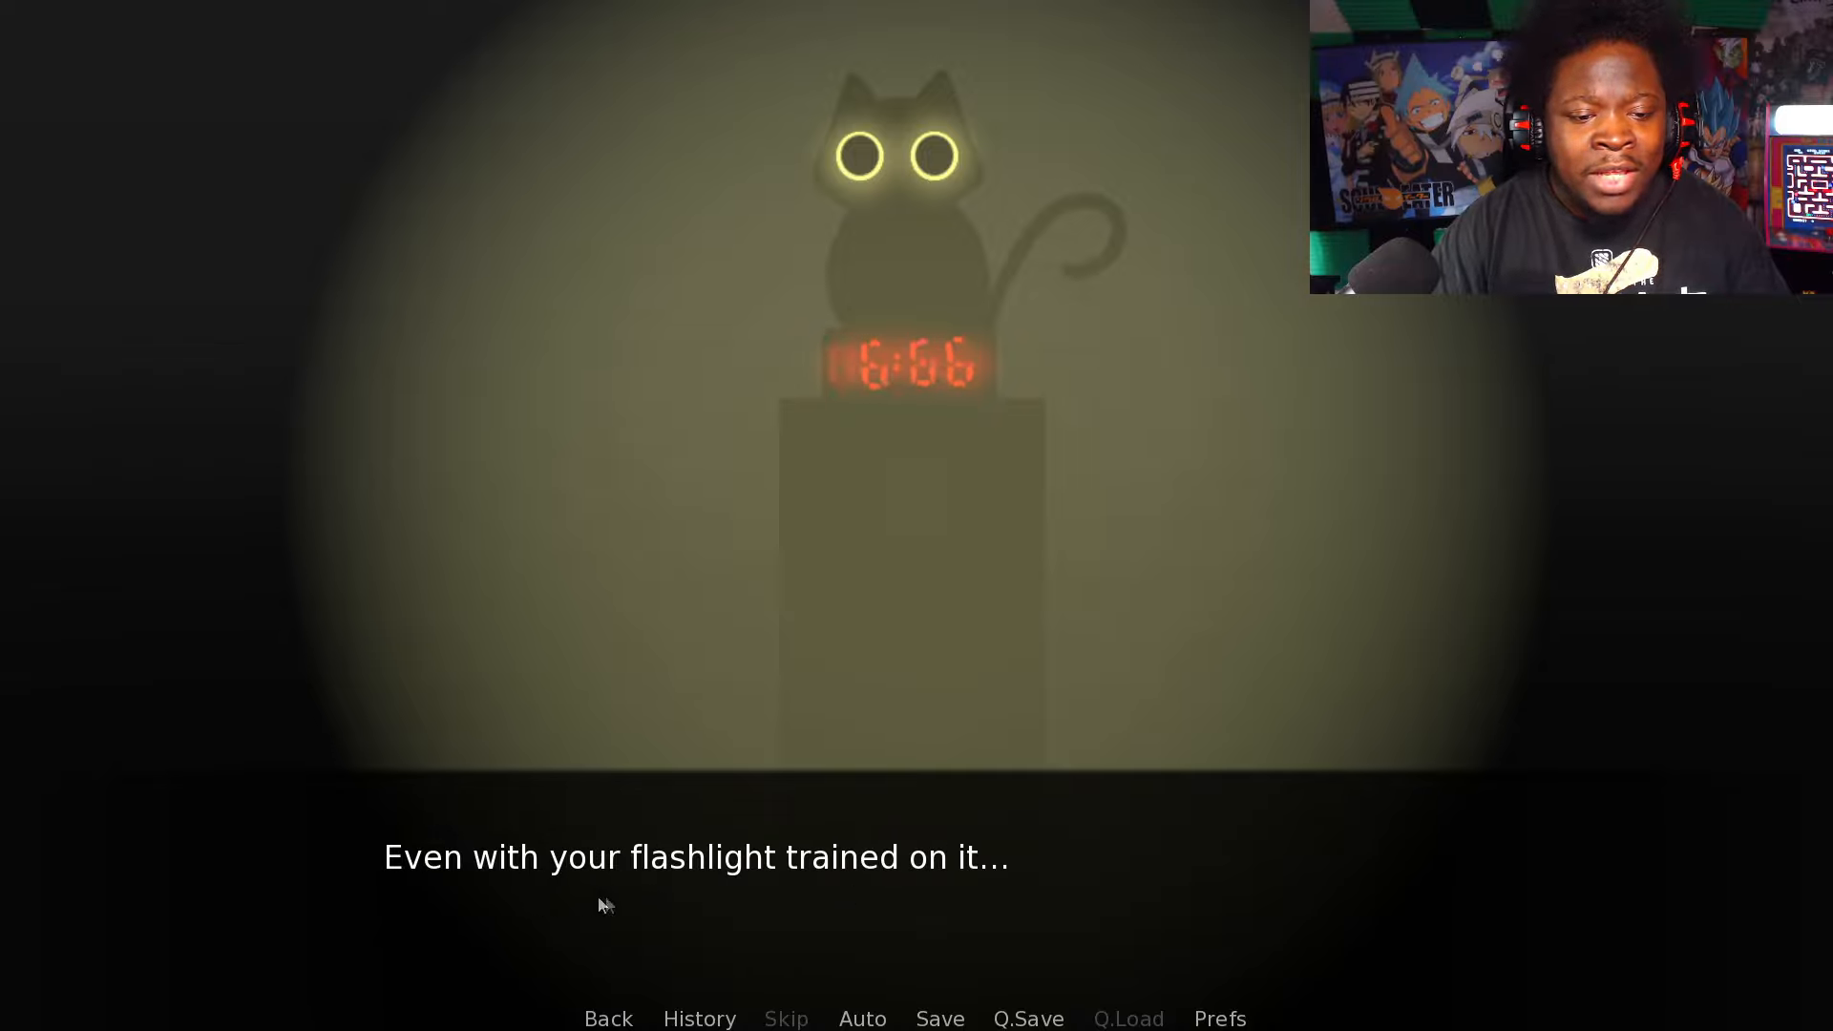
left_click(696, 857)
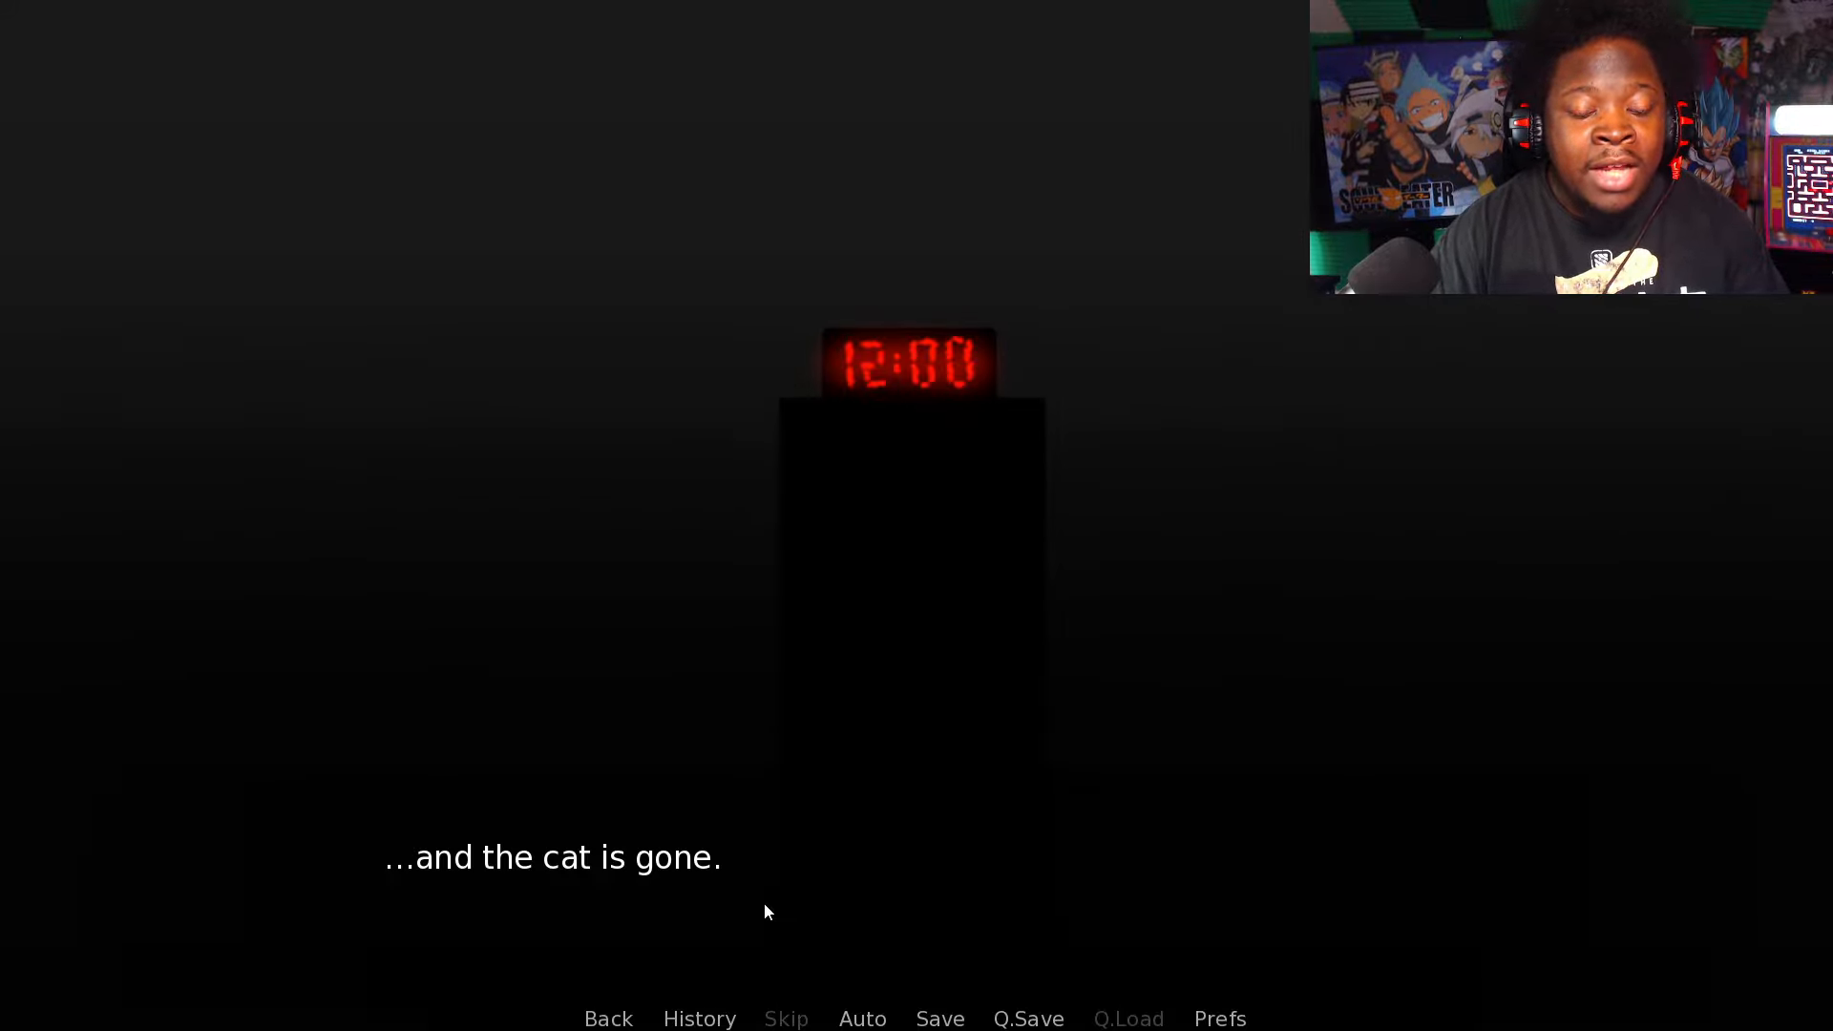
Step: Advance past the vanished cat to the static sound surrounding you
left_click(771, 911)
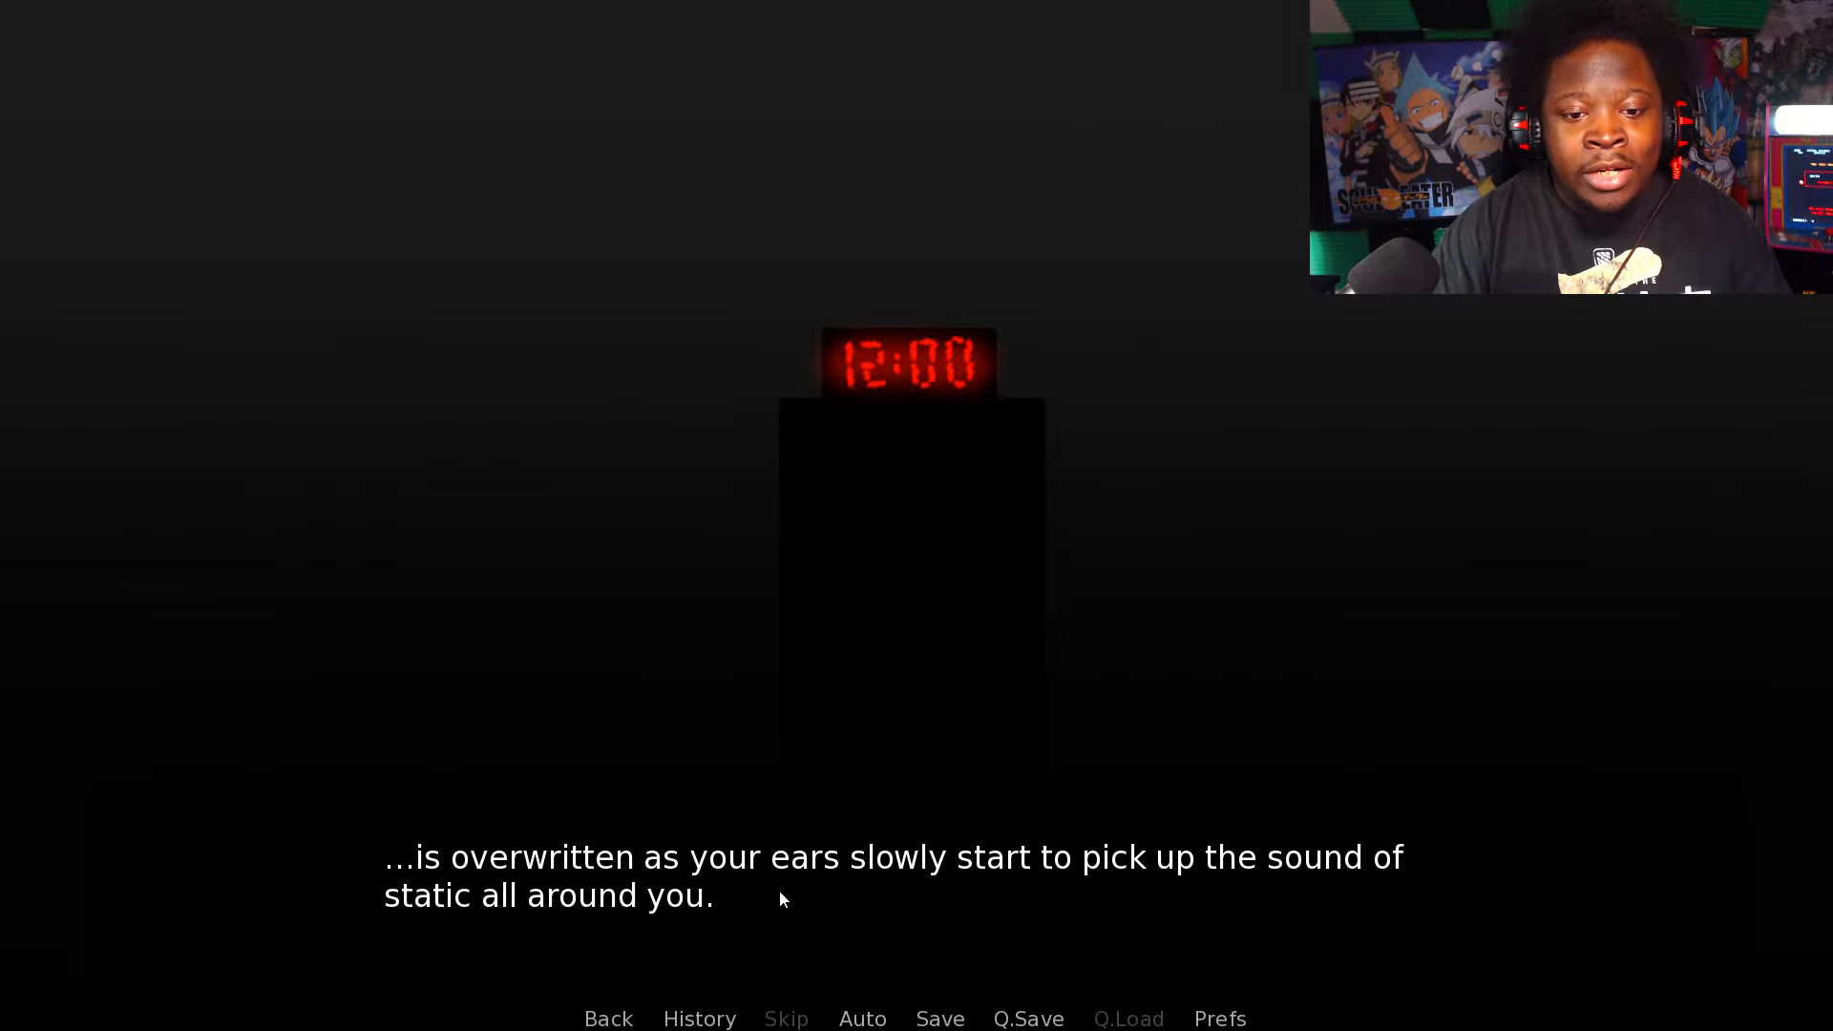
mouse_move(944, 994)
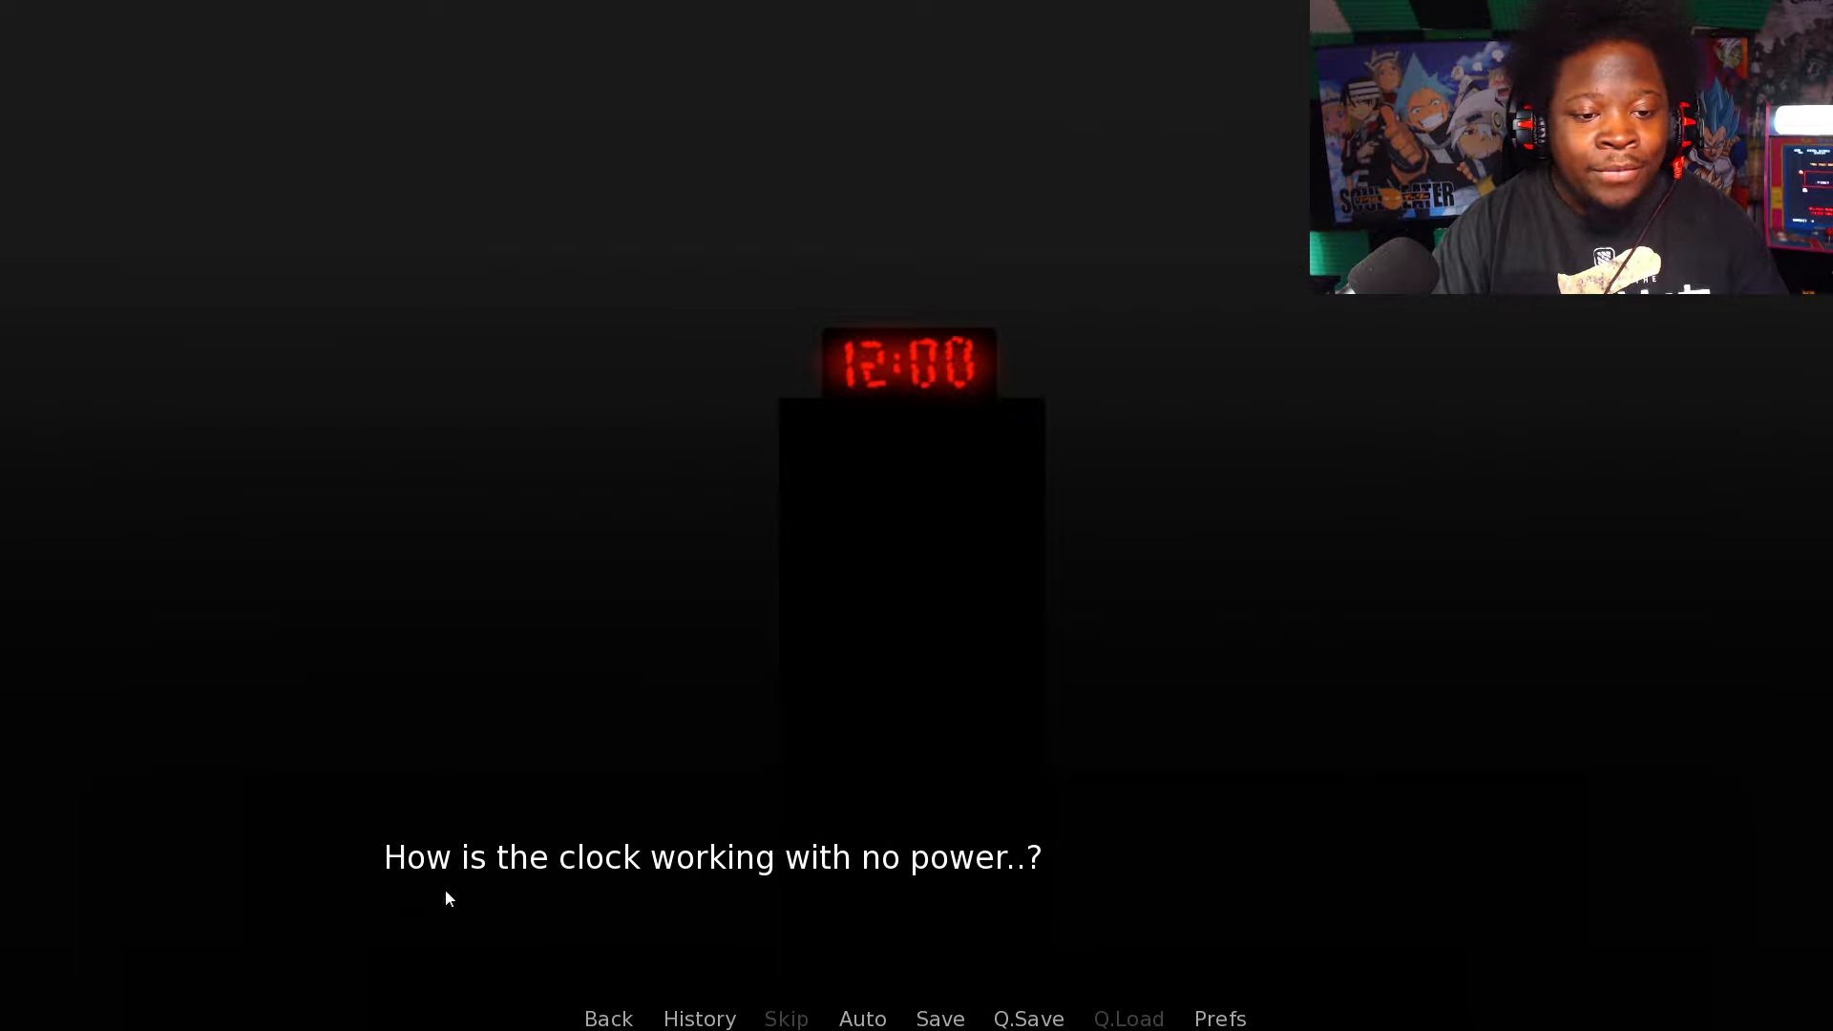
mouse_move(942, 918)
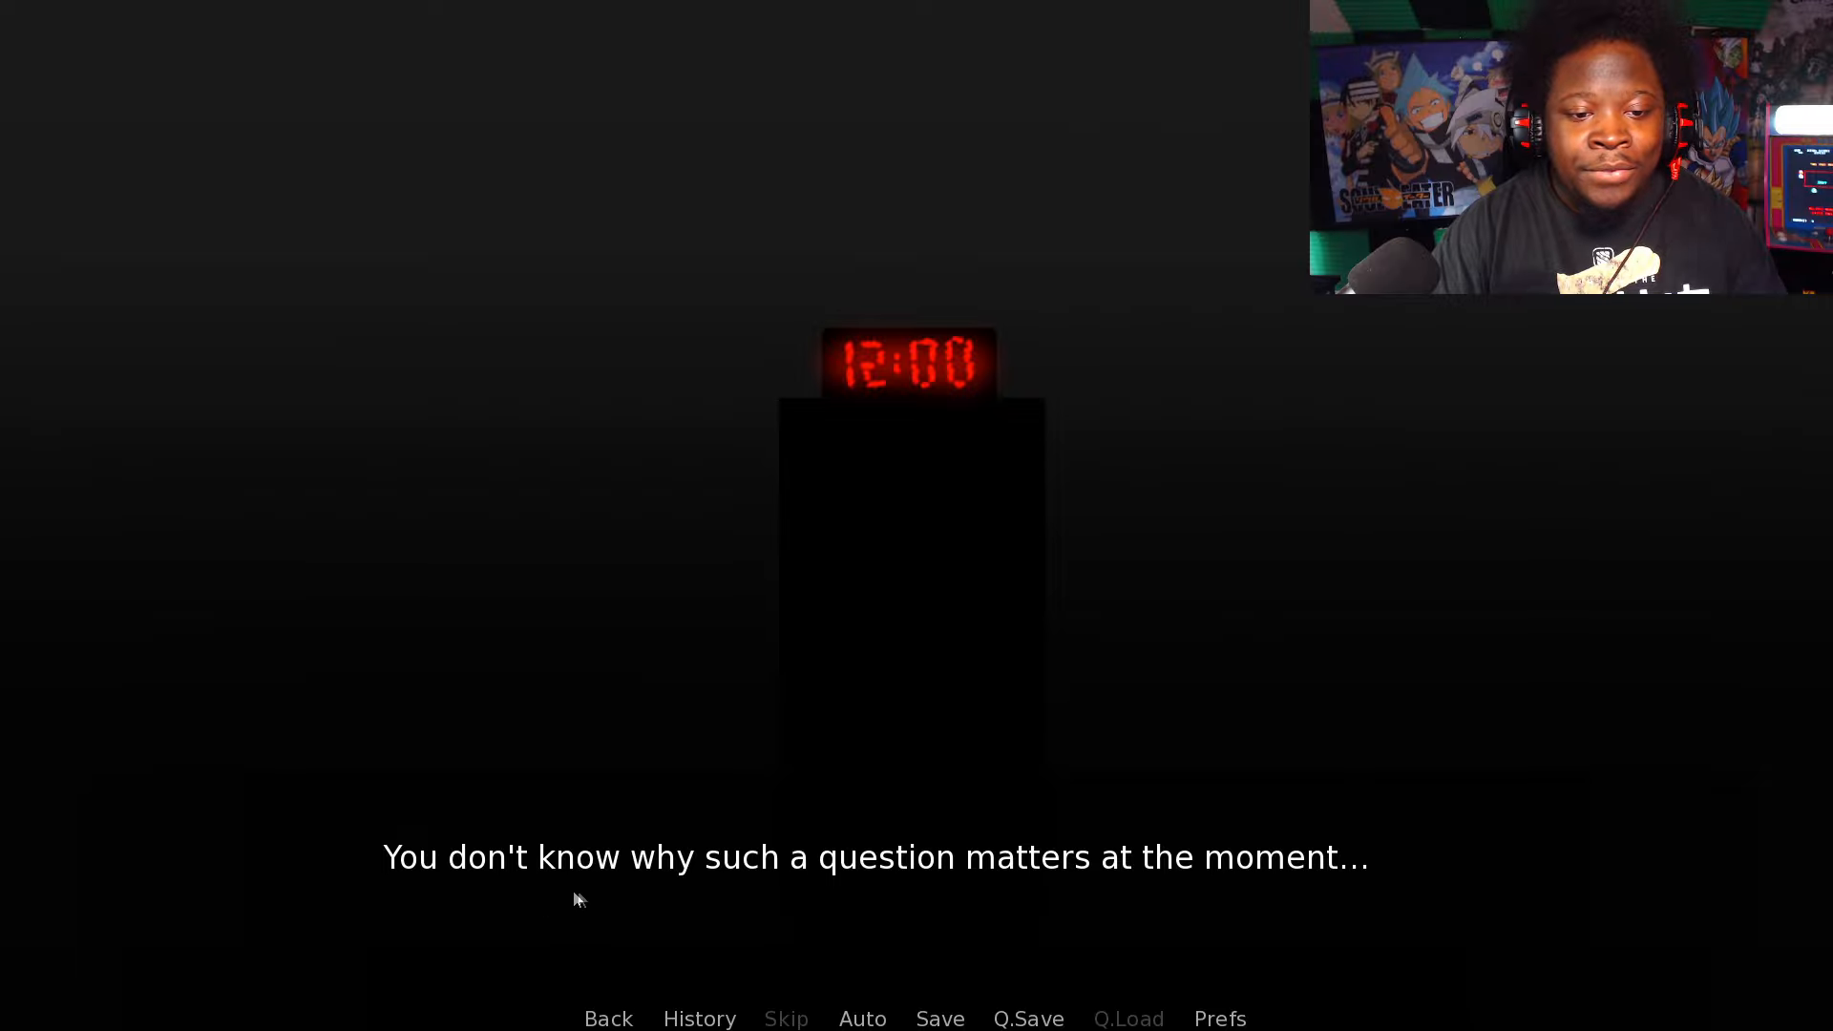
mouse_move(1265, 917)
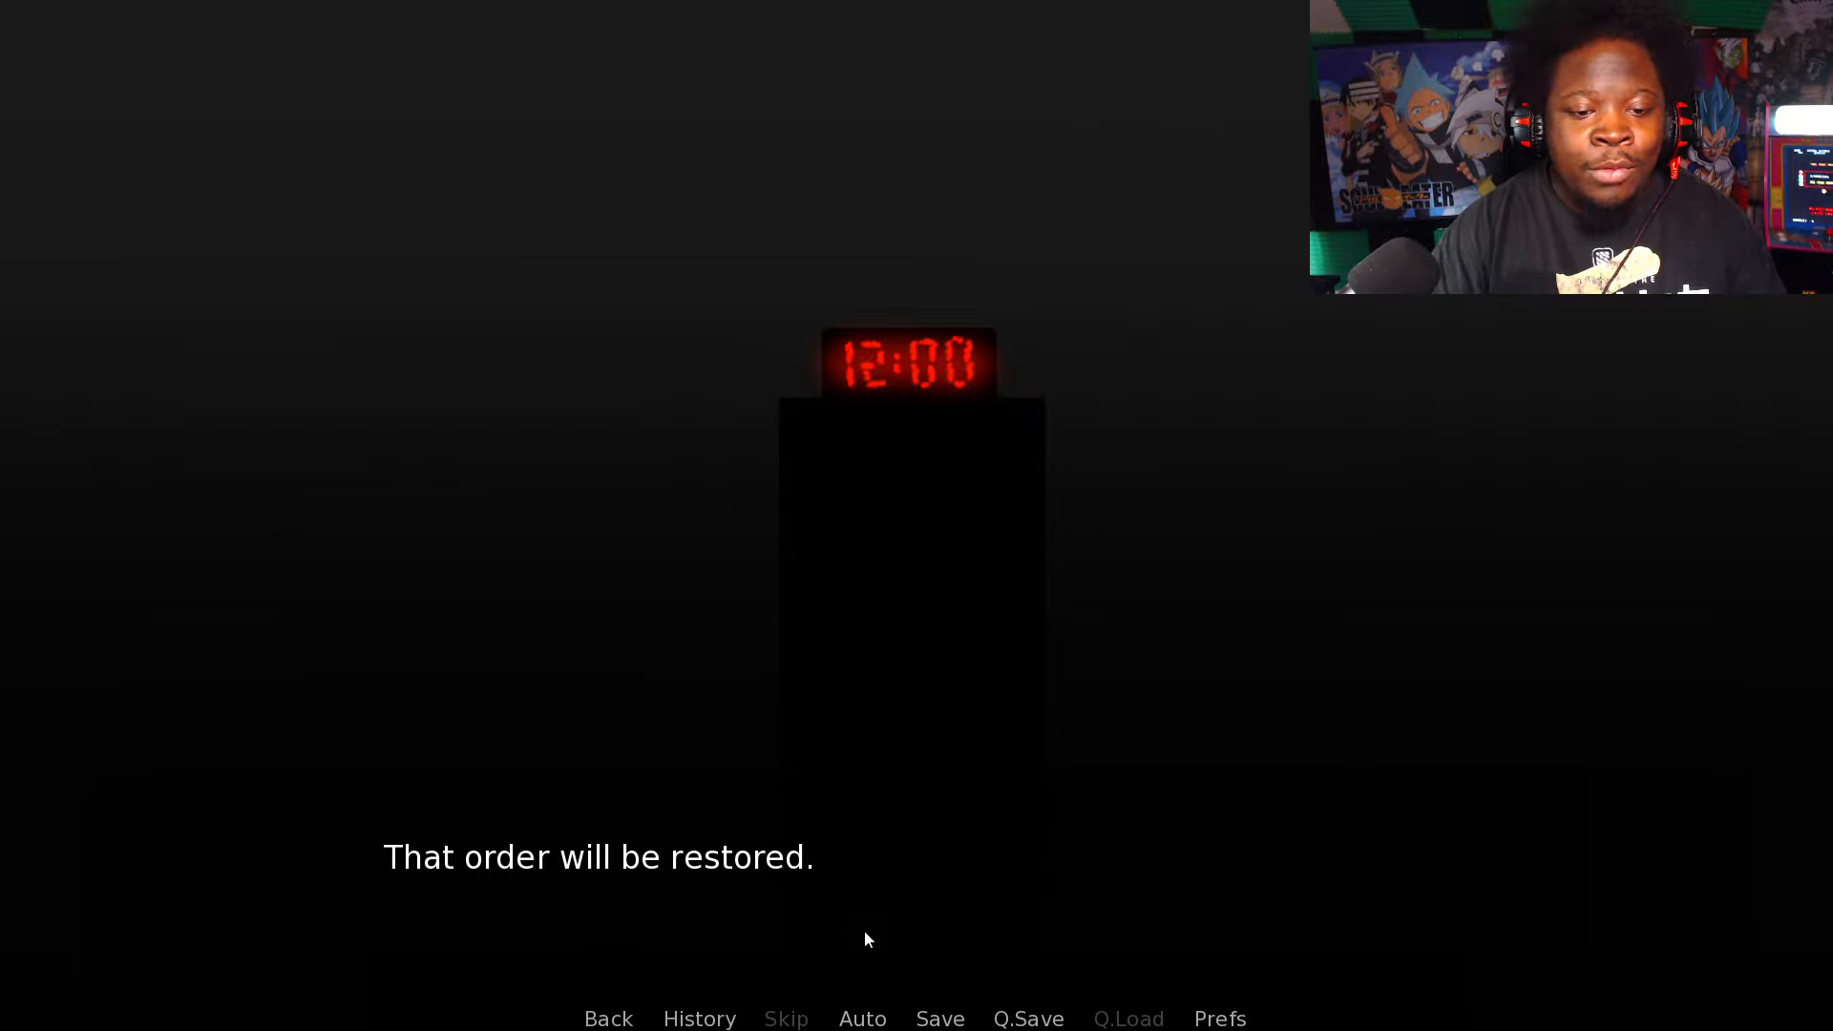
mouse_move(1017, 938)
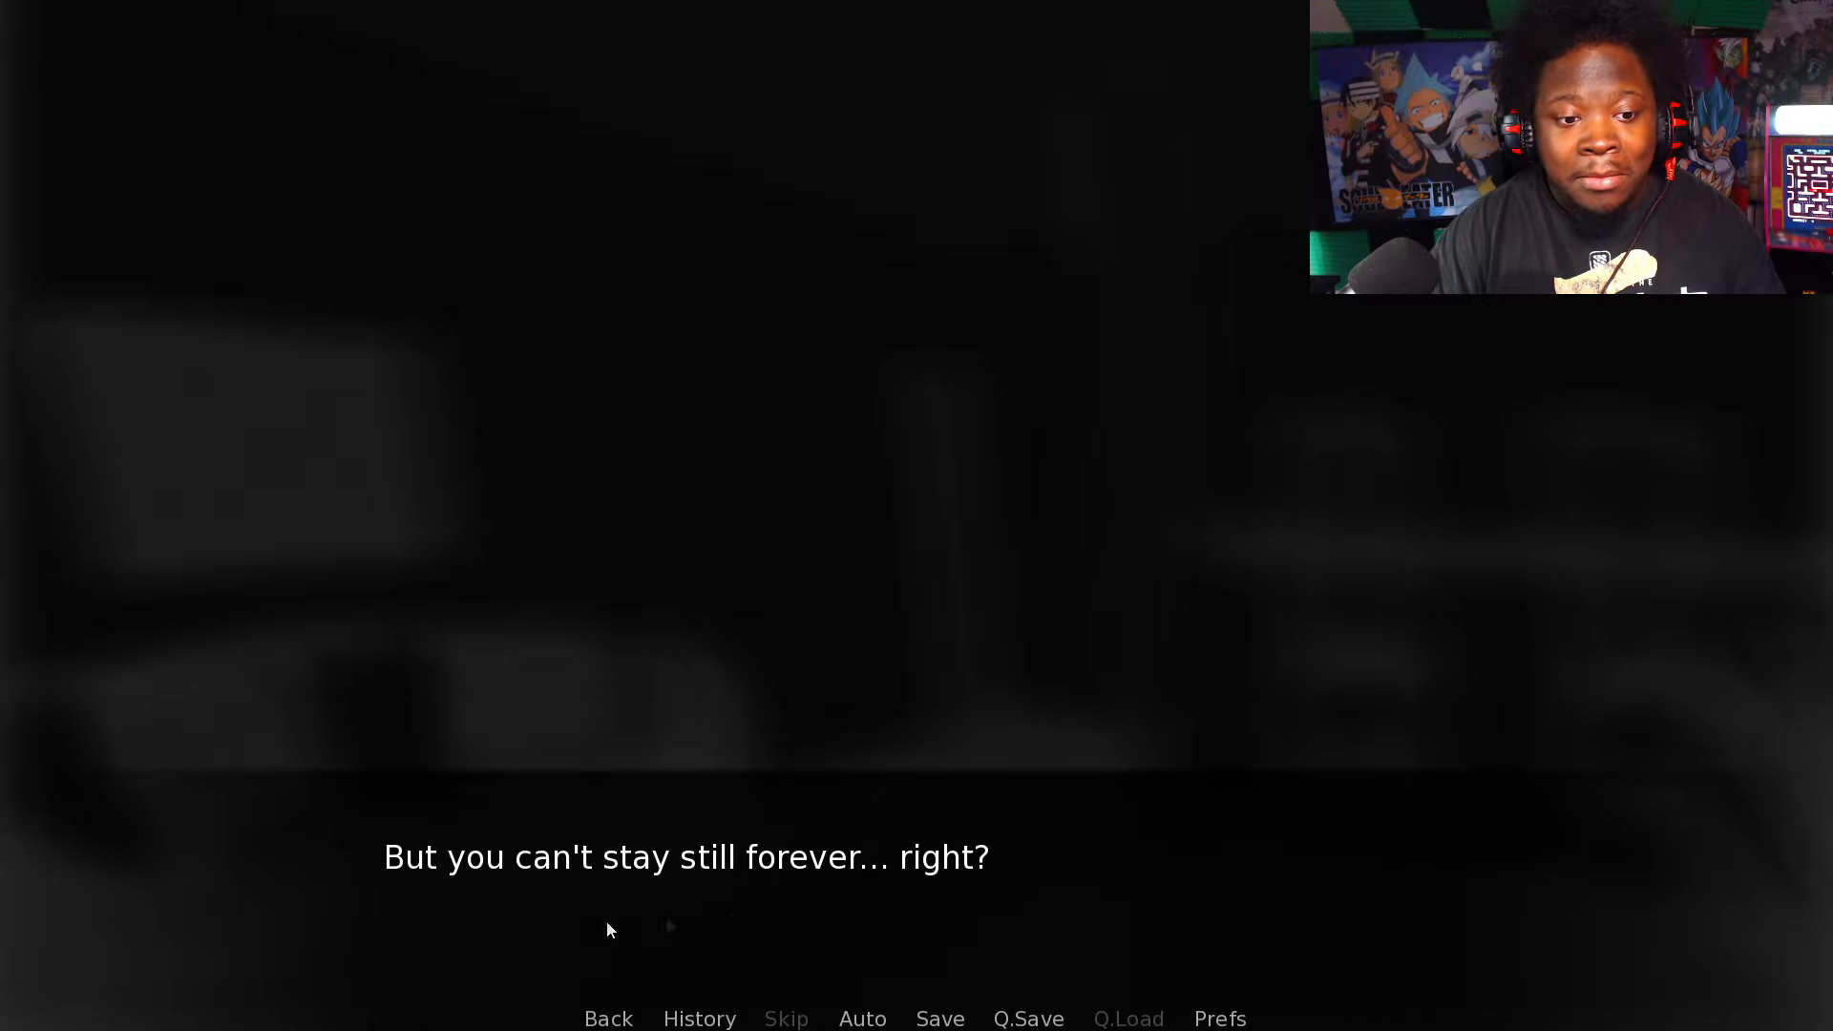
mouse_move(880, 910)
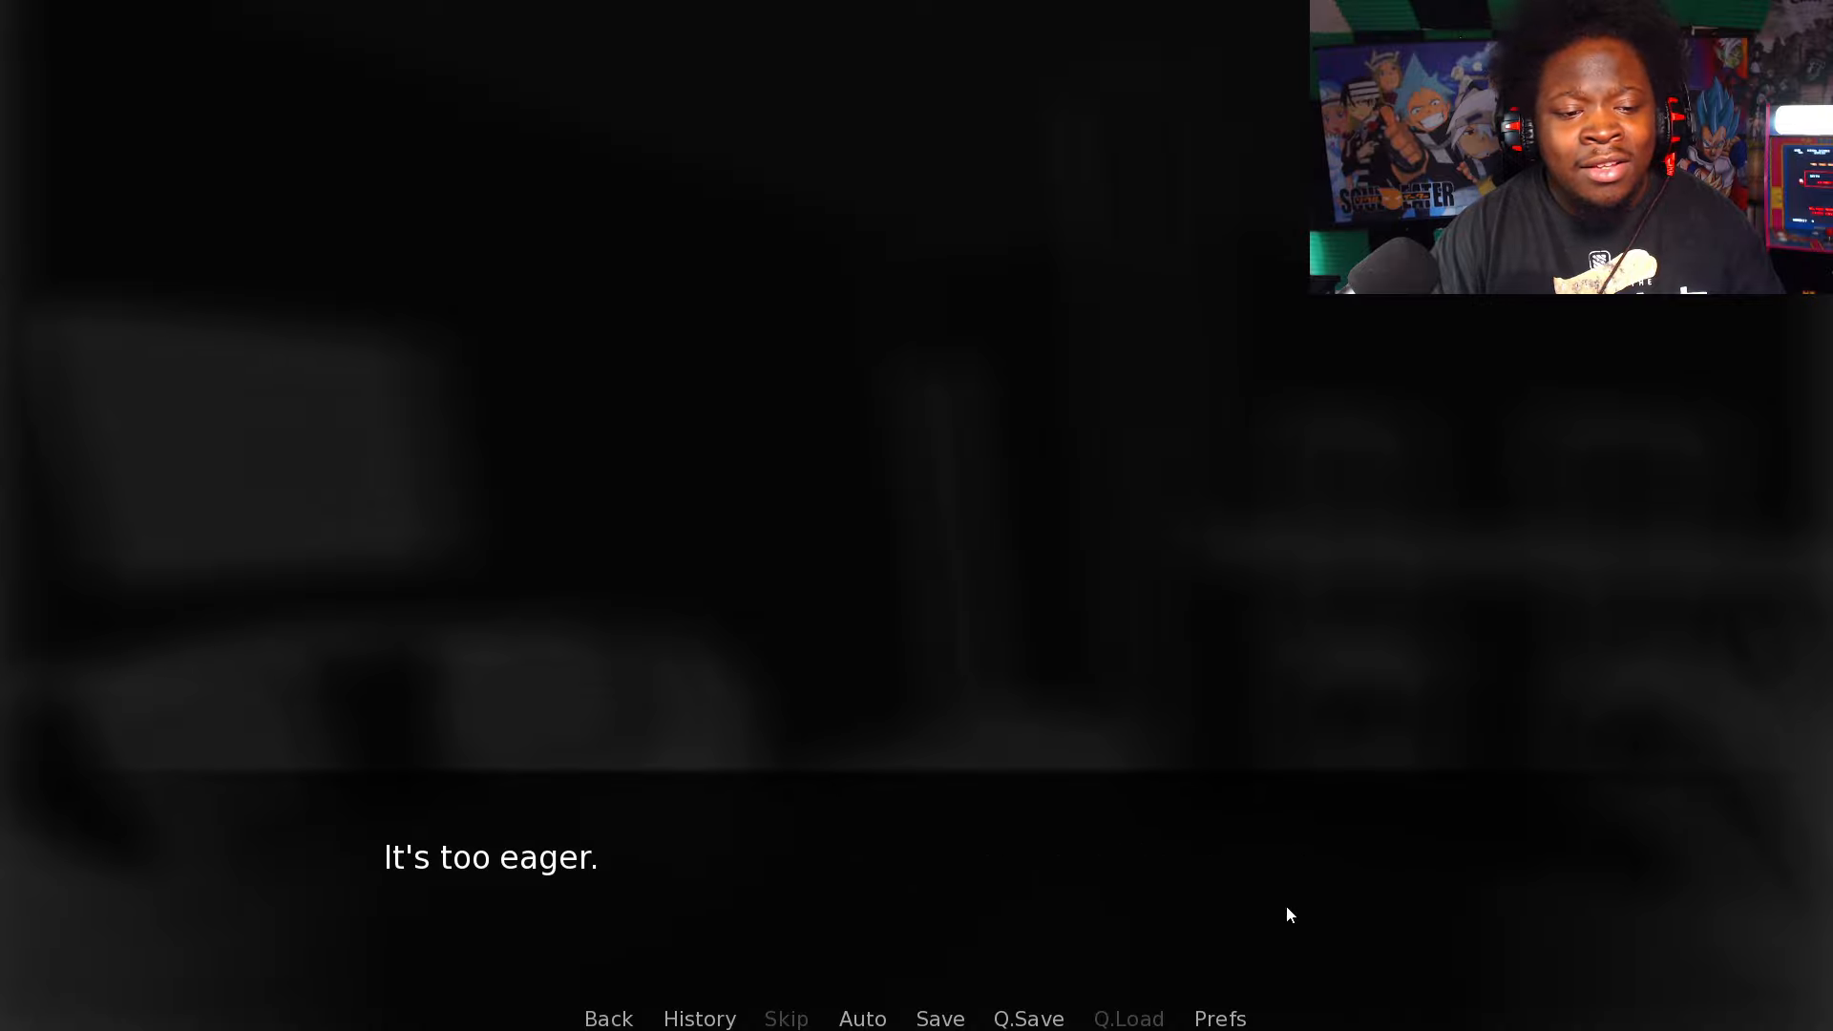
mouse_move(876, 911)
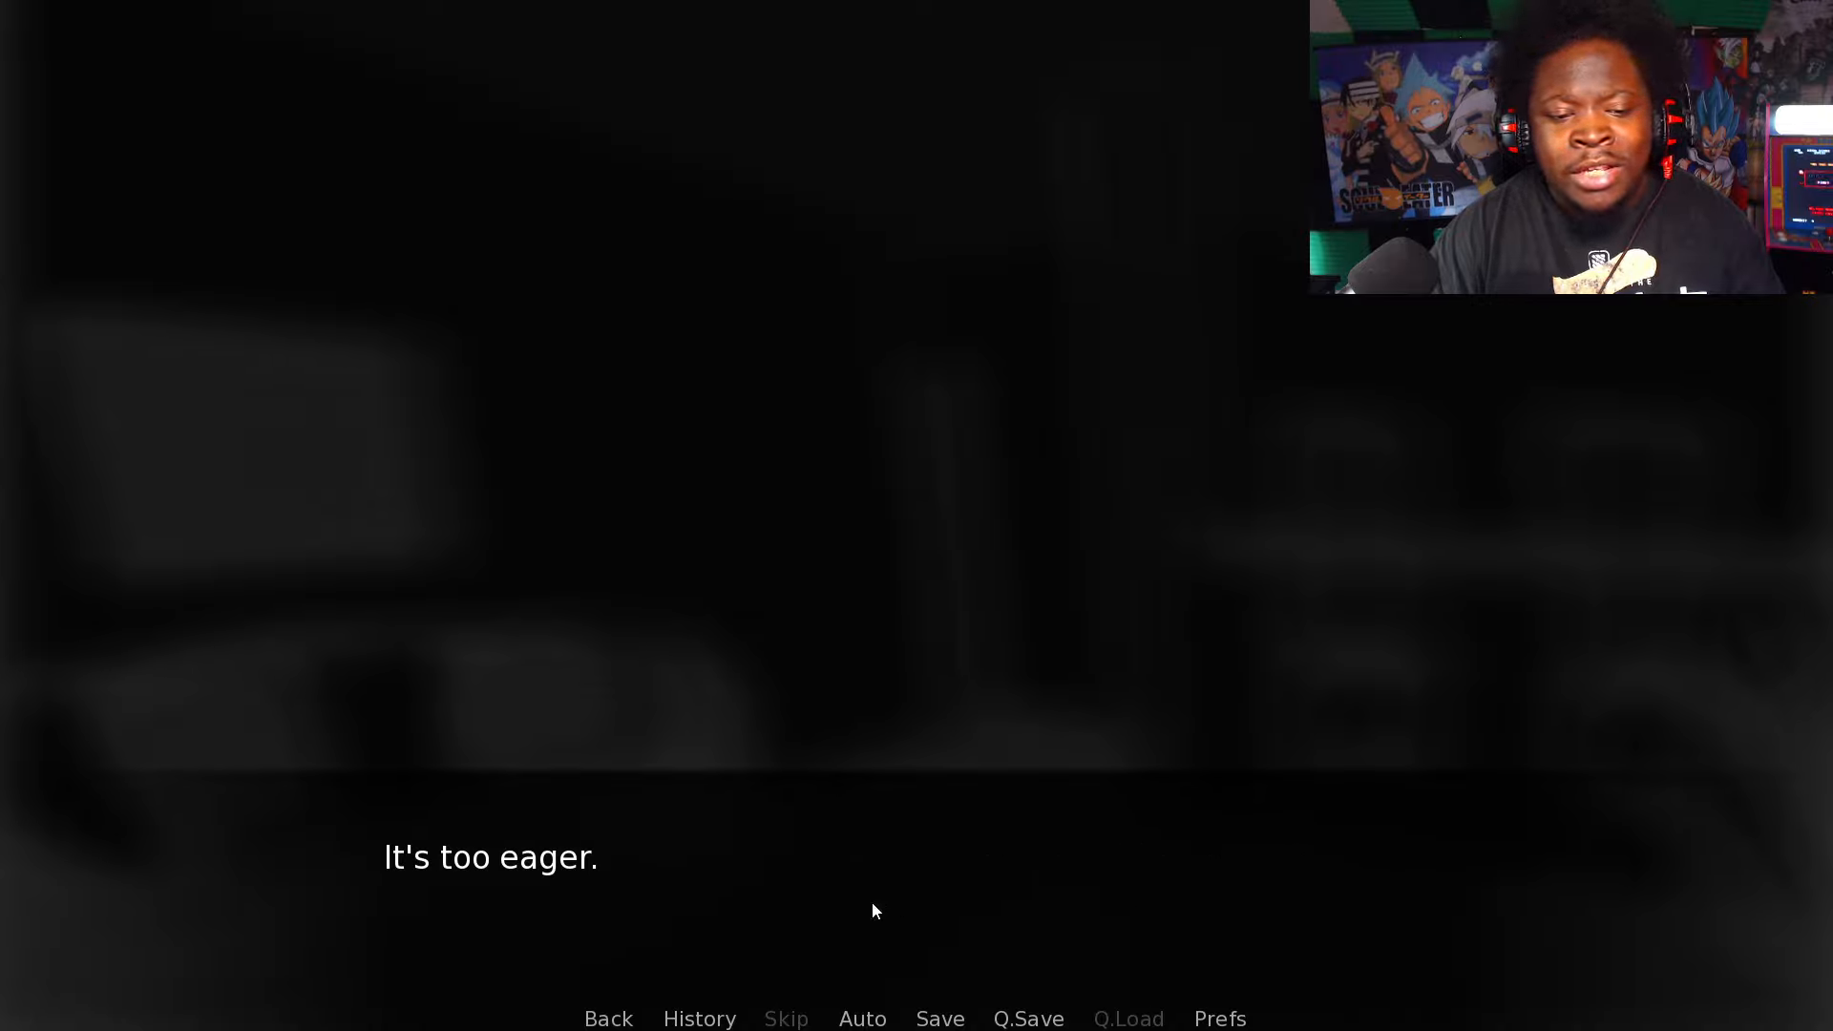
Step: Read past 'too eager' and 'not staying' through the urge to run and the fall
left_click(871, 911)
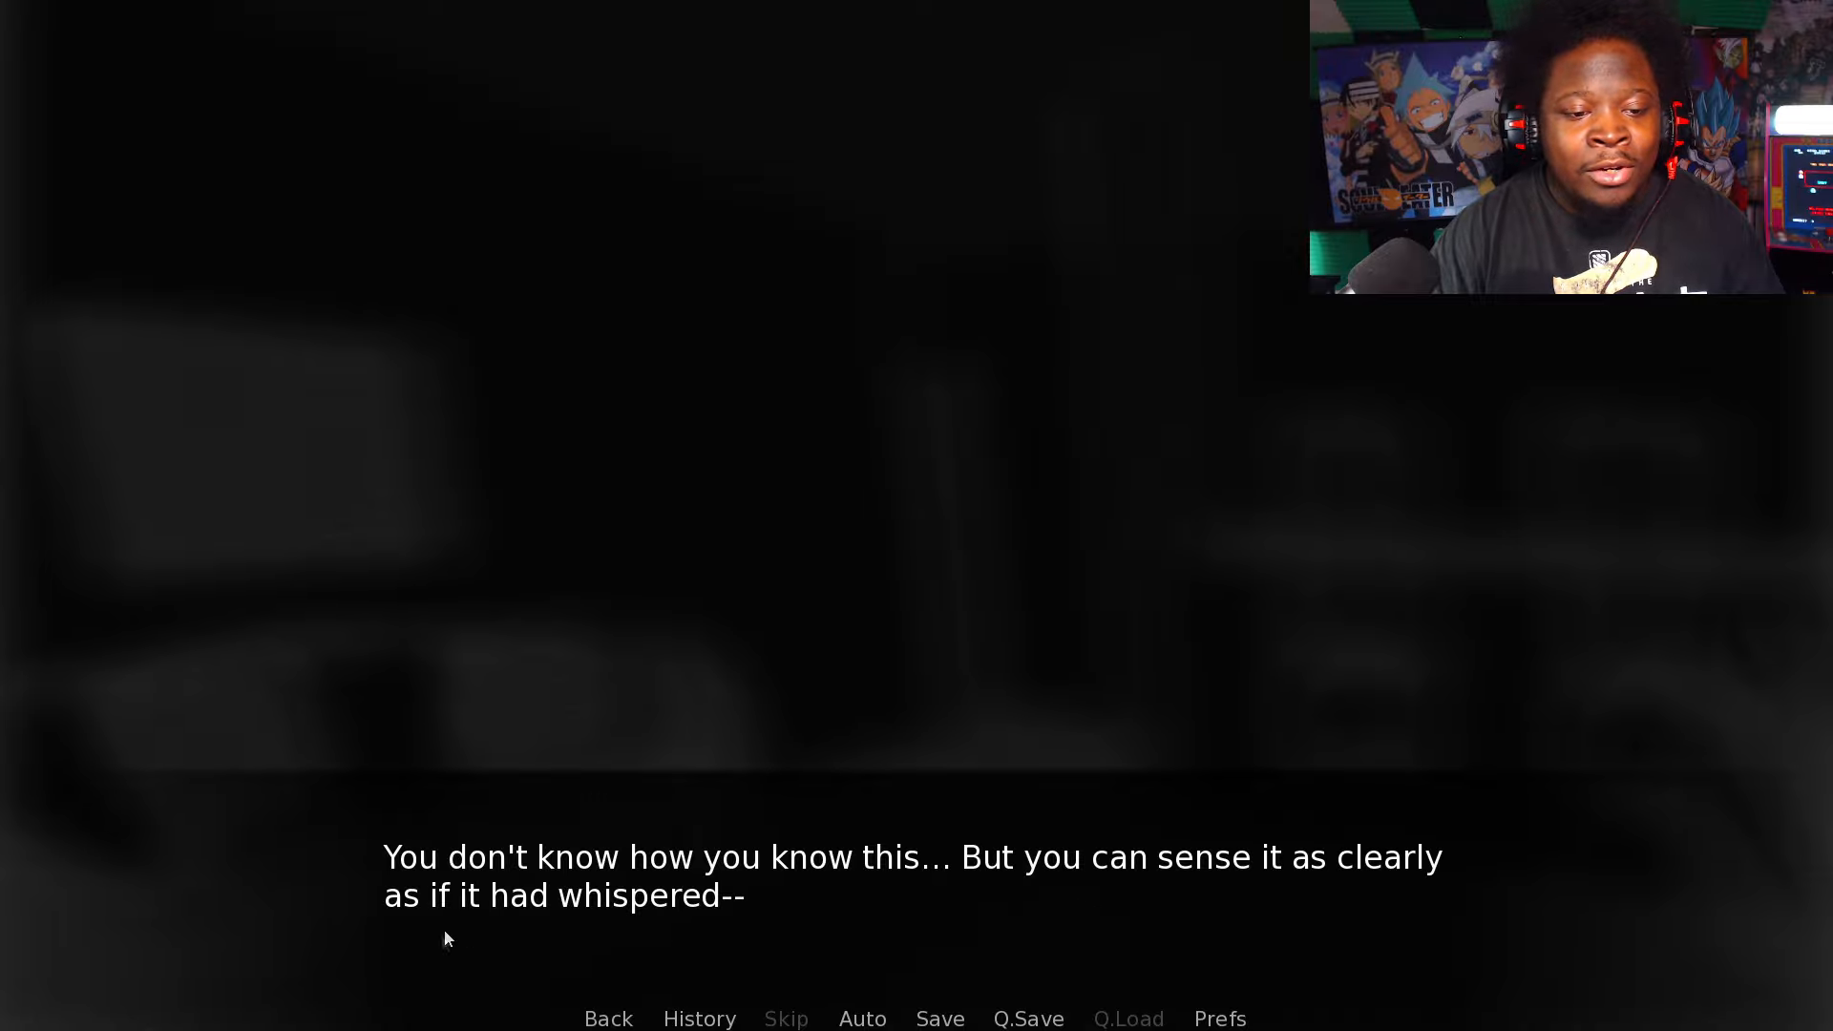
mouse_move(840, 958)
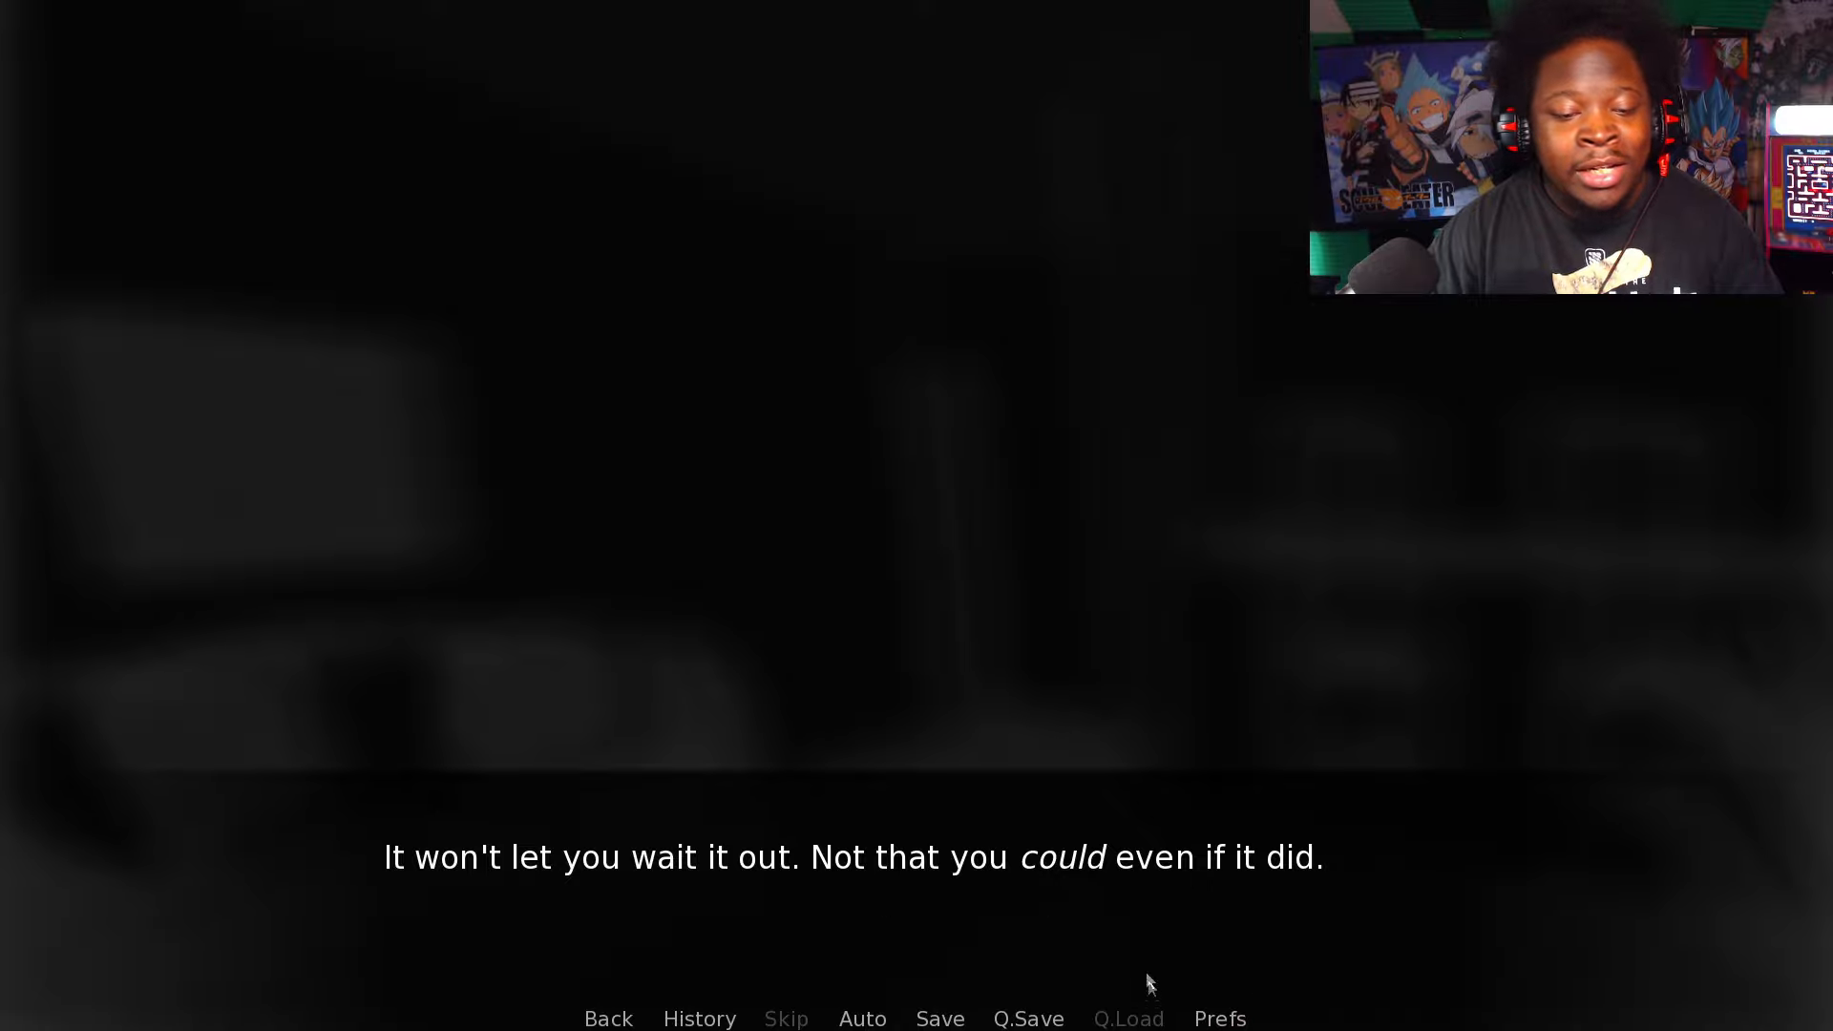
mouse_move(1066, 915)
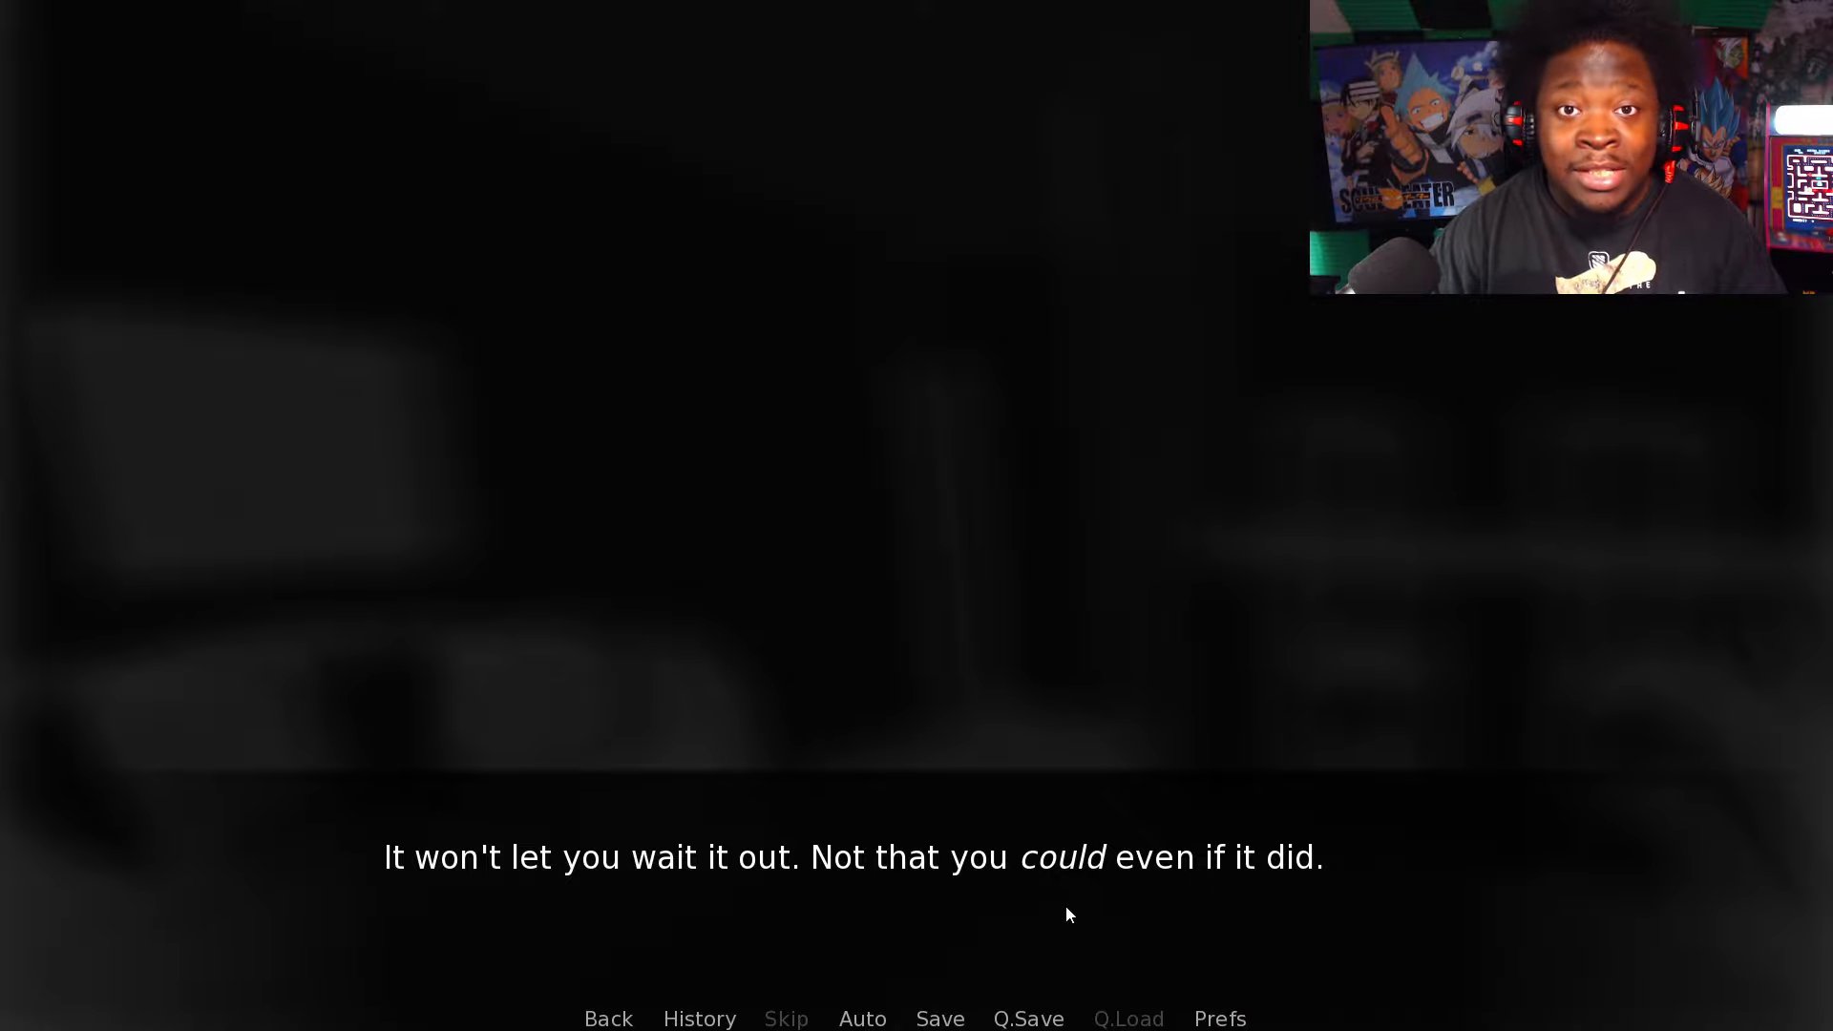
left_click(1052, 912)
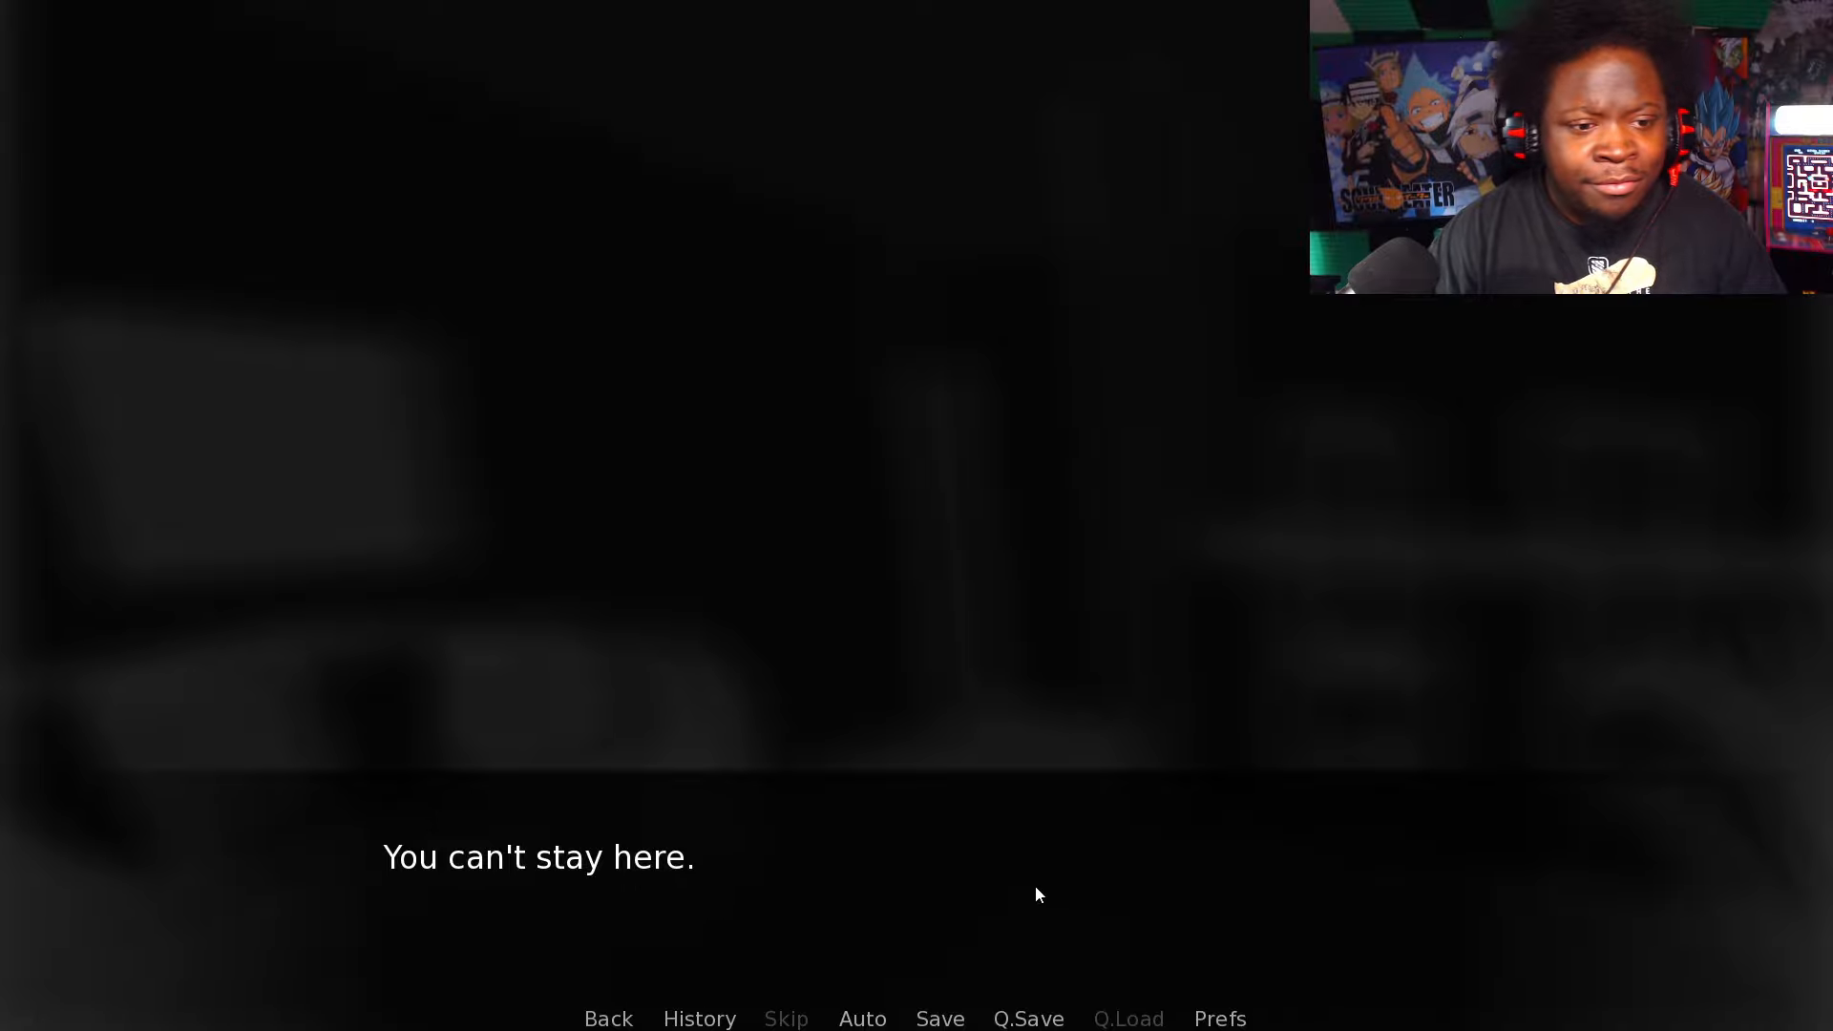
mouse_move(932, 856)
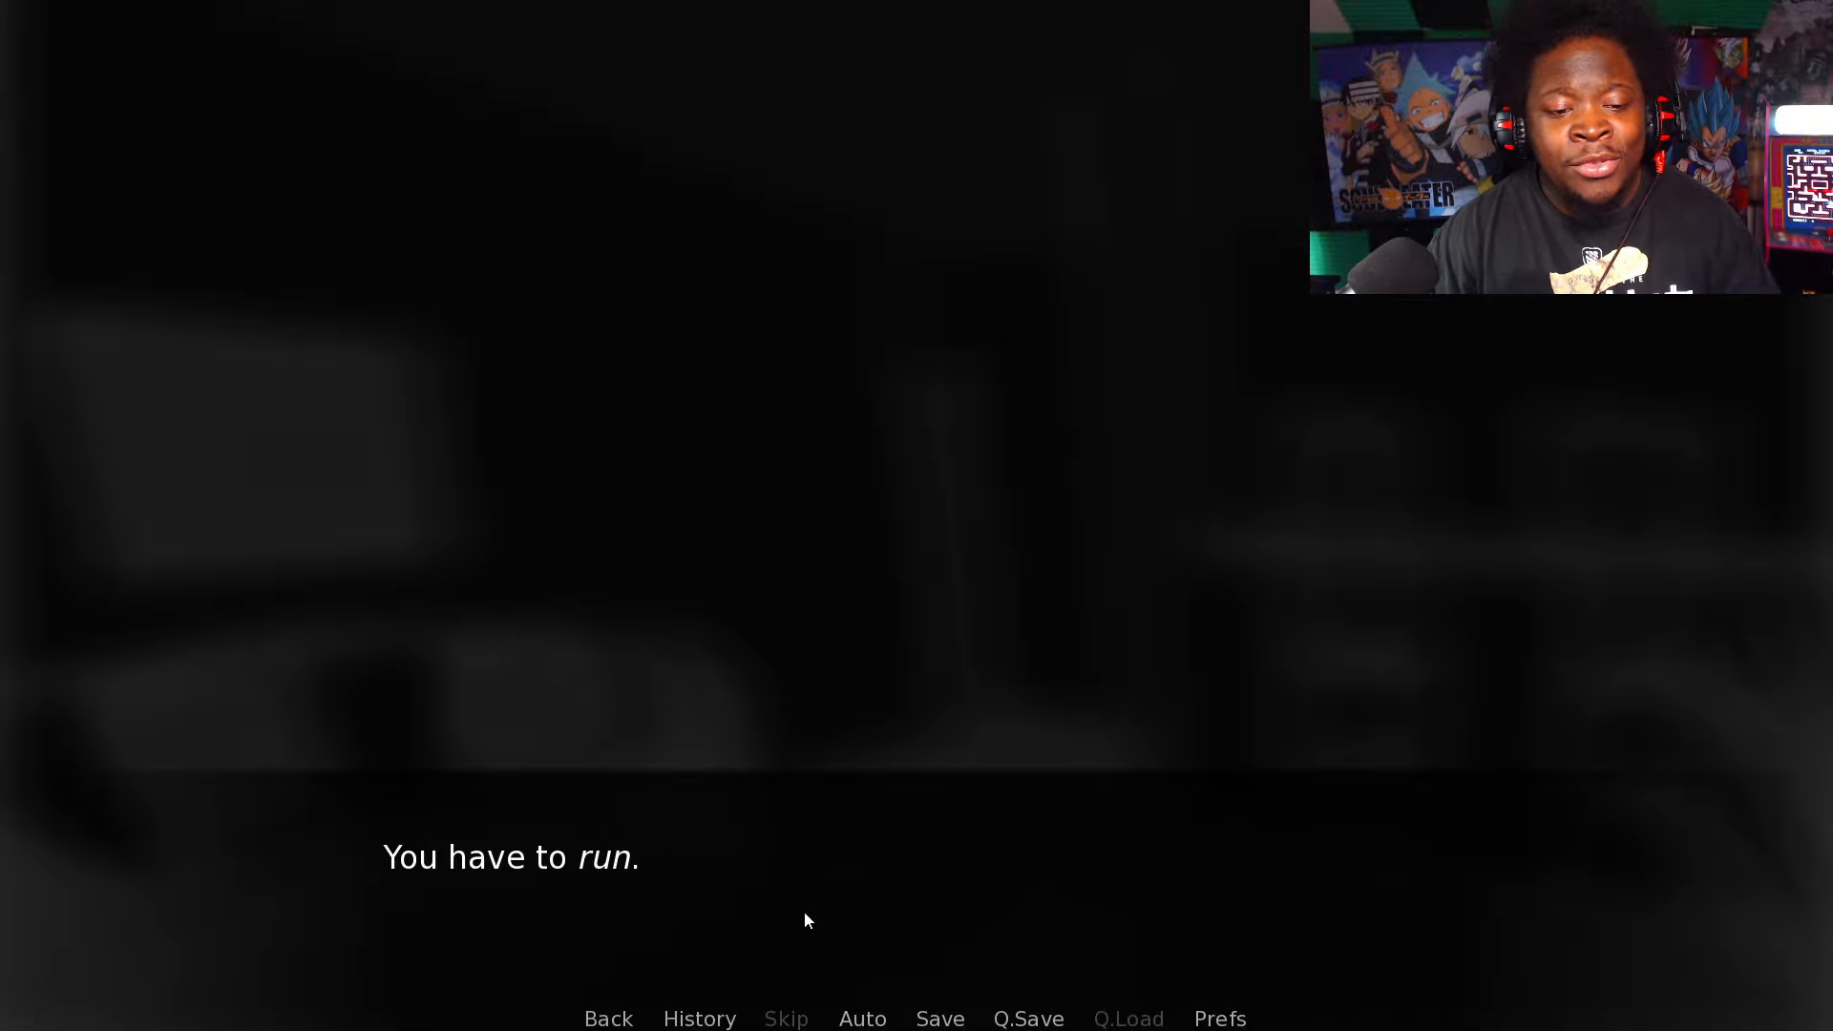
left_click(805, 920)
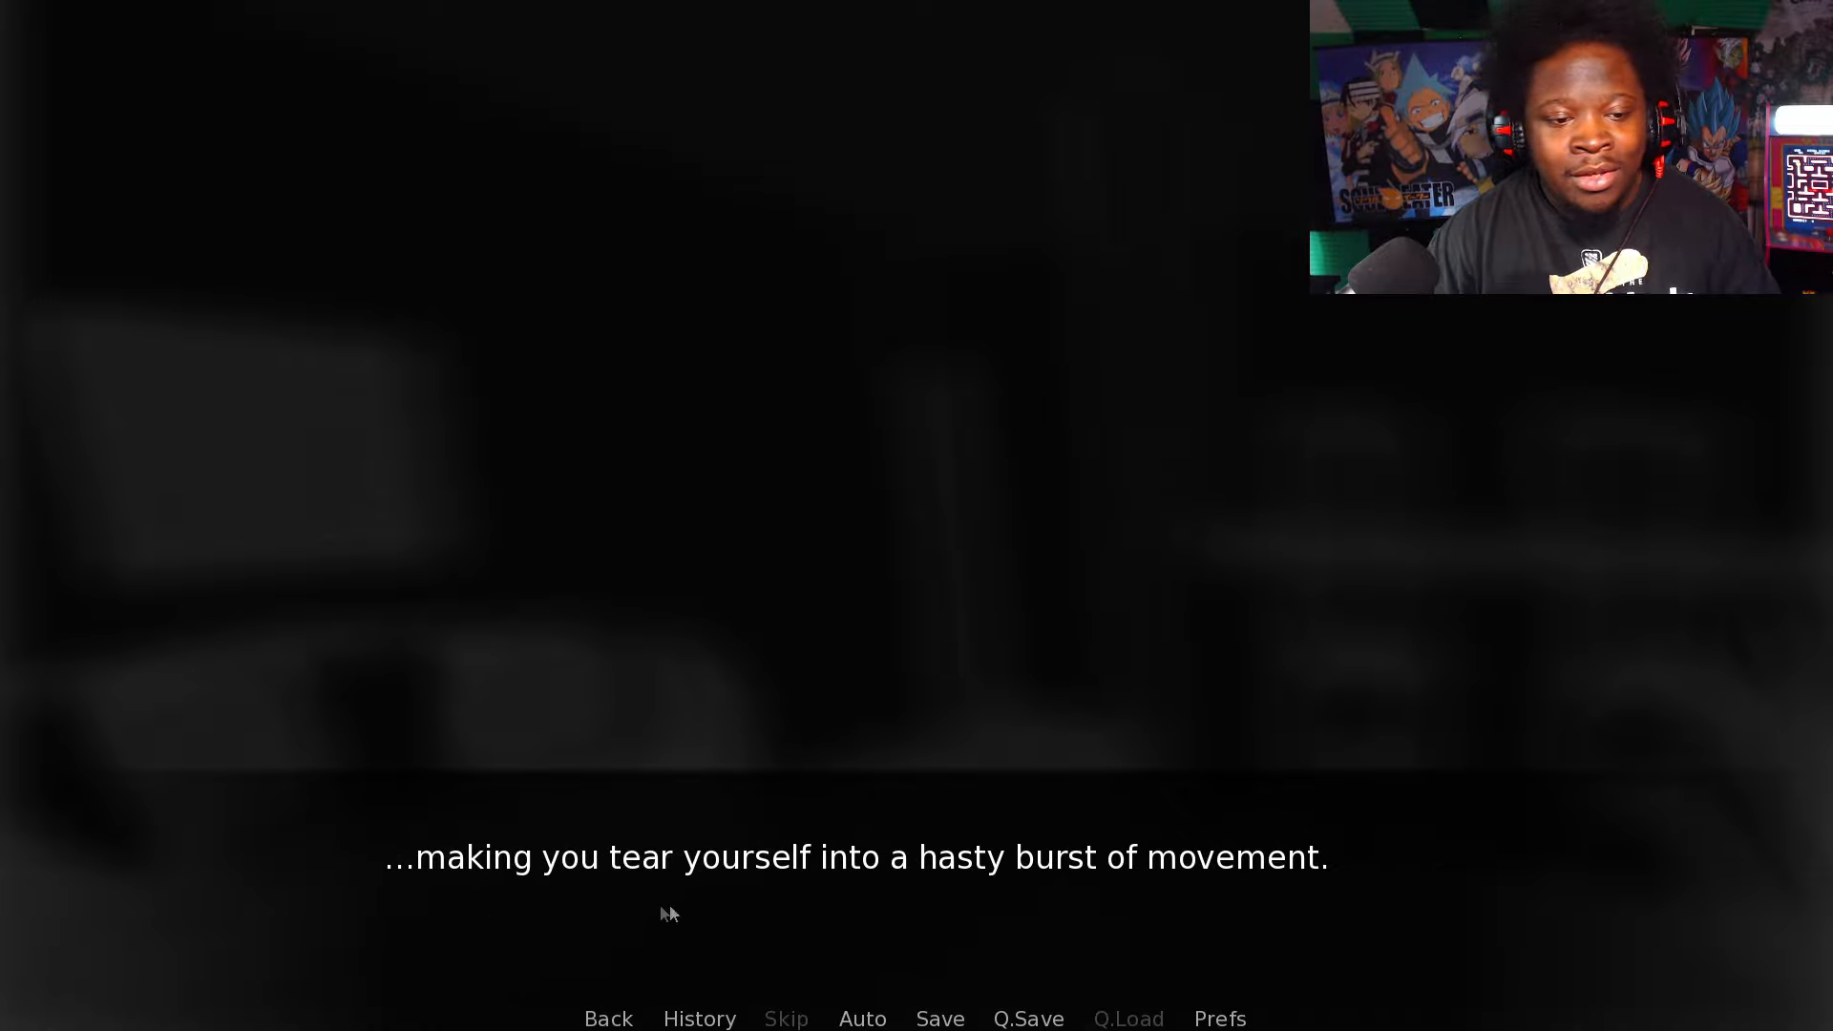
left_click(666, 914)
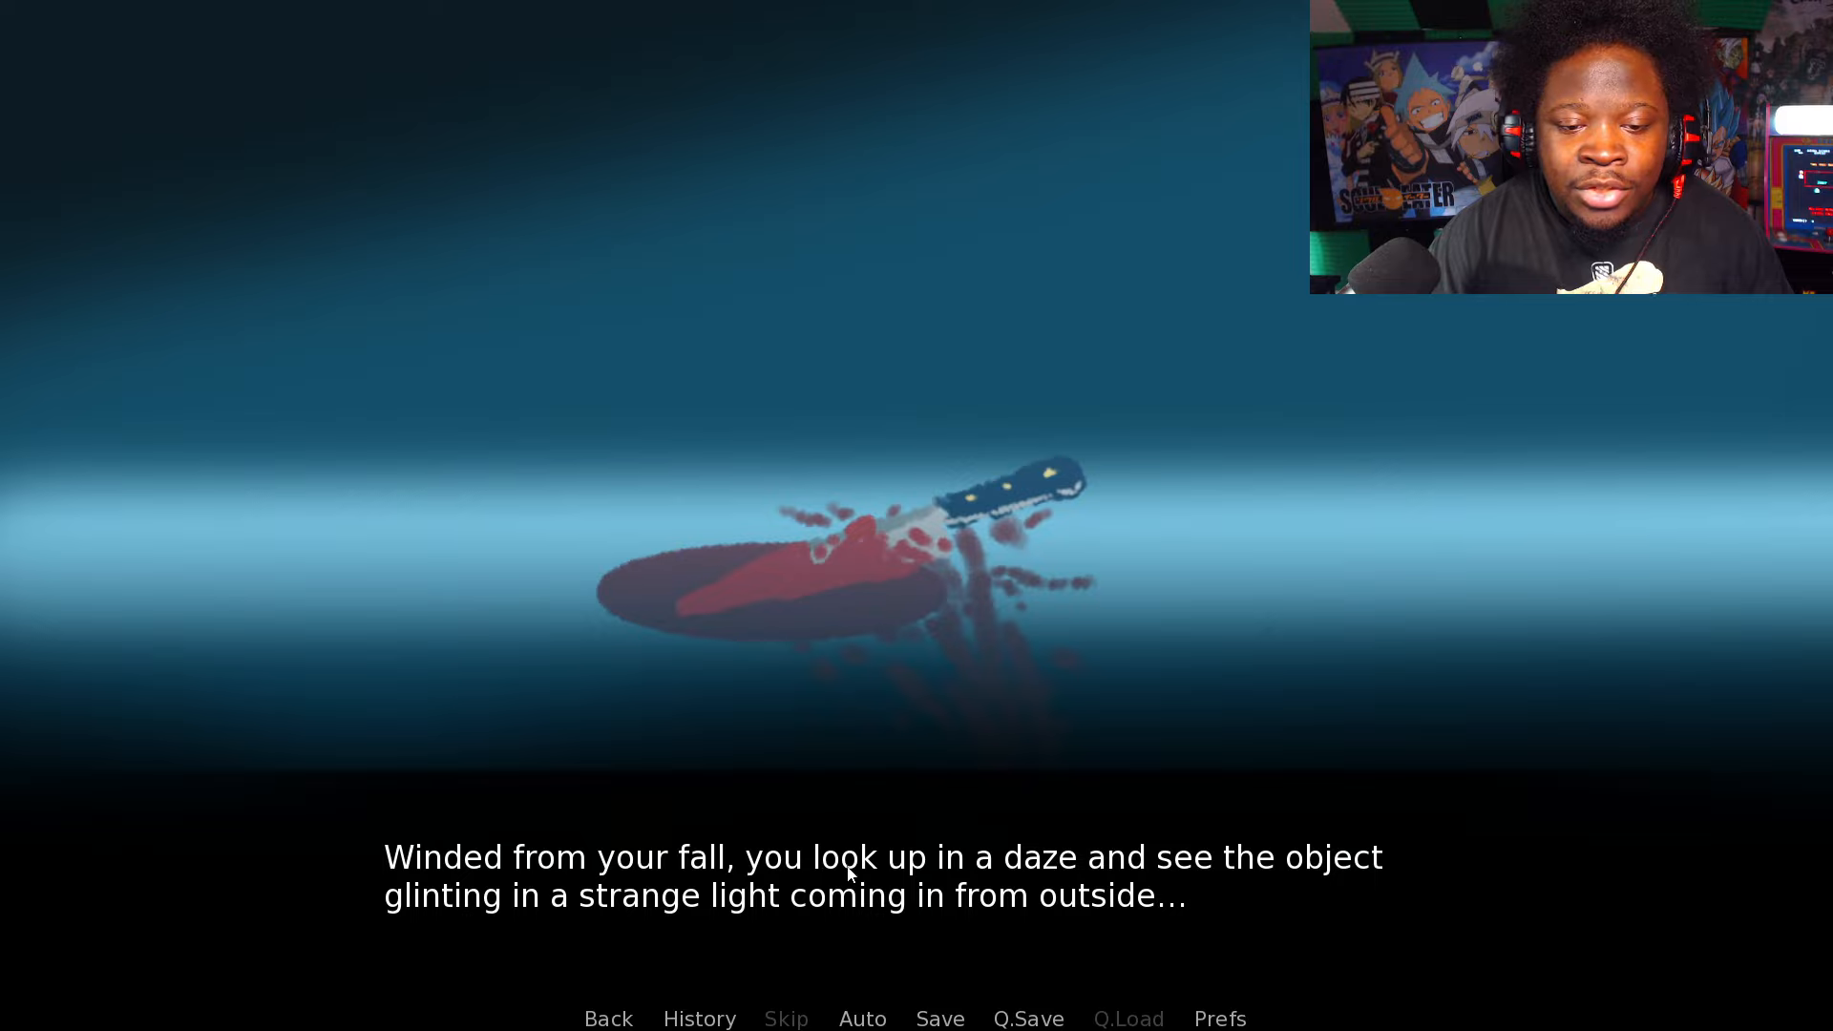
mouse_move(491, 918)
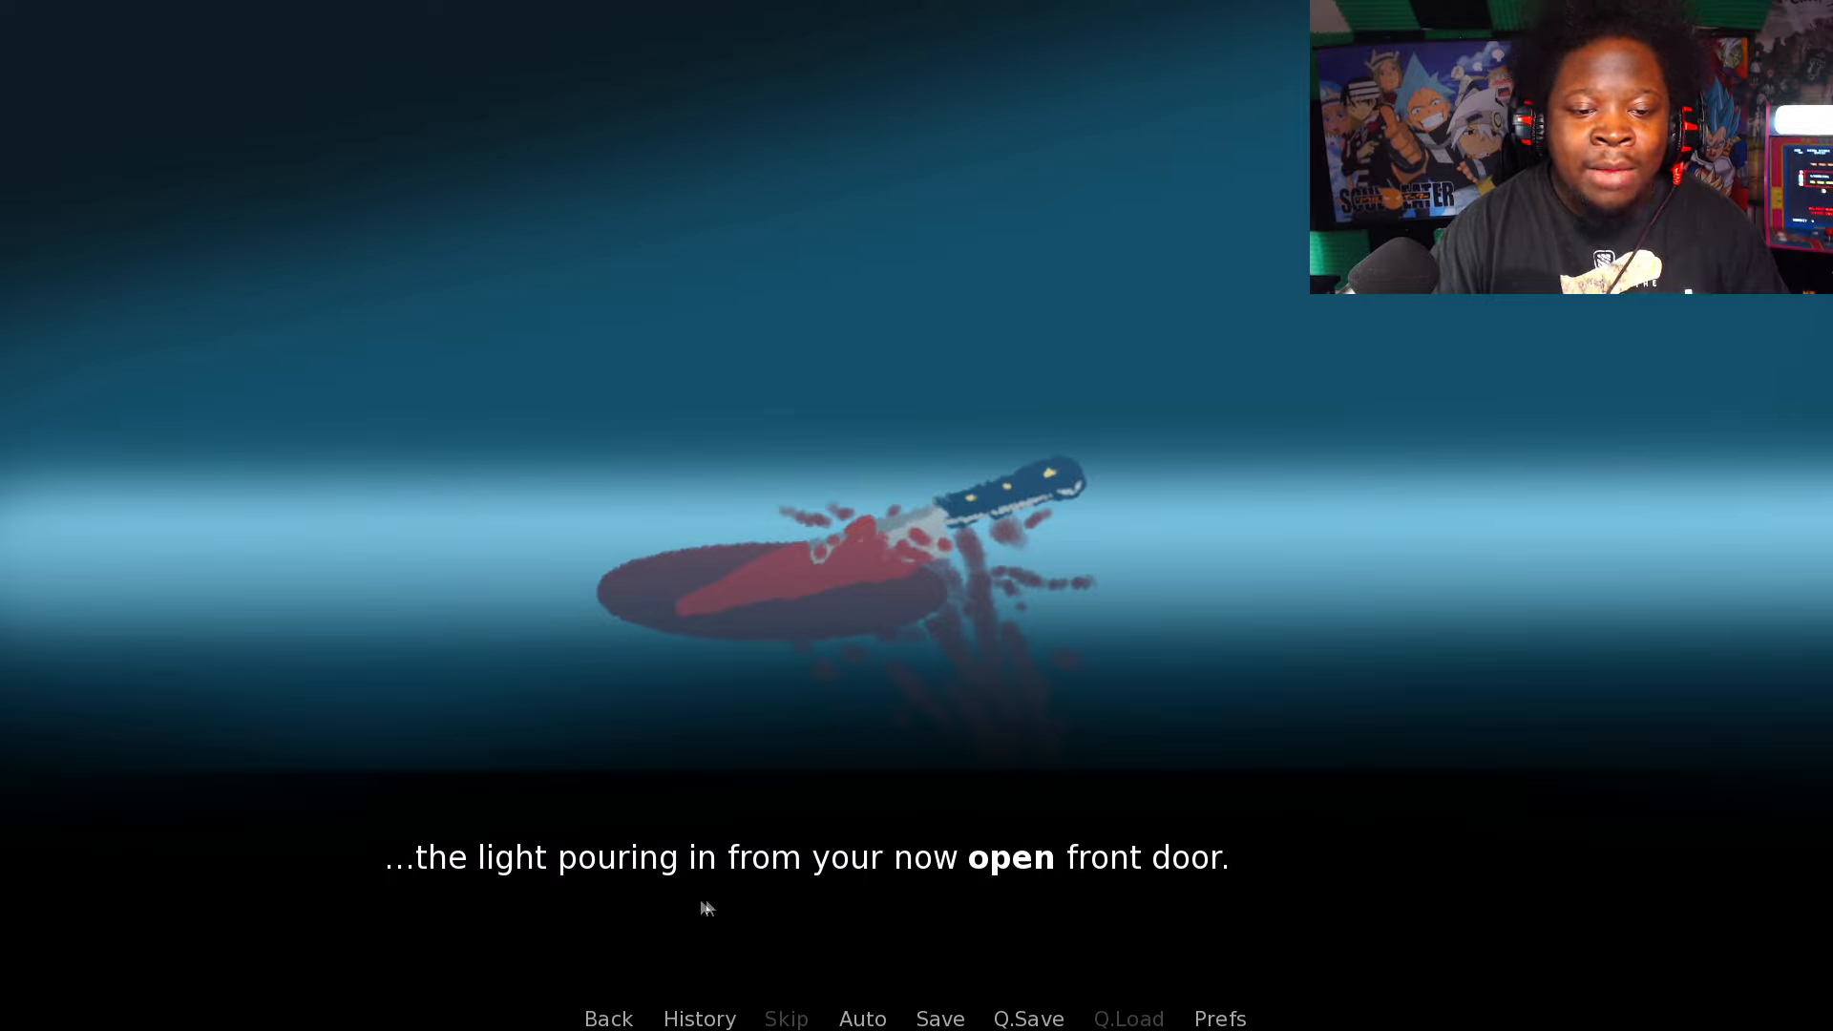
mouse_move(1155, 897)
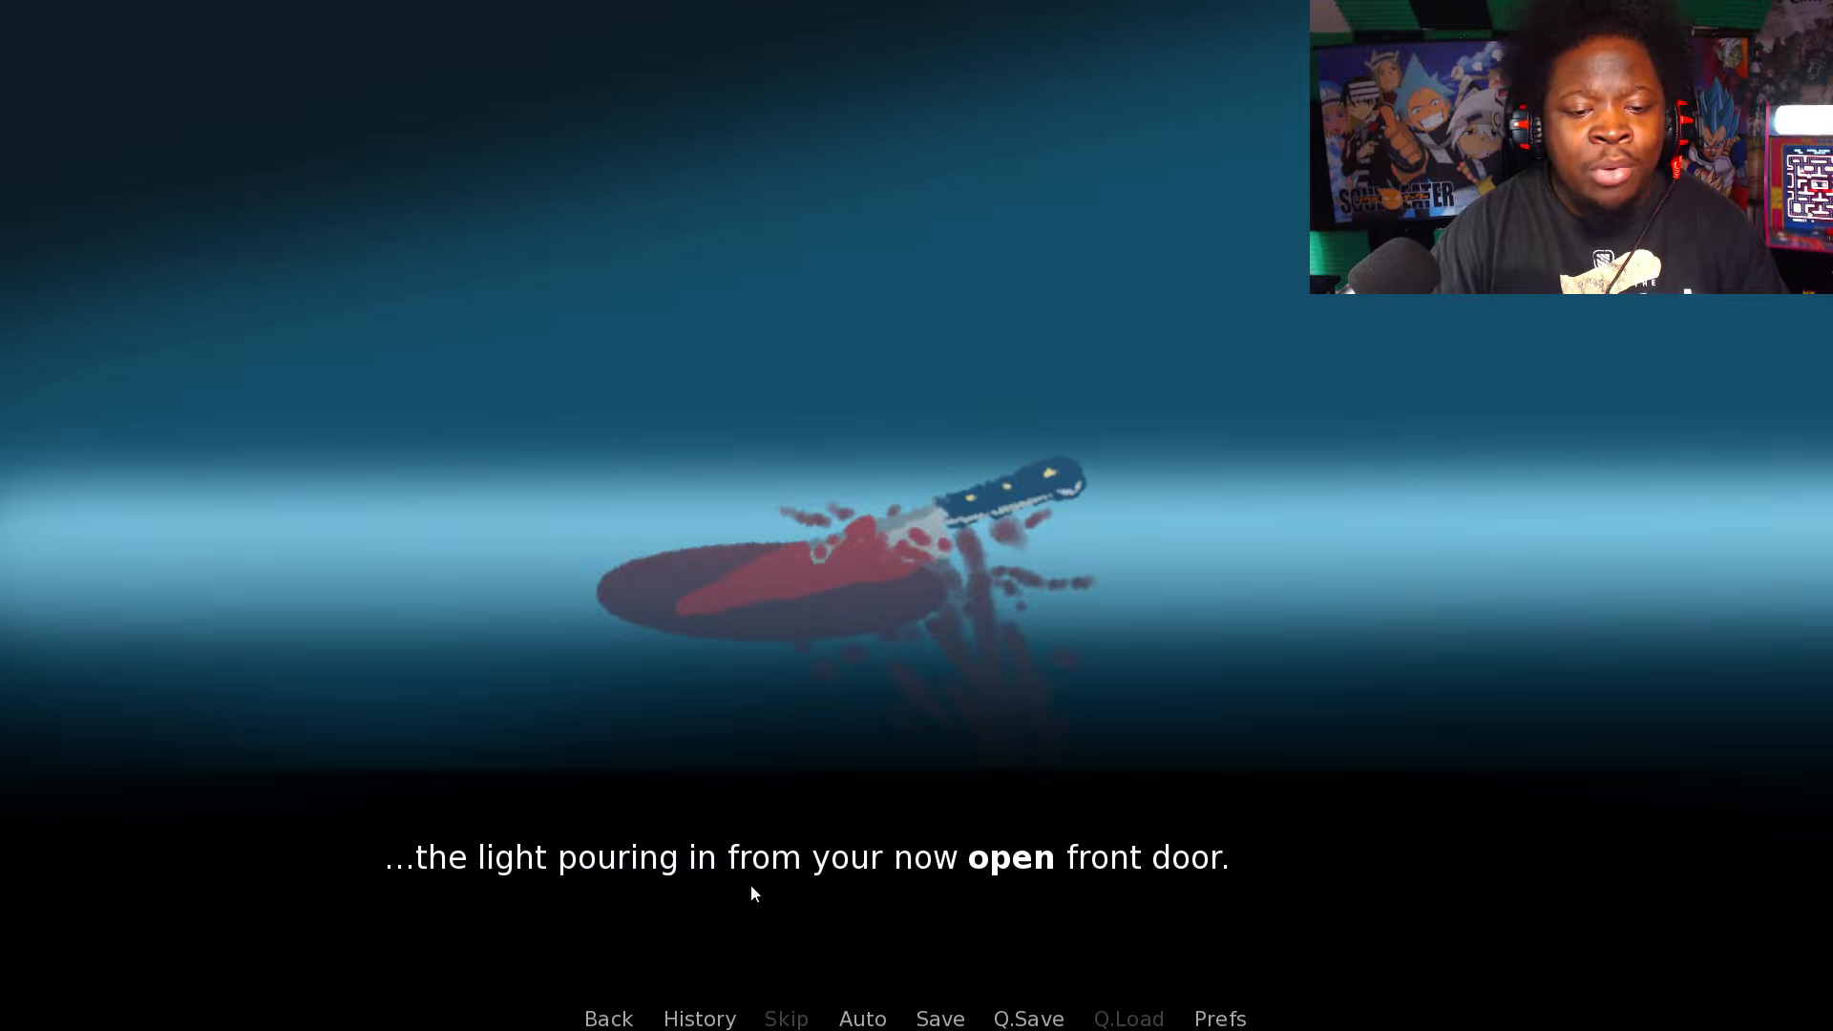
mouse_move(1235, 875)
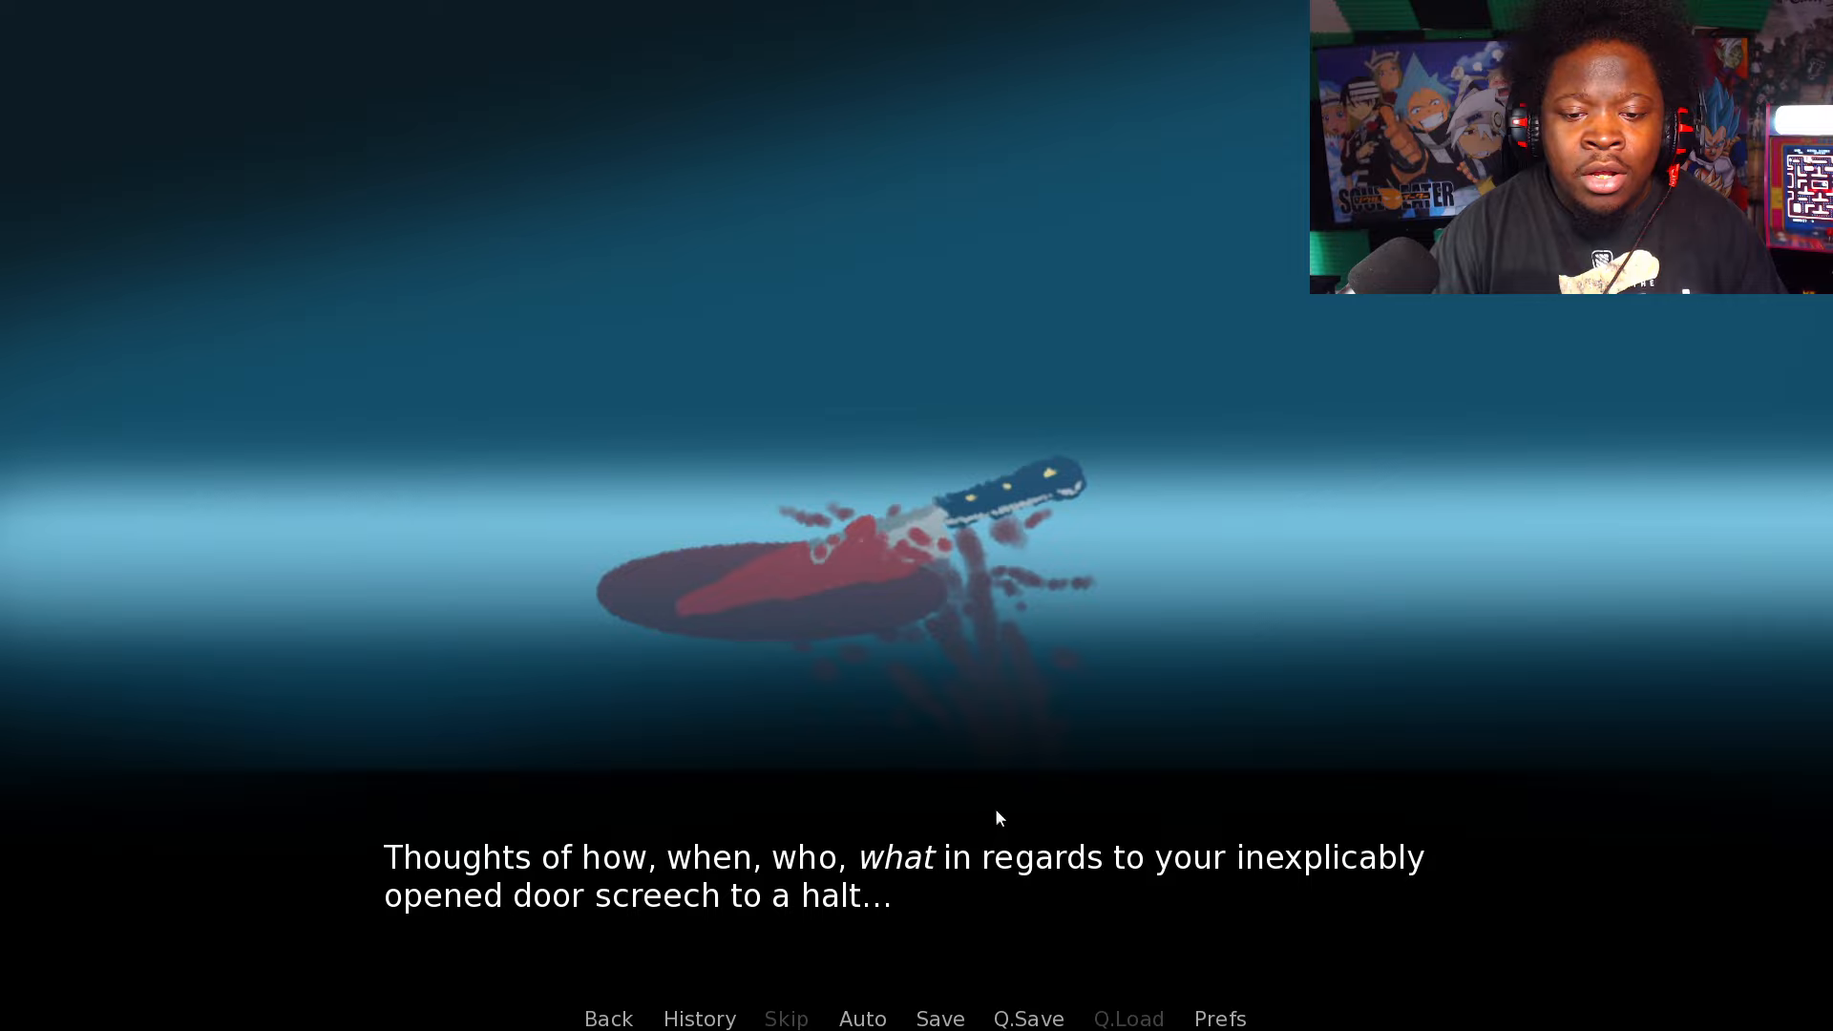
mouse_move(1391, 894)
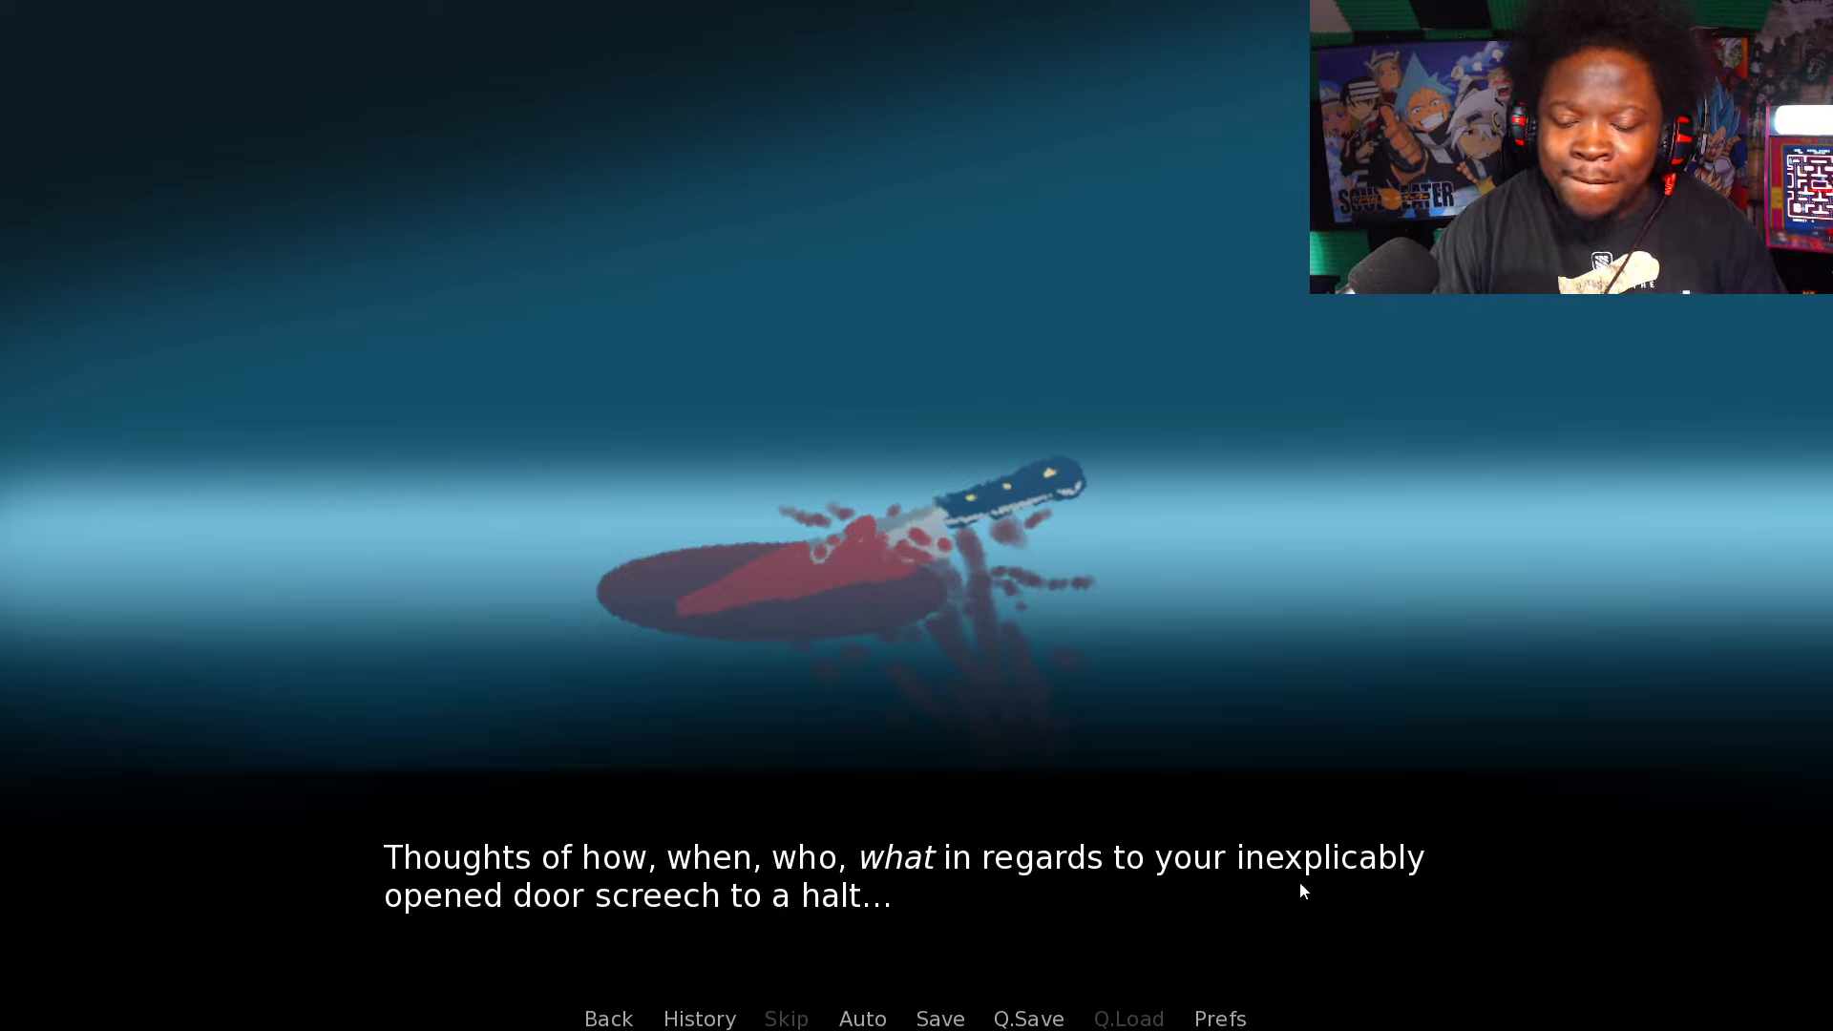
mouse_move(521, 886)
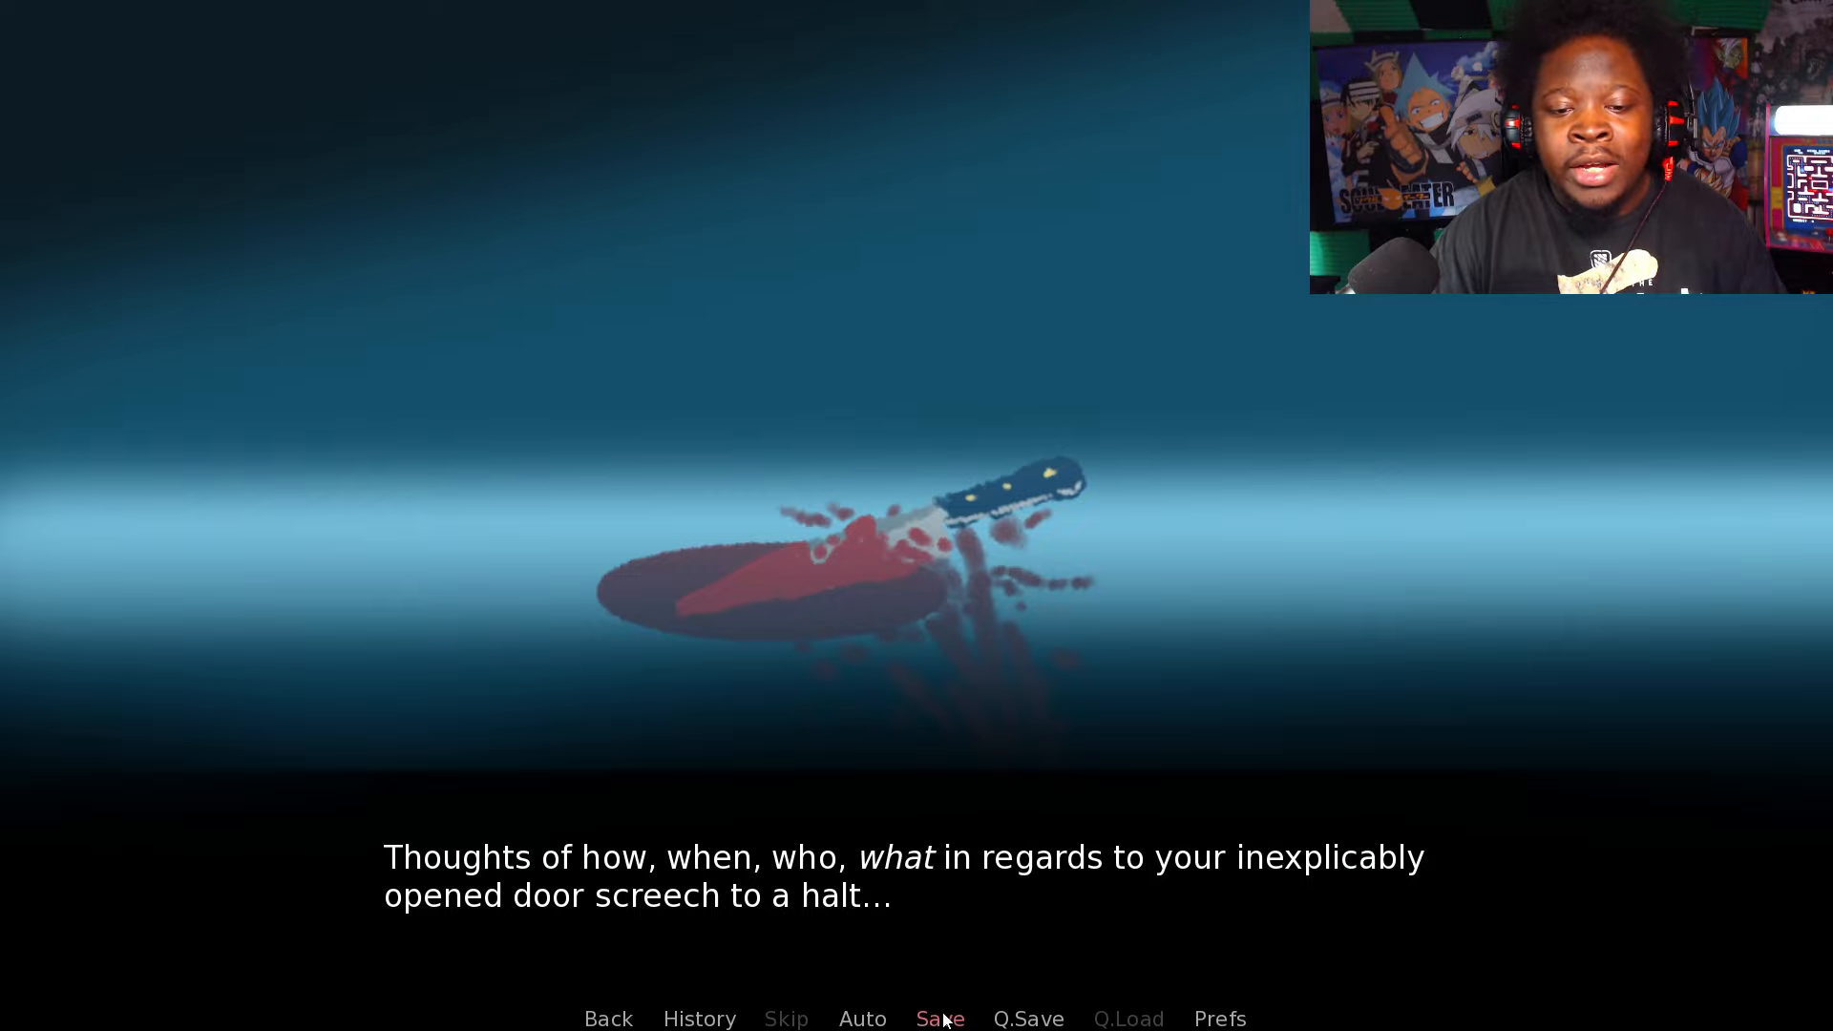
mouse_move(1239, 891)
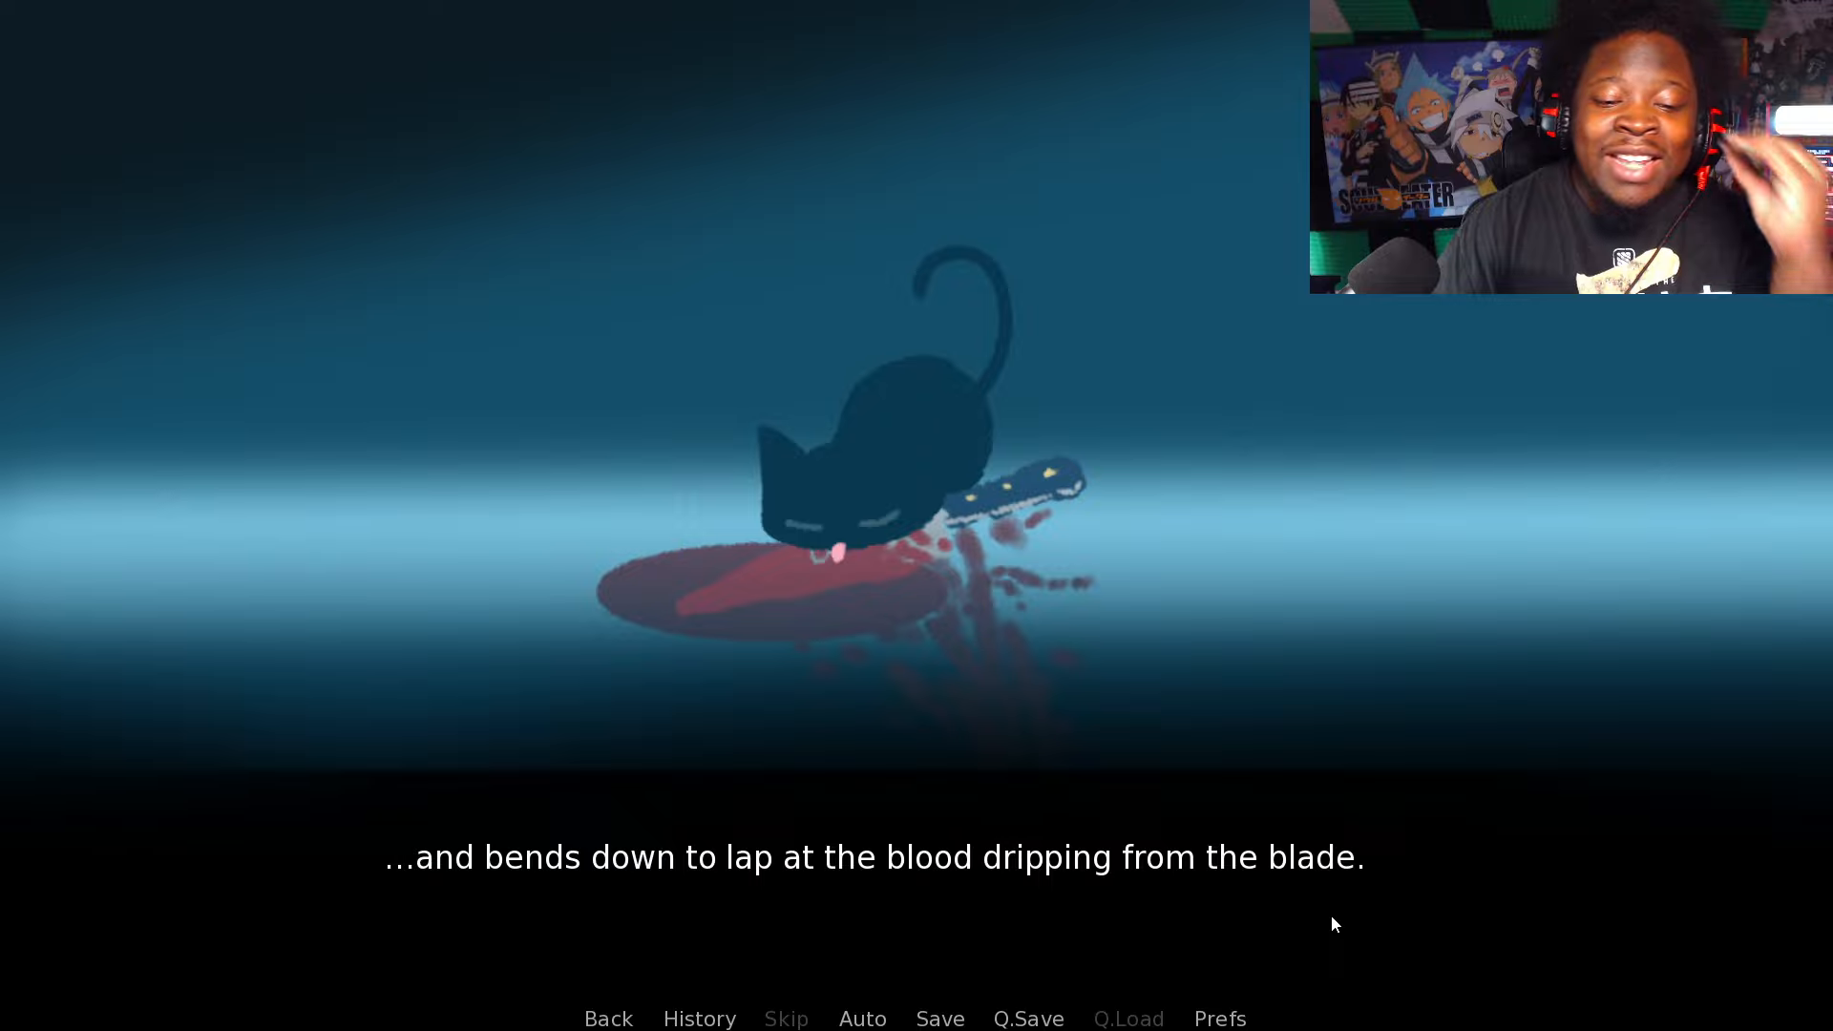
Step: Read past the shaky breaths and the stray to the scent of blood line
left_click(938, 1018)
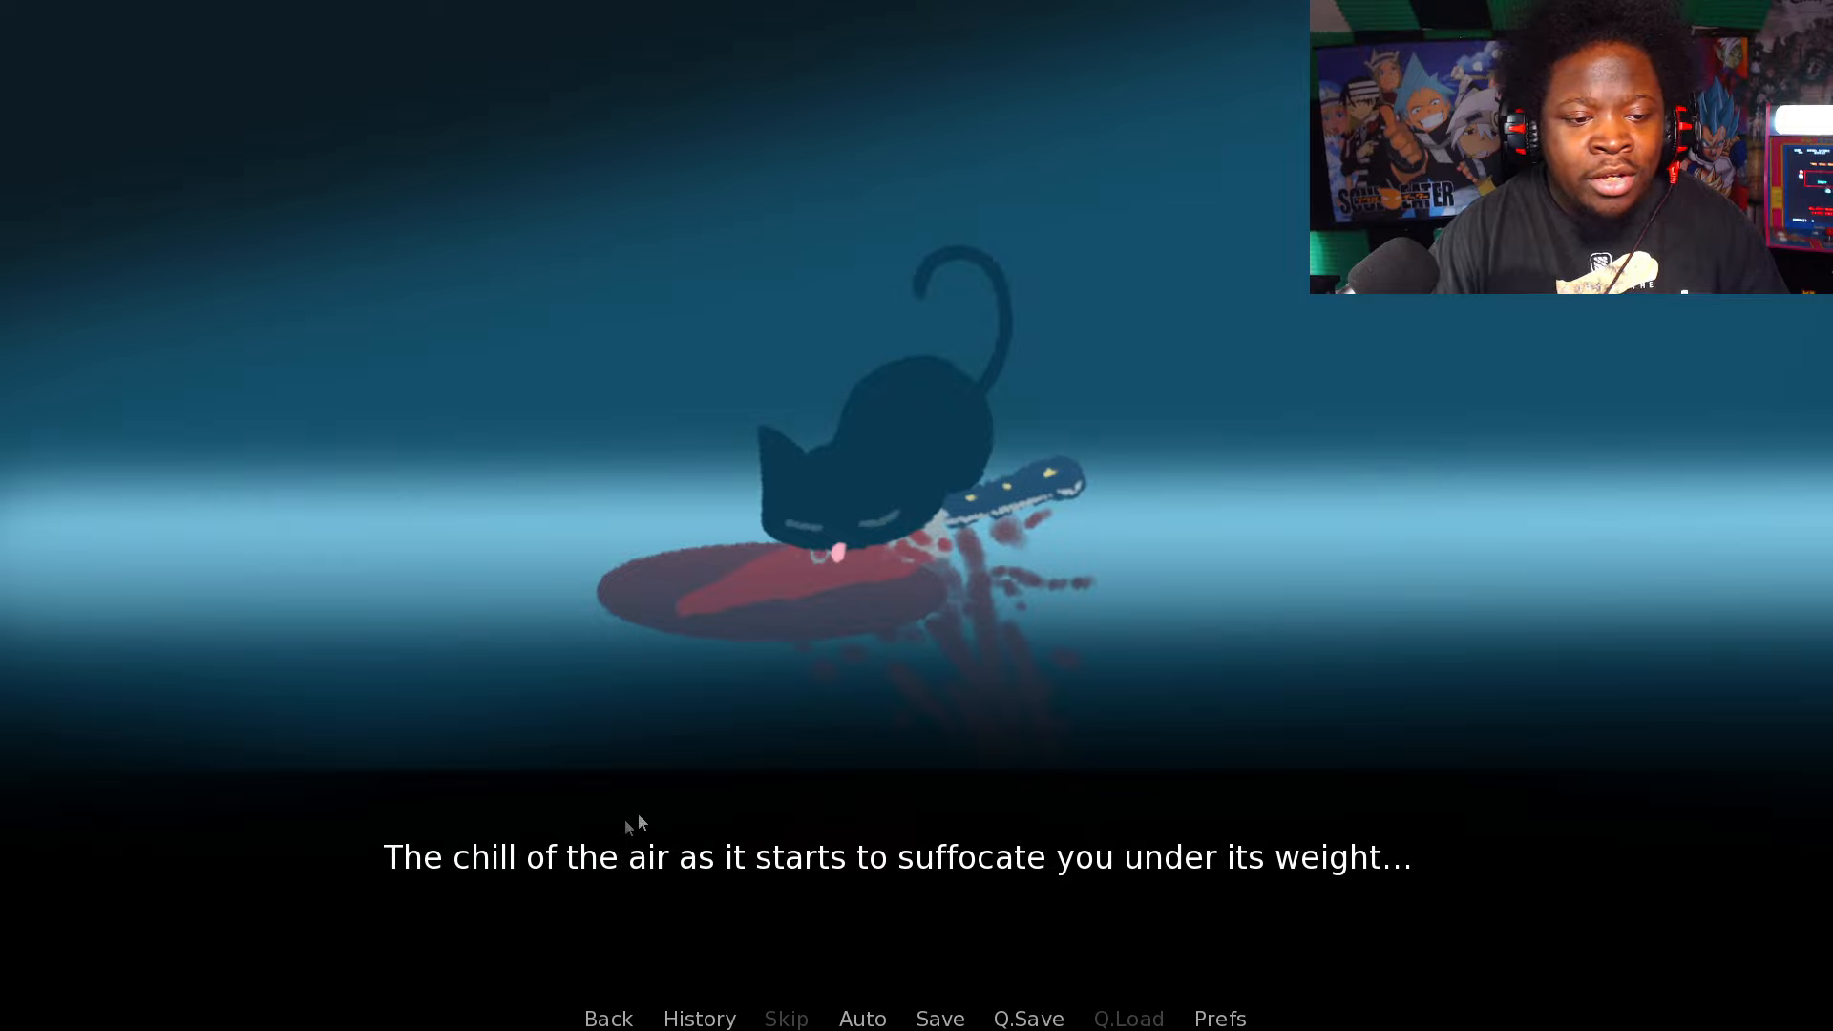
mouse_move(1052, 905)
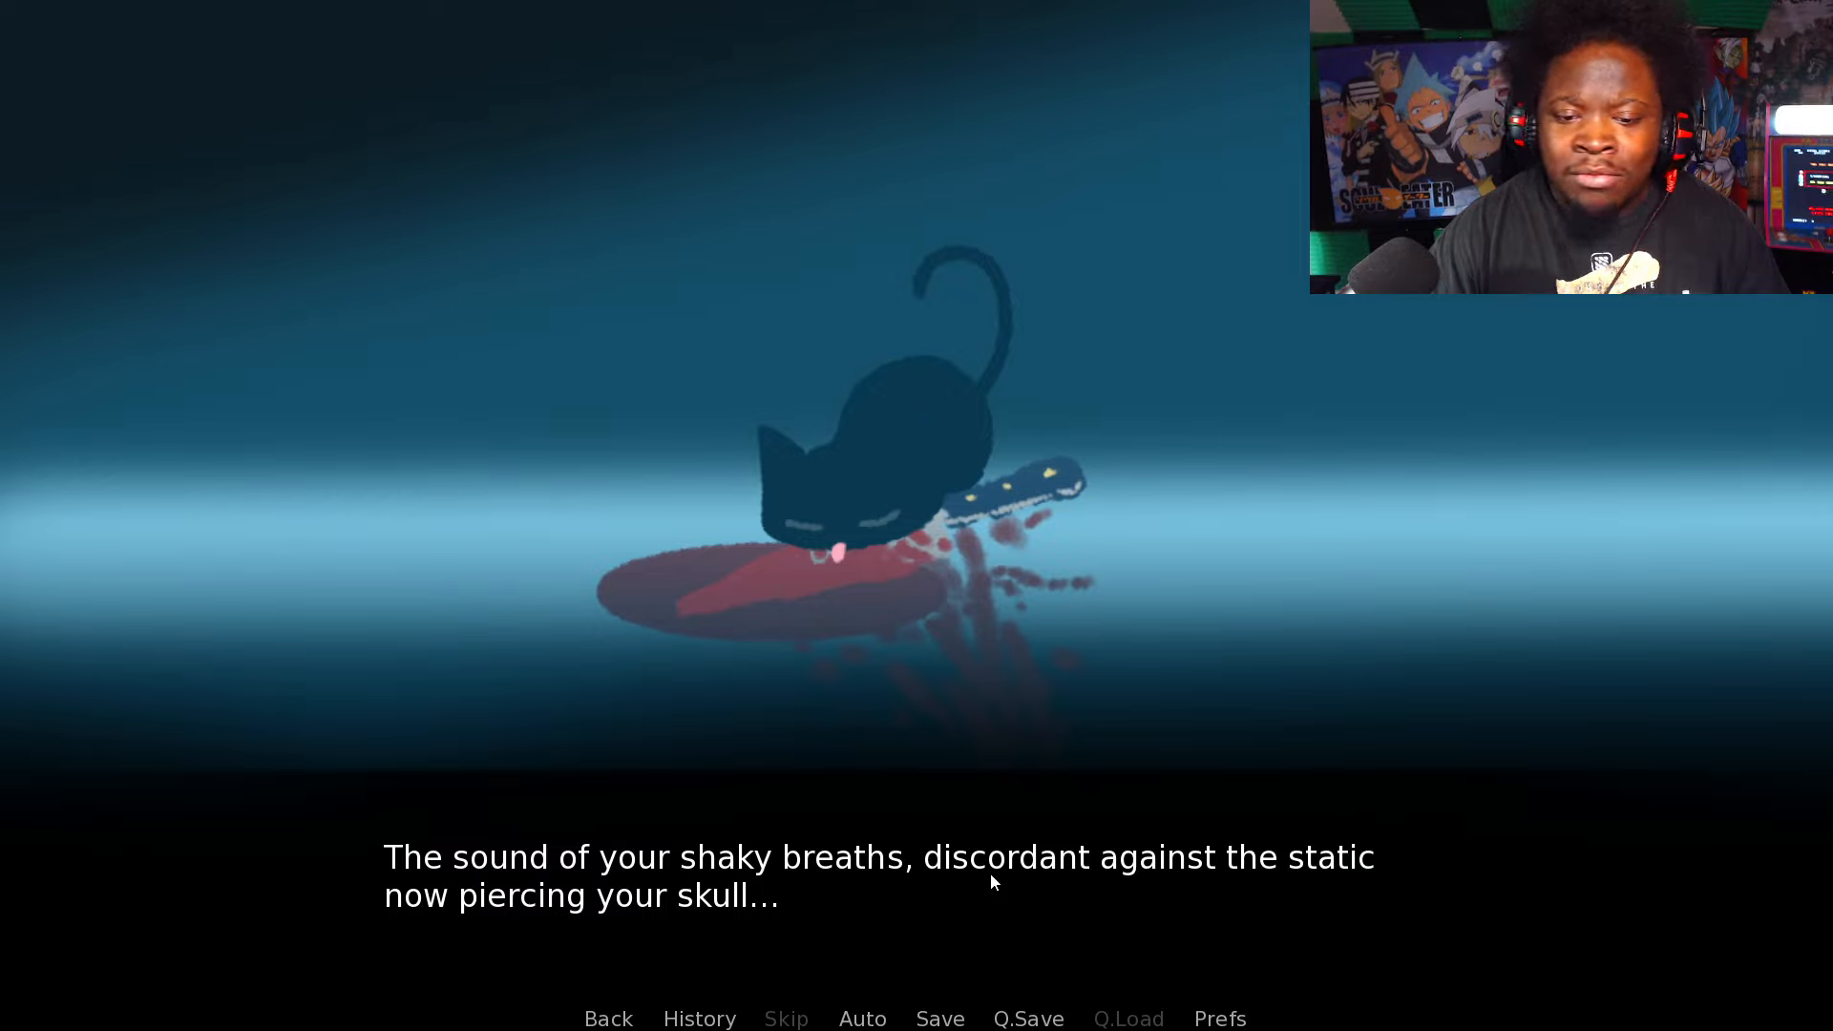
mouse_move(485, 929)
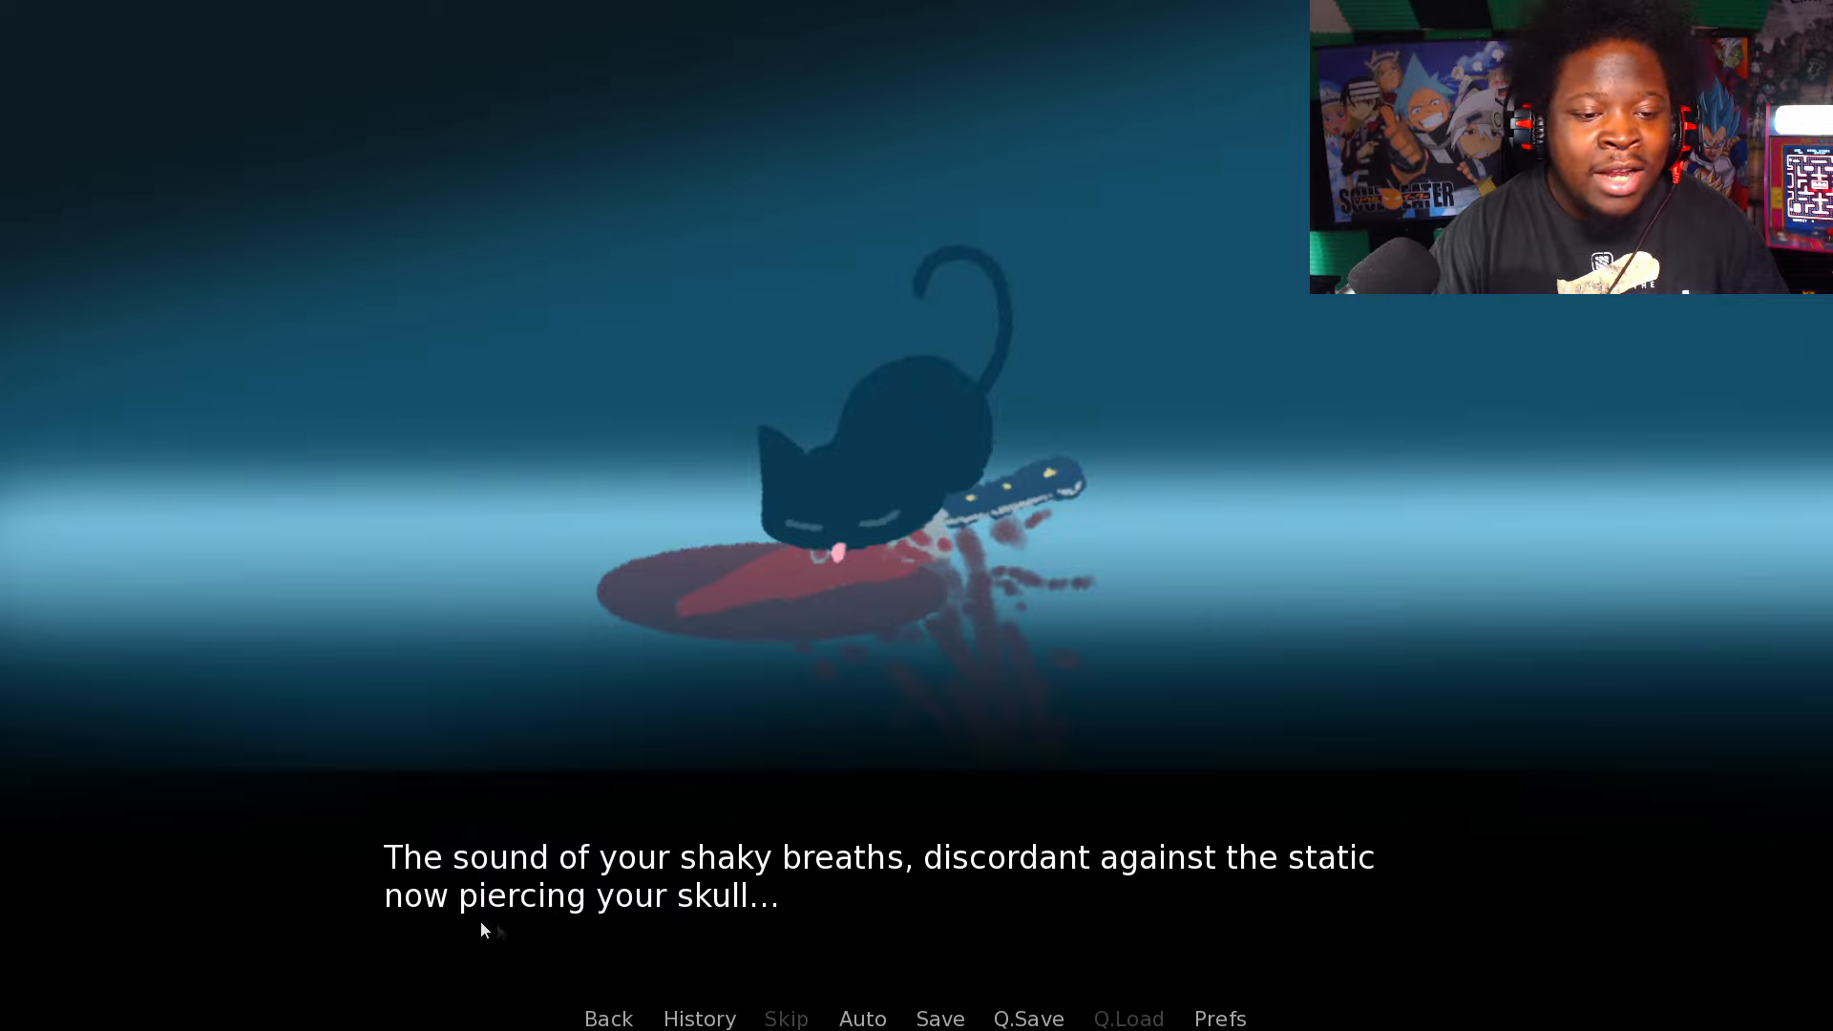
left_click(818, 889)
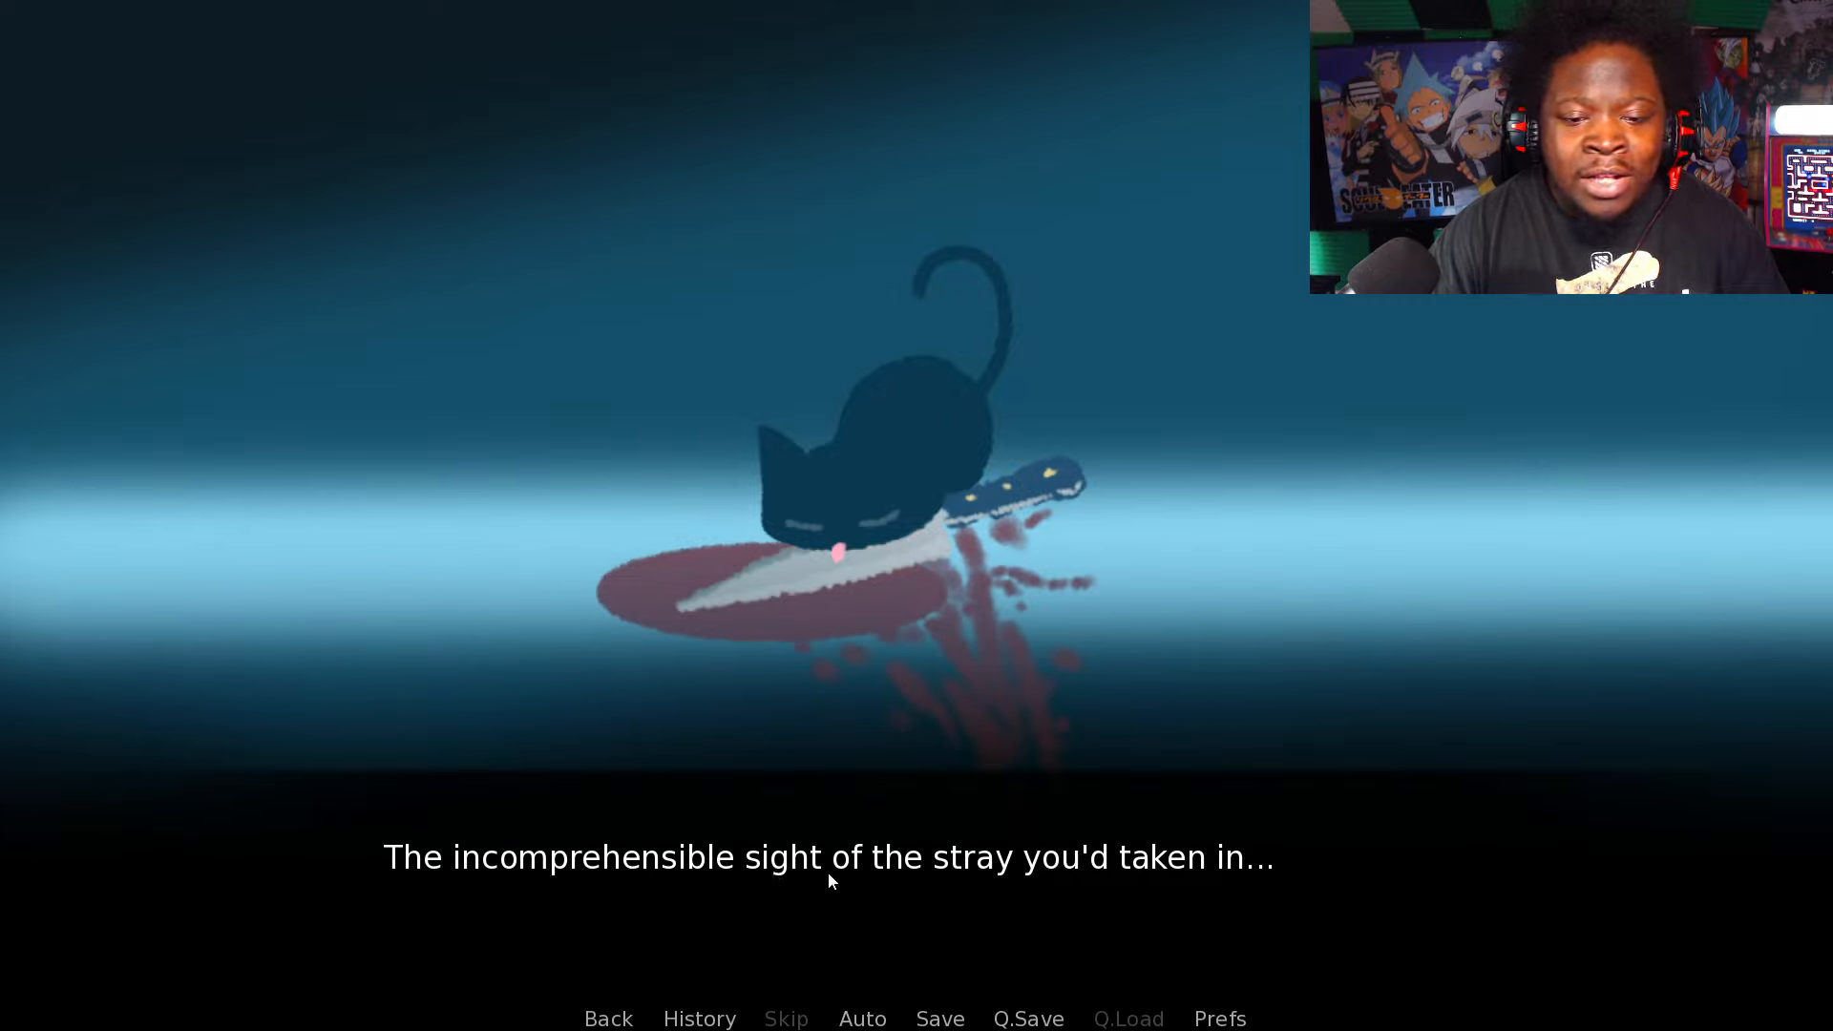
left_click(829, 871)
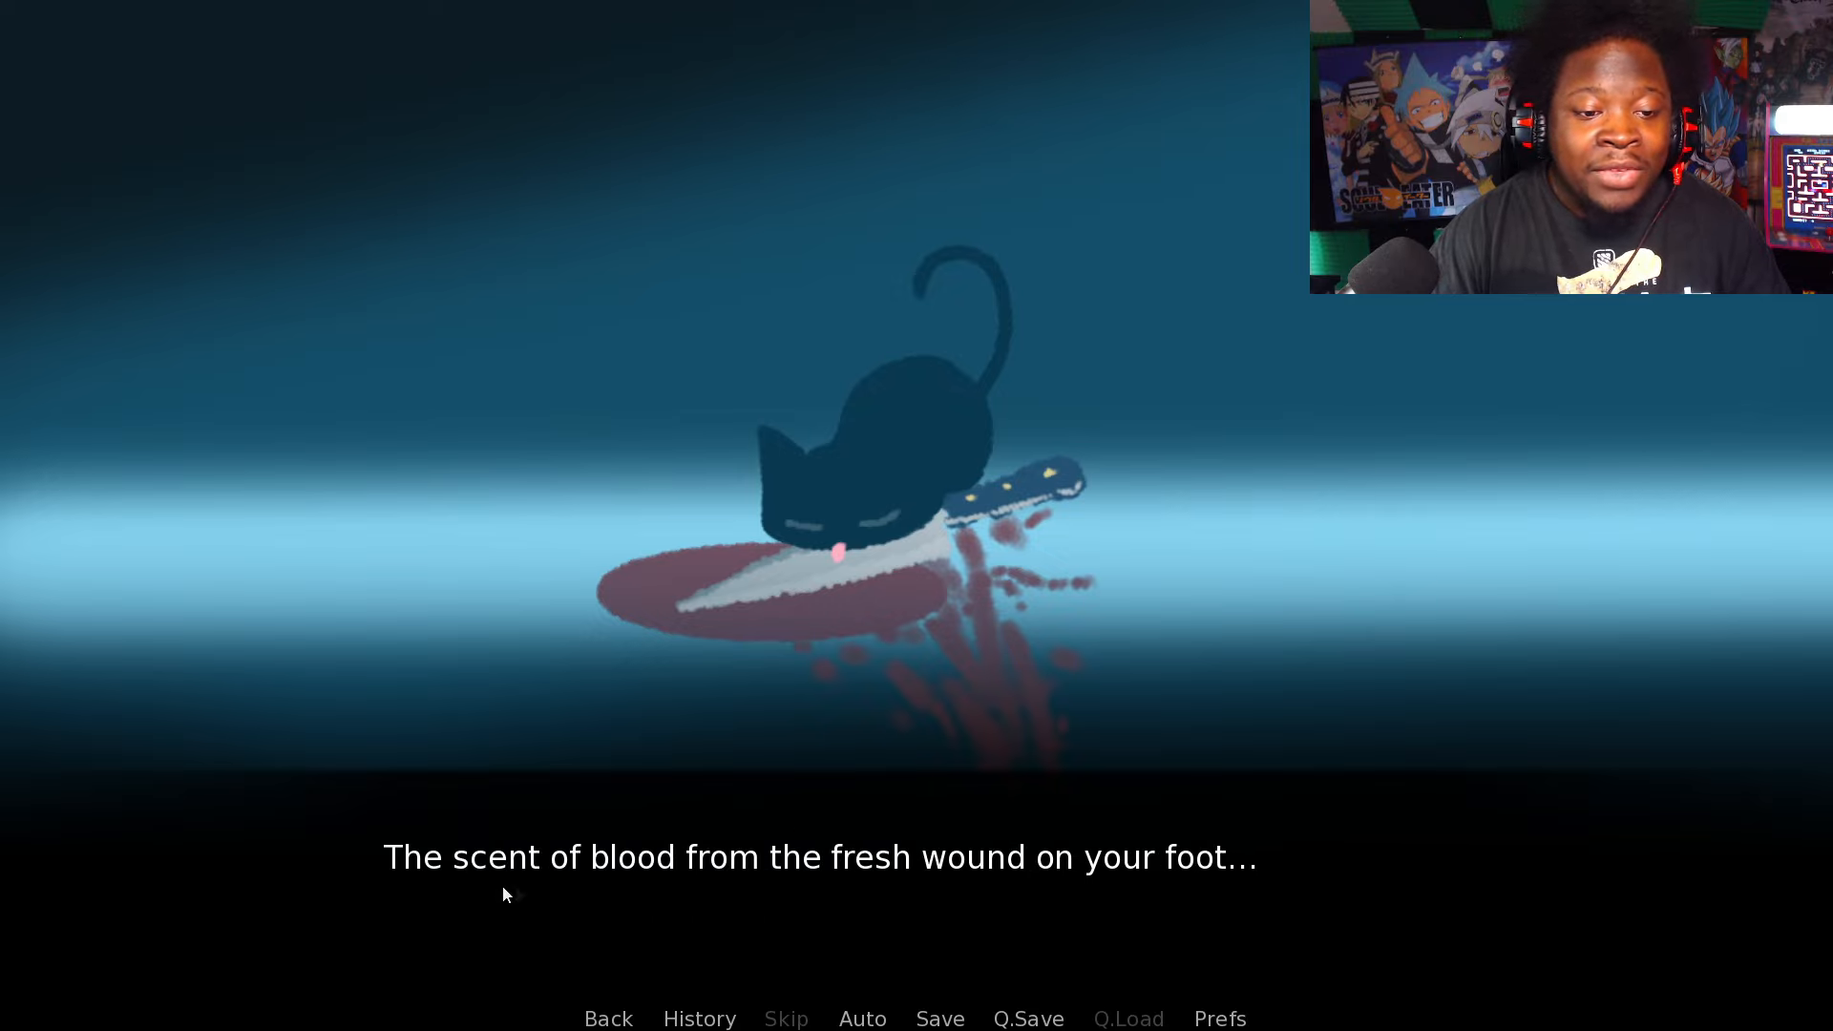
mouse_move(1094, 899)
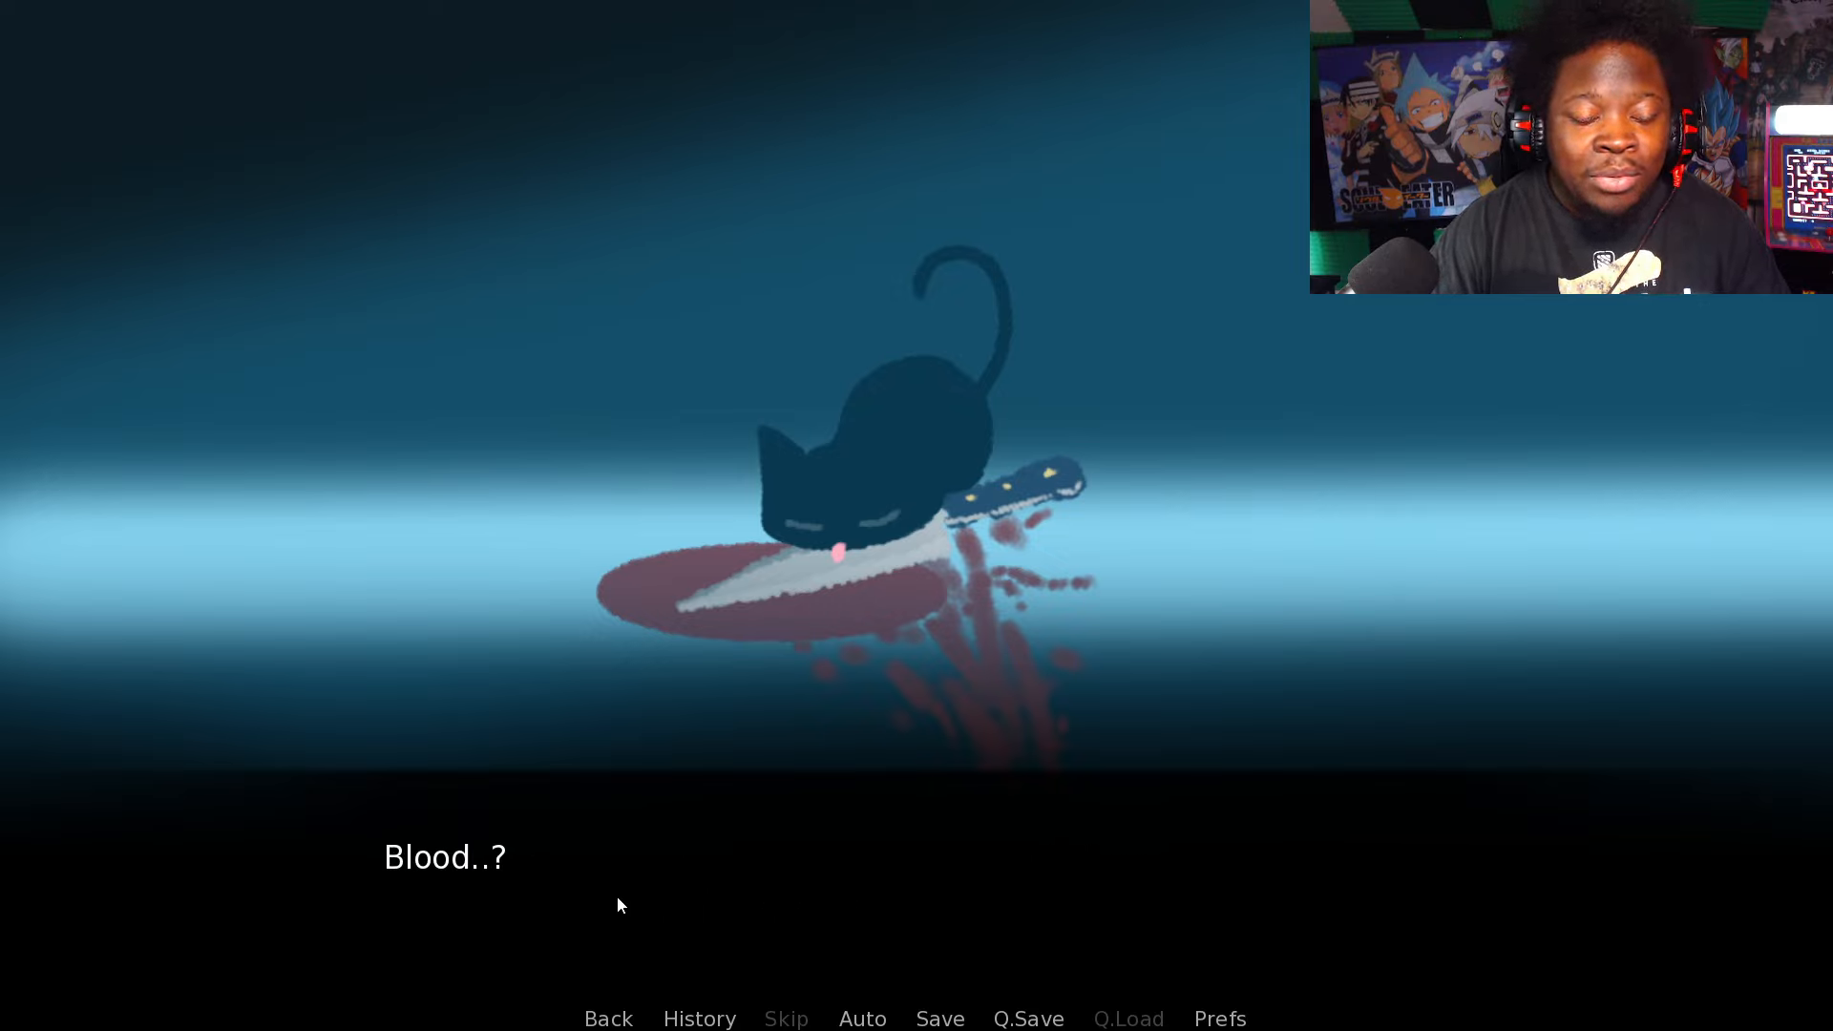
Step: Advance past 'Blood..?' until the cat looks up with glowing golden eyes
left_click(620, 905)
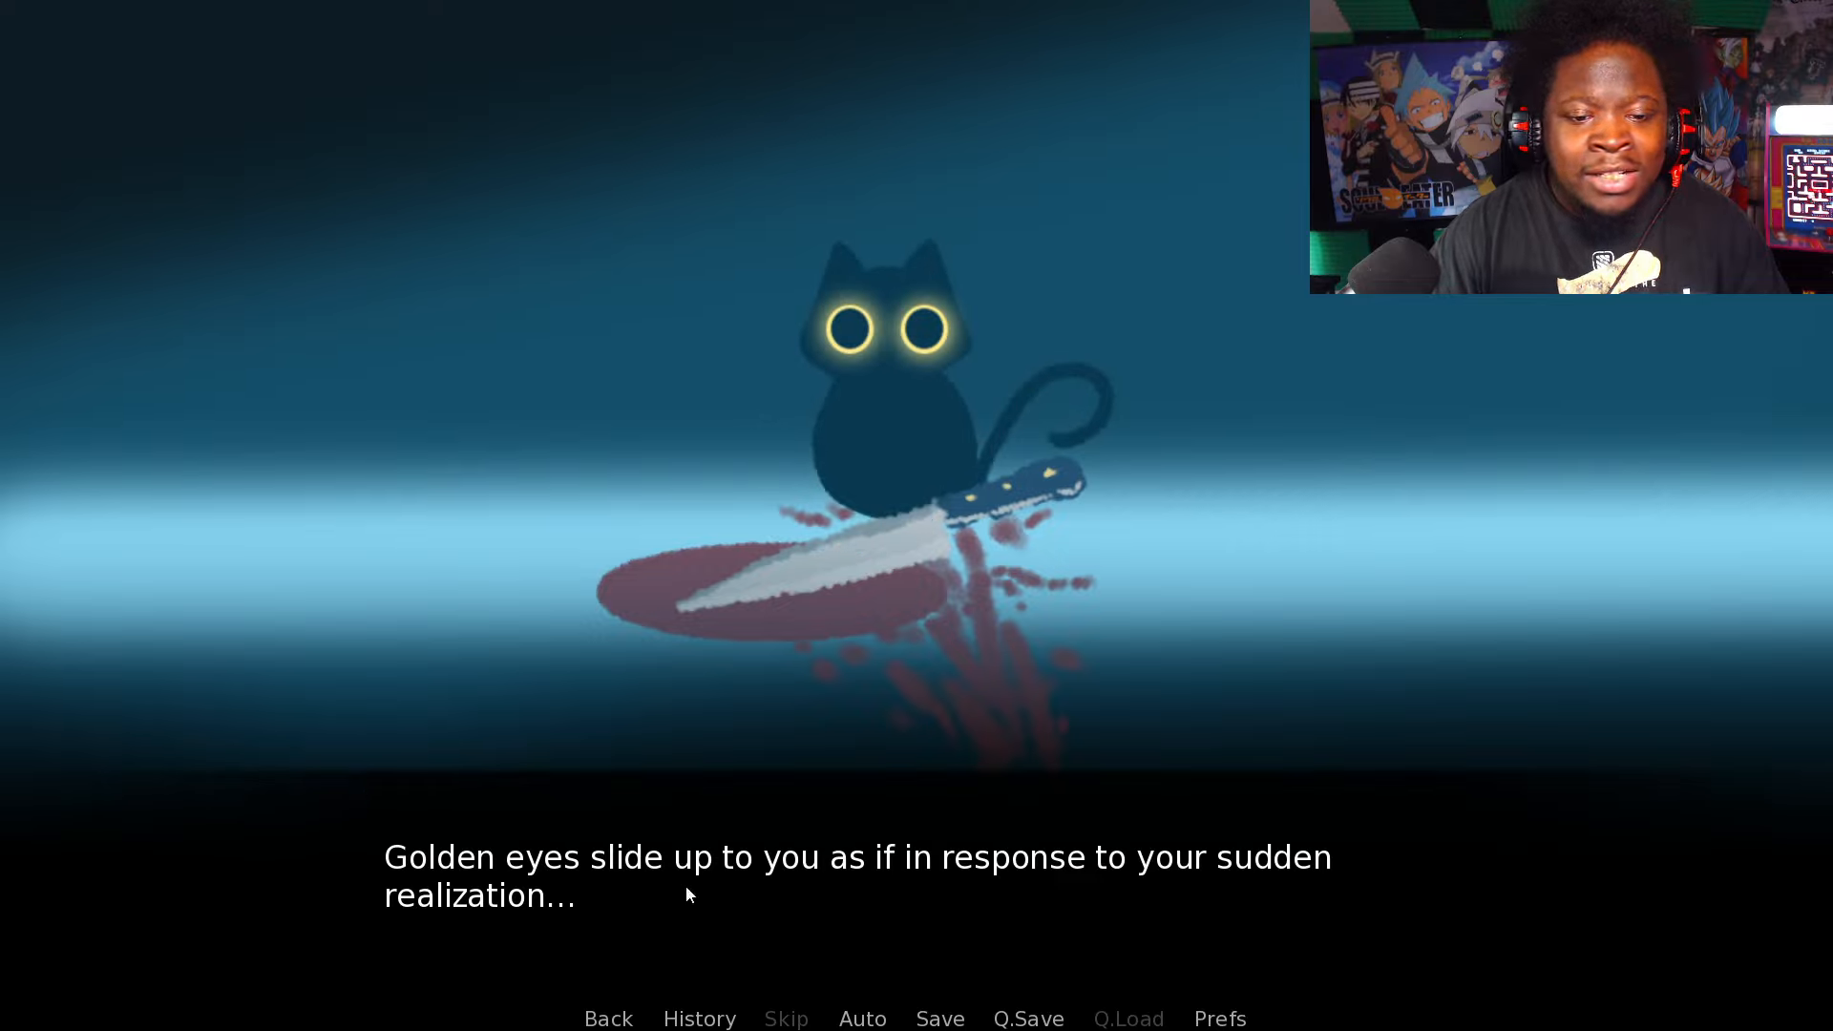
mouse_move(910, 894)
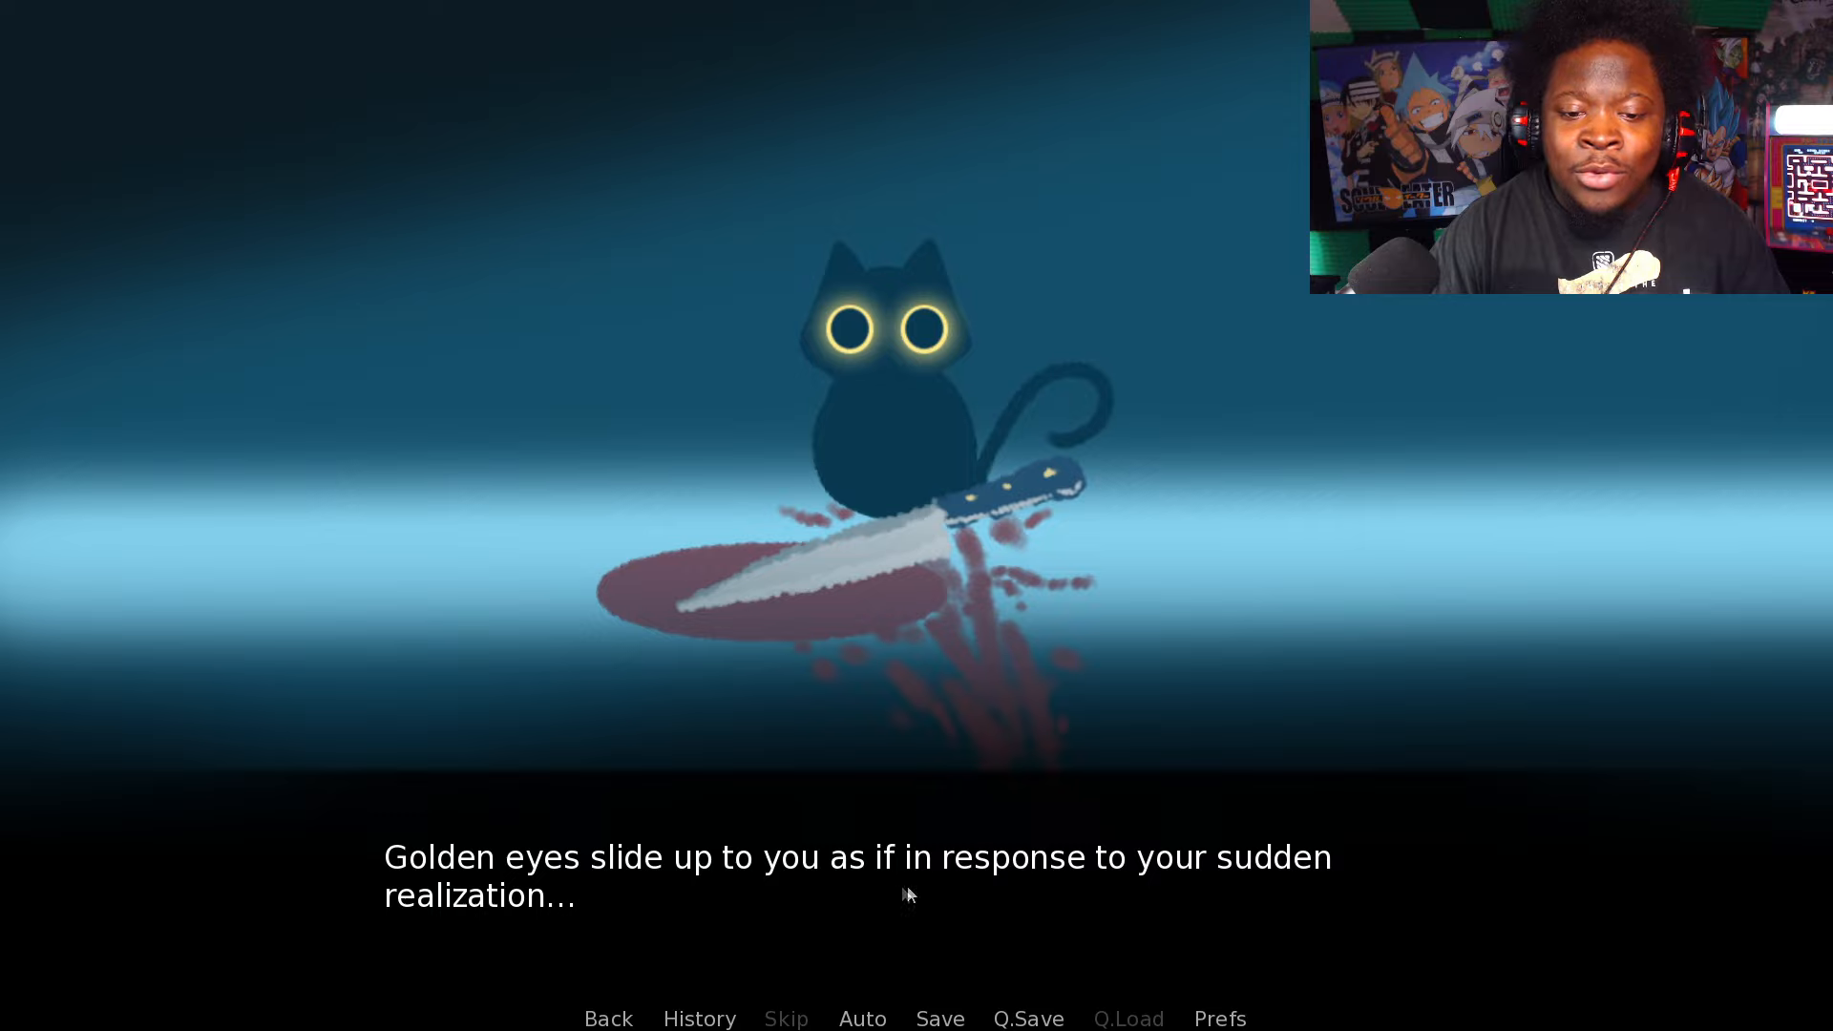
mouse_move(707, 932)
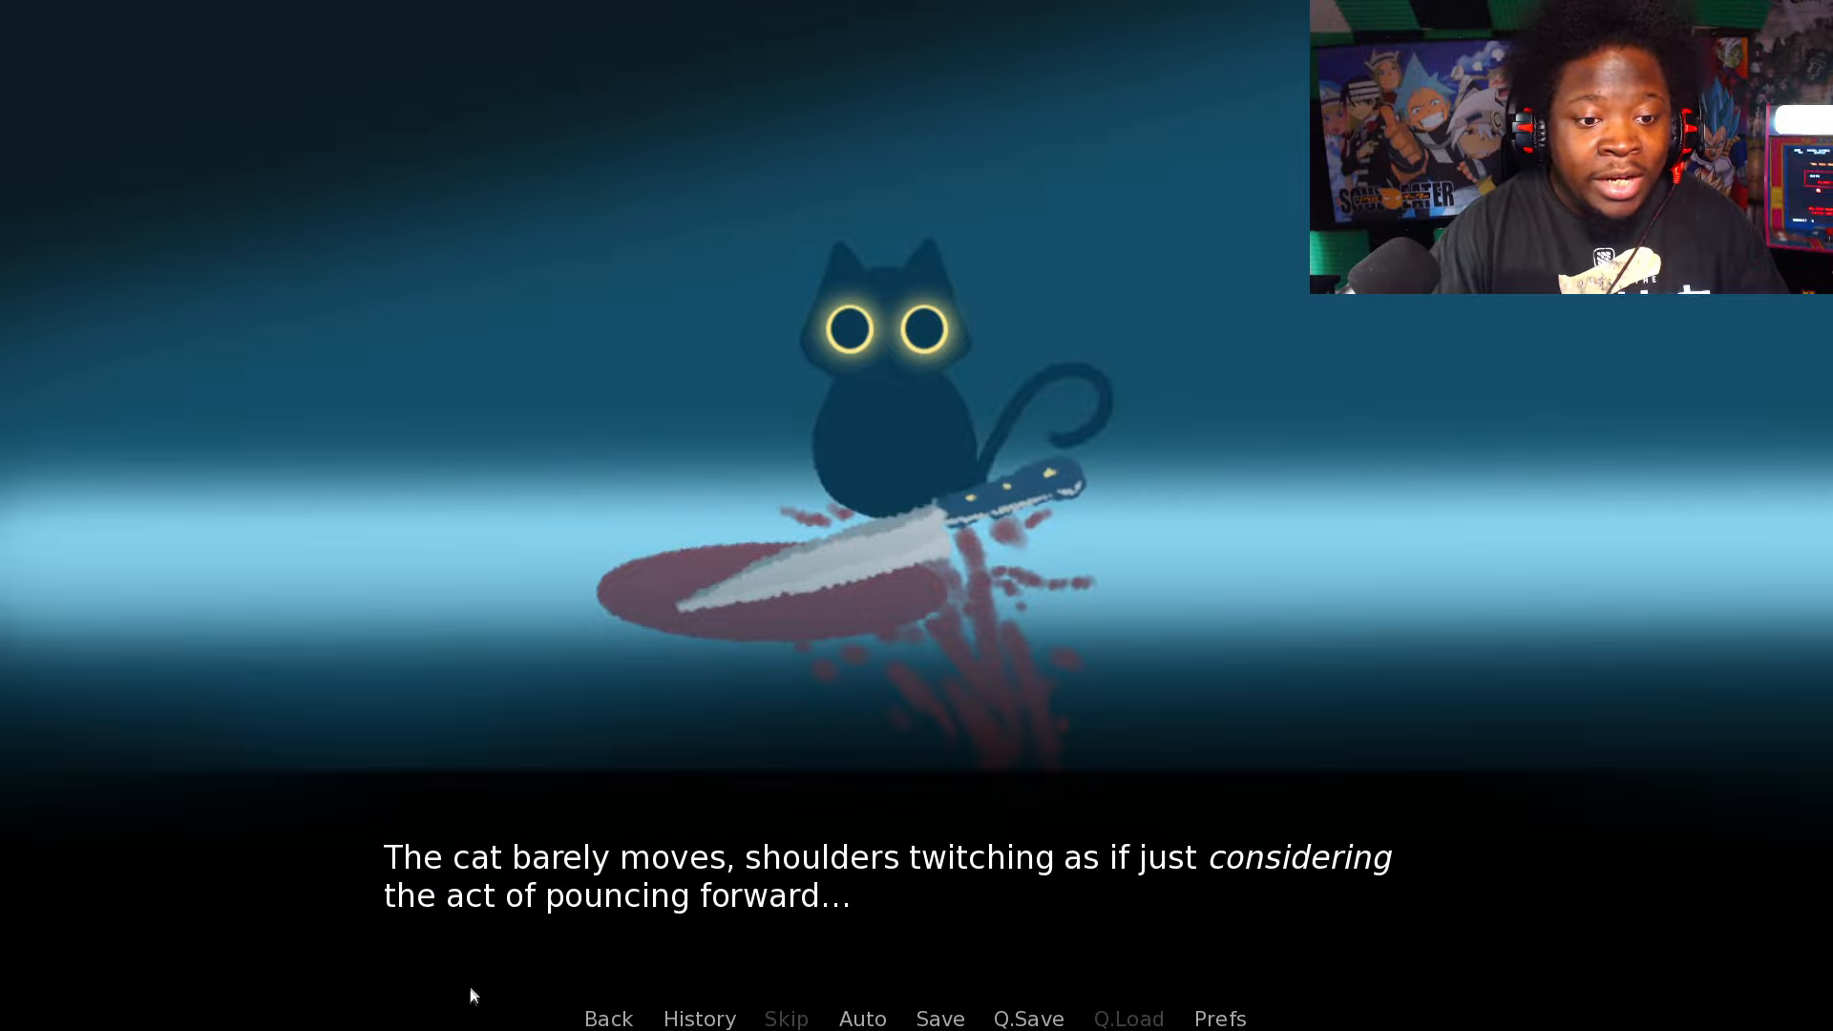
mouse_move(897, 918)
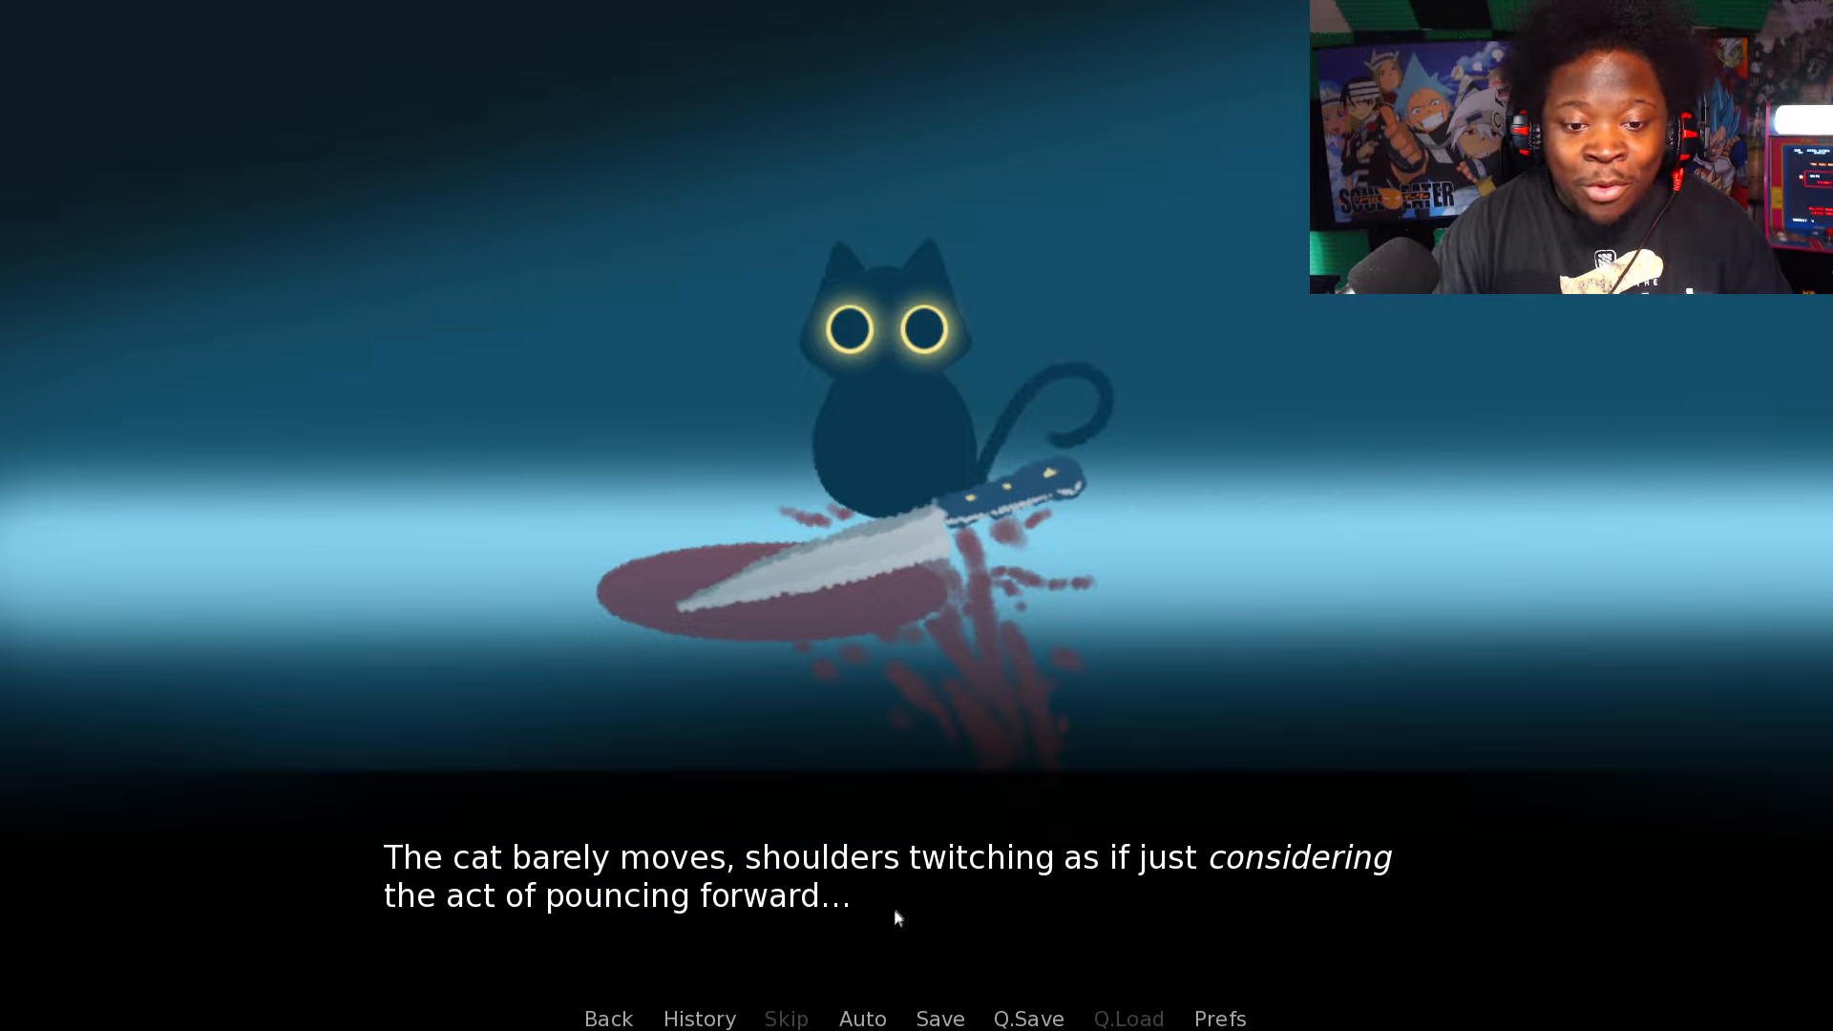
mouse_move(847, 941)
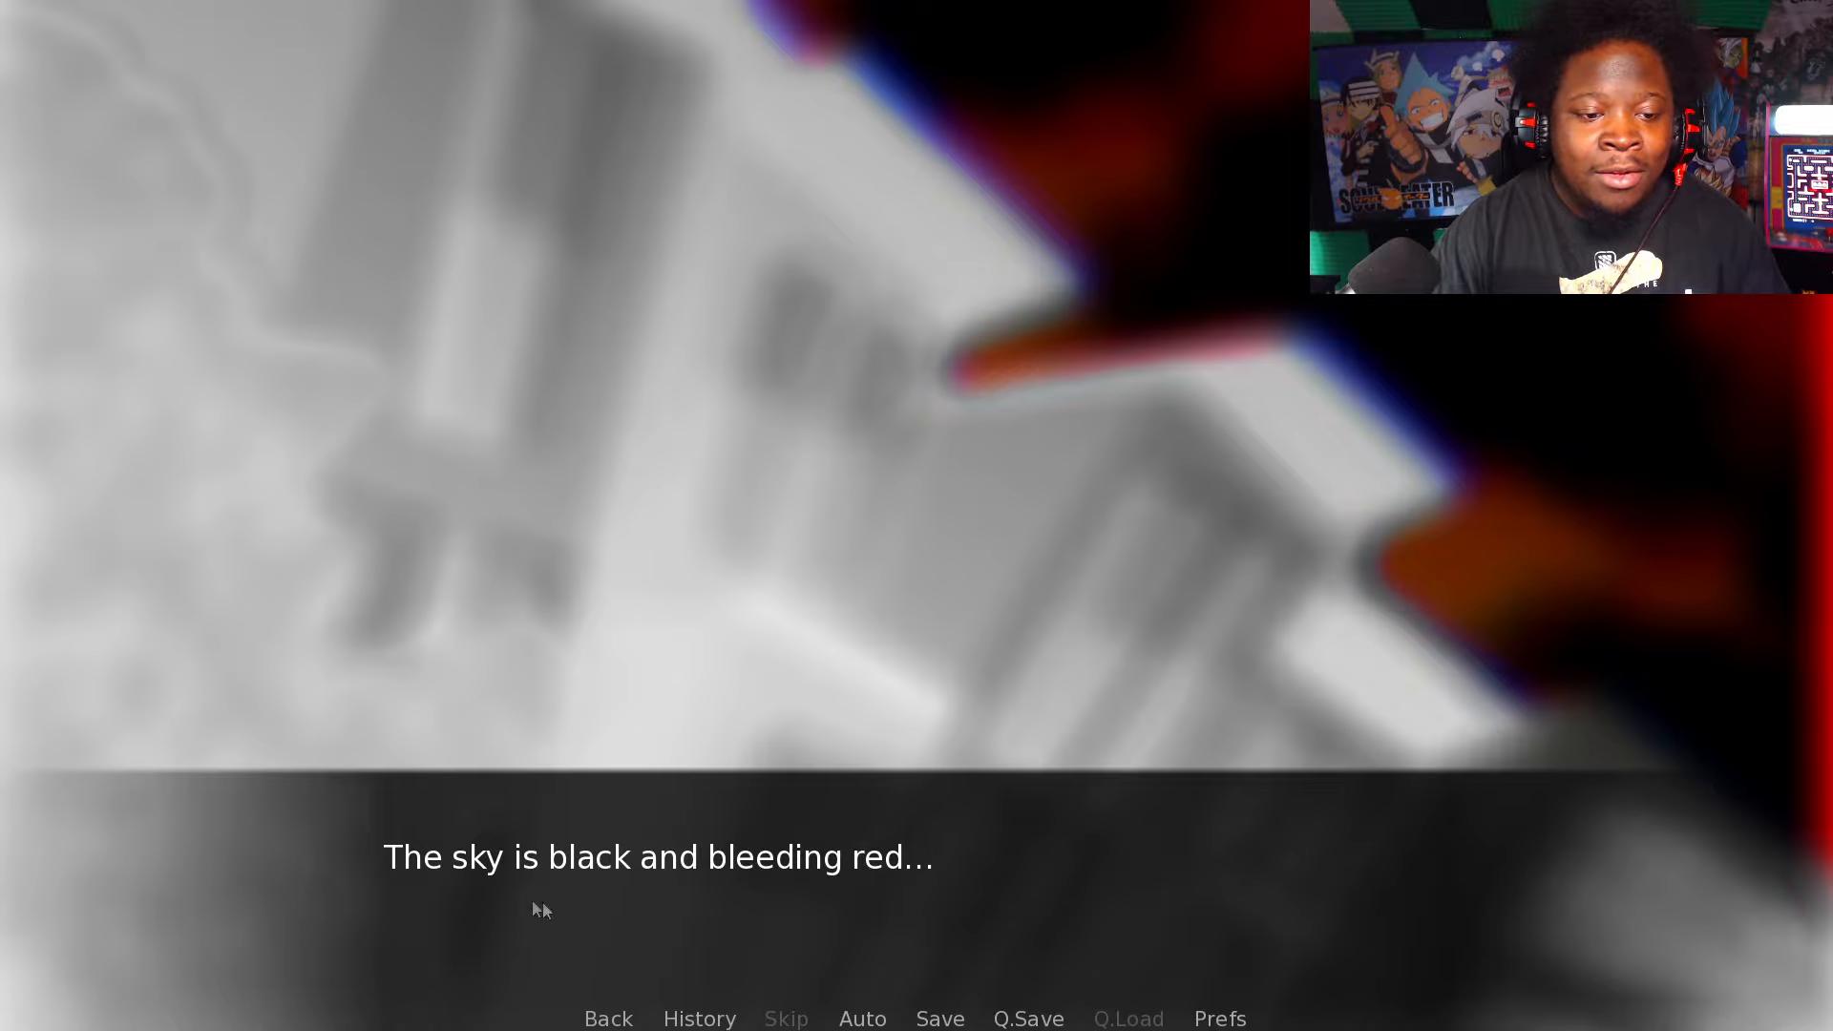
mouse_move(713, 896)
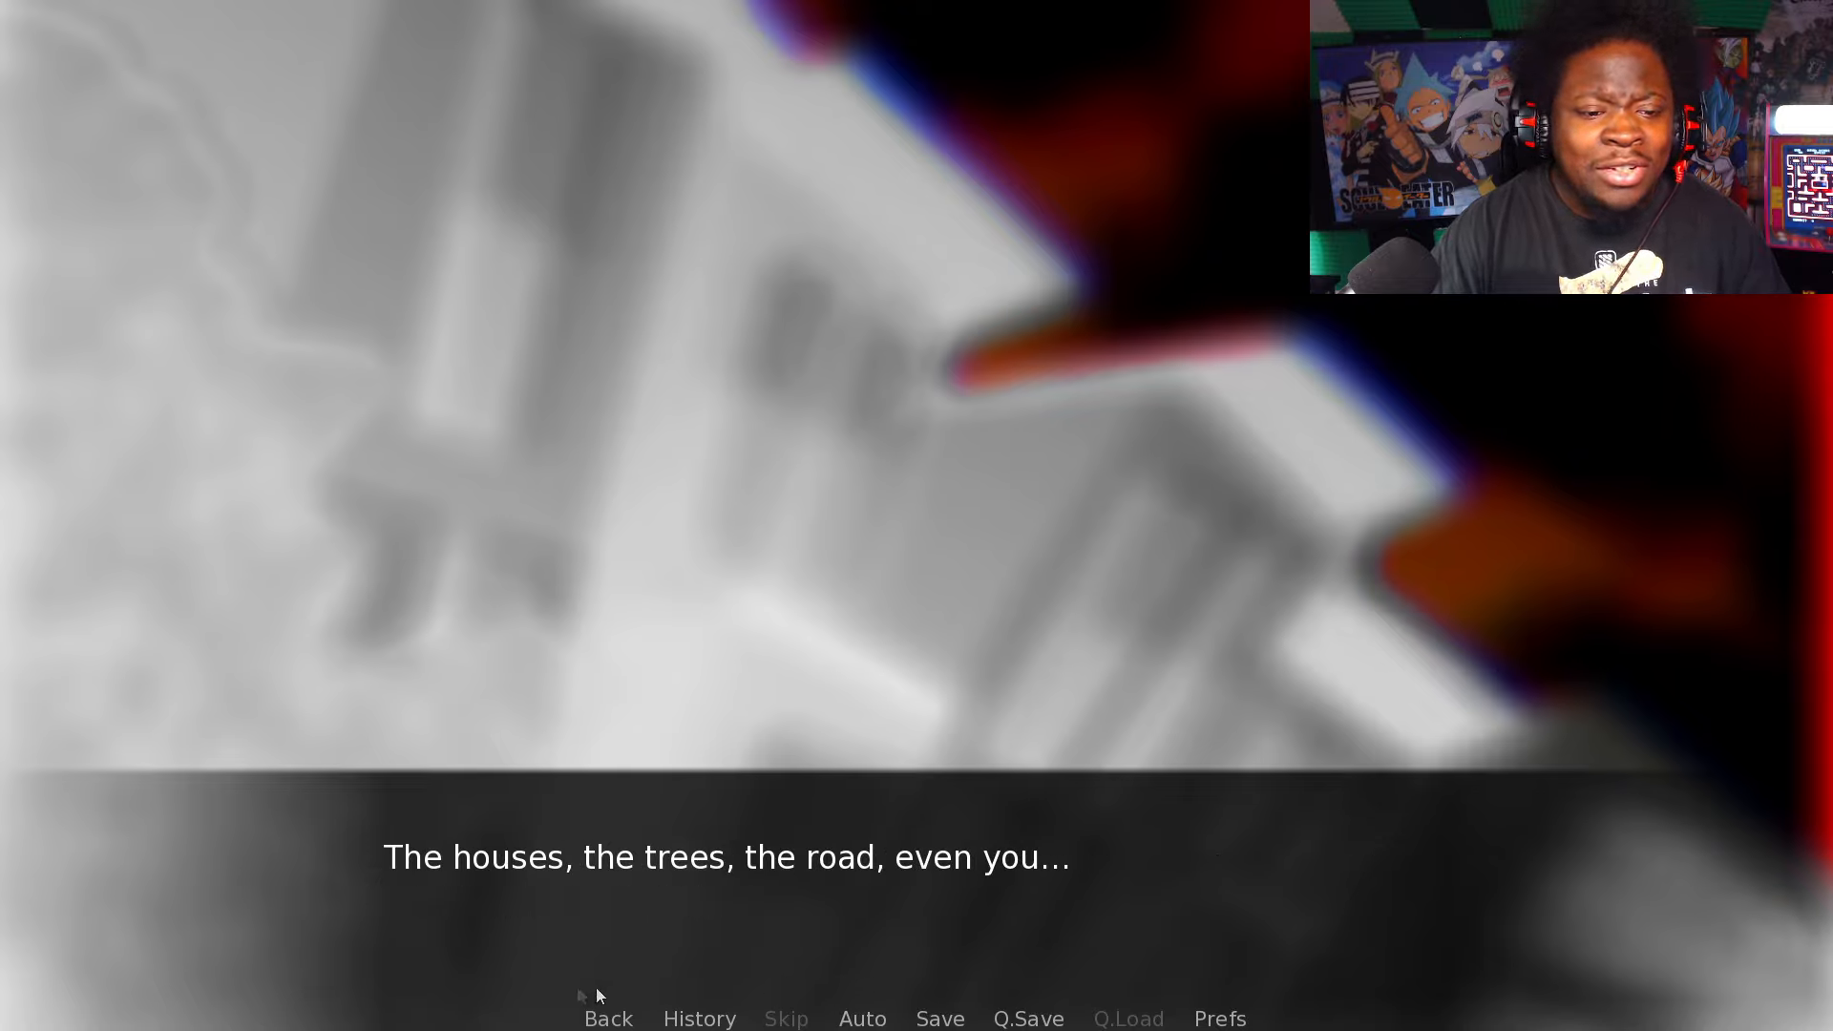
mouse_move(844, 891)
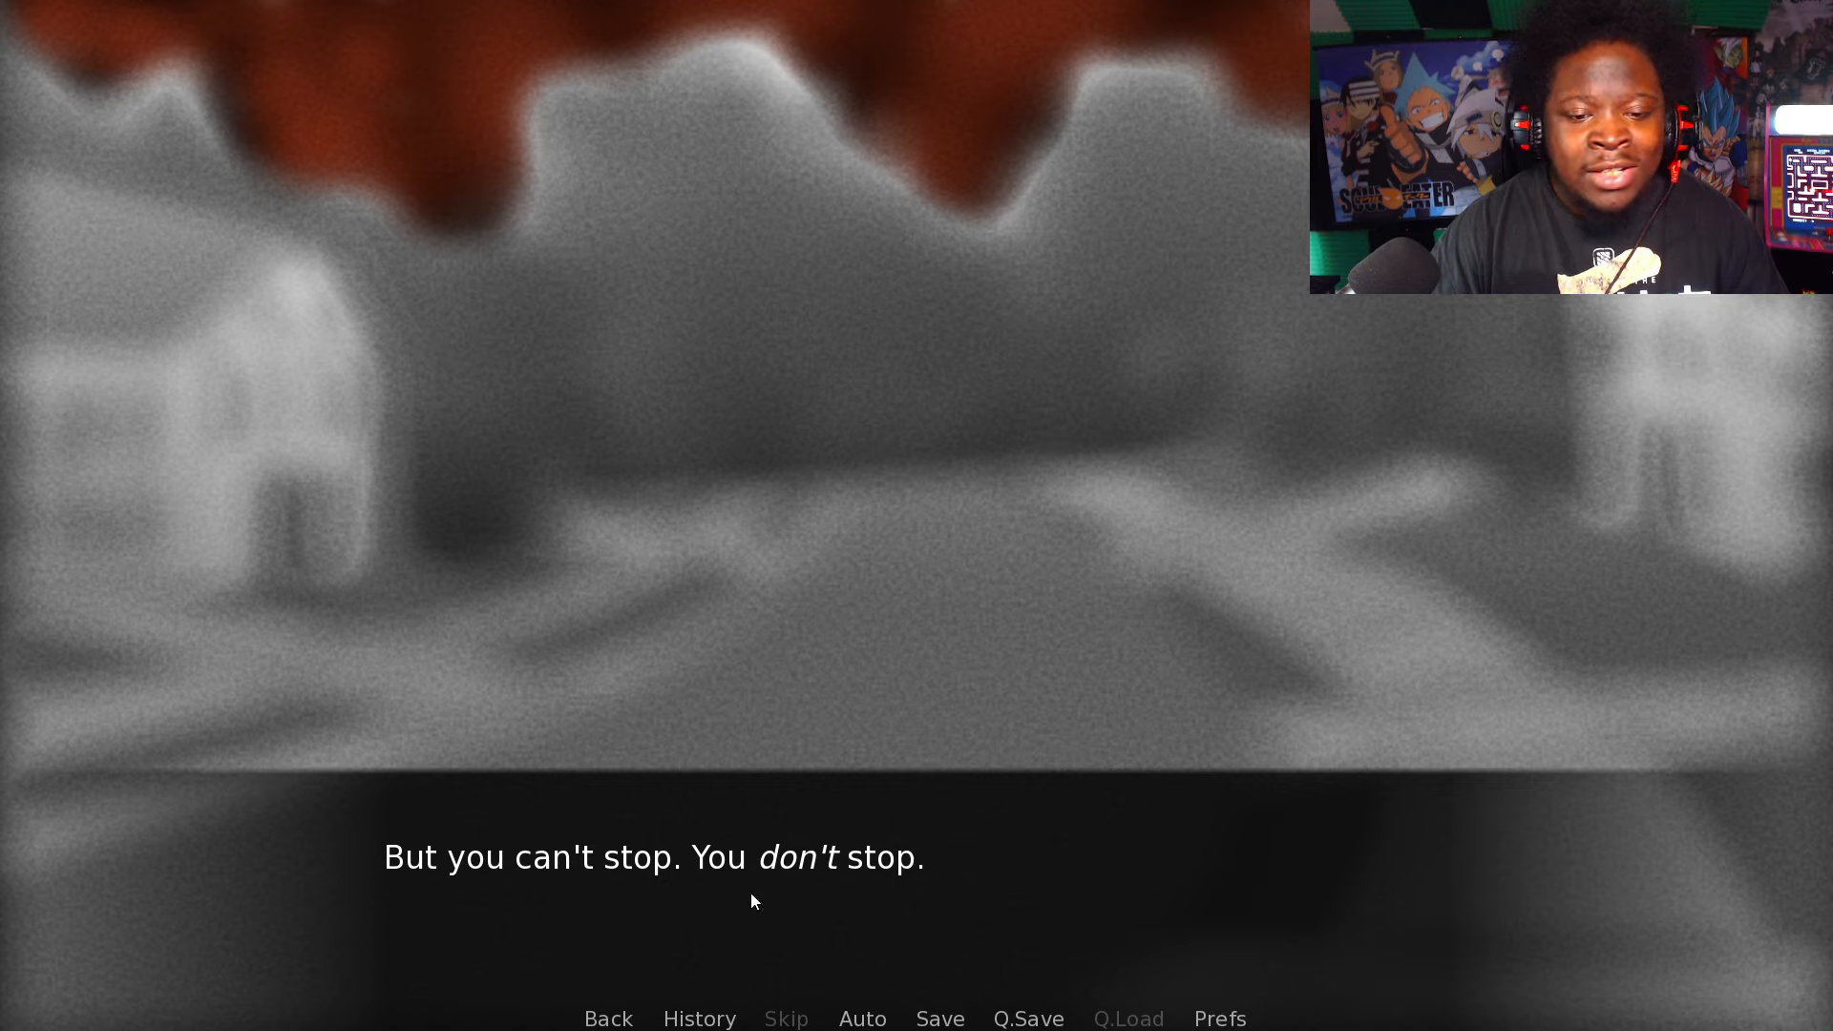
Step: Advance the fleeing narration to the grey street with unseen eyes watching
left_click(754, 900)
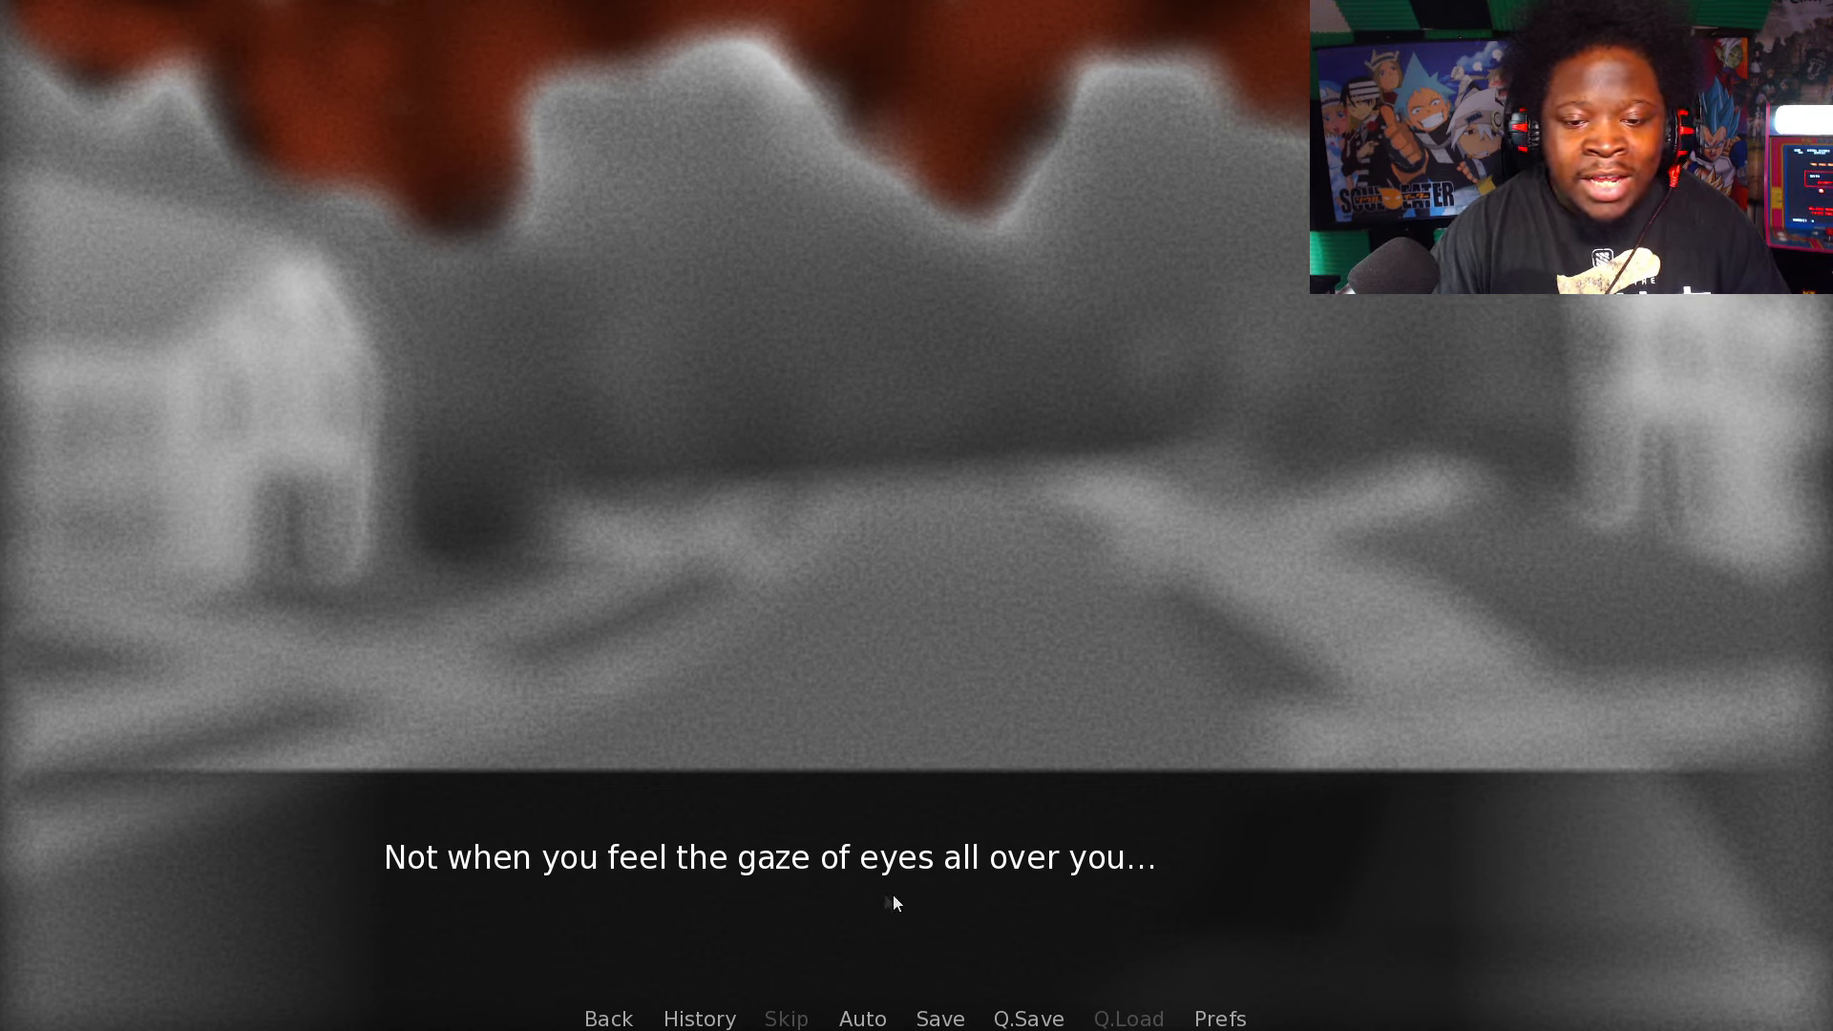
mouse_move(640, 900)
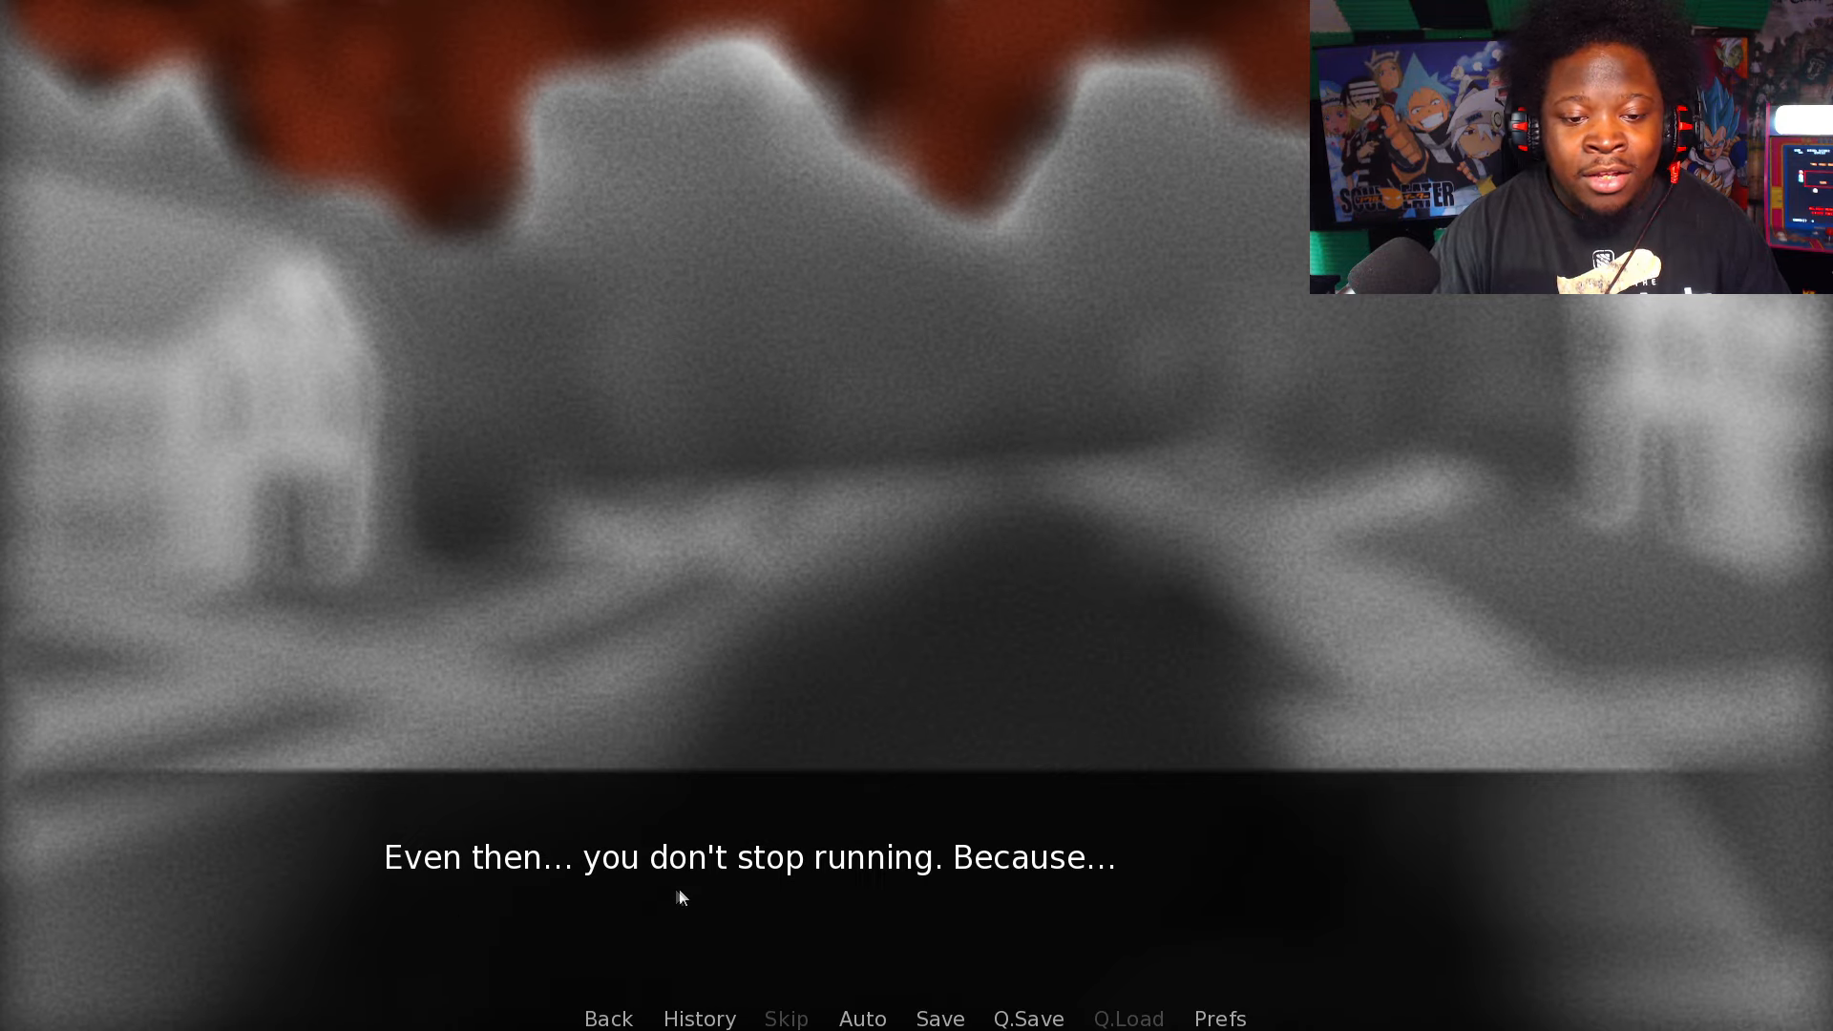
Step: Advance the dialogue past the glowing-eyed cat waiting ahead to the 'Look behind you' / 'Keep running' choice
left_click(681, 896)
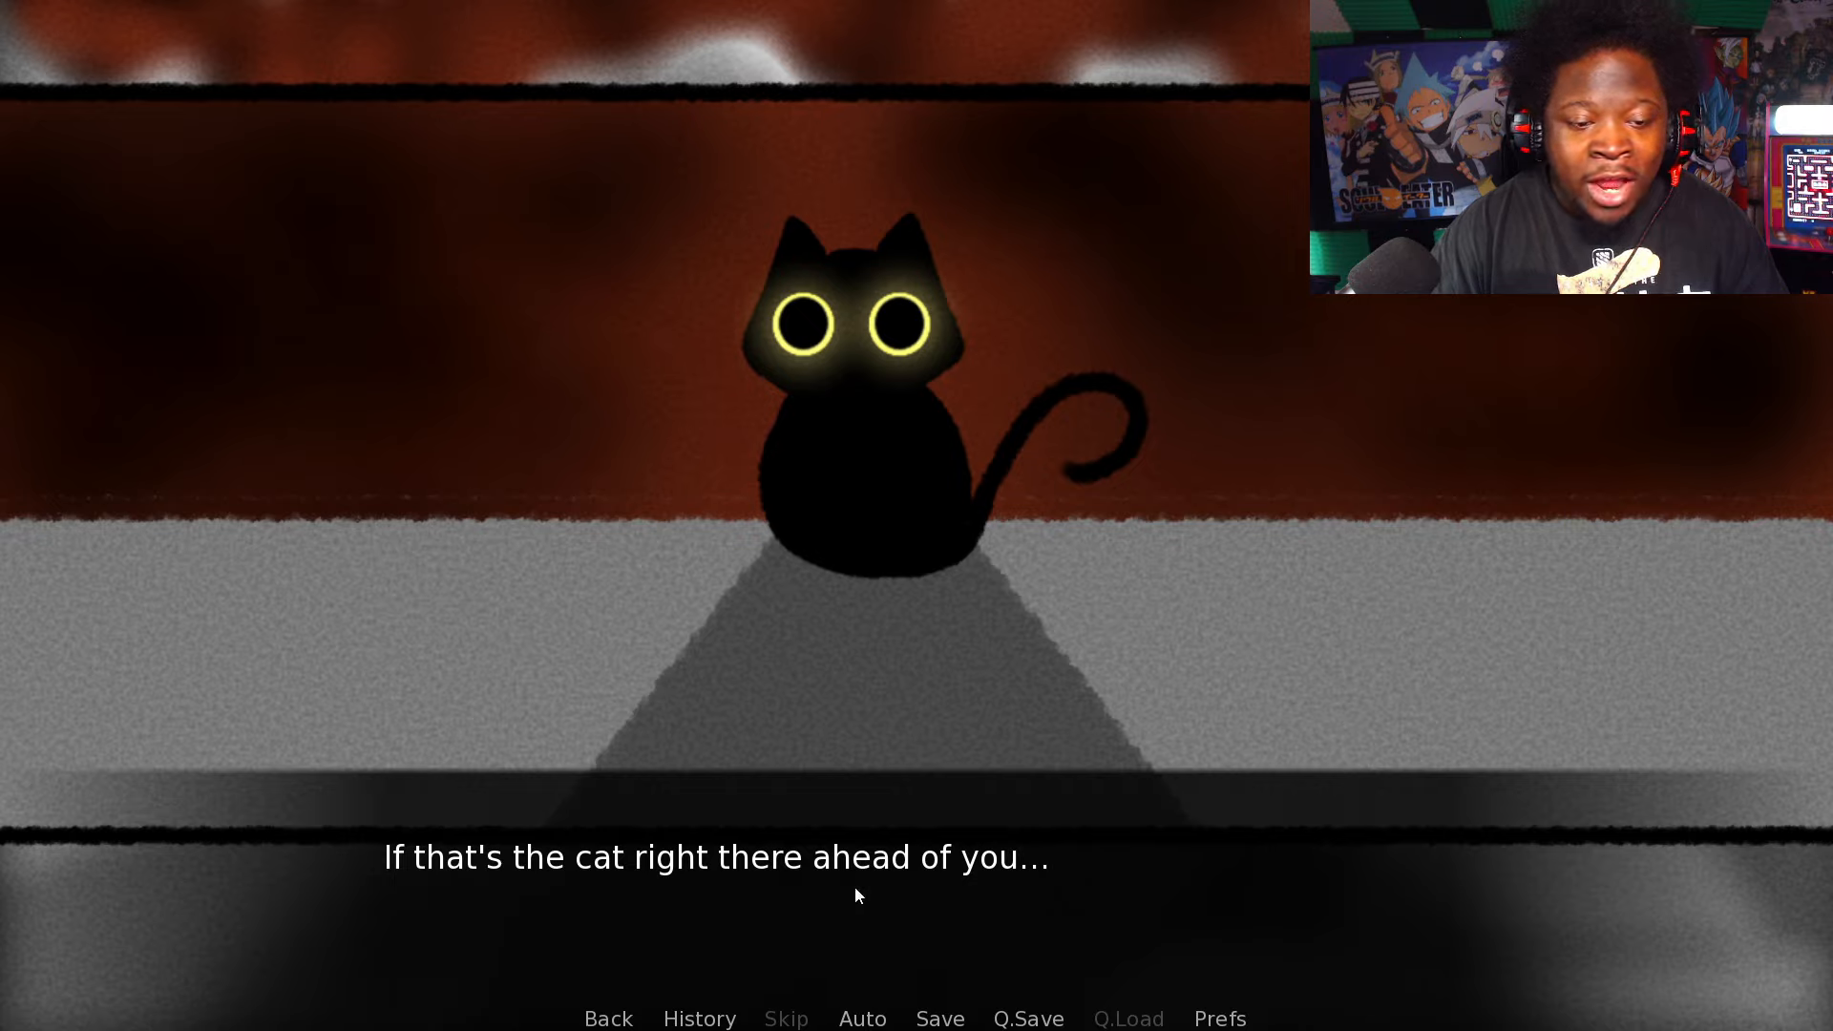
mouse_move(1177, 903)
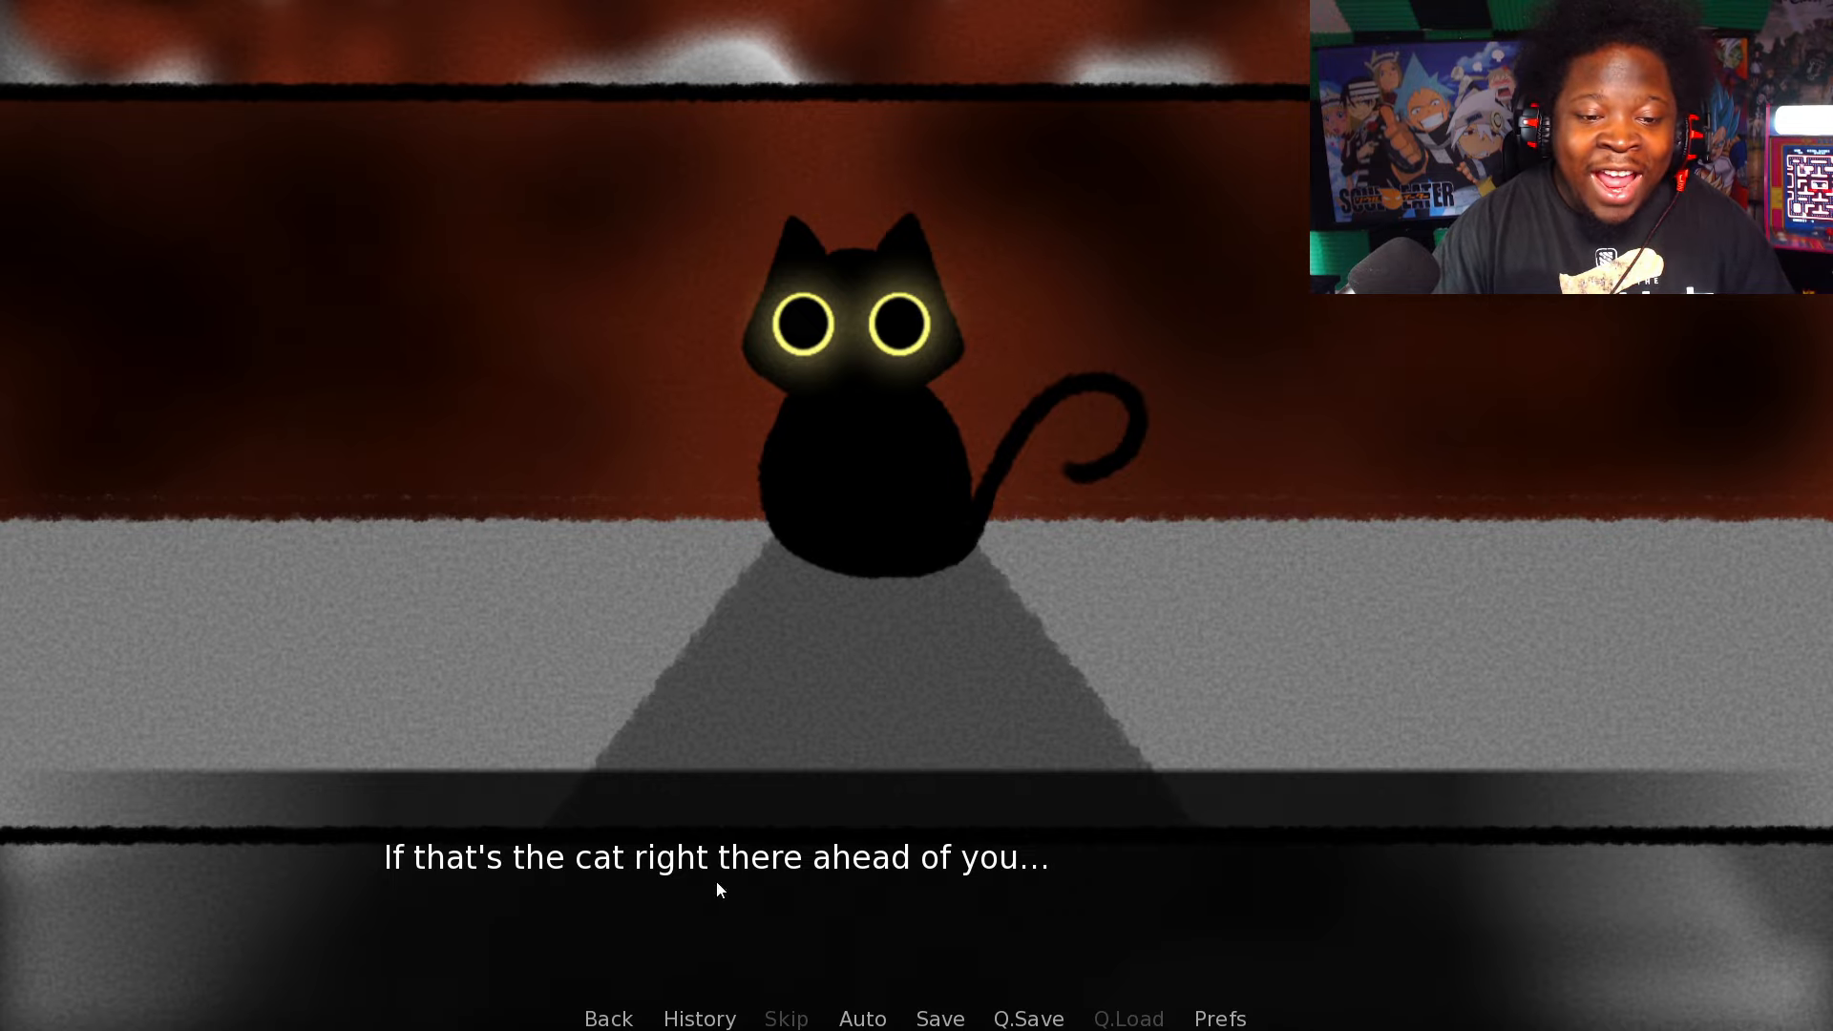
mouse_move(1061, 895)
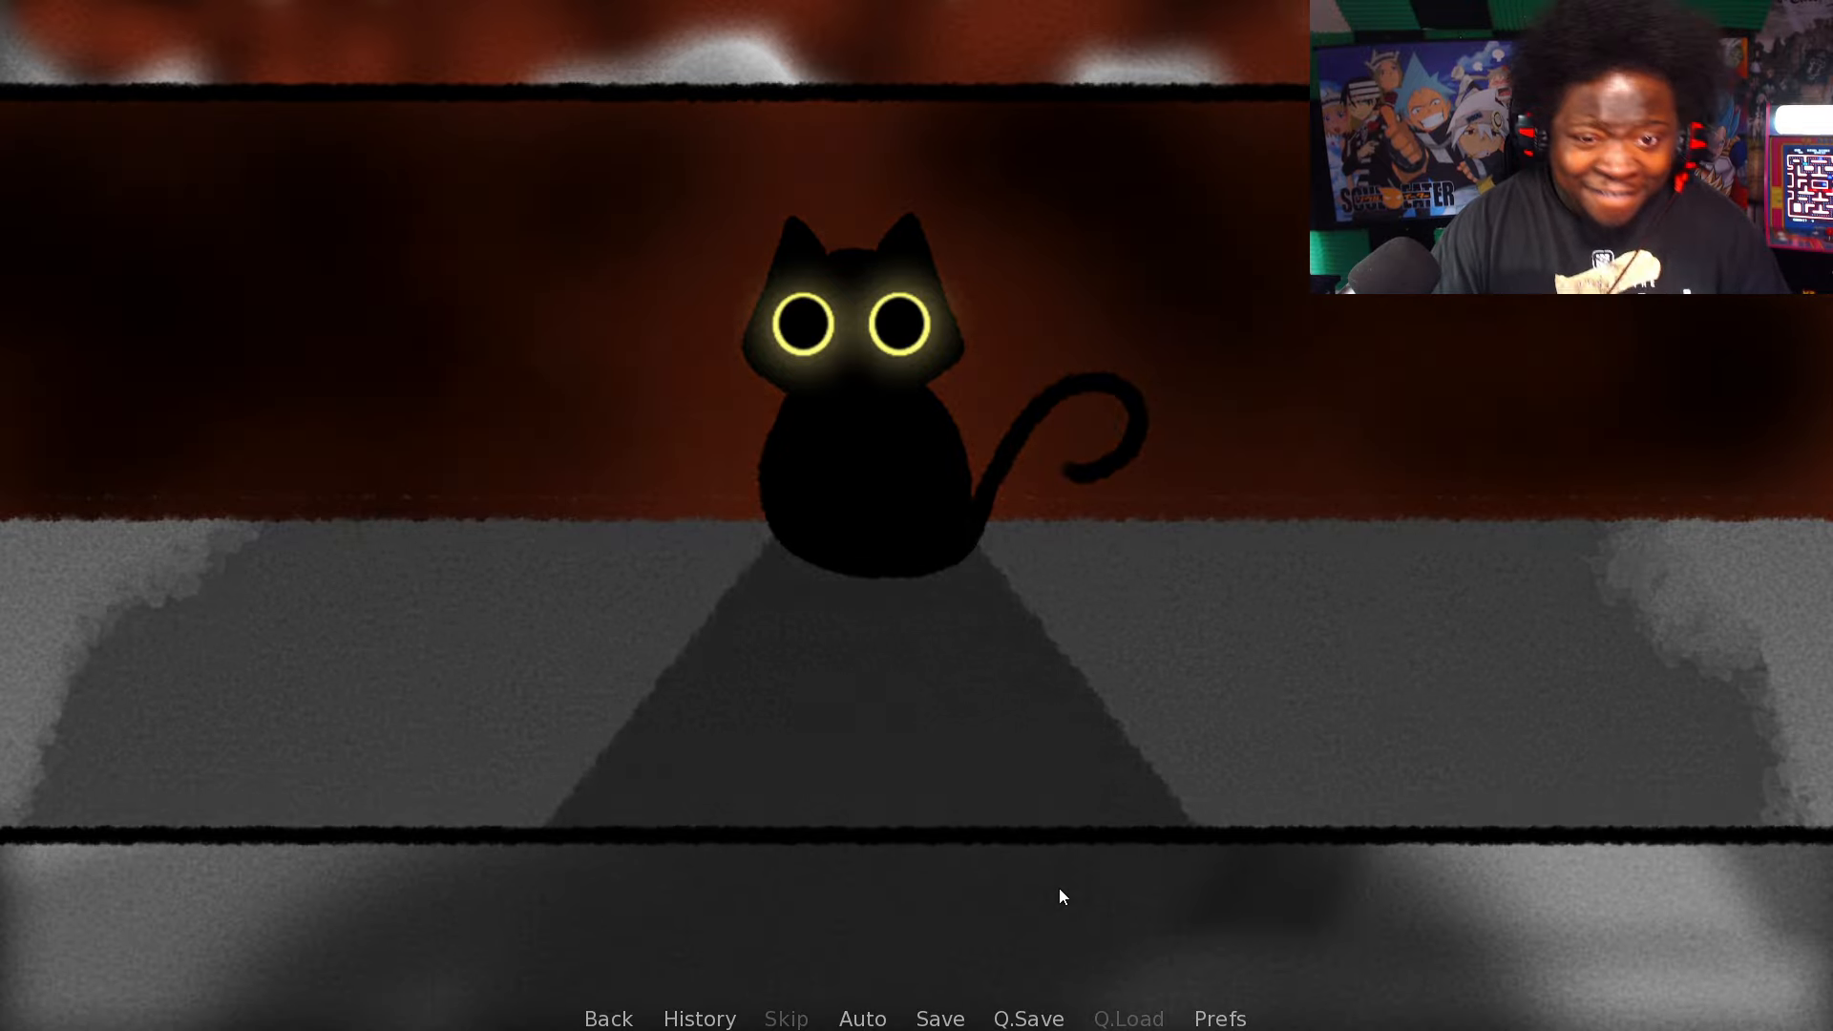
left_click(1061, 895)
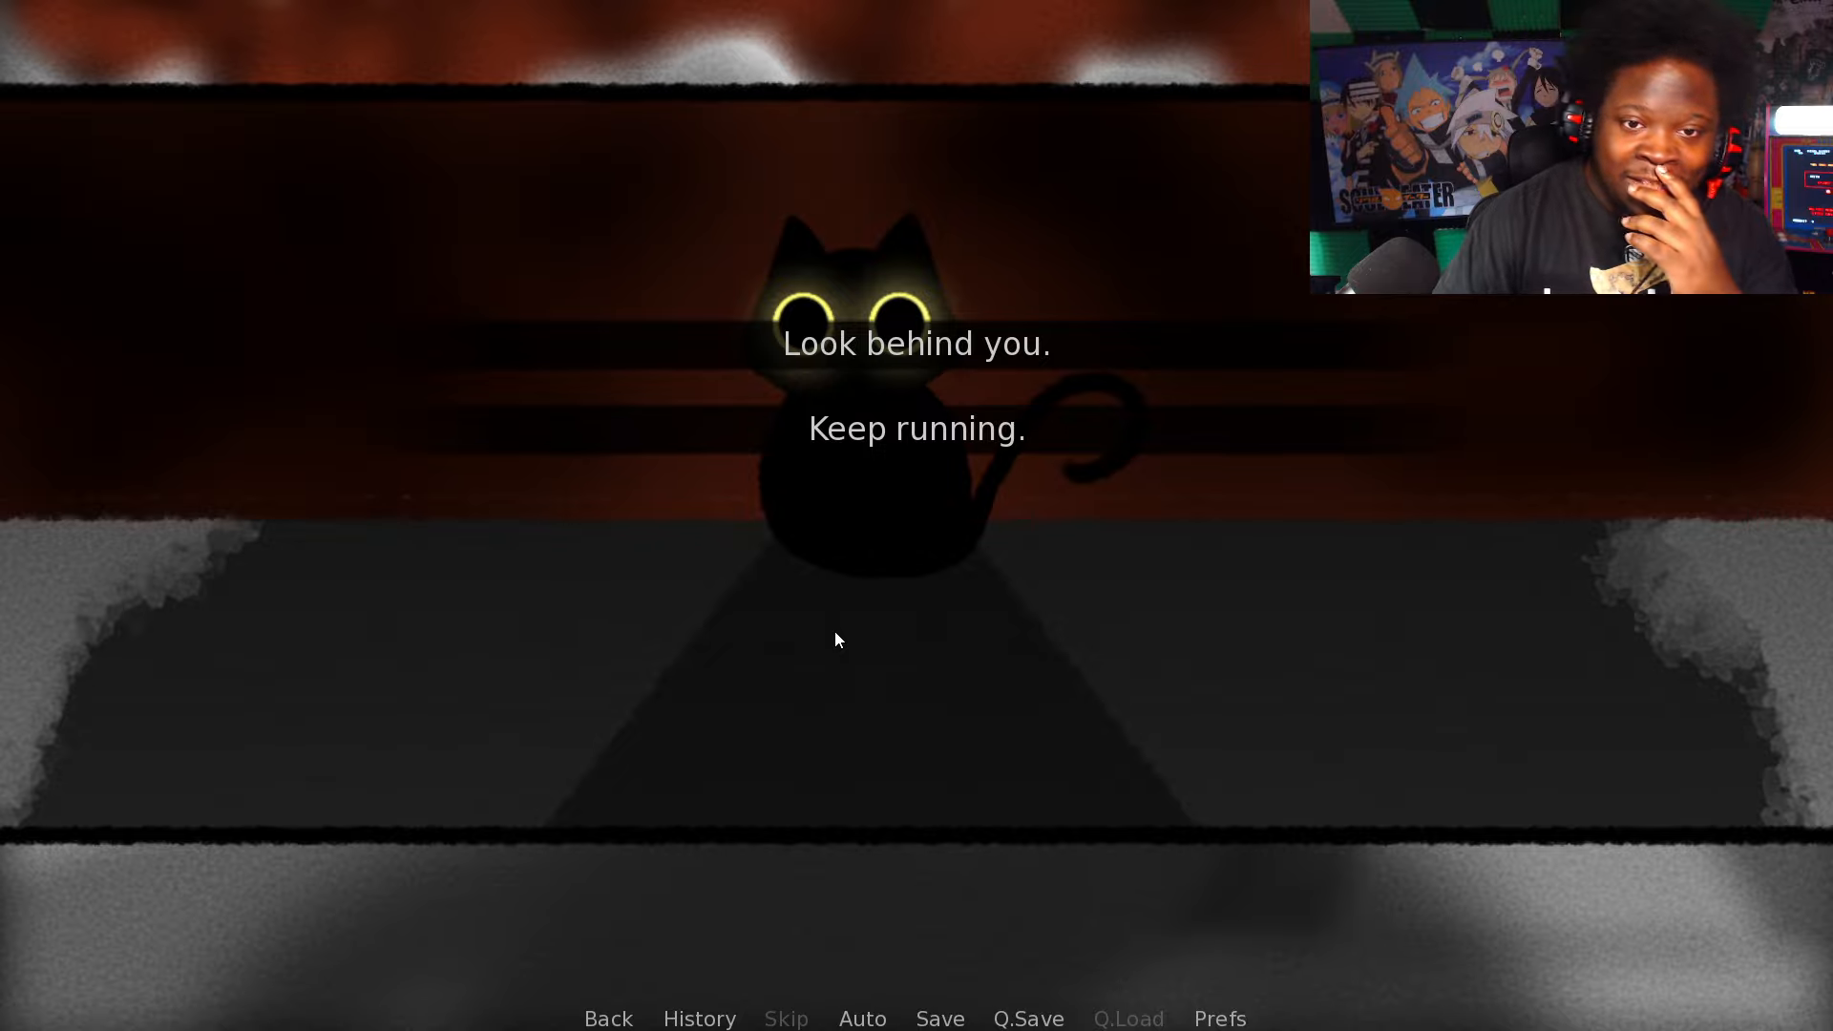
left_click(836, 640)
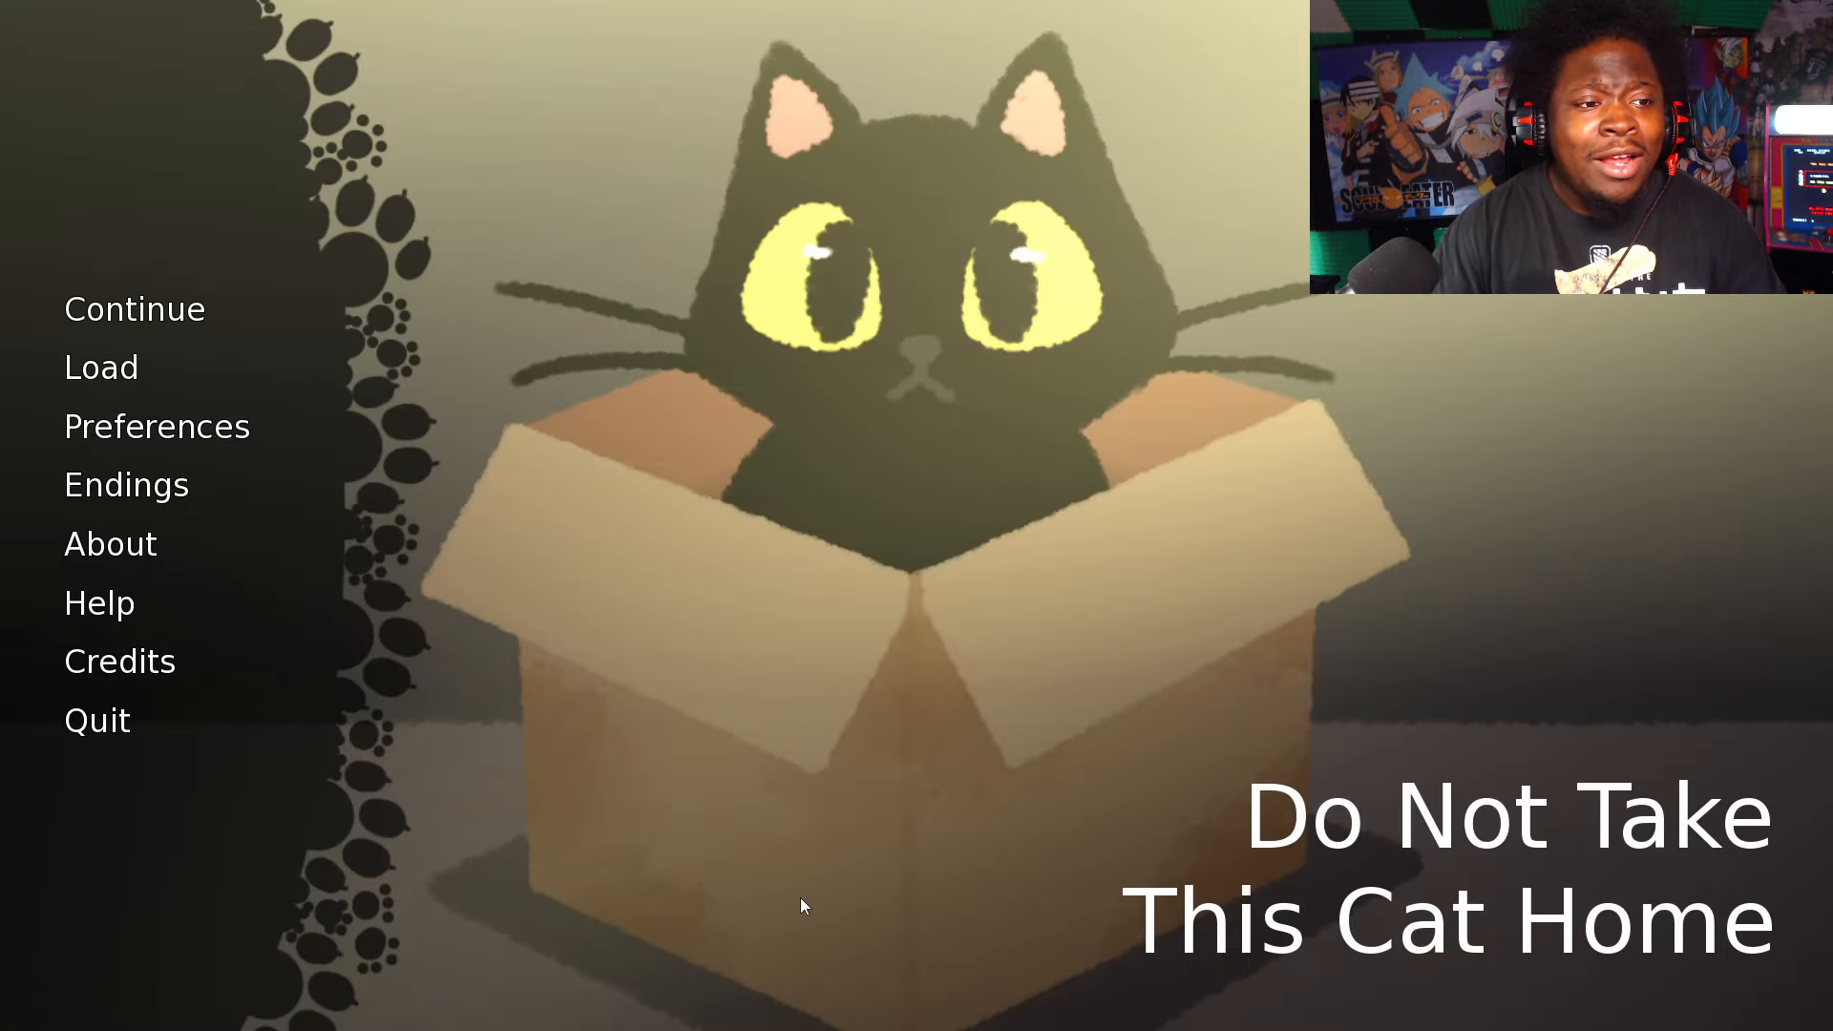
mouse_move(615, 816)
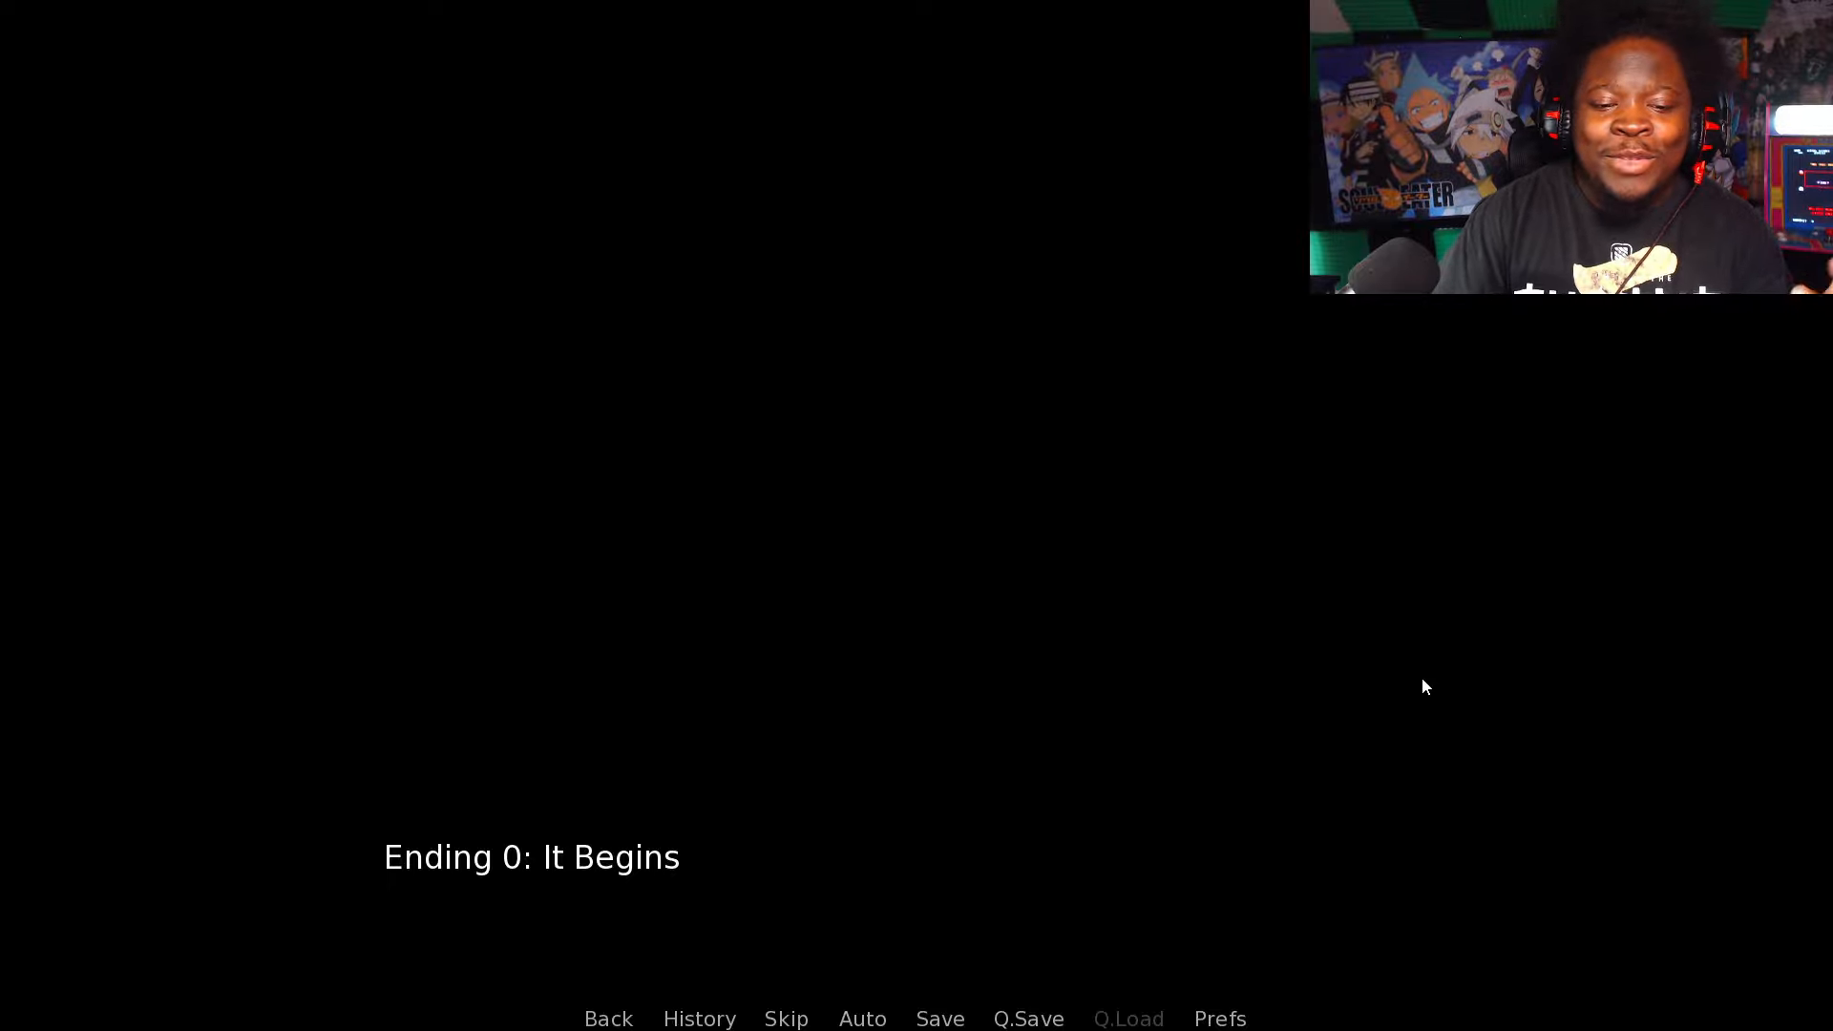
mouse_move(1230, 765)
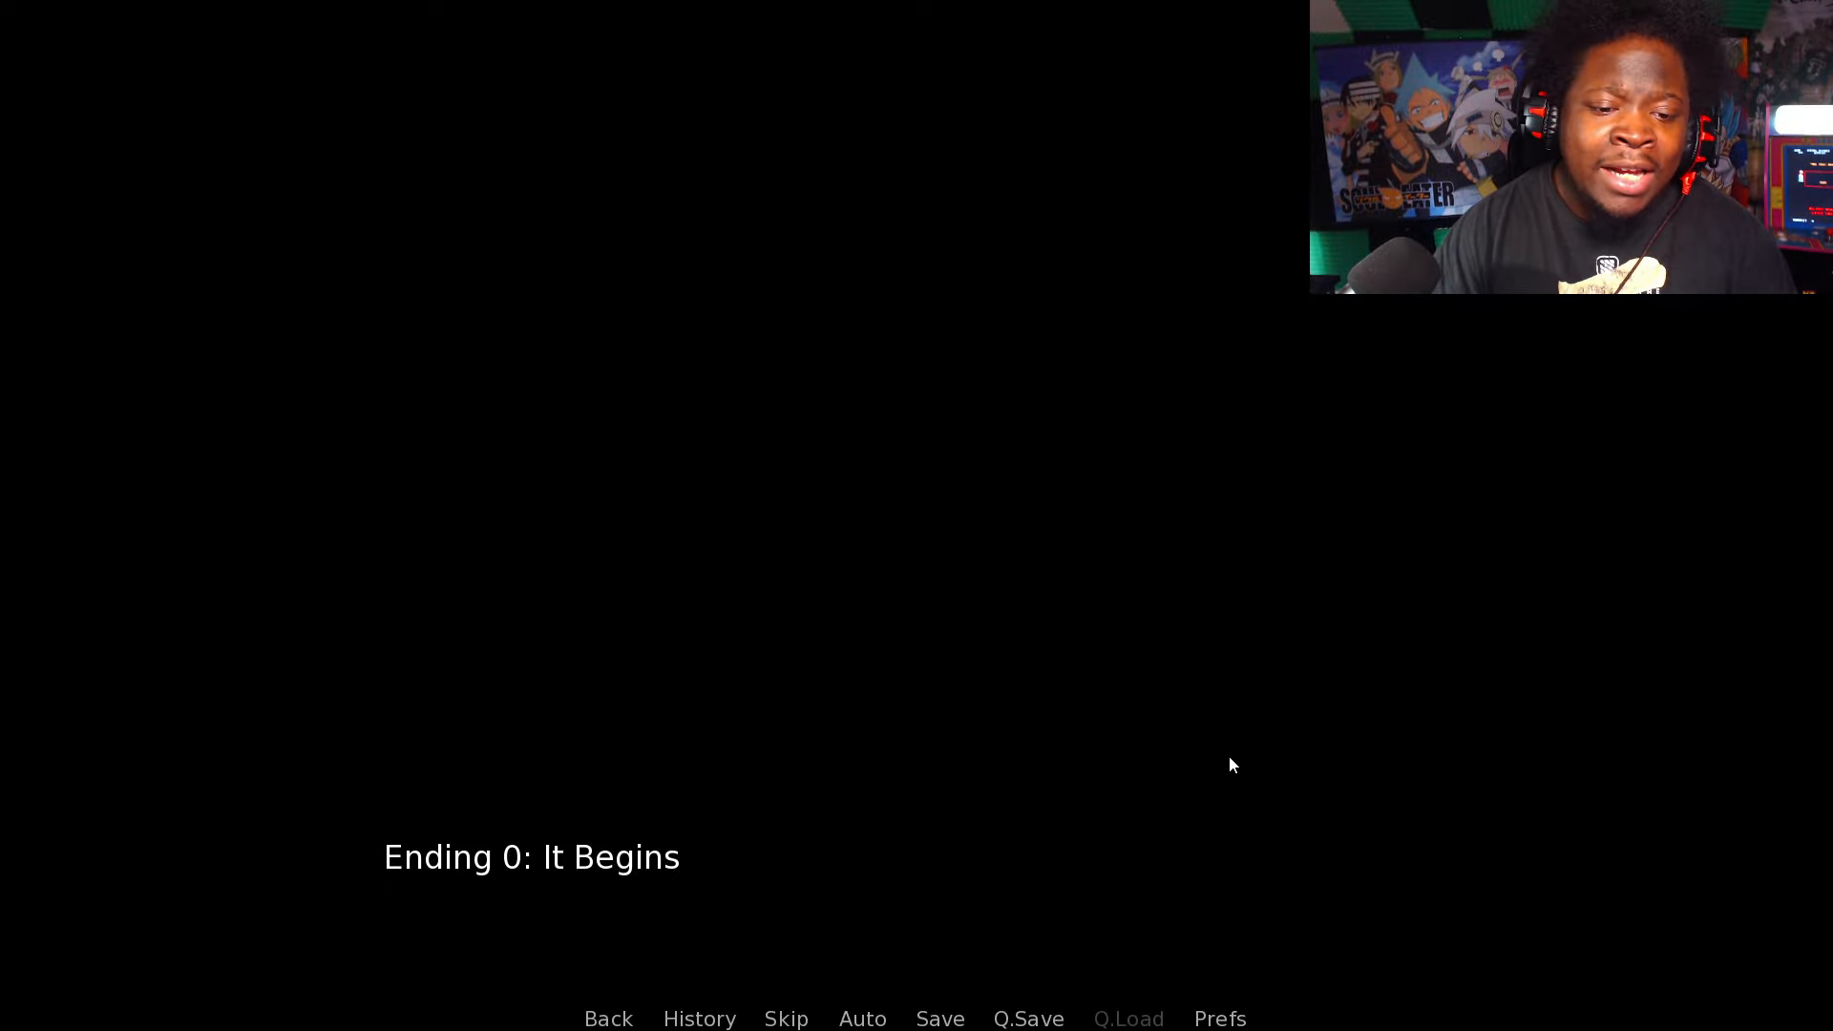